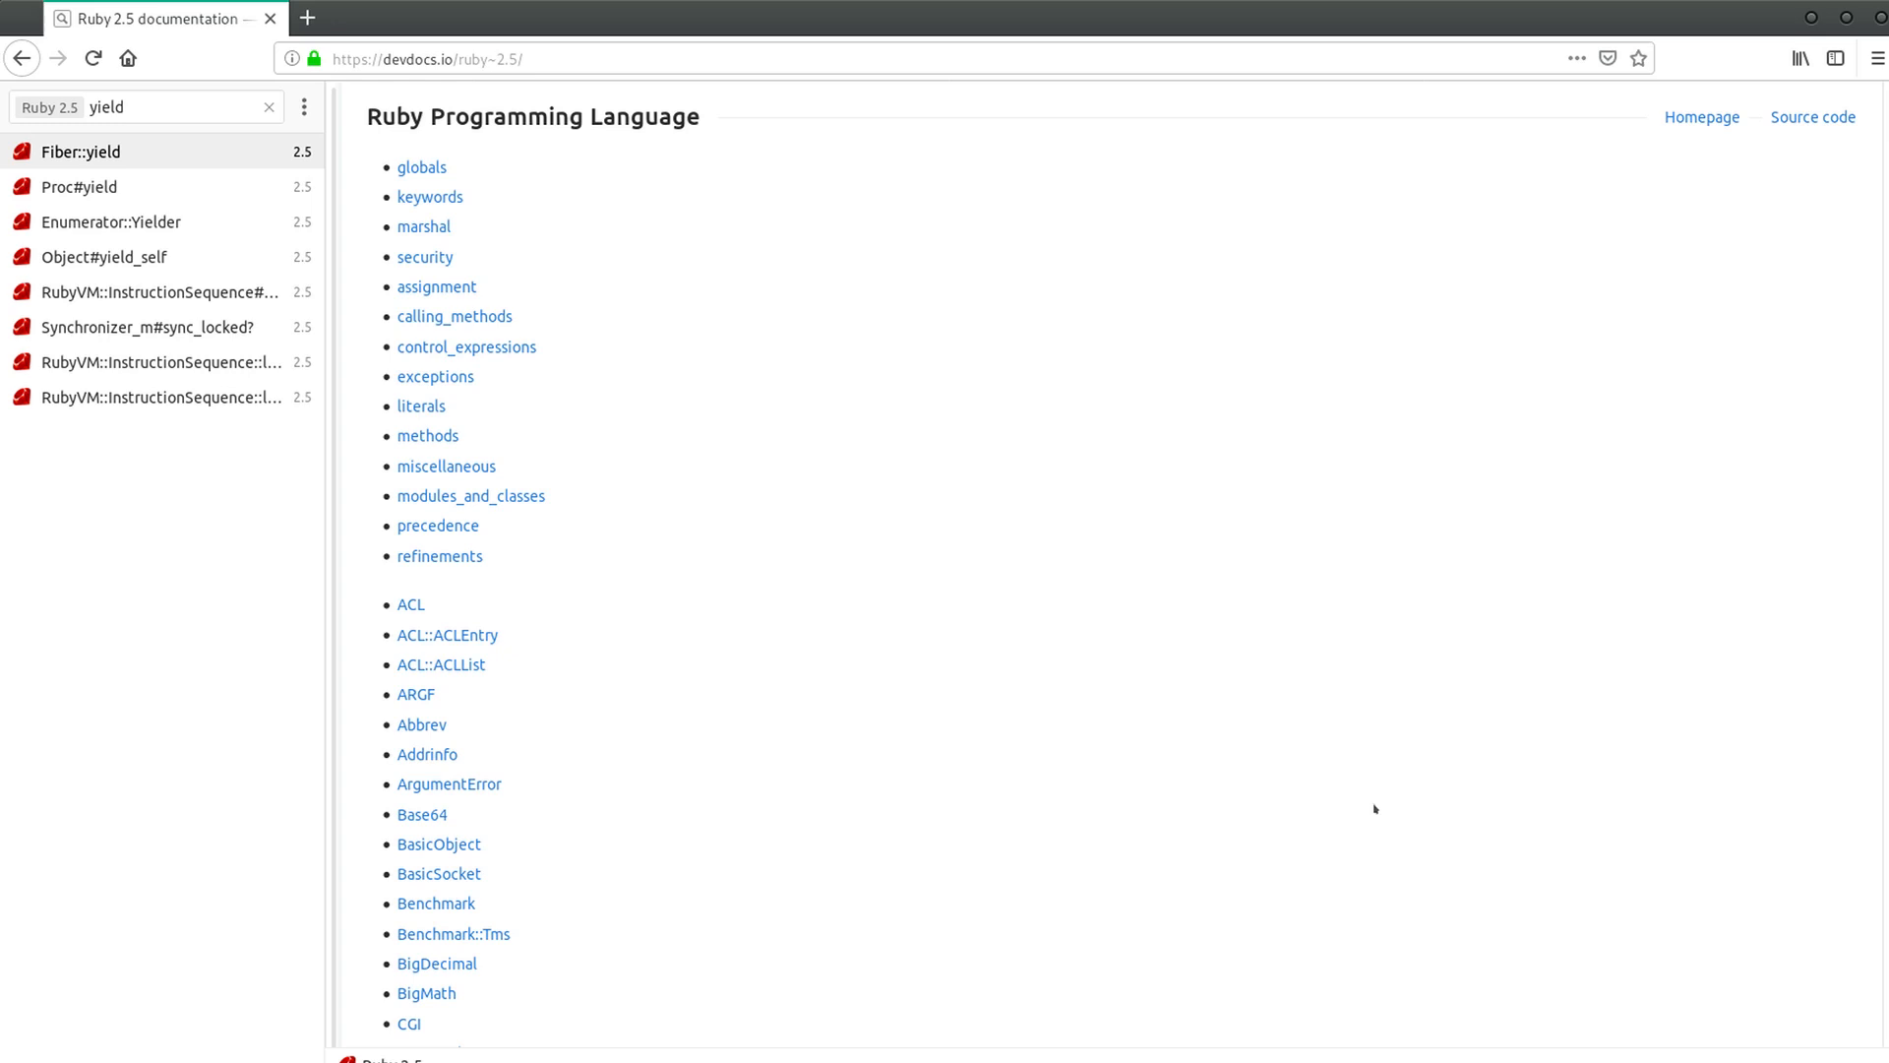
pyautogui.moveTo(1385, 801)
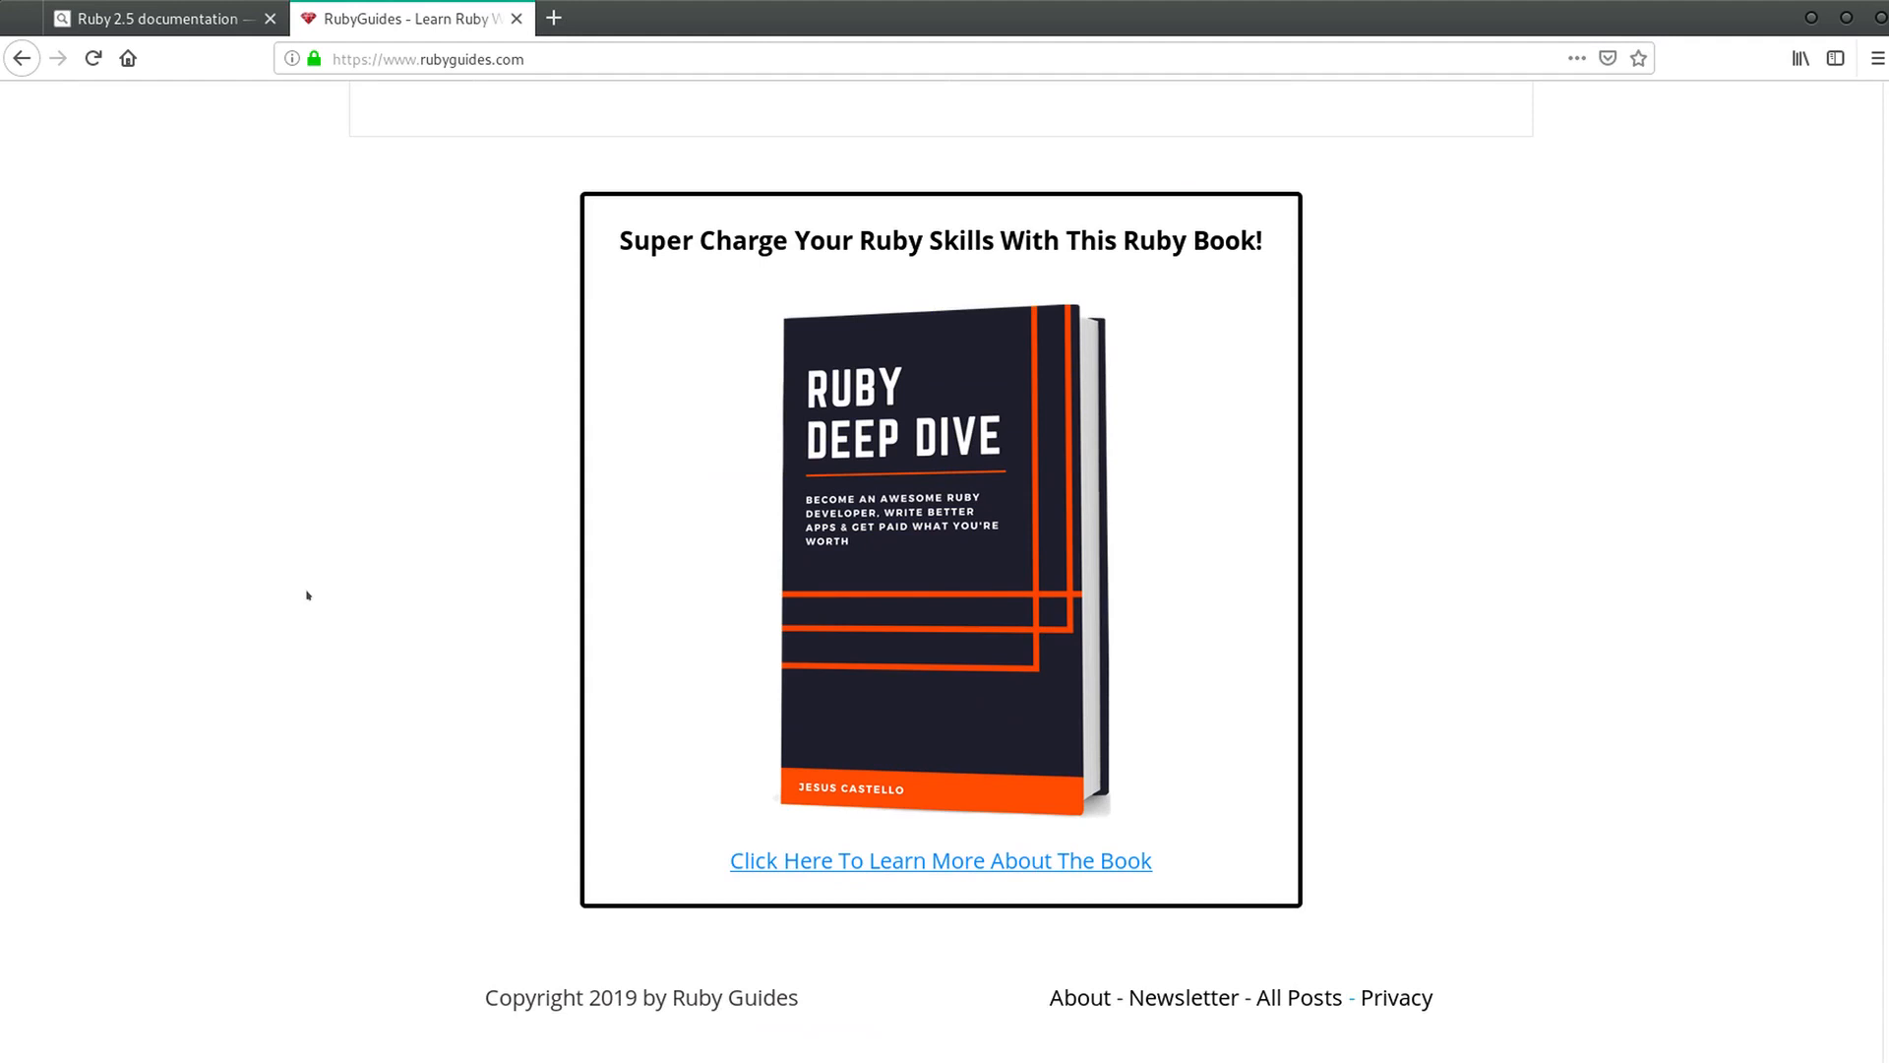
pyautogui.moveTo(898, 479)
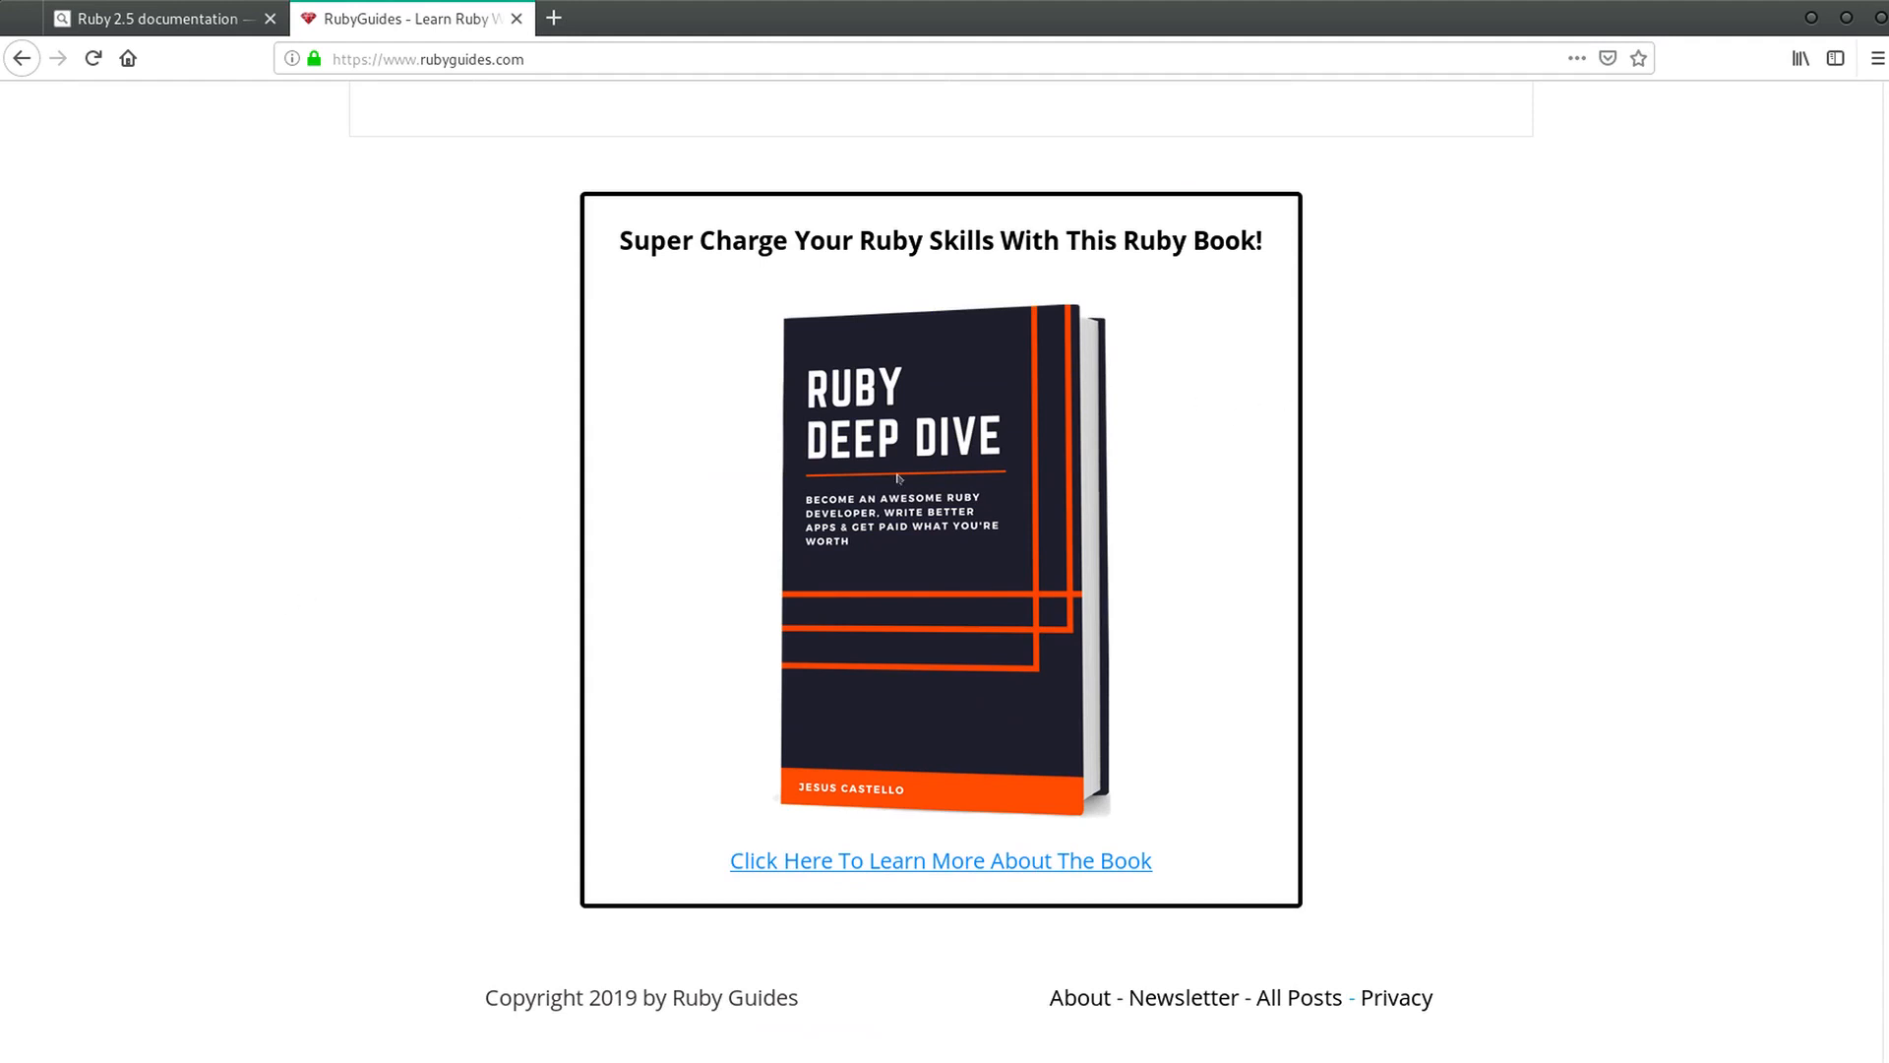
pyautogui.moveTo(279, 490)
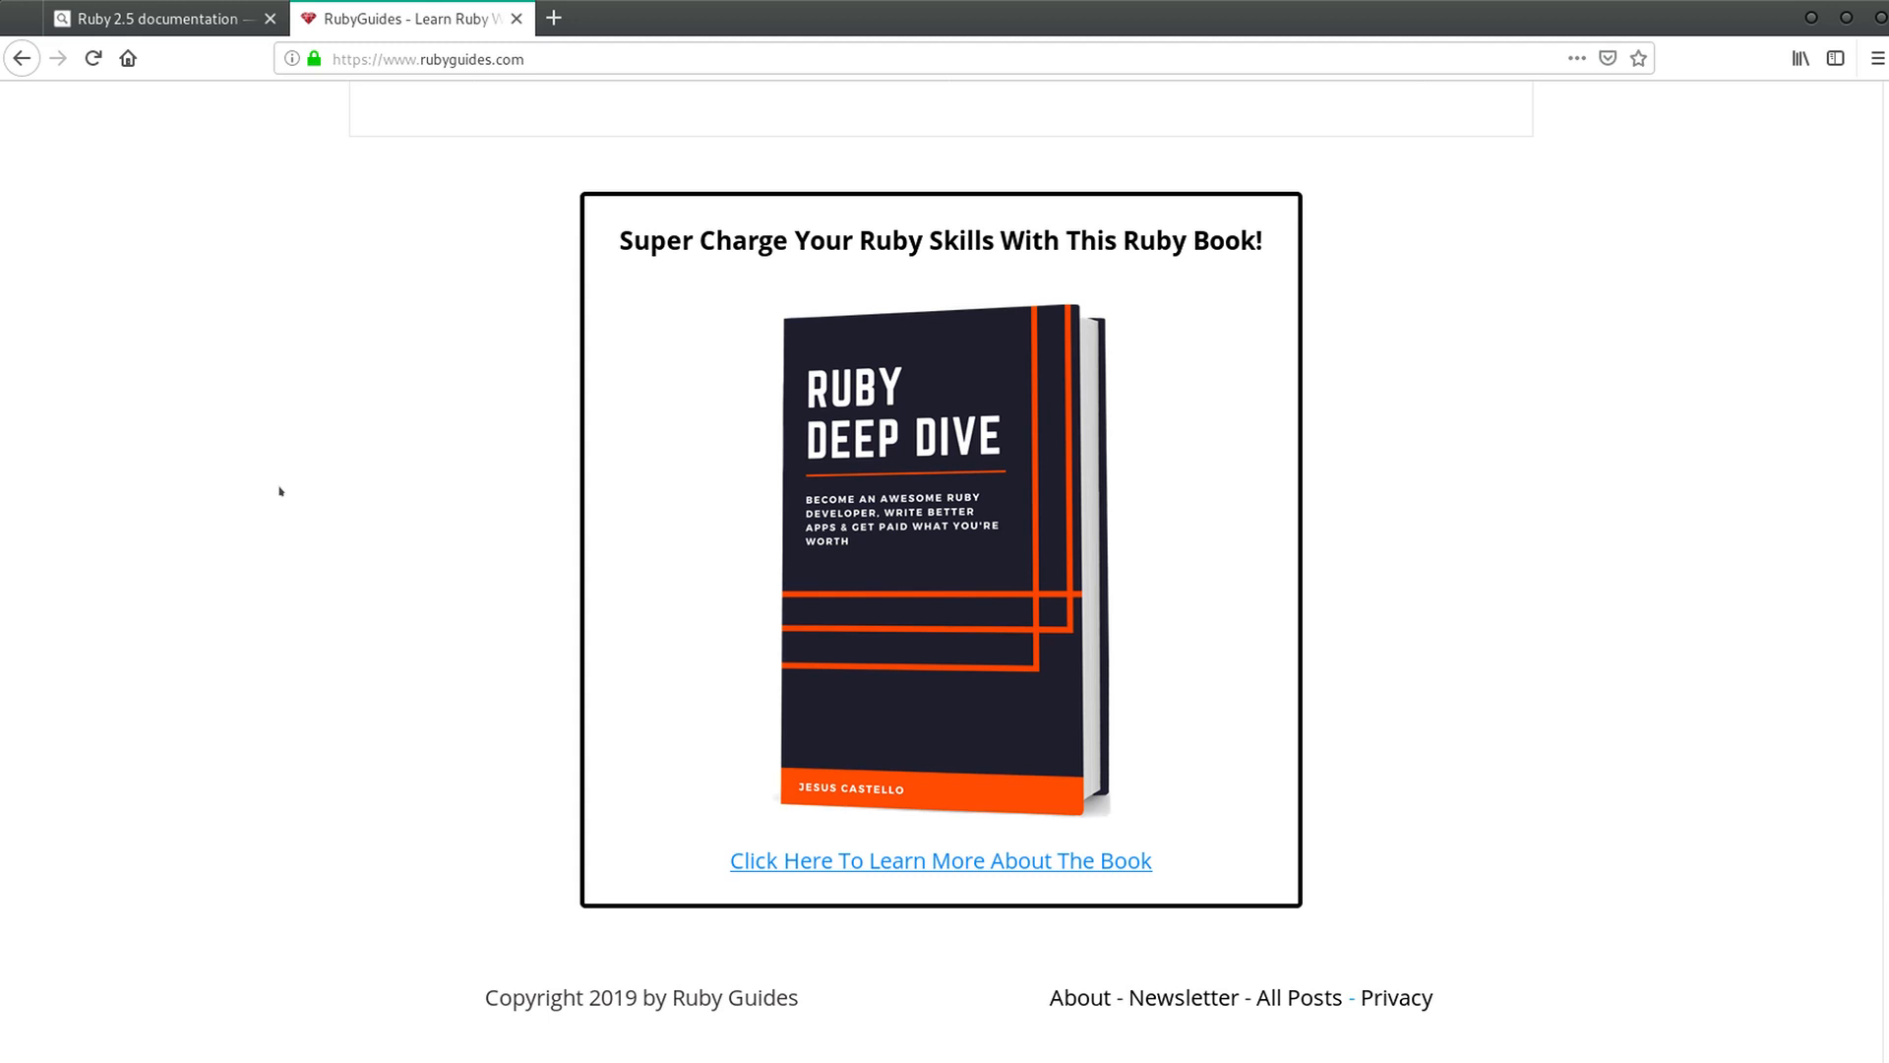
pyautogui.moveTo(289, 417)
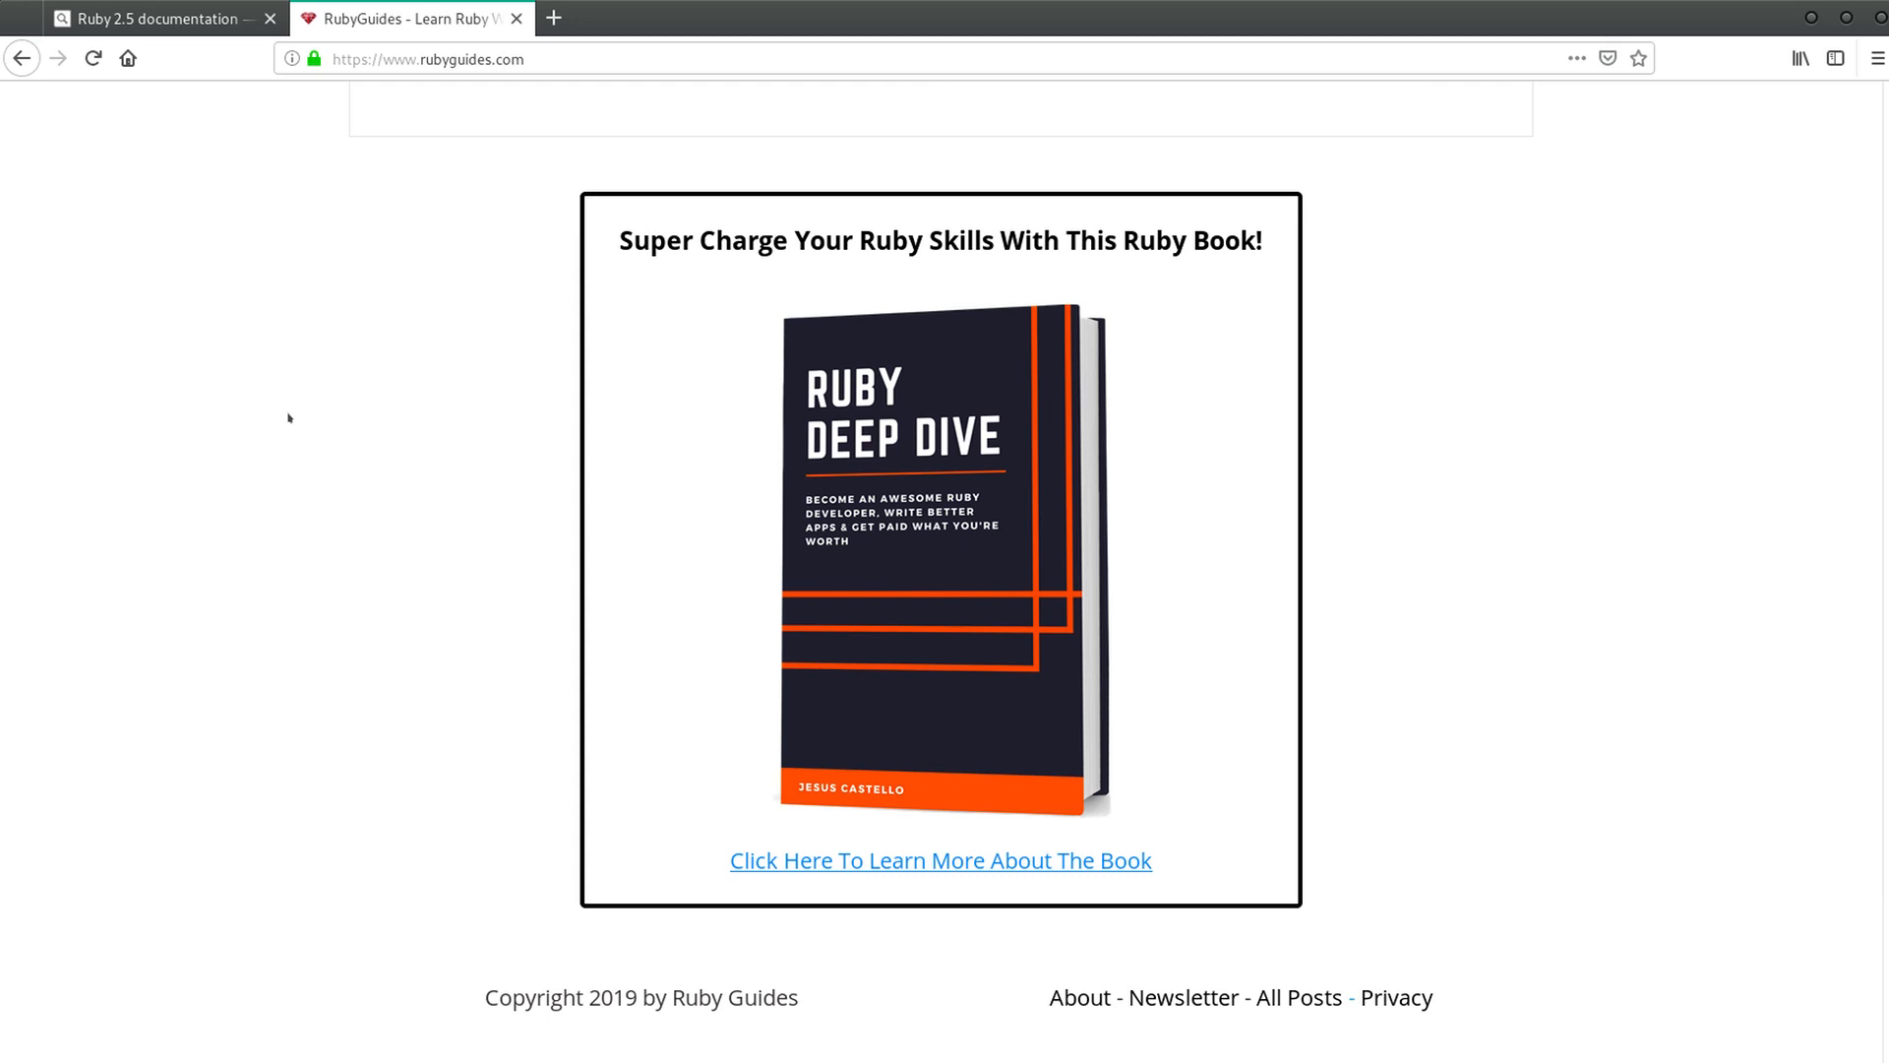
pyautogui.moveTo(289, 420)
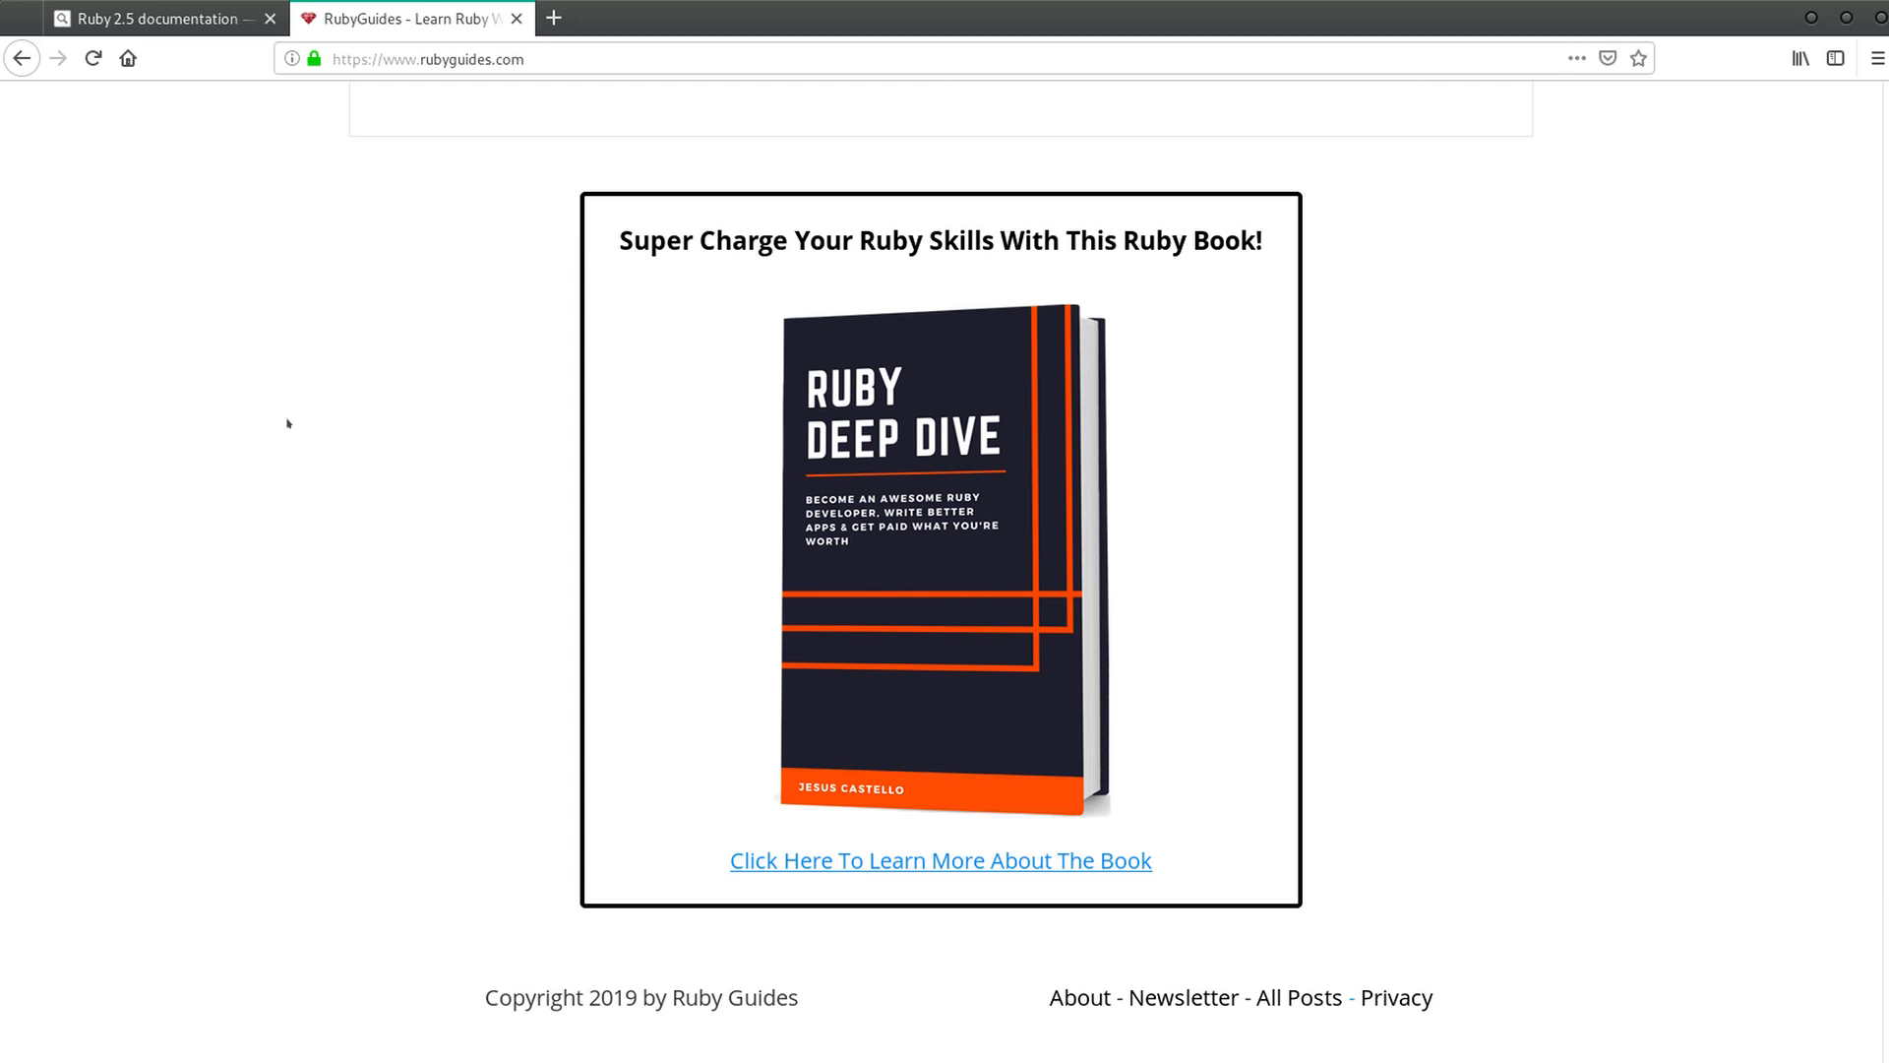
pyautogui.moveTo(279, 434)
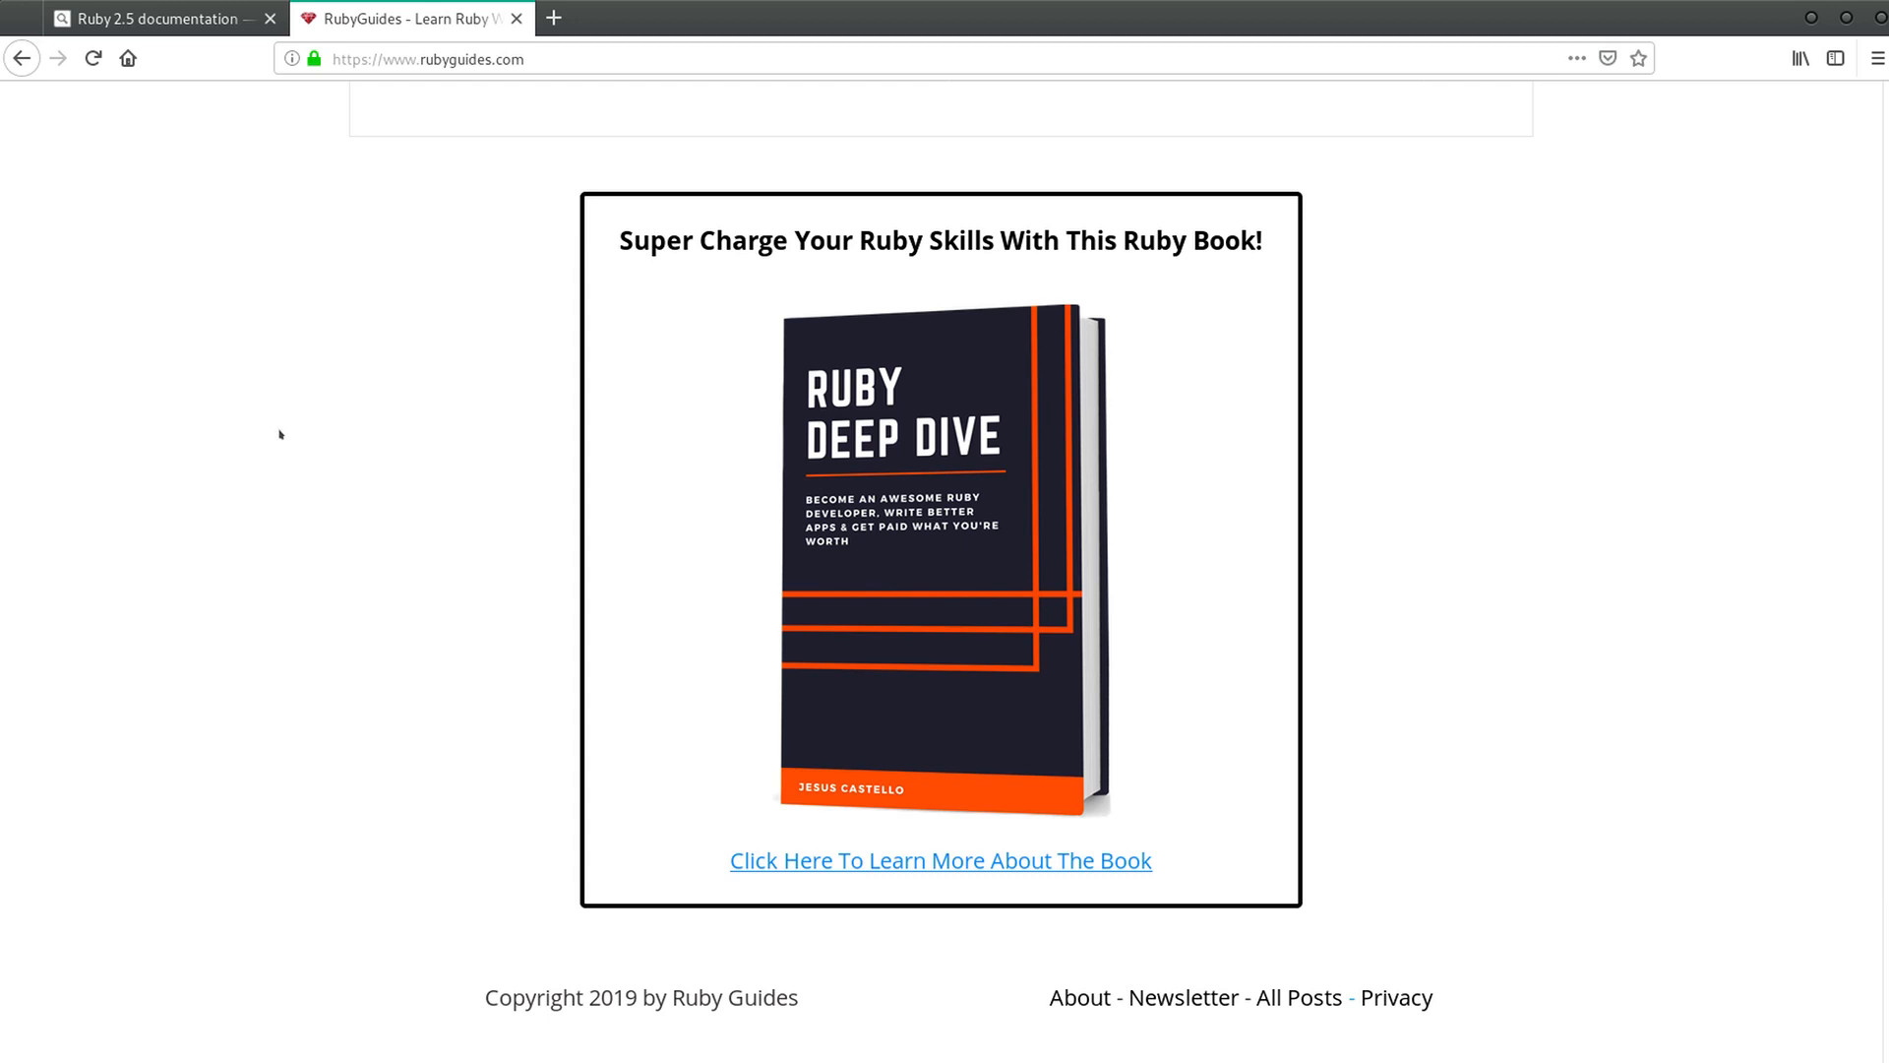
pyautogui.moveTo(976, 381)
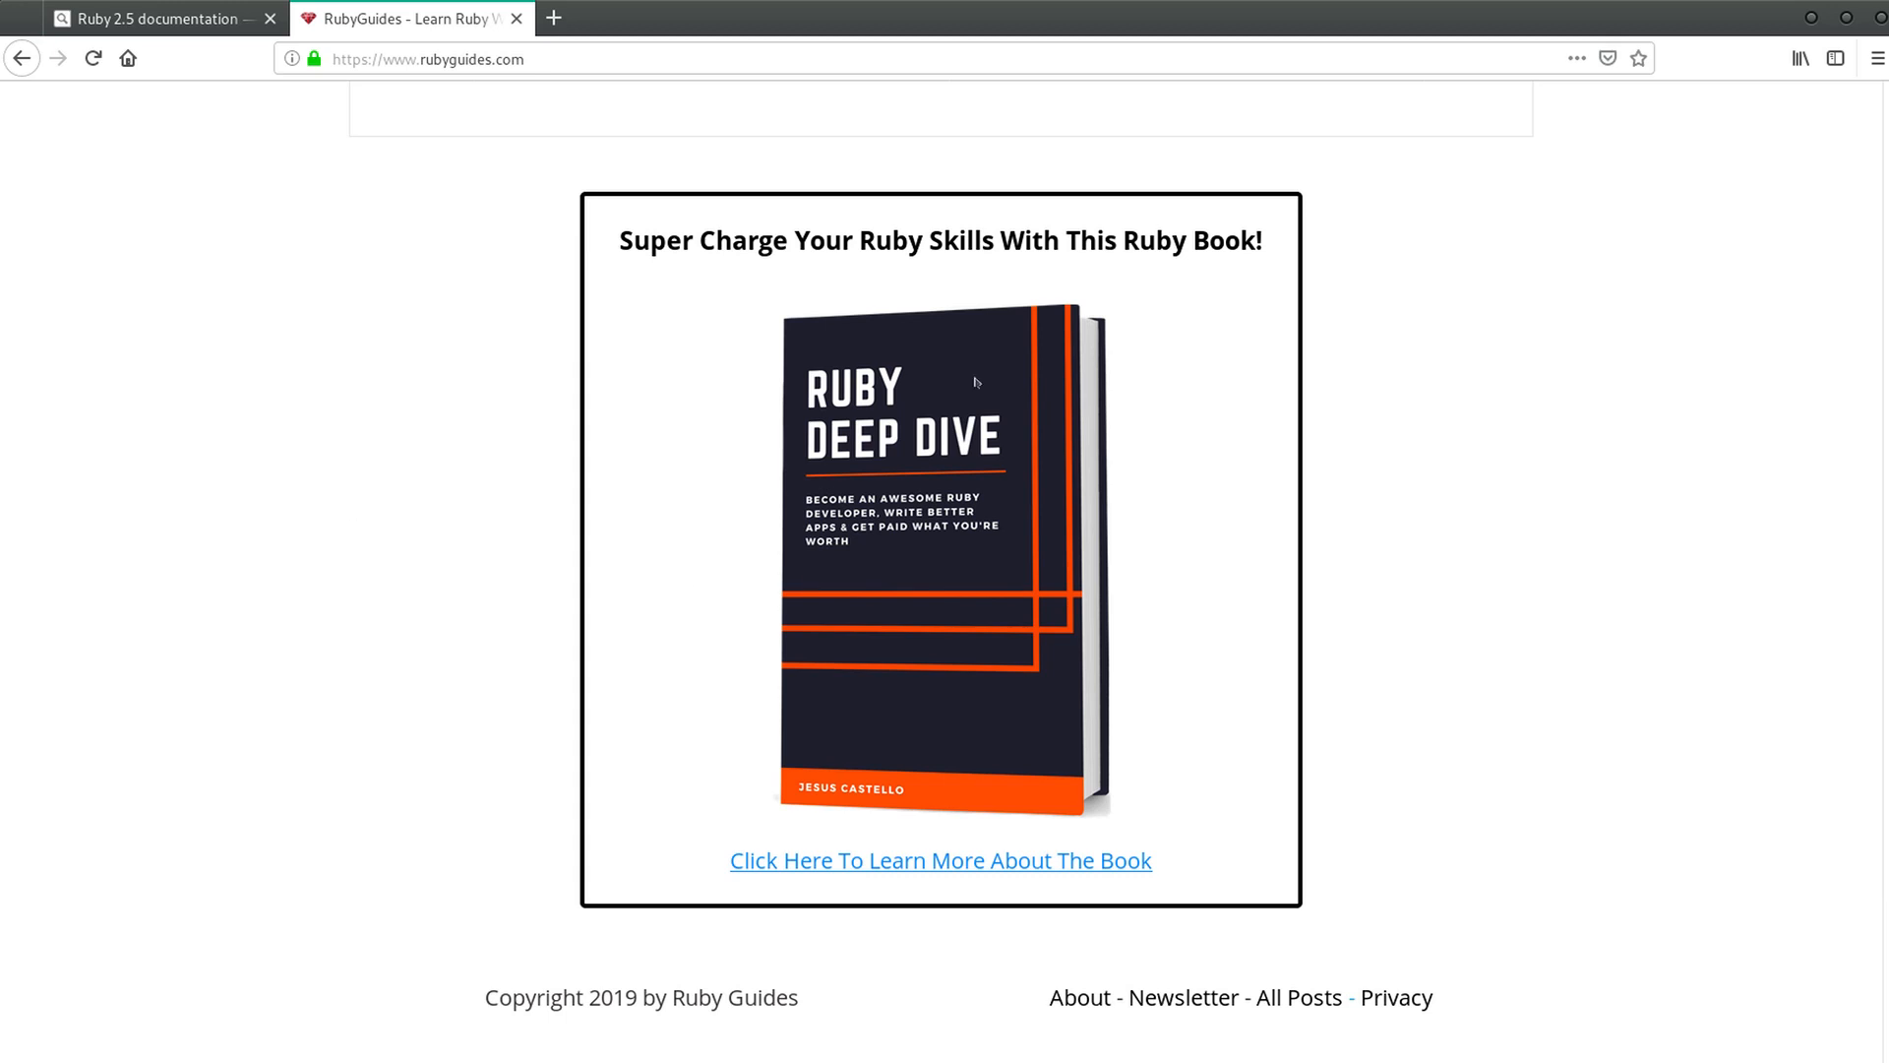
pyautogui.moveTo(426, 482)
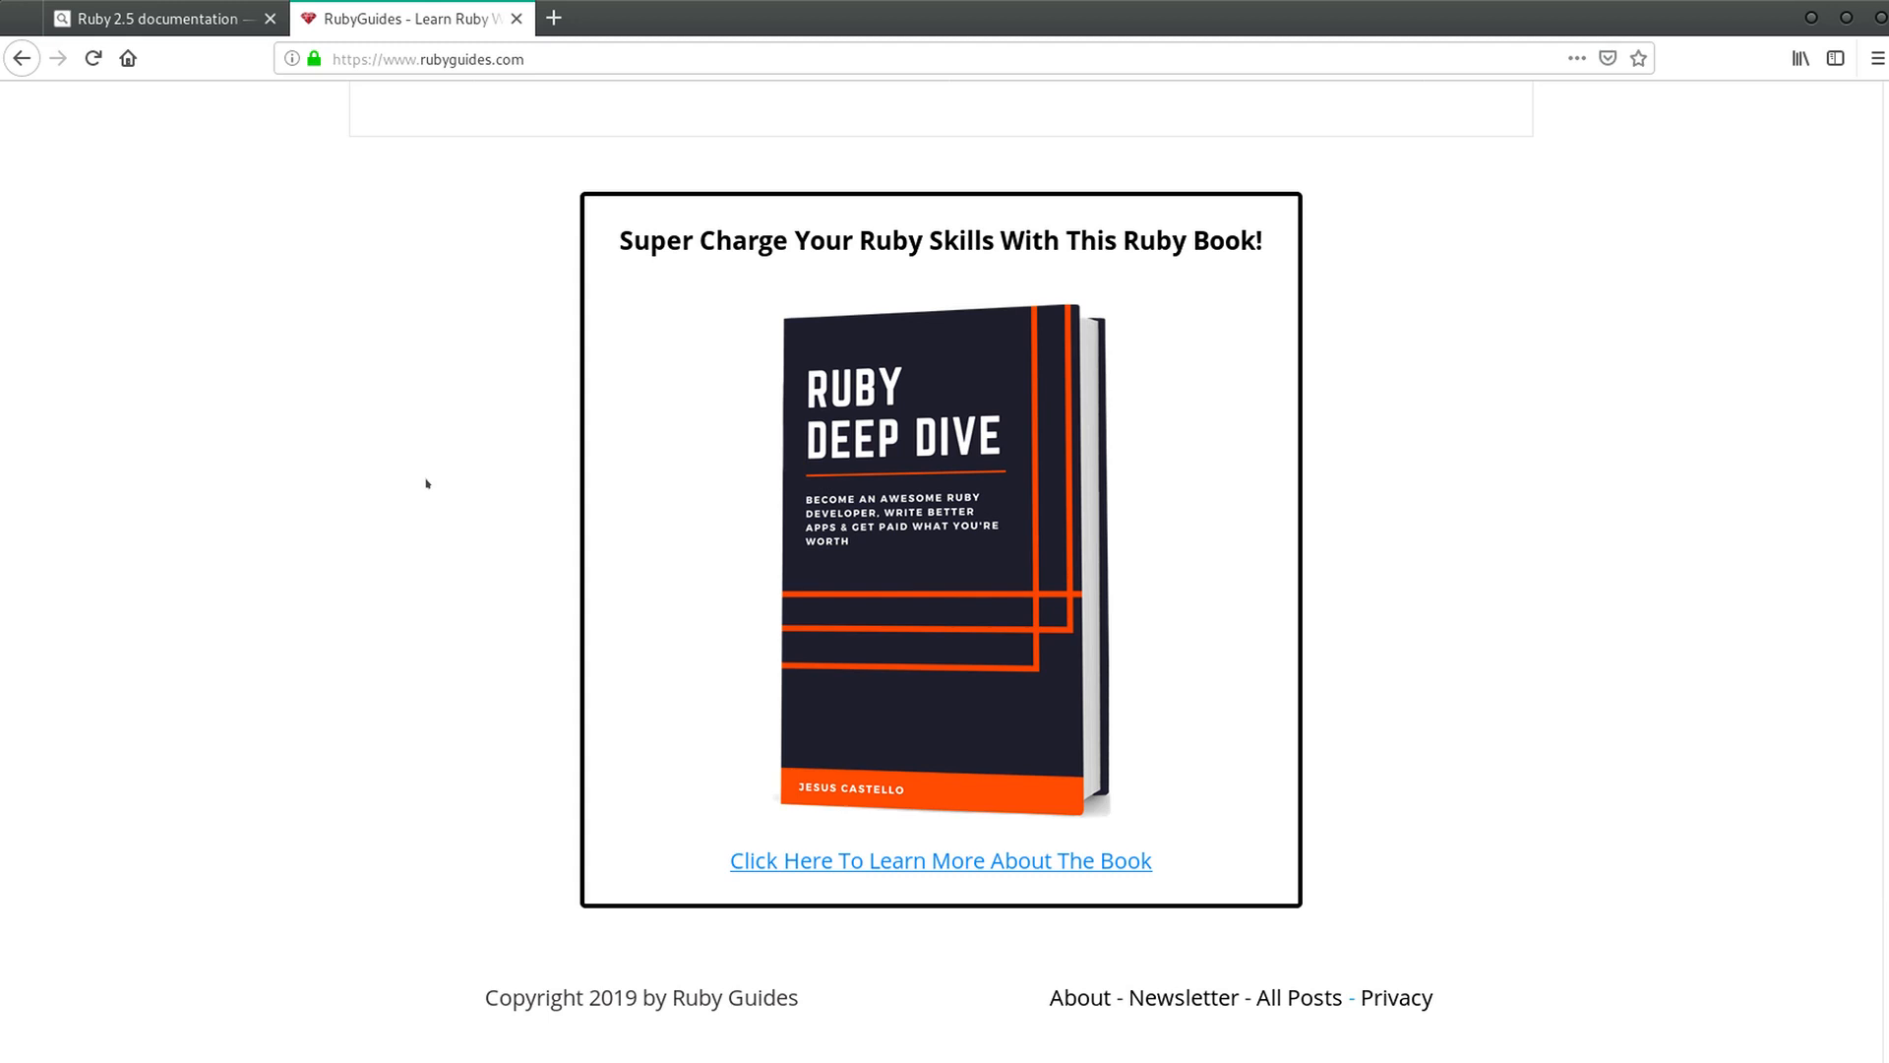
pyautogui.moveTo(426, 476)
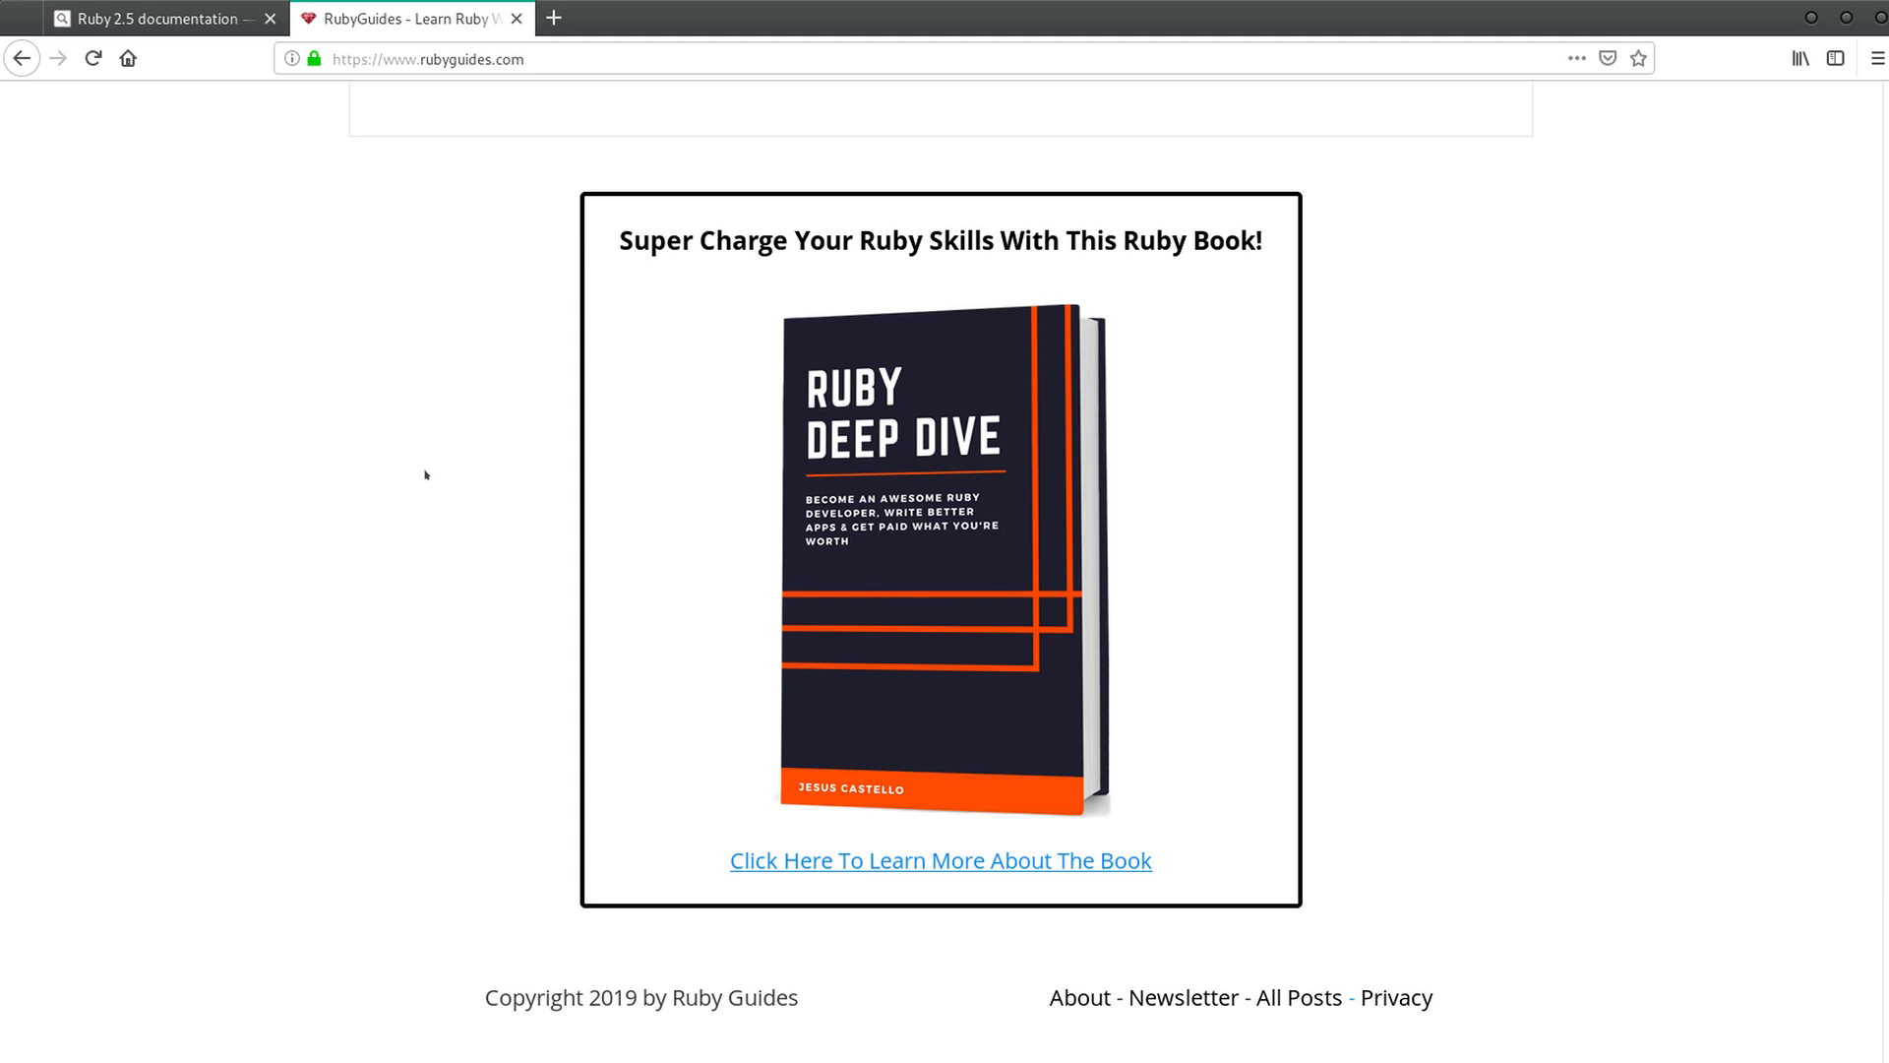
pyautogui.moveTo(430, 456)
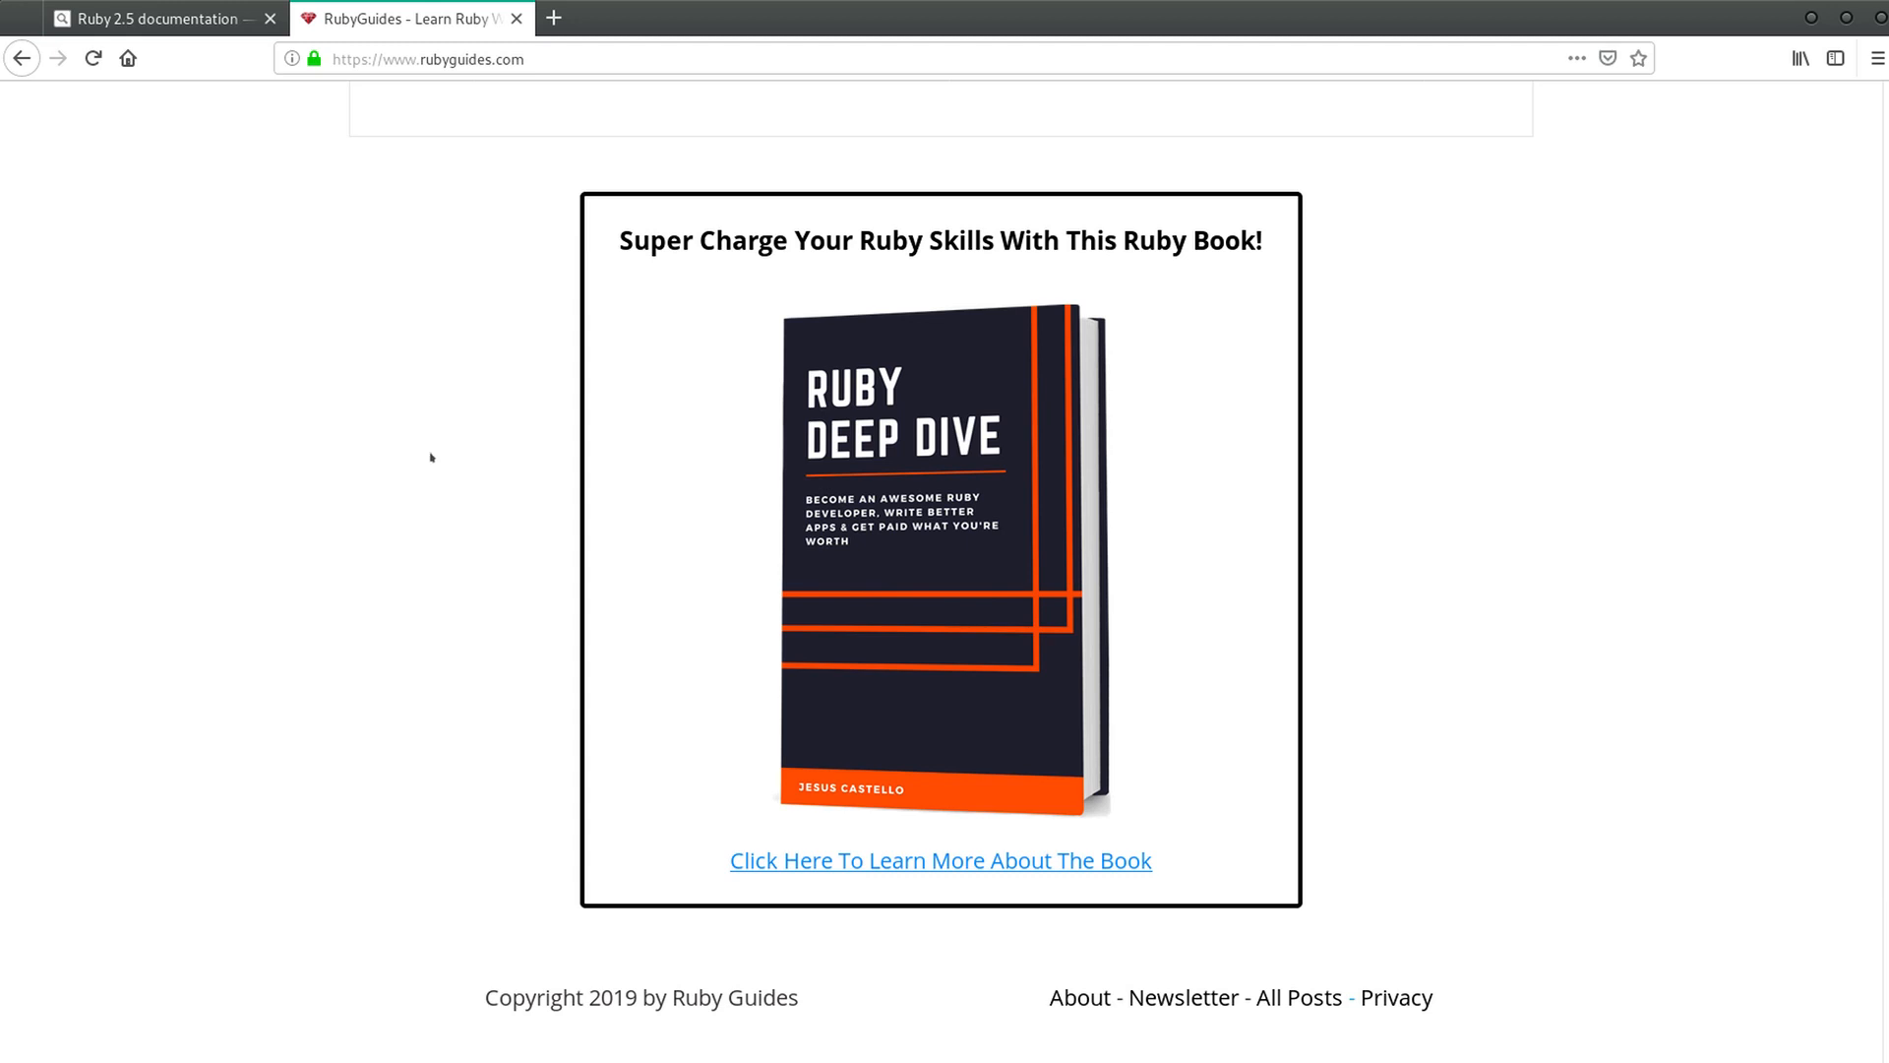
pyautogui.moveTo(433, 429)
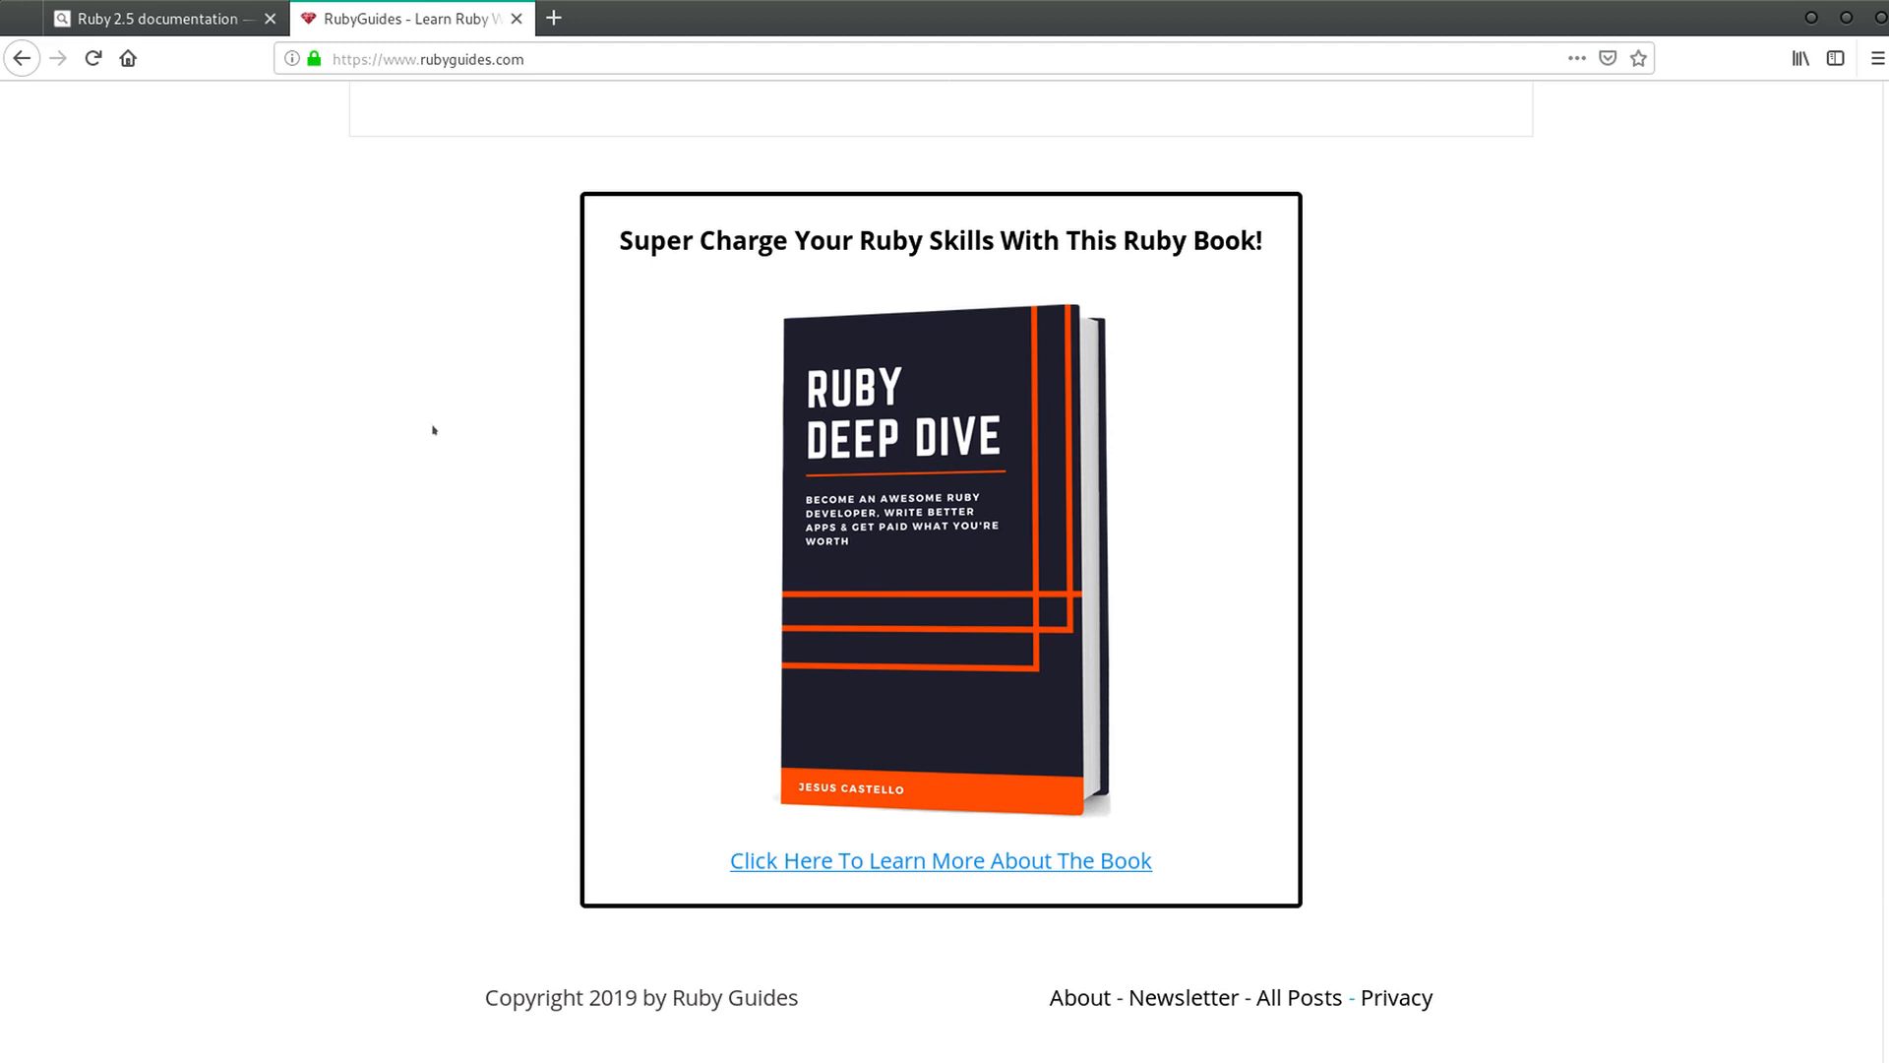
pyautogui.moveTo(414, 372)
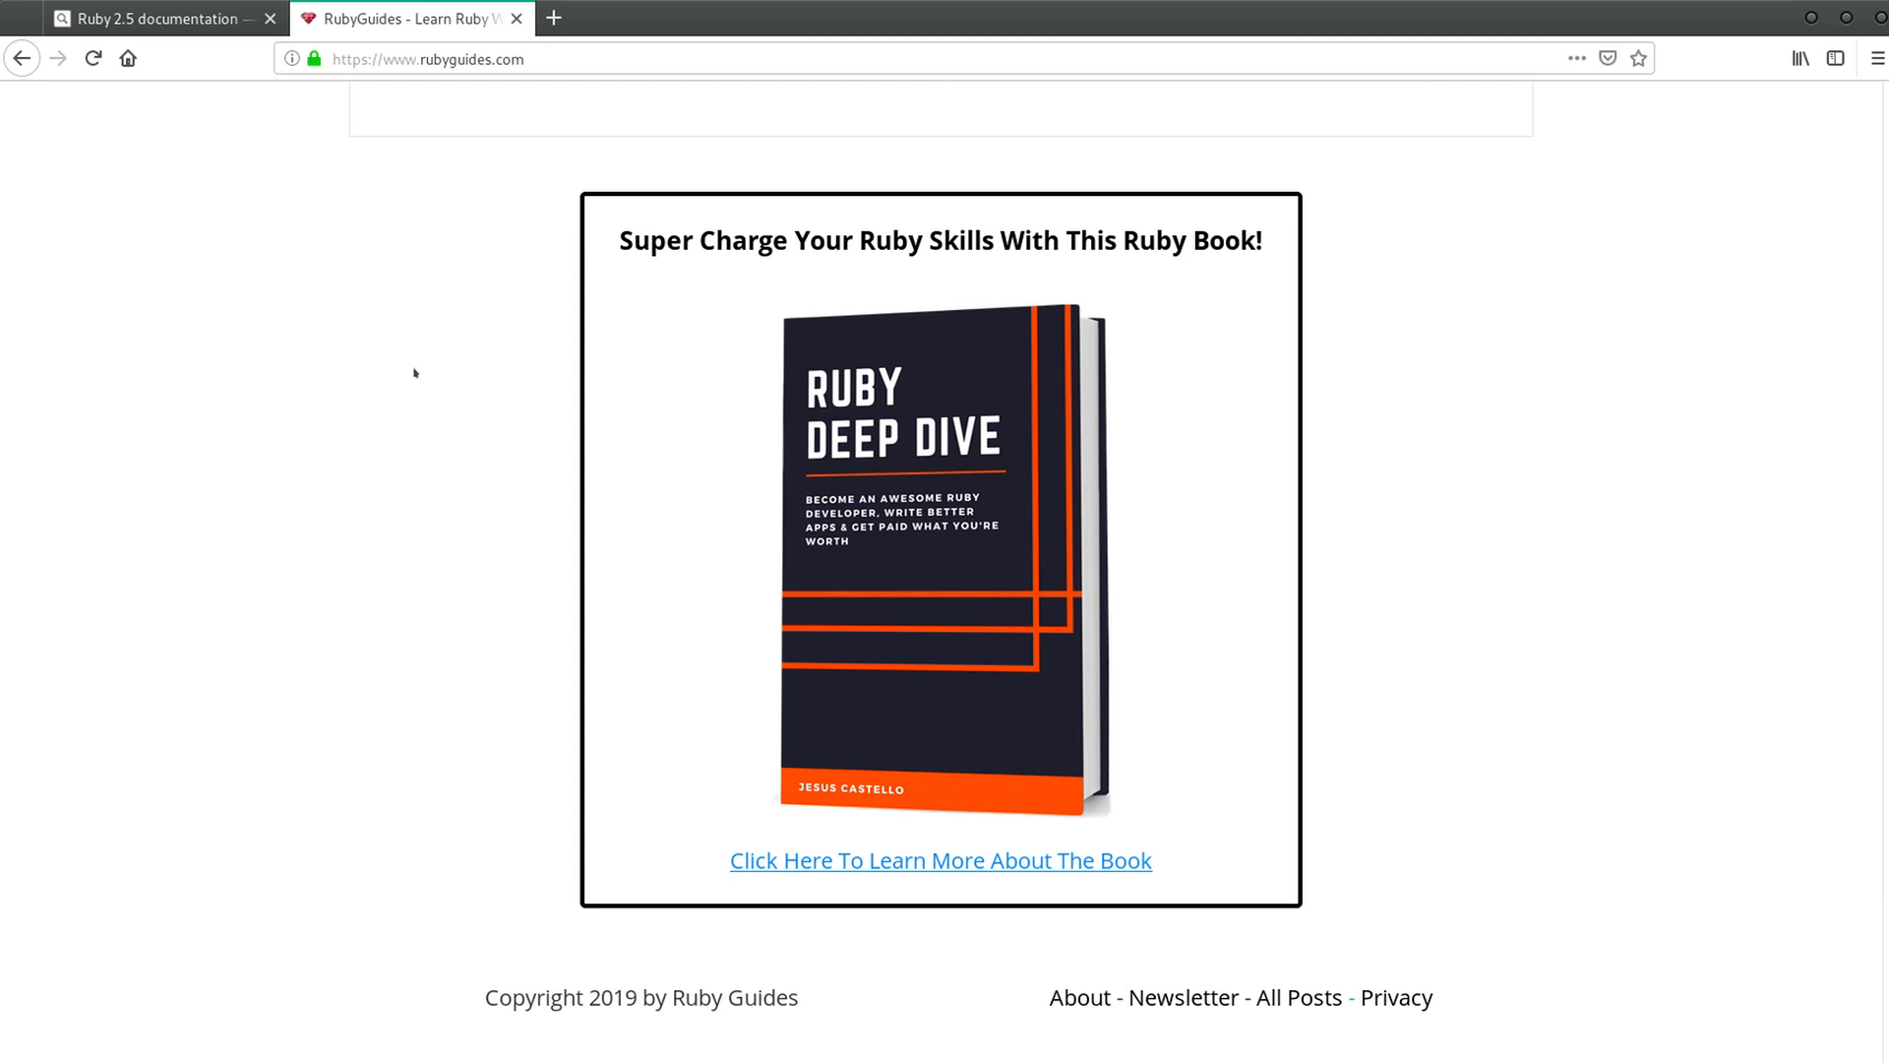
pyautogui.moveTo(479, 215)
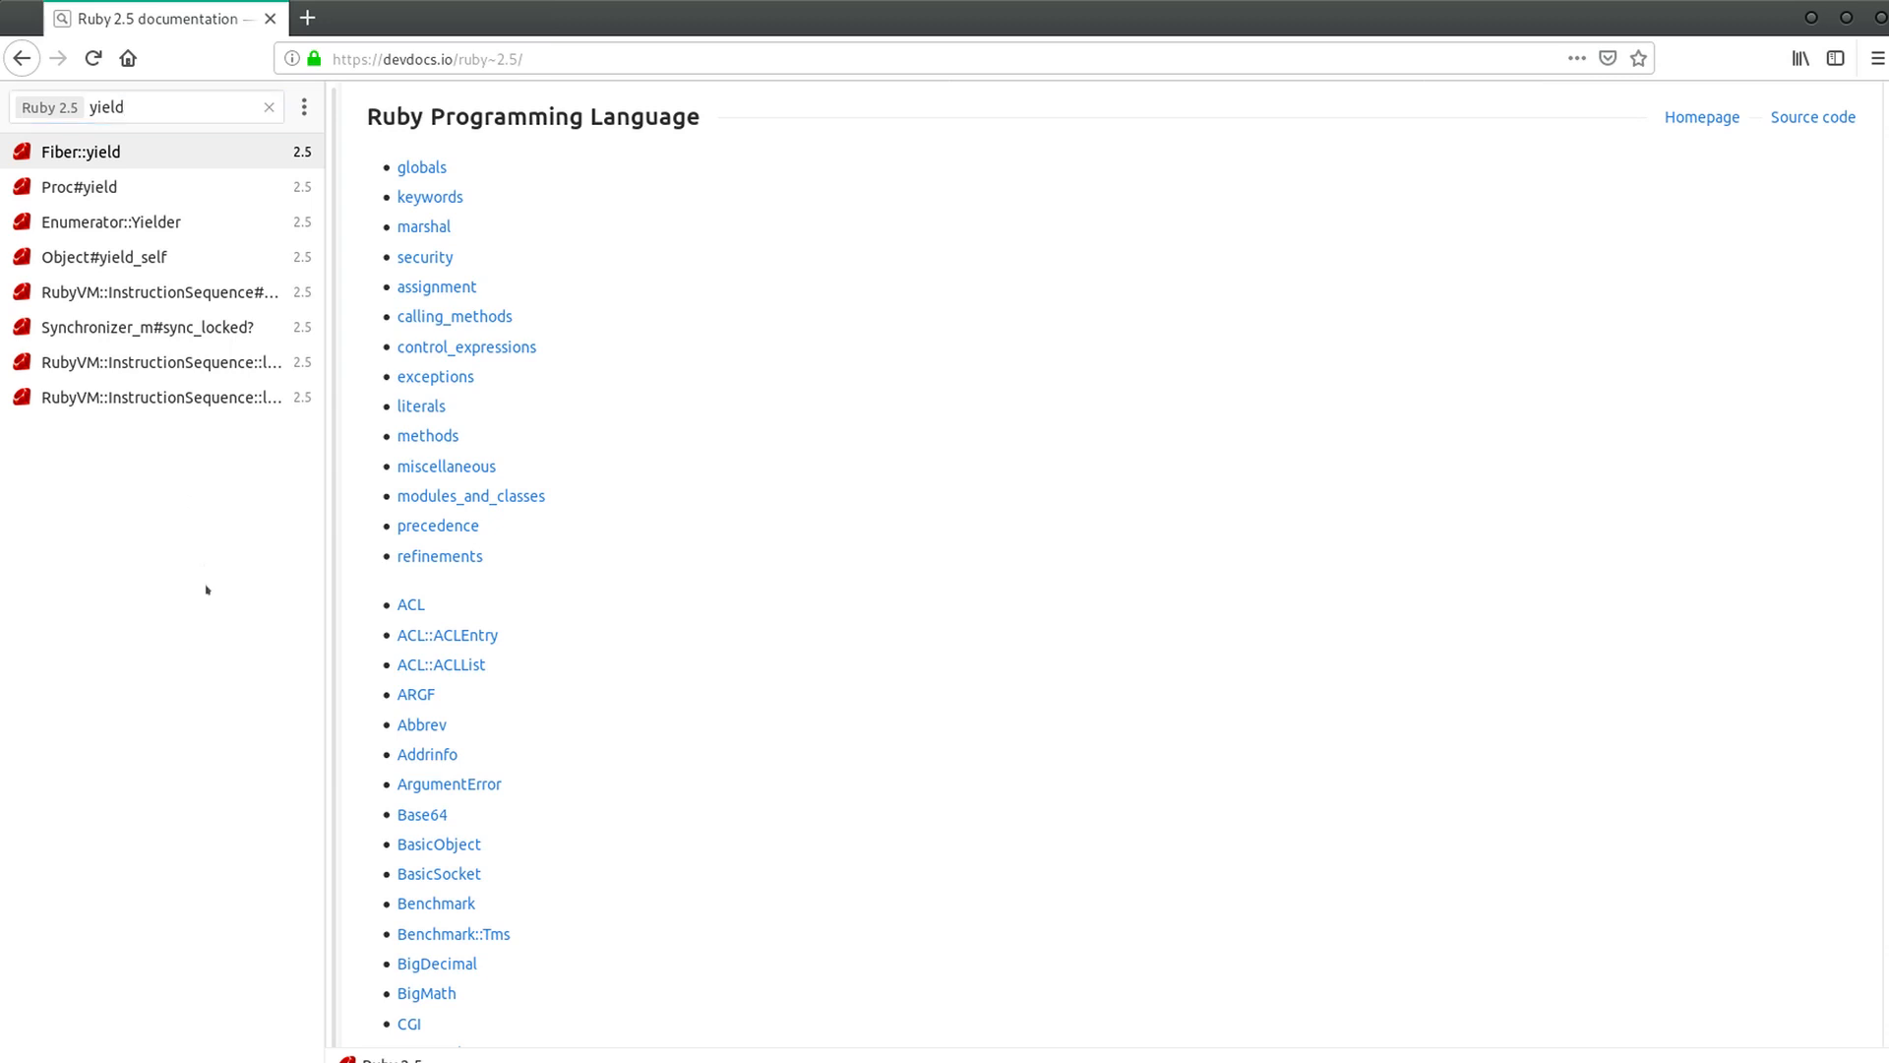
pyautogui.moveTo(206, 632)
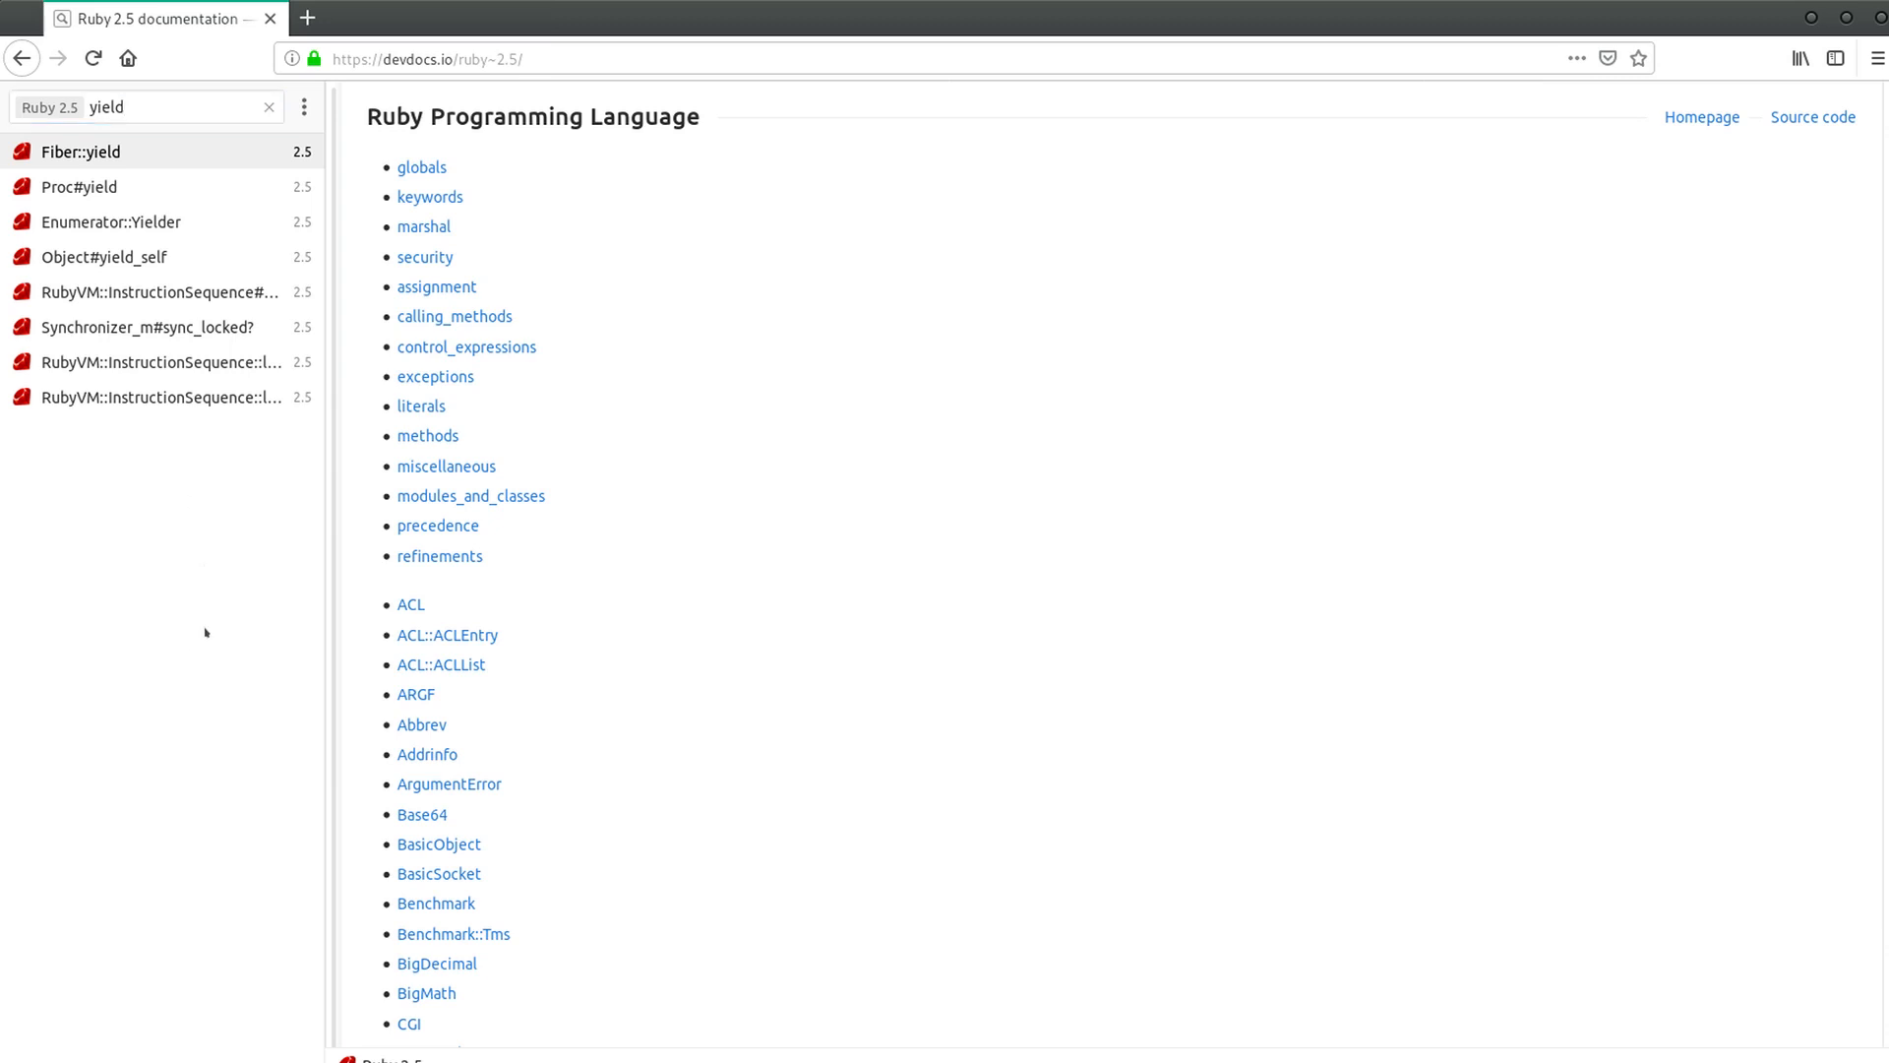
pyautogui.moveTo(193, 611)
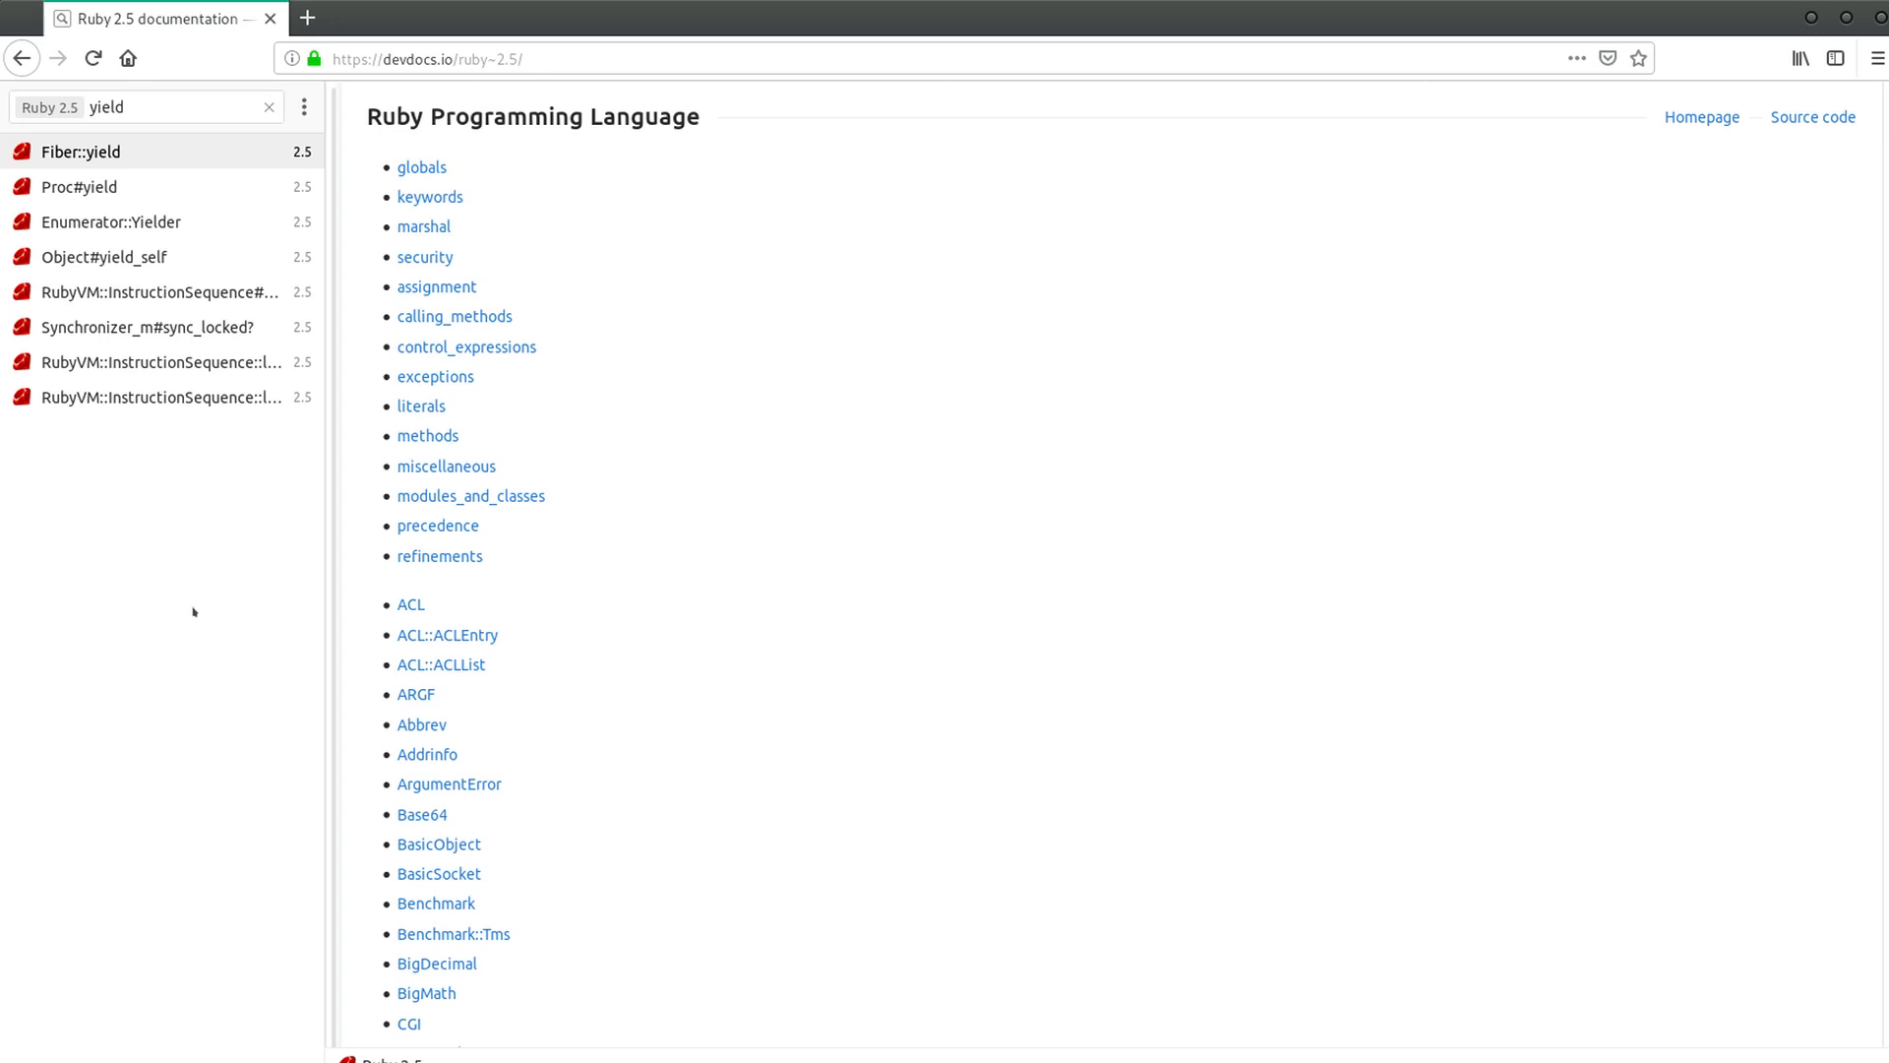
pyautogui.moveTo(136, 741)
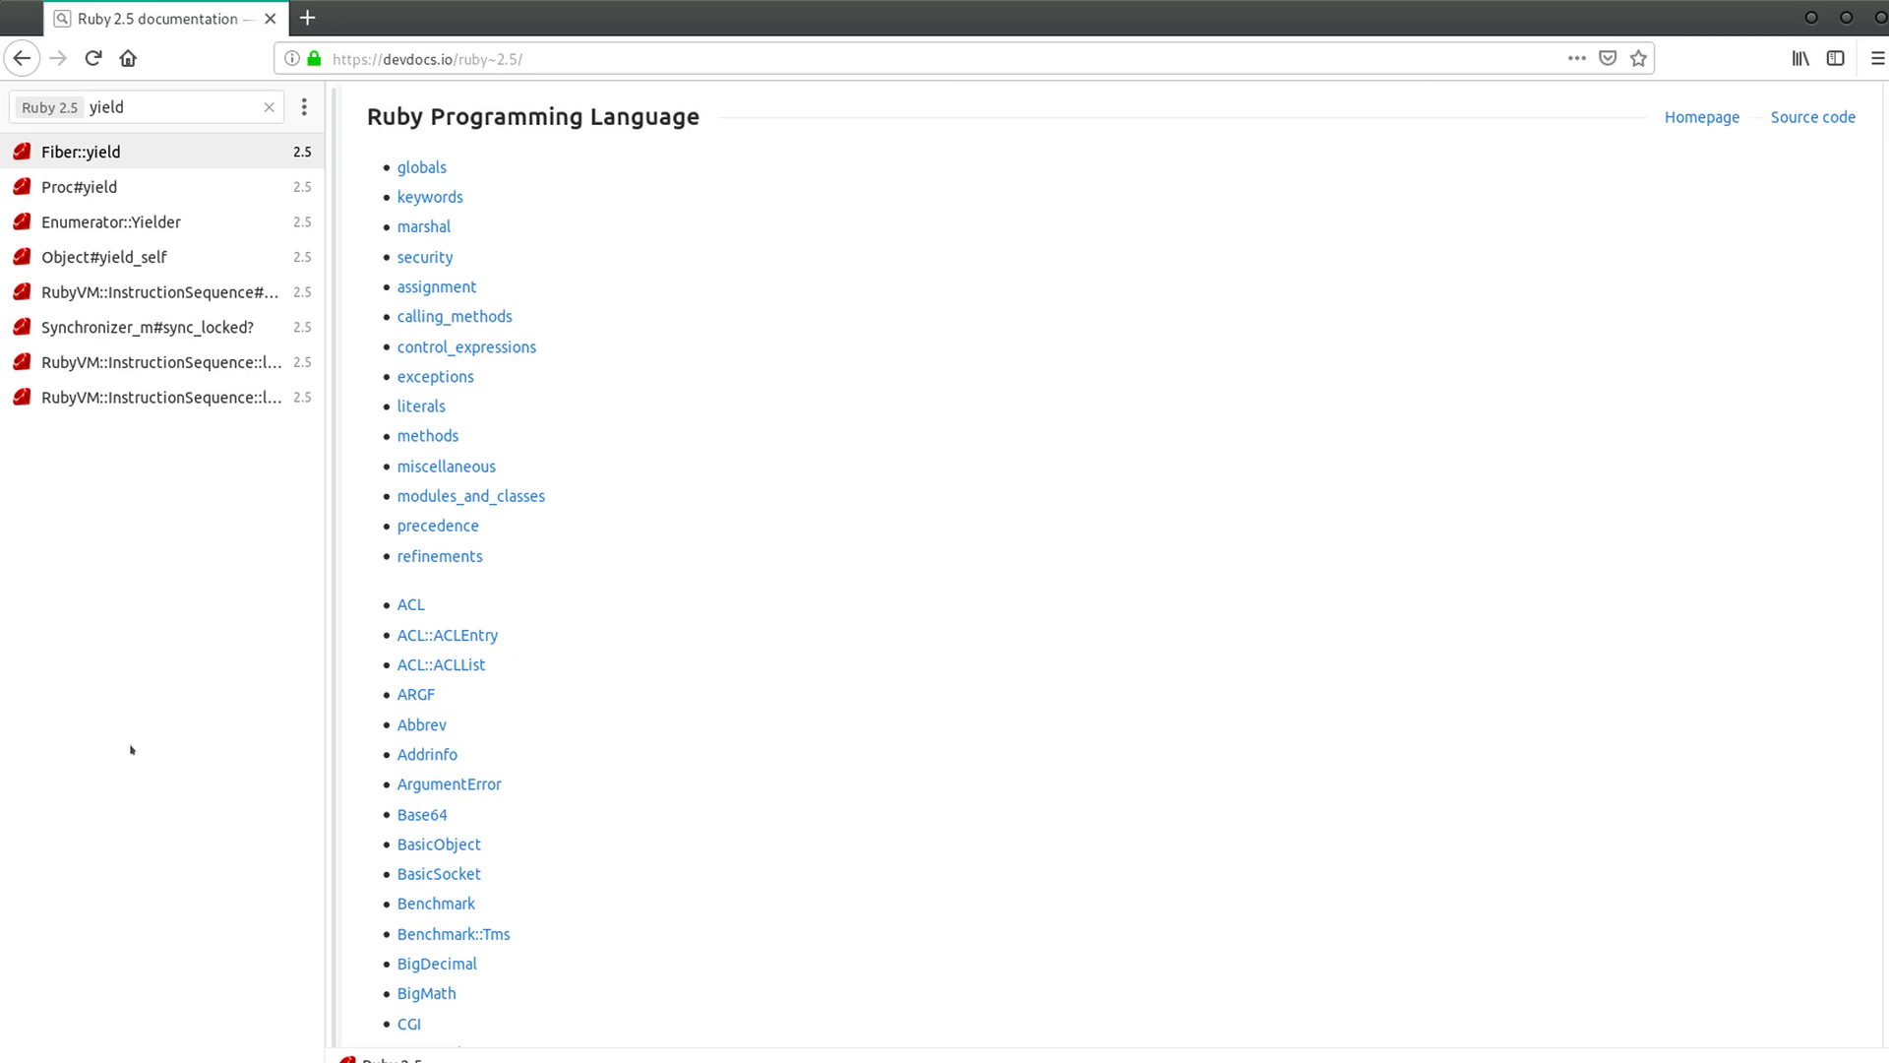
pyautogui.moveTo(120, 741)
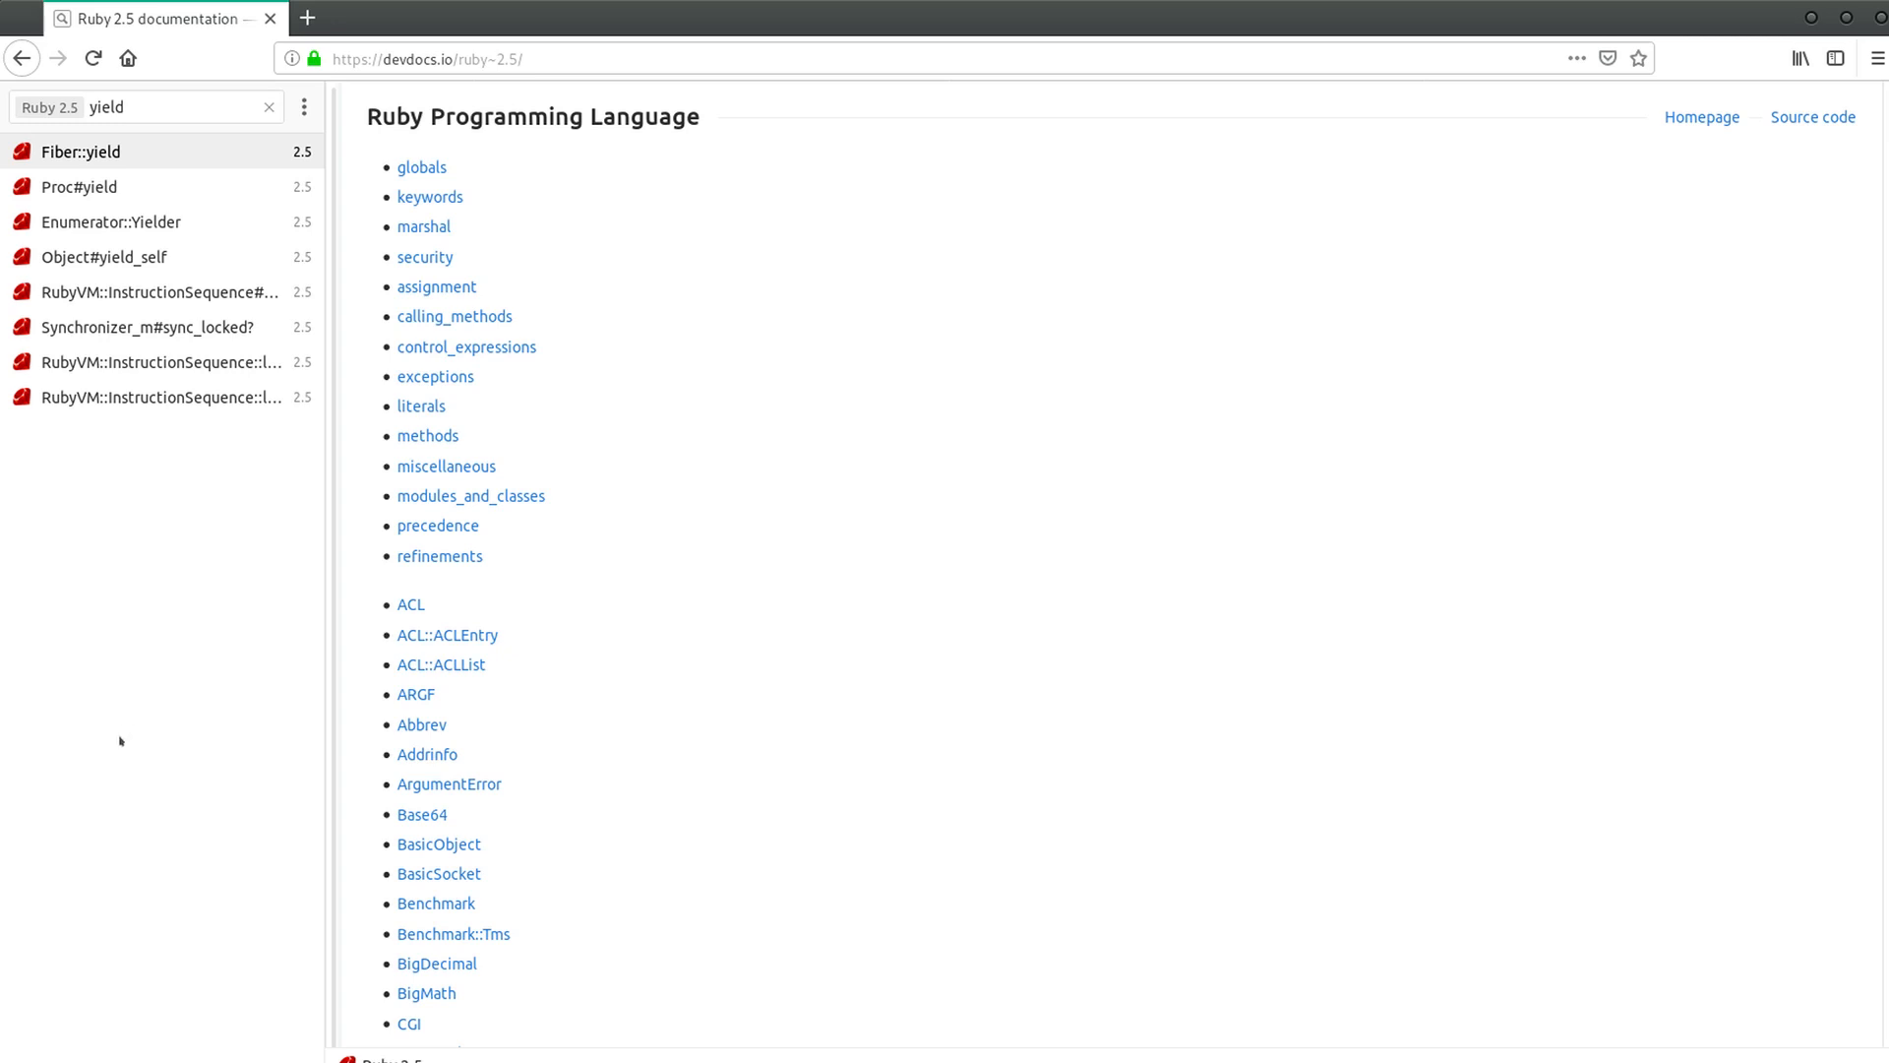
pyautogui.moveTo(112, 747)
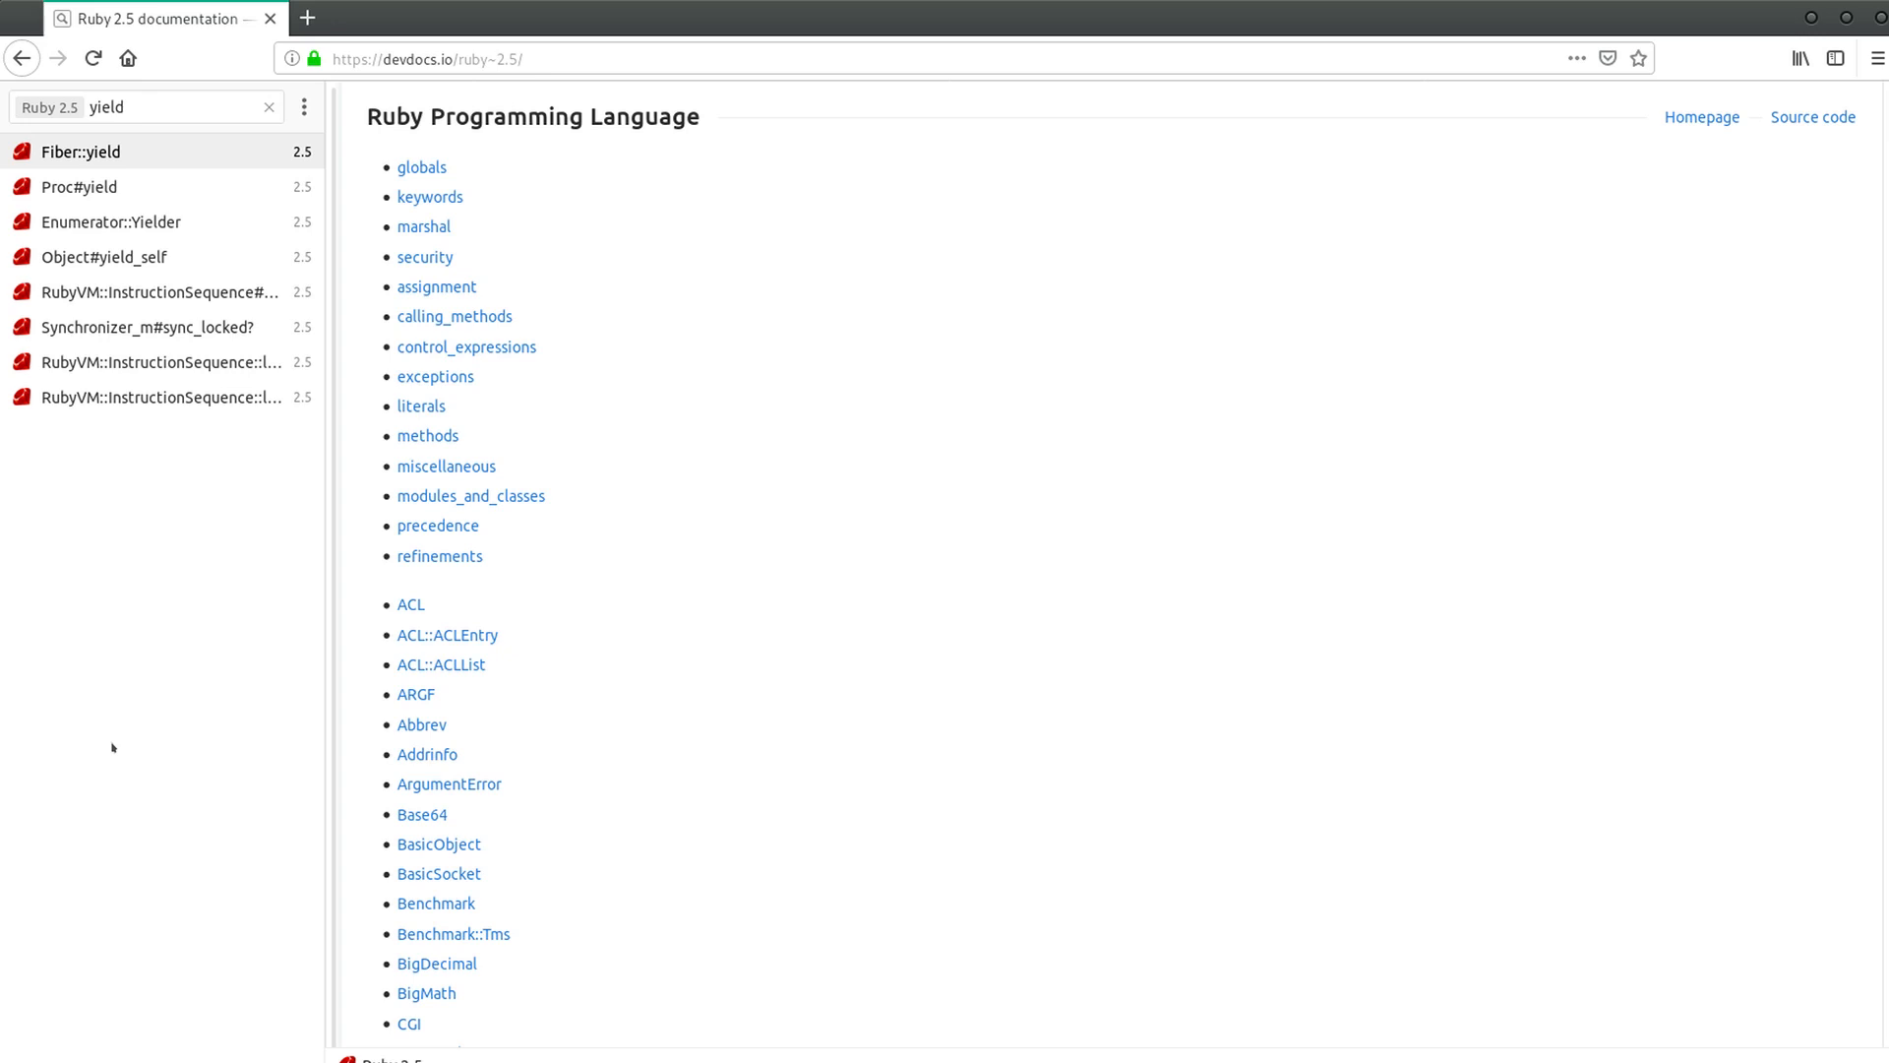
pyautogui.moveTo(165, 264)
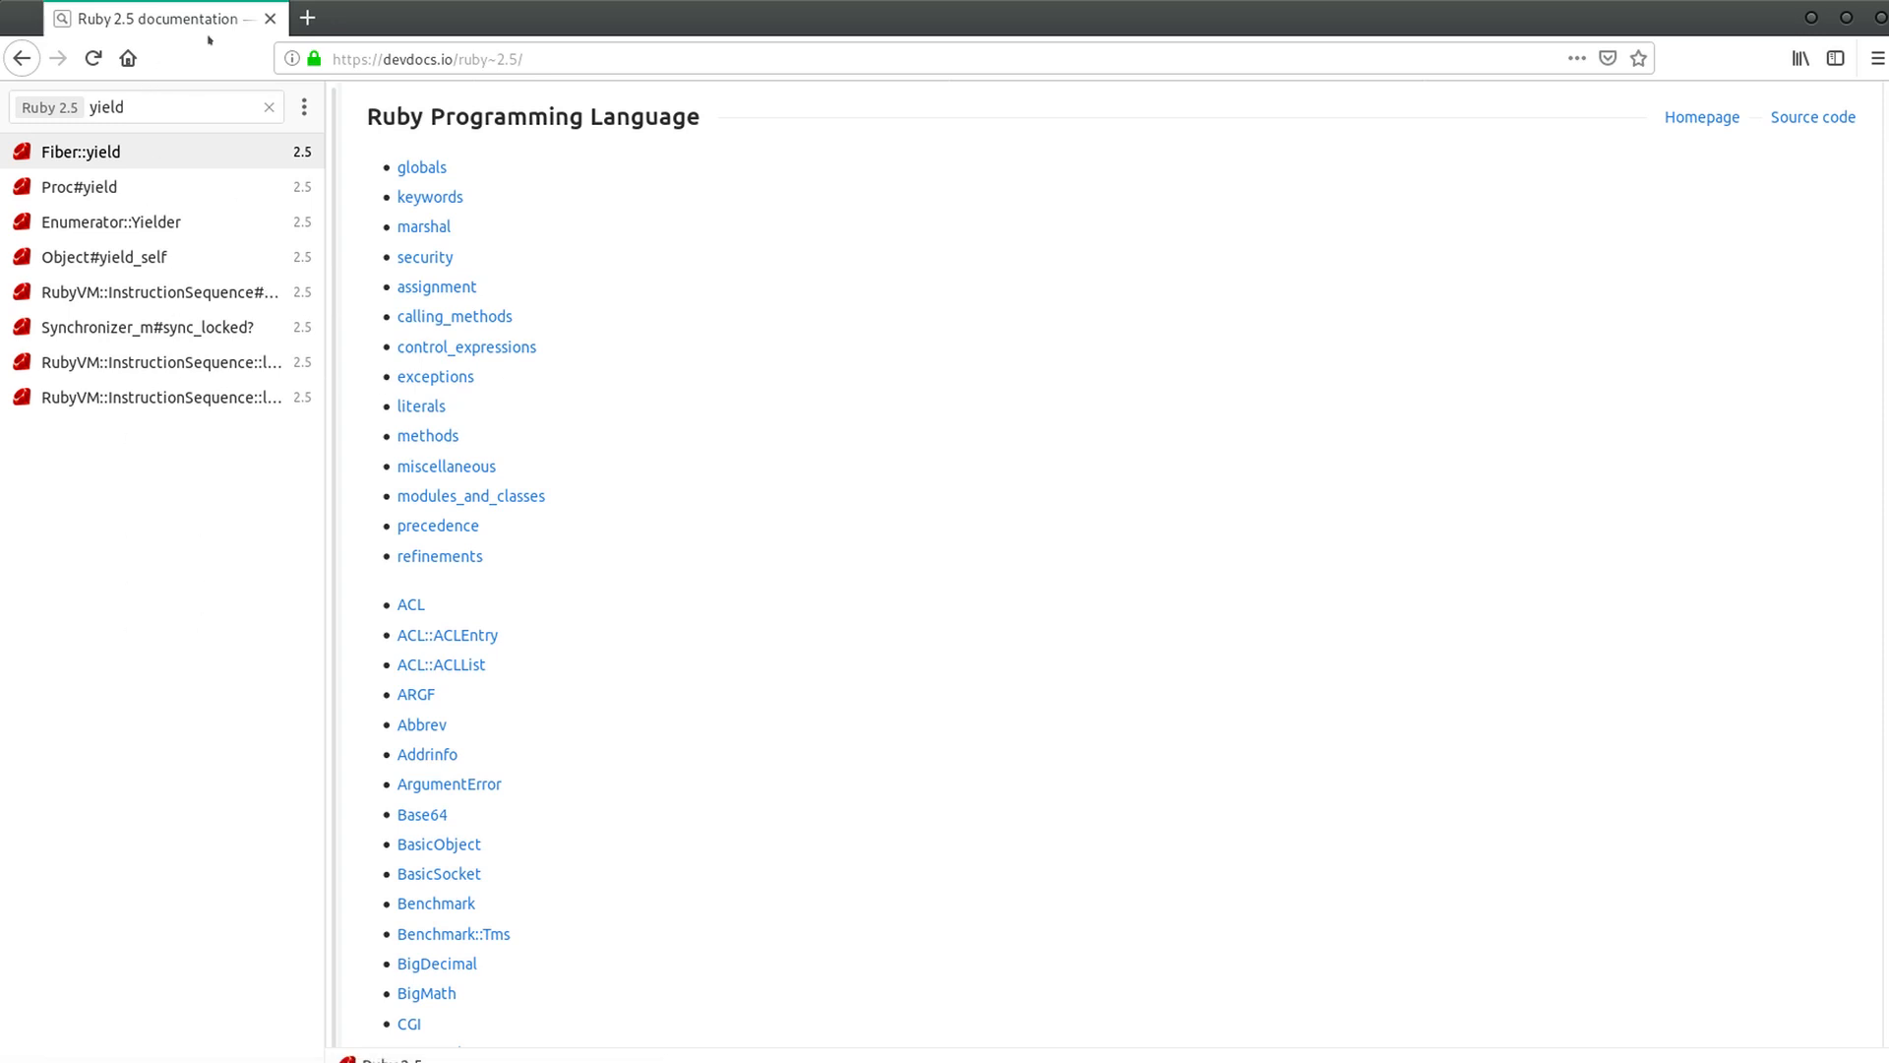
pyautogui.moveTo(154, 149)
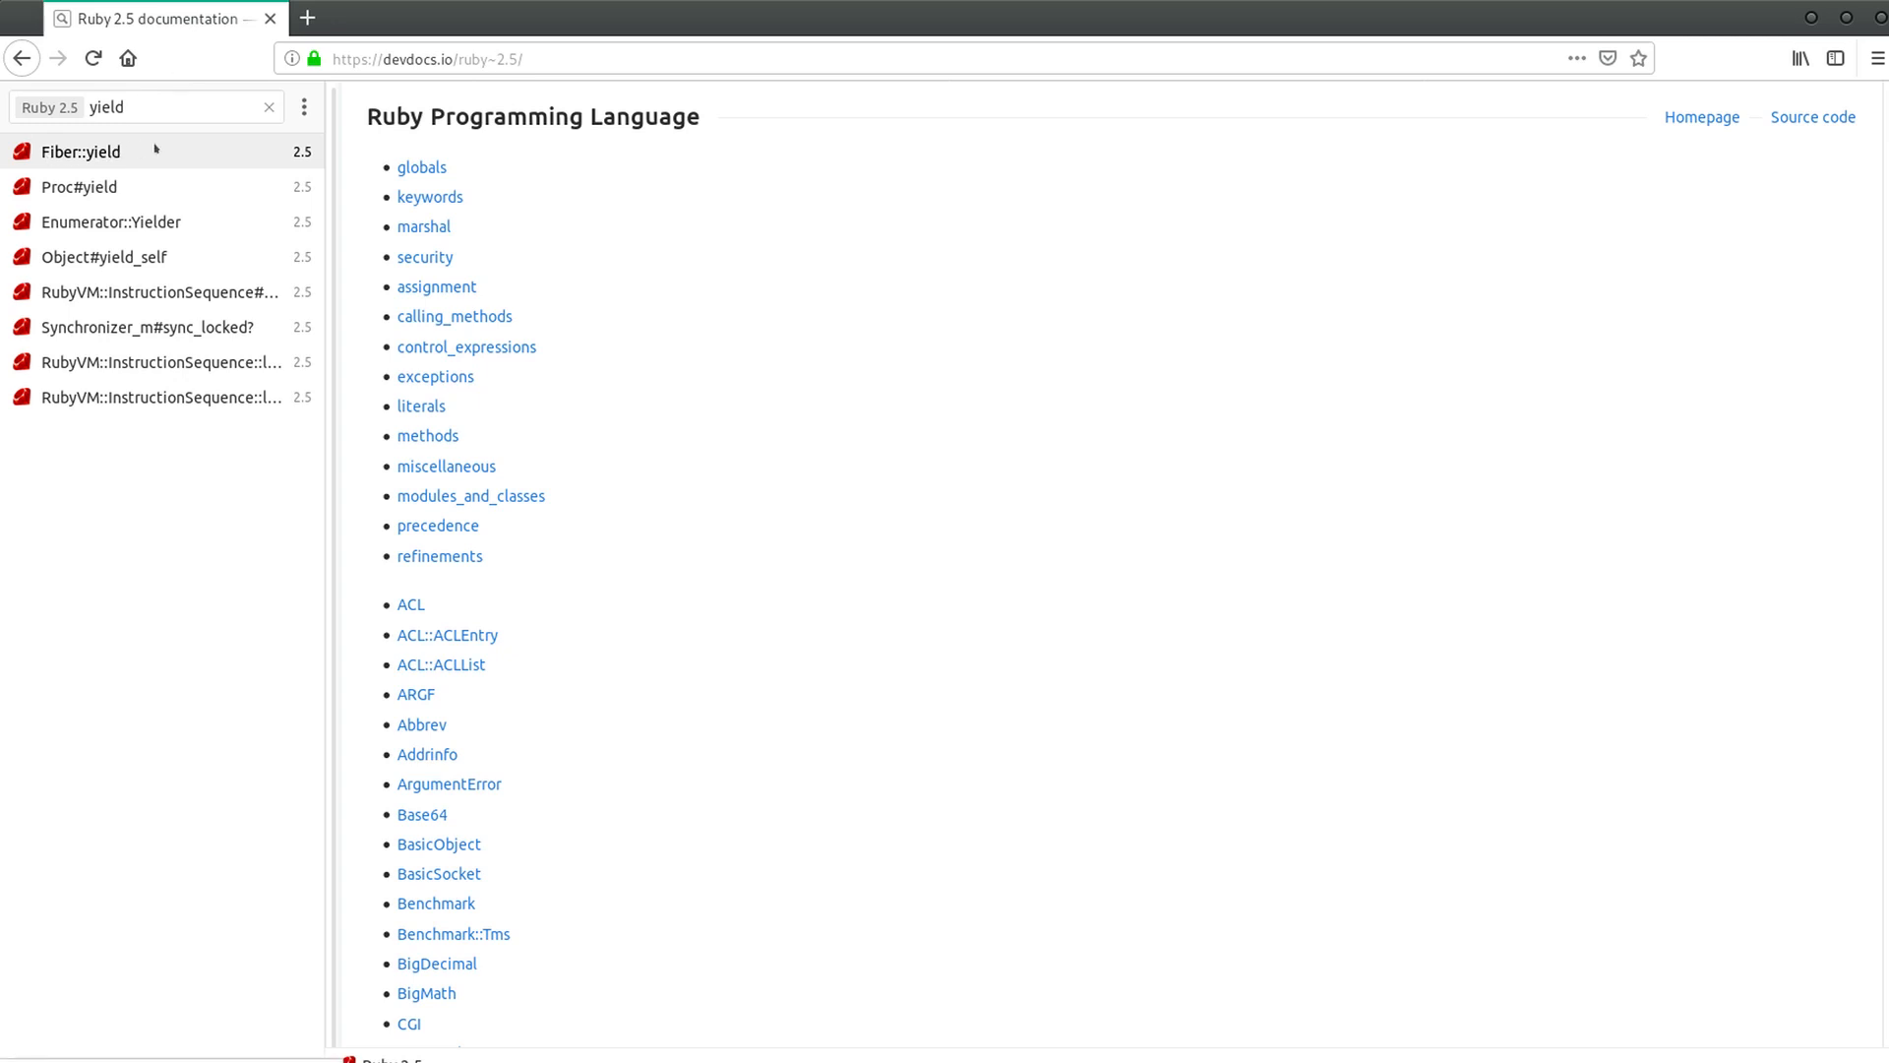
pyautogui.moveTo(165, 226)
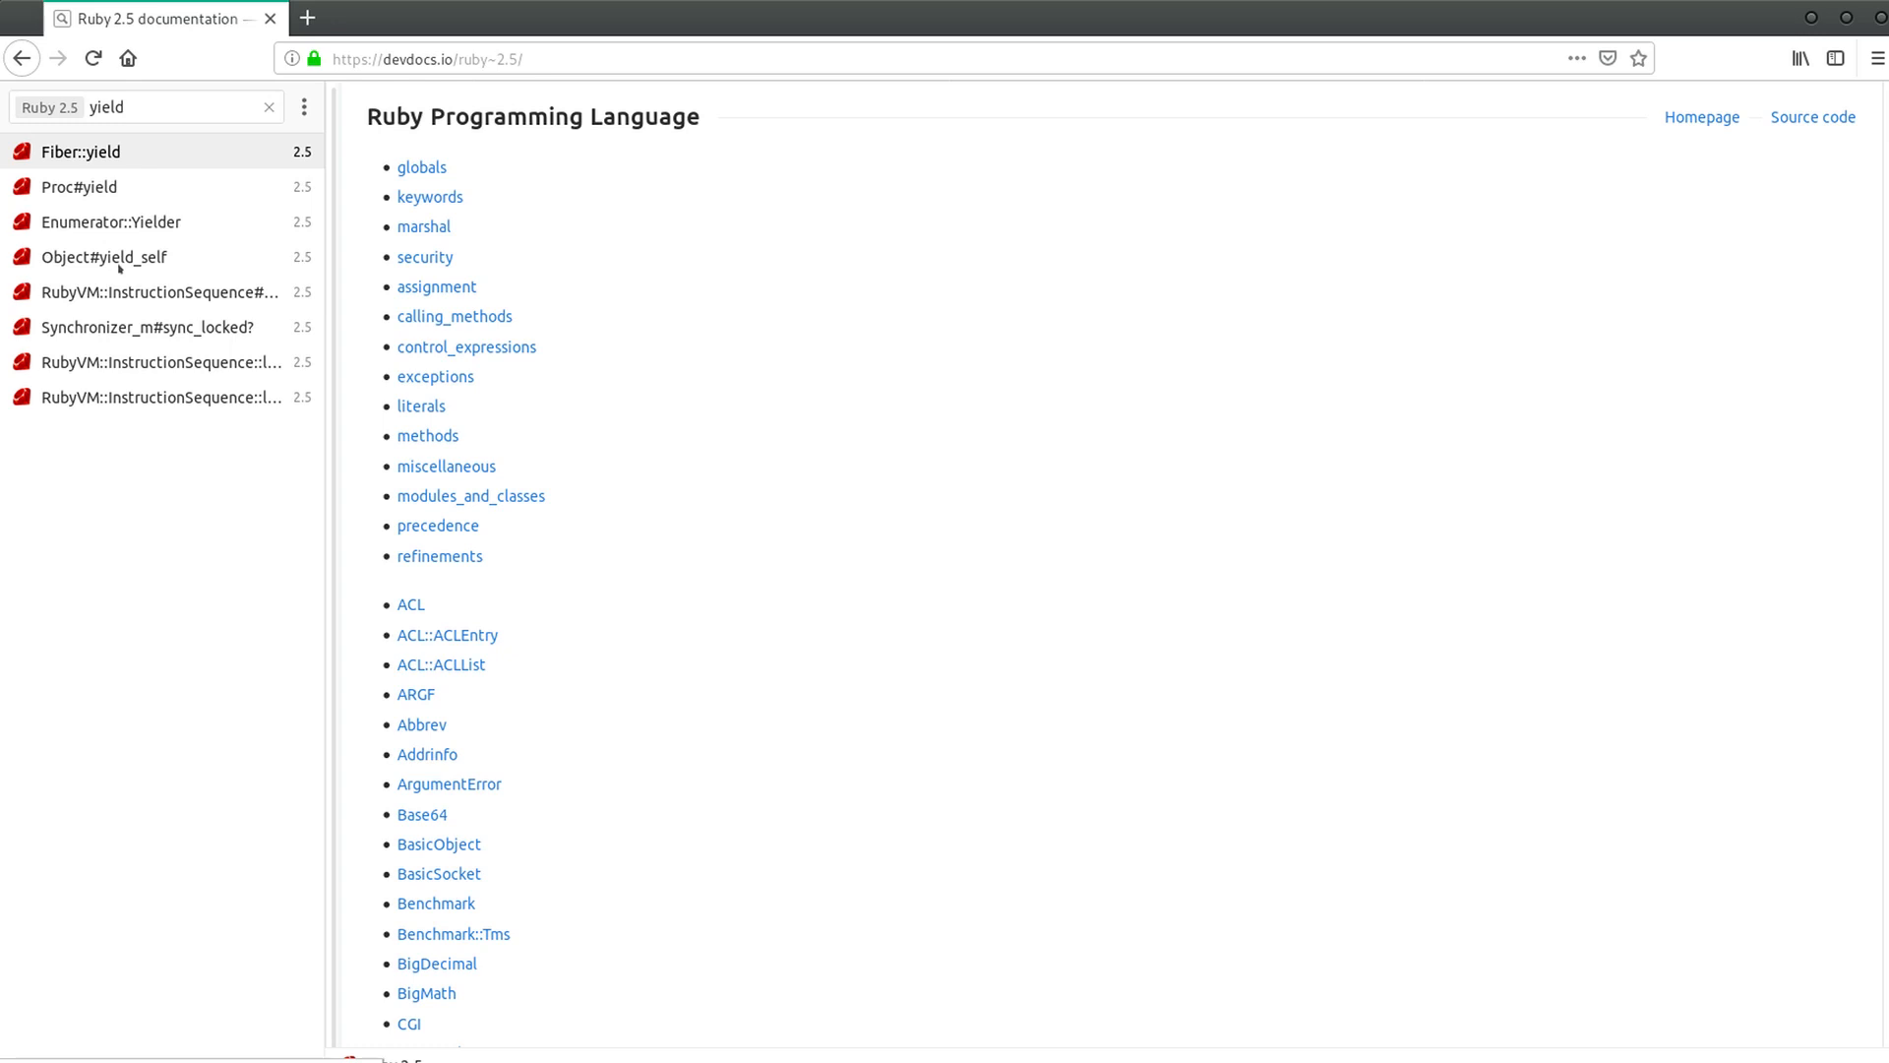
pyautogui.moveTo(108, 377)
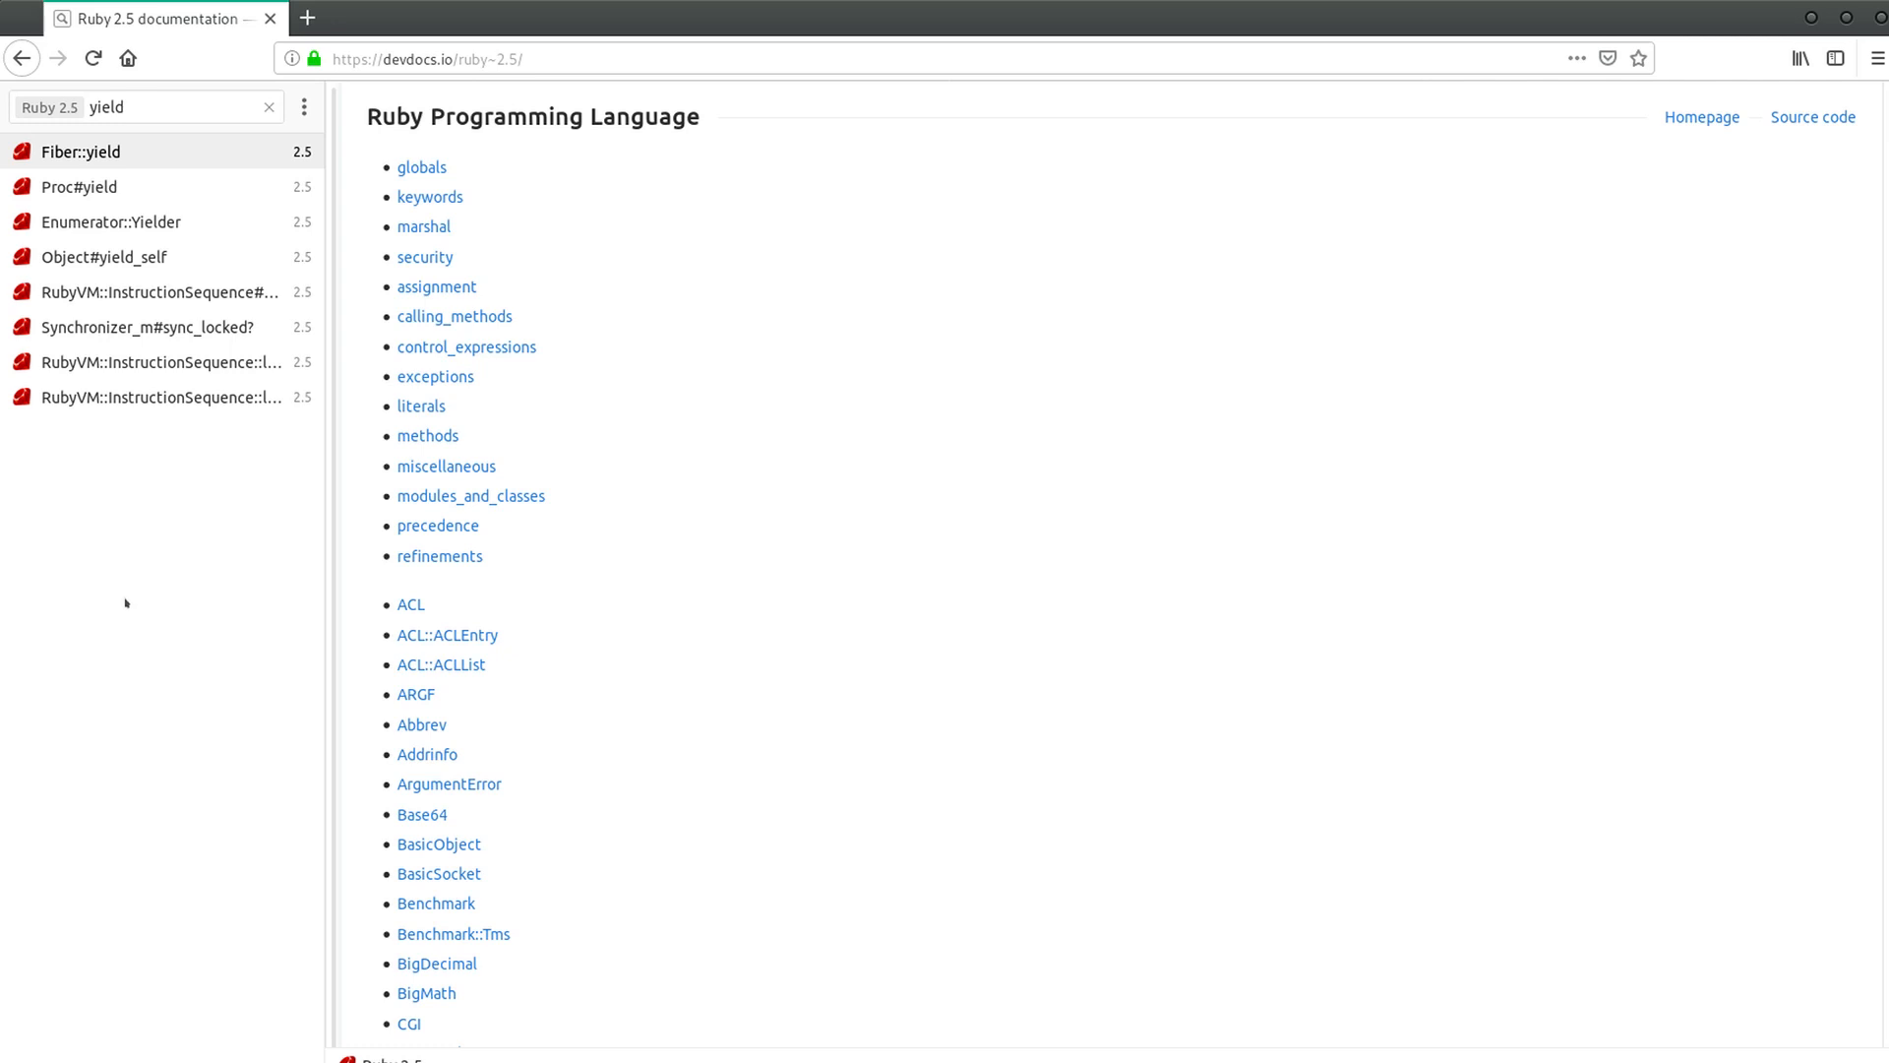
pyautogui.moveTo(135, 554)
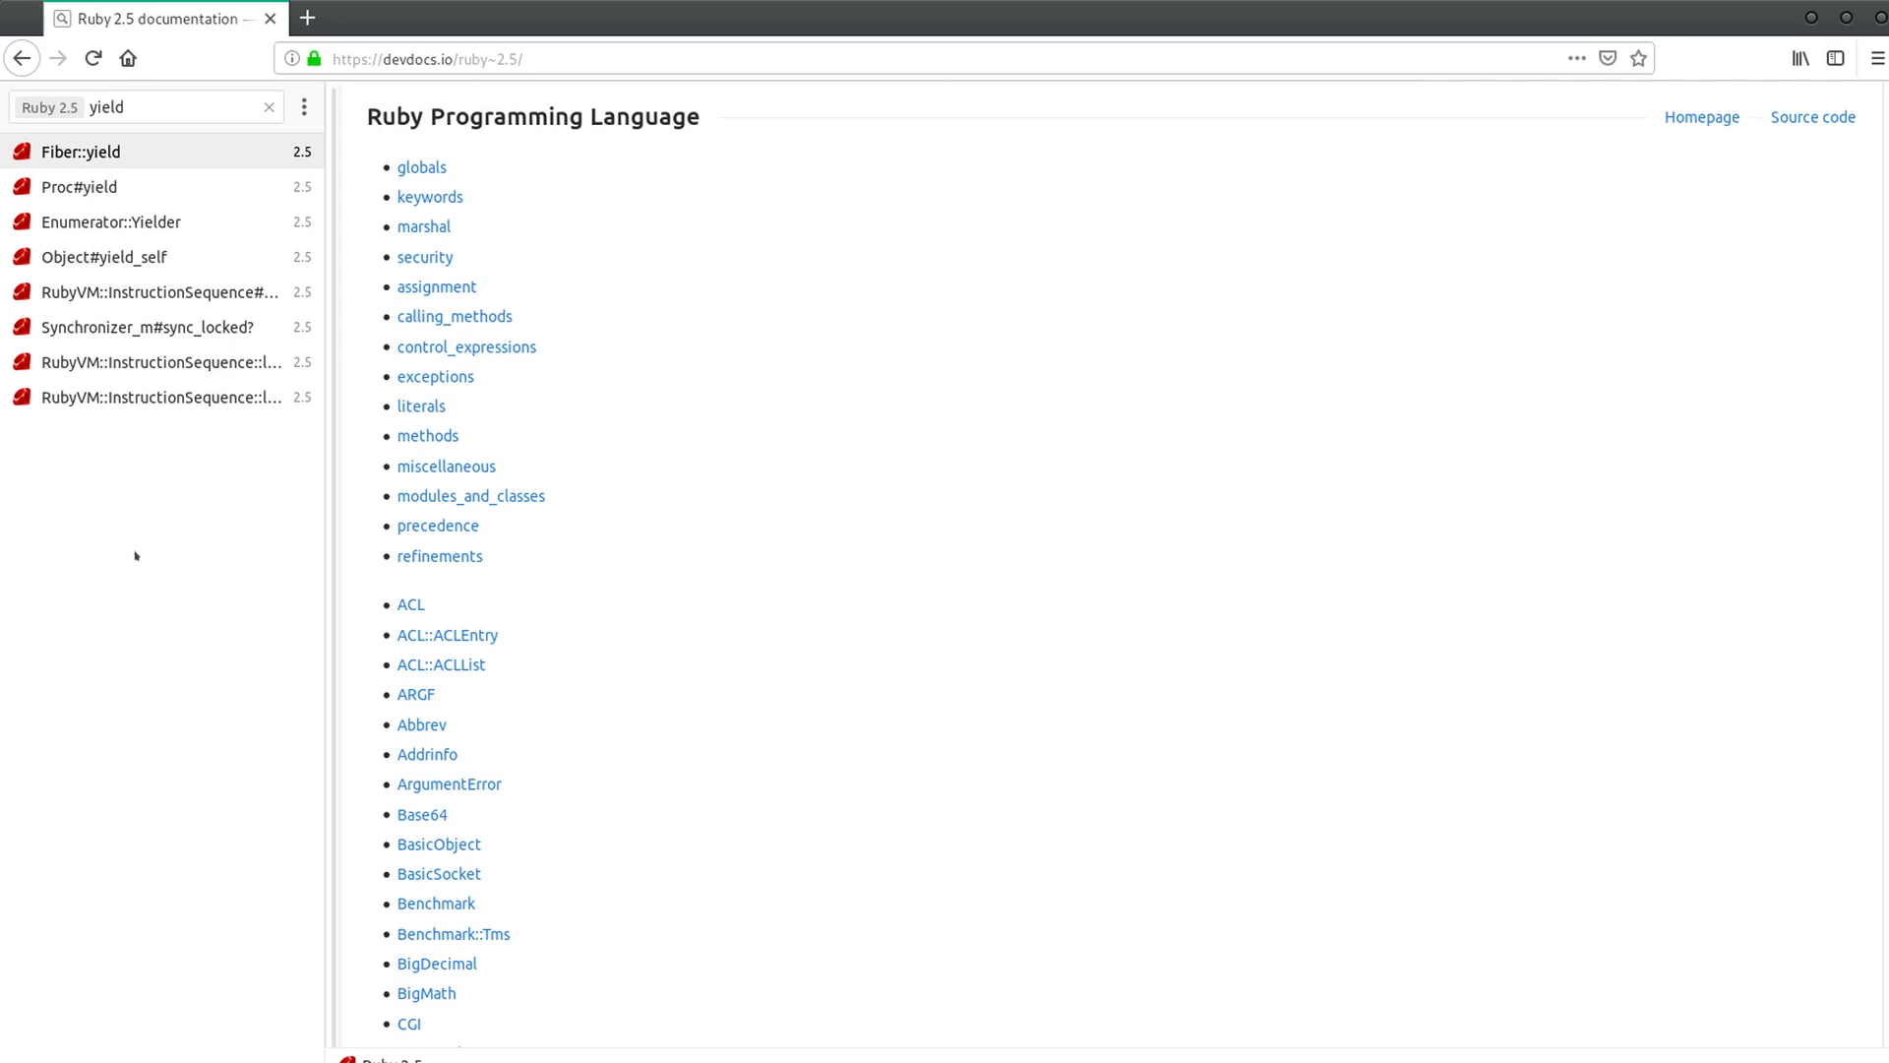
pyautogui.moveTo(124, 987)
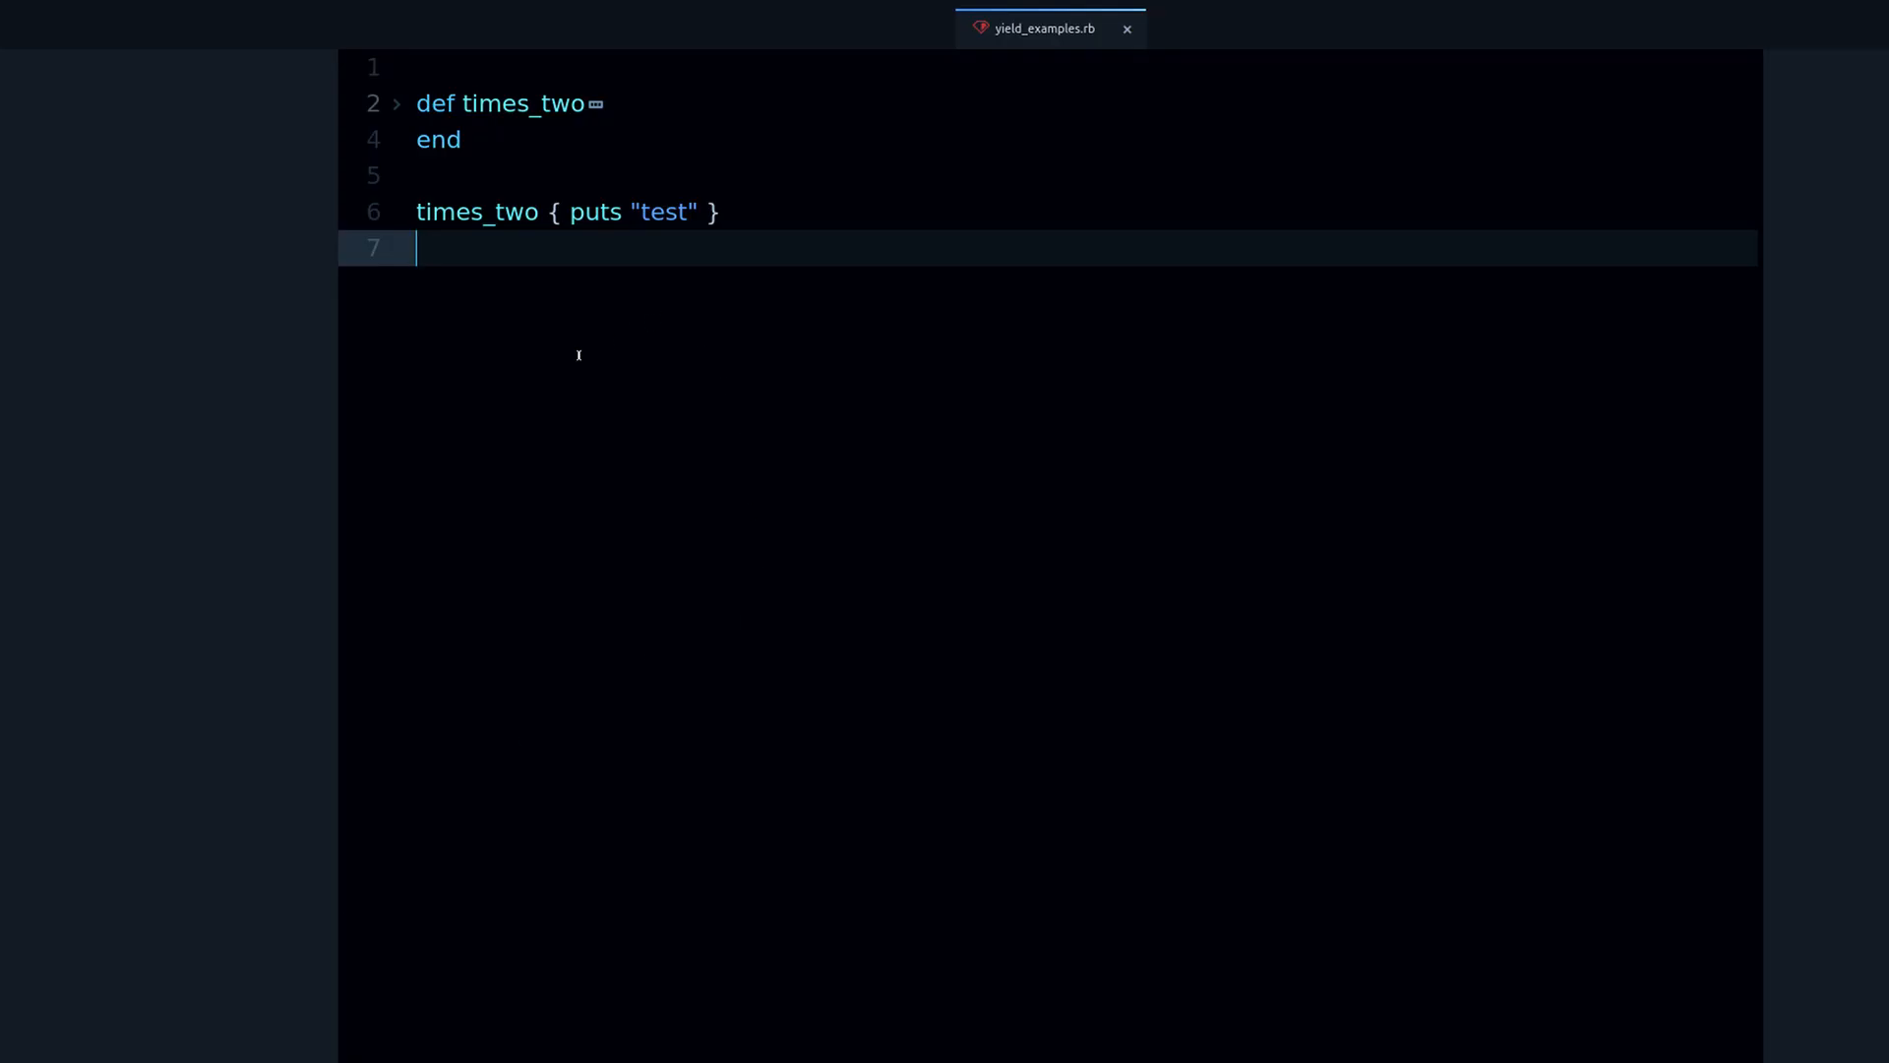
pyautogui.moveTo(580, 323)
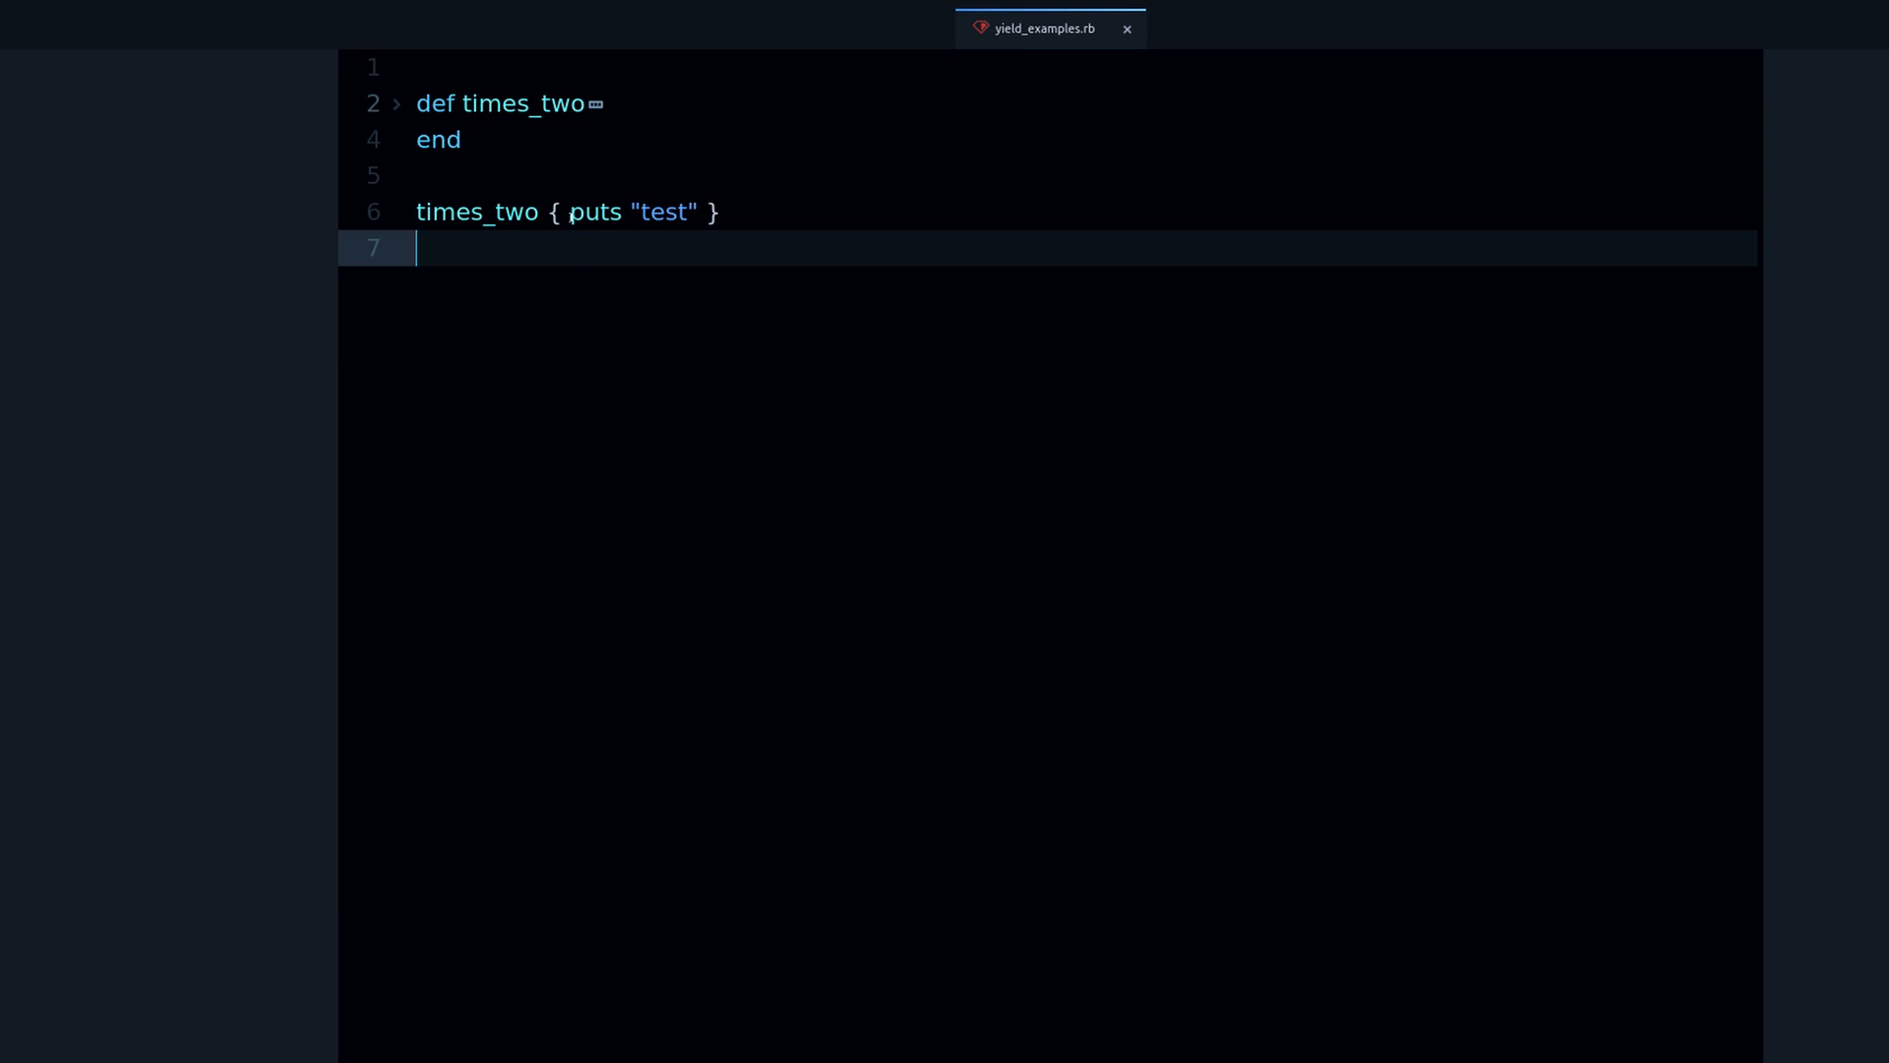
# Add yield to the times_two body and place the cursor below the block call
pyautogui.write('yield')
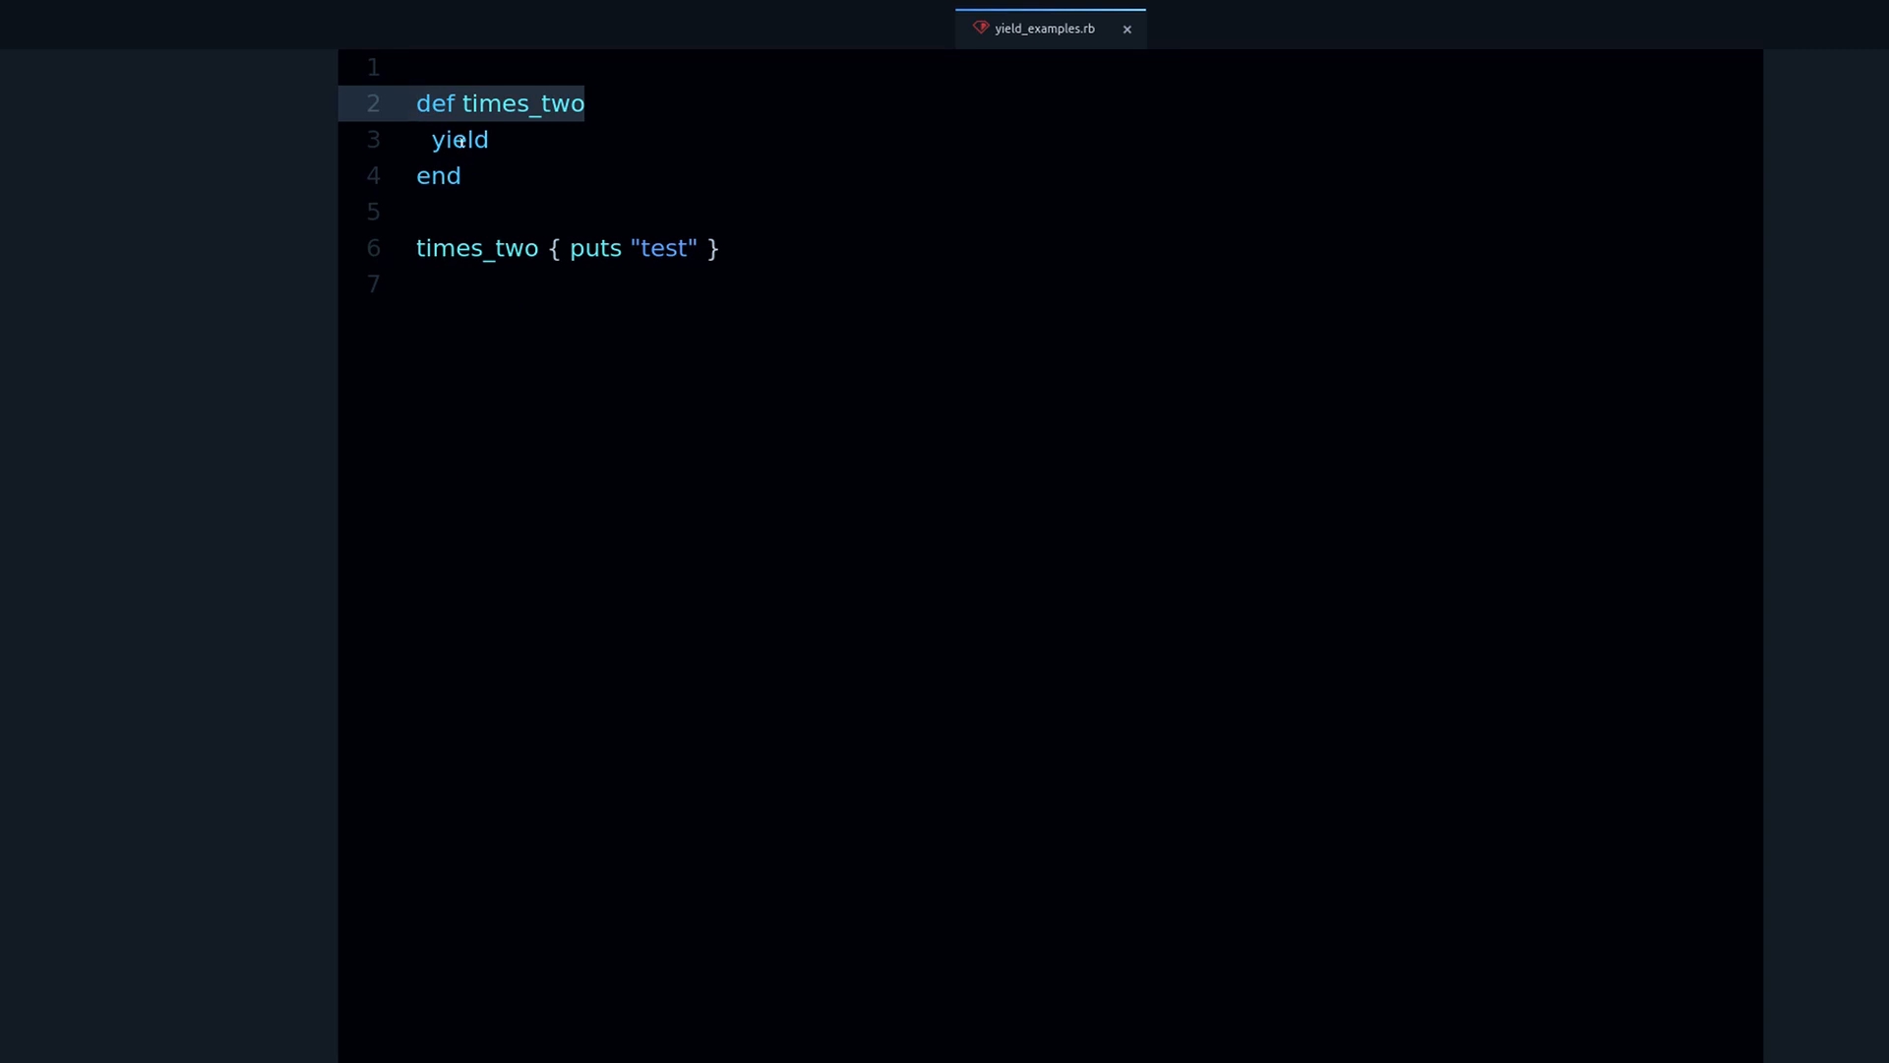
pyautogui.doubleClick(460, 139)
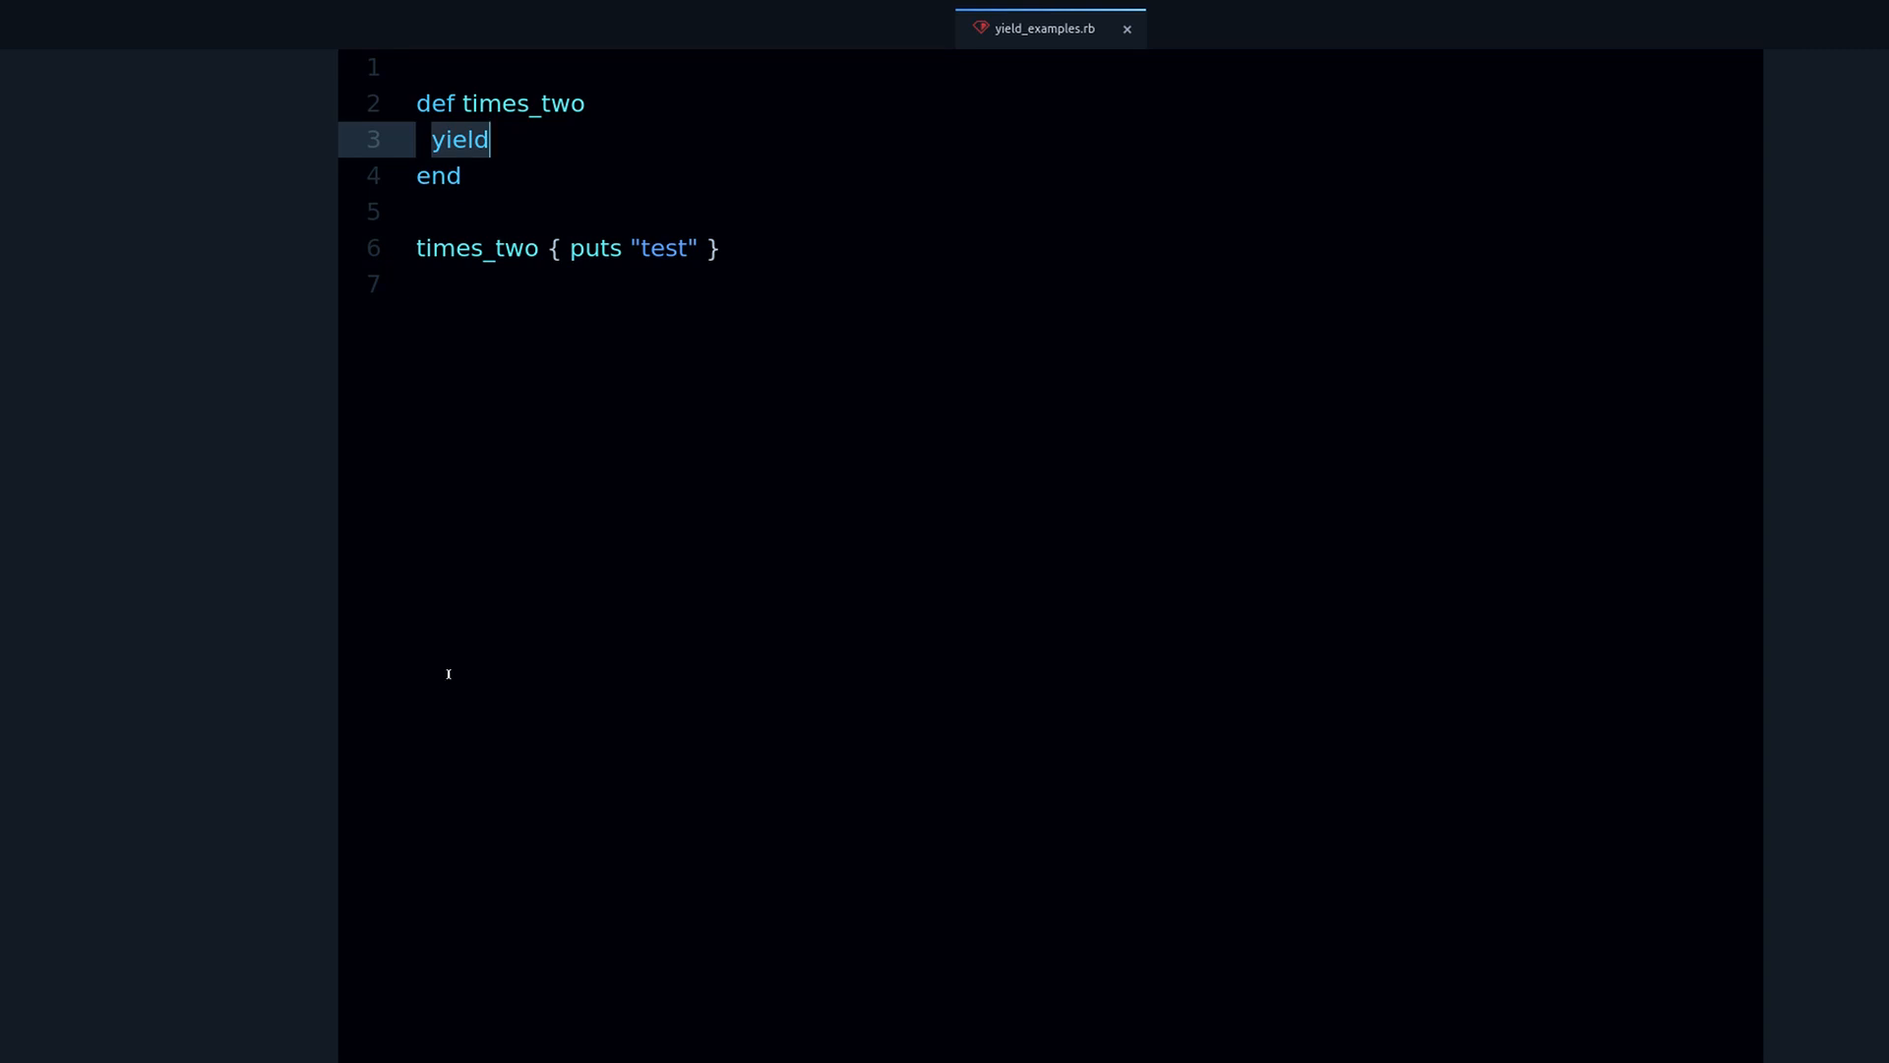
pyautogui.moveTo(637, 343)
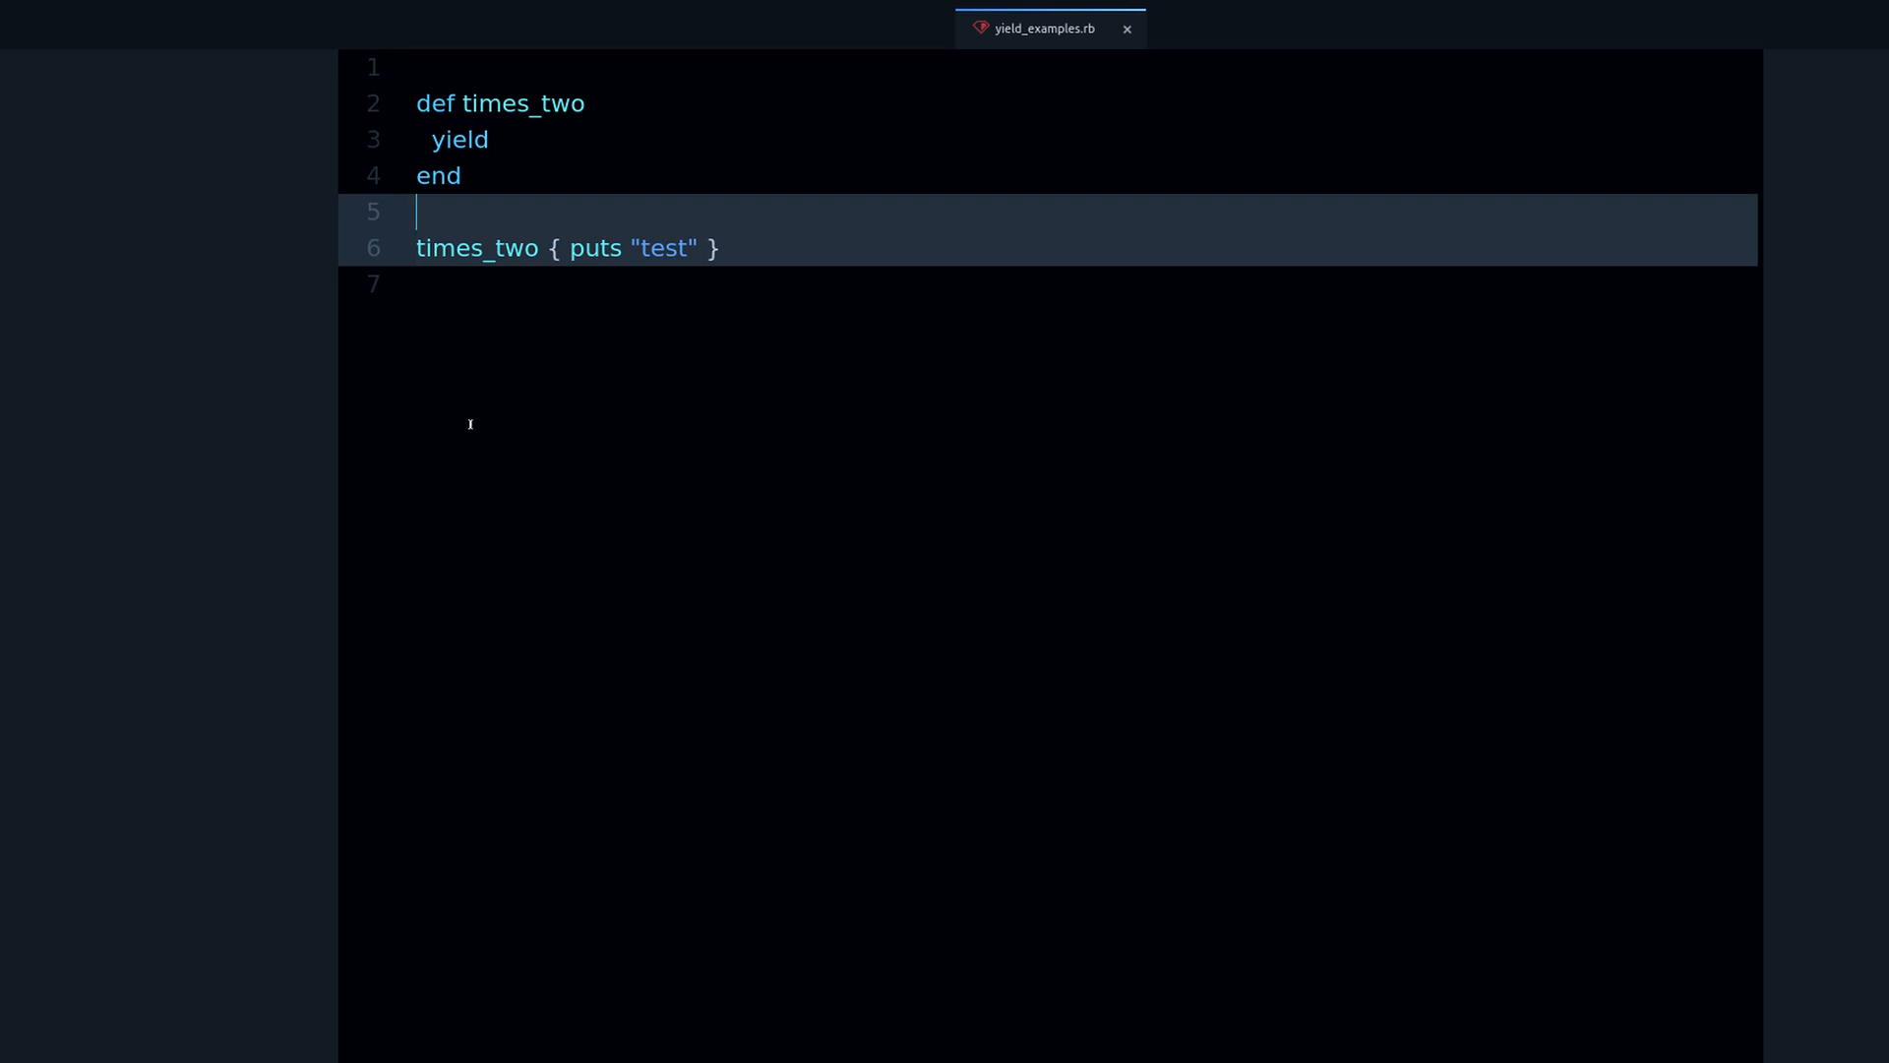
pyautogui.moveTo(703, 451)
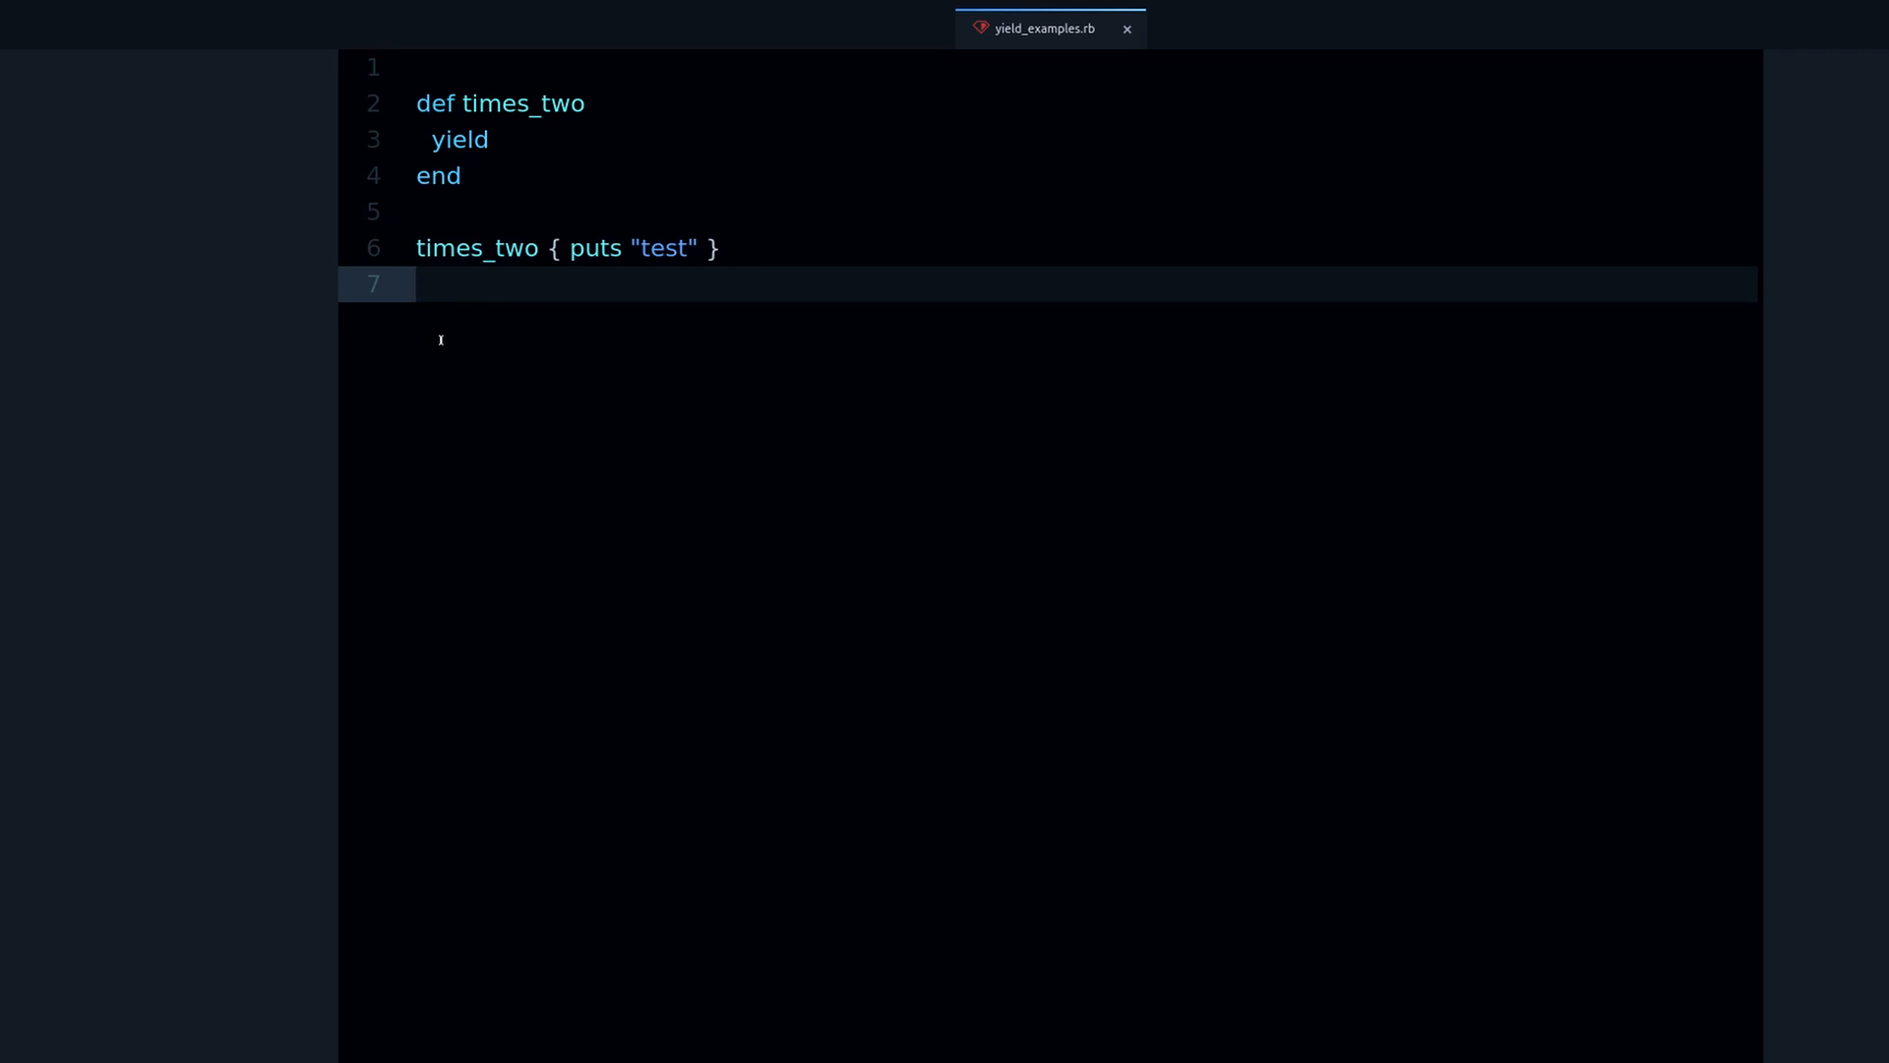
pyautogui.click(457, 297)
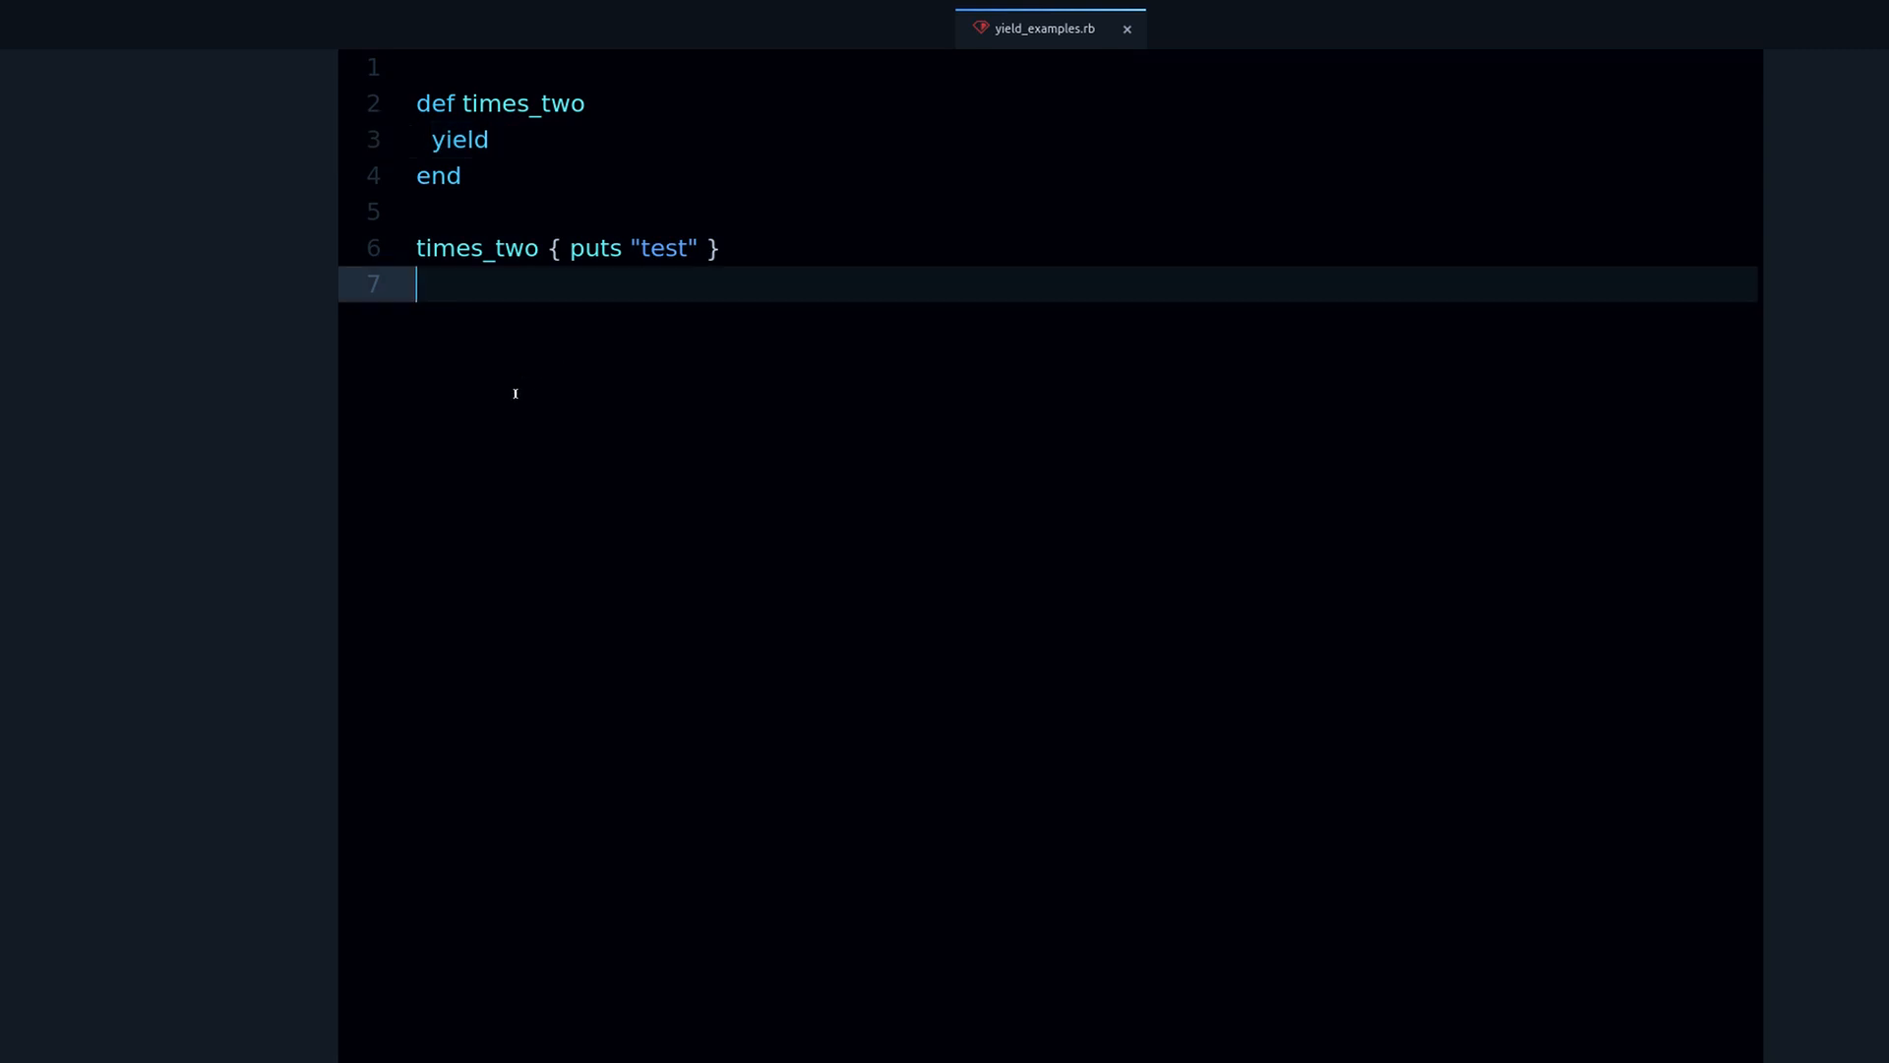
pyautogui.doubleClick(523, 103)
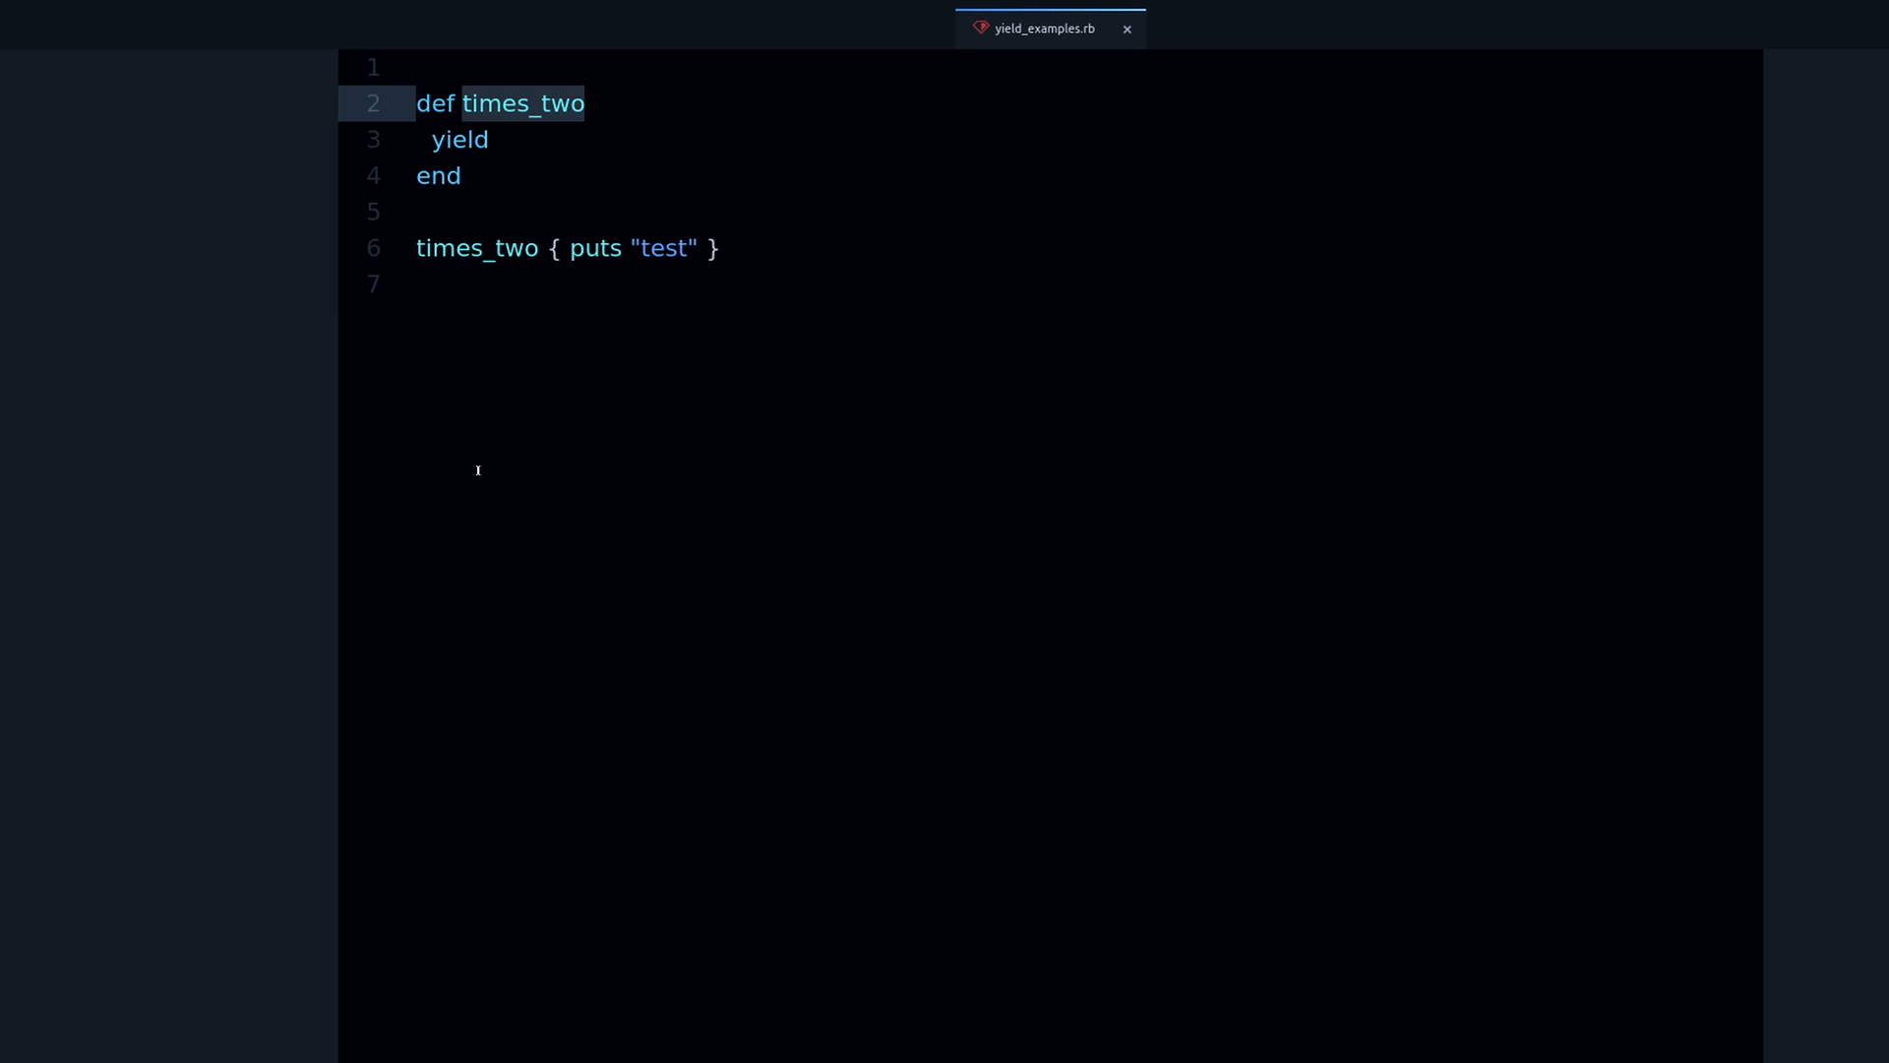
pyautogui.click(585, 103)
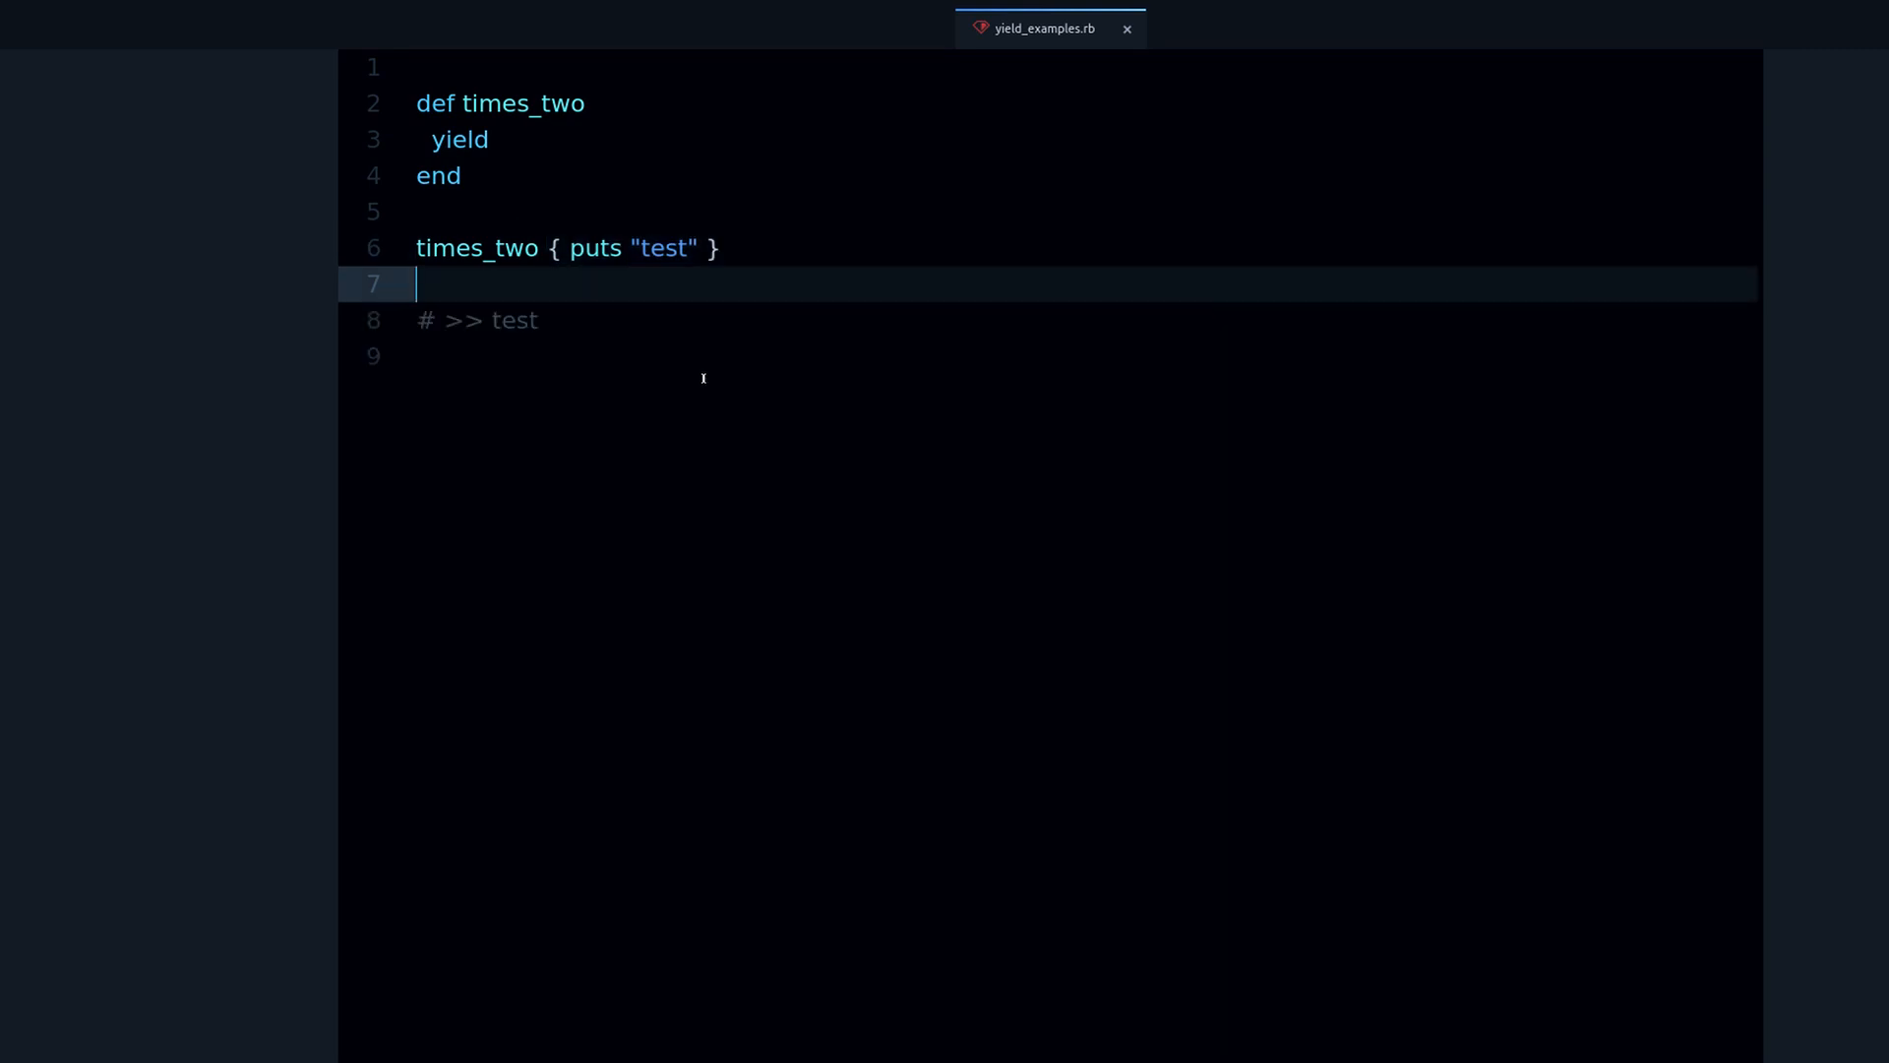
# Experiment with alternatives to yield on line 3, then retype yield in the method
pyautogui.doubleClick(514, 319)
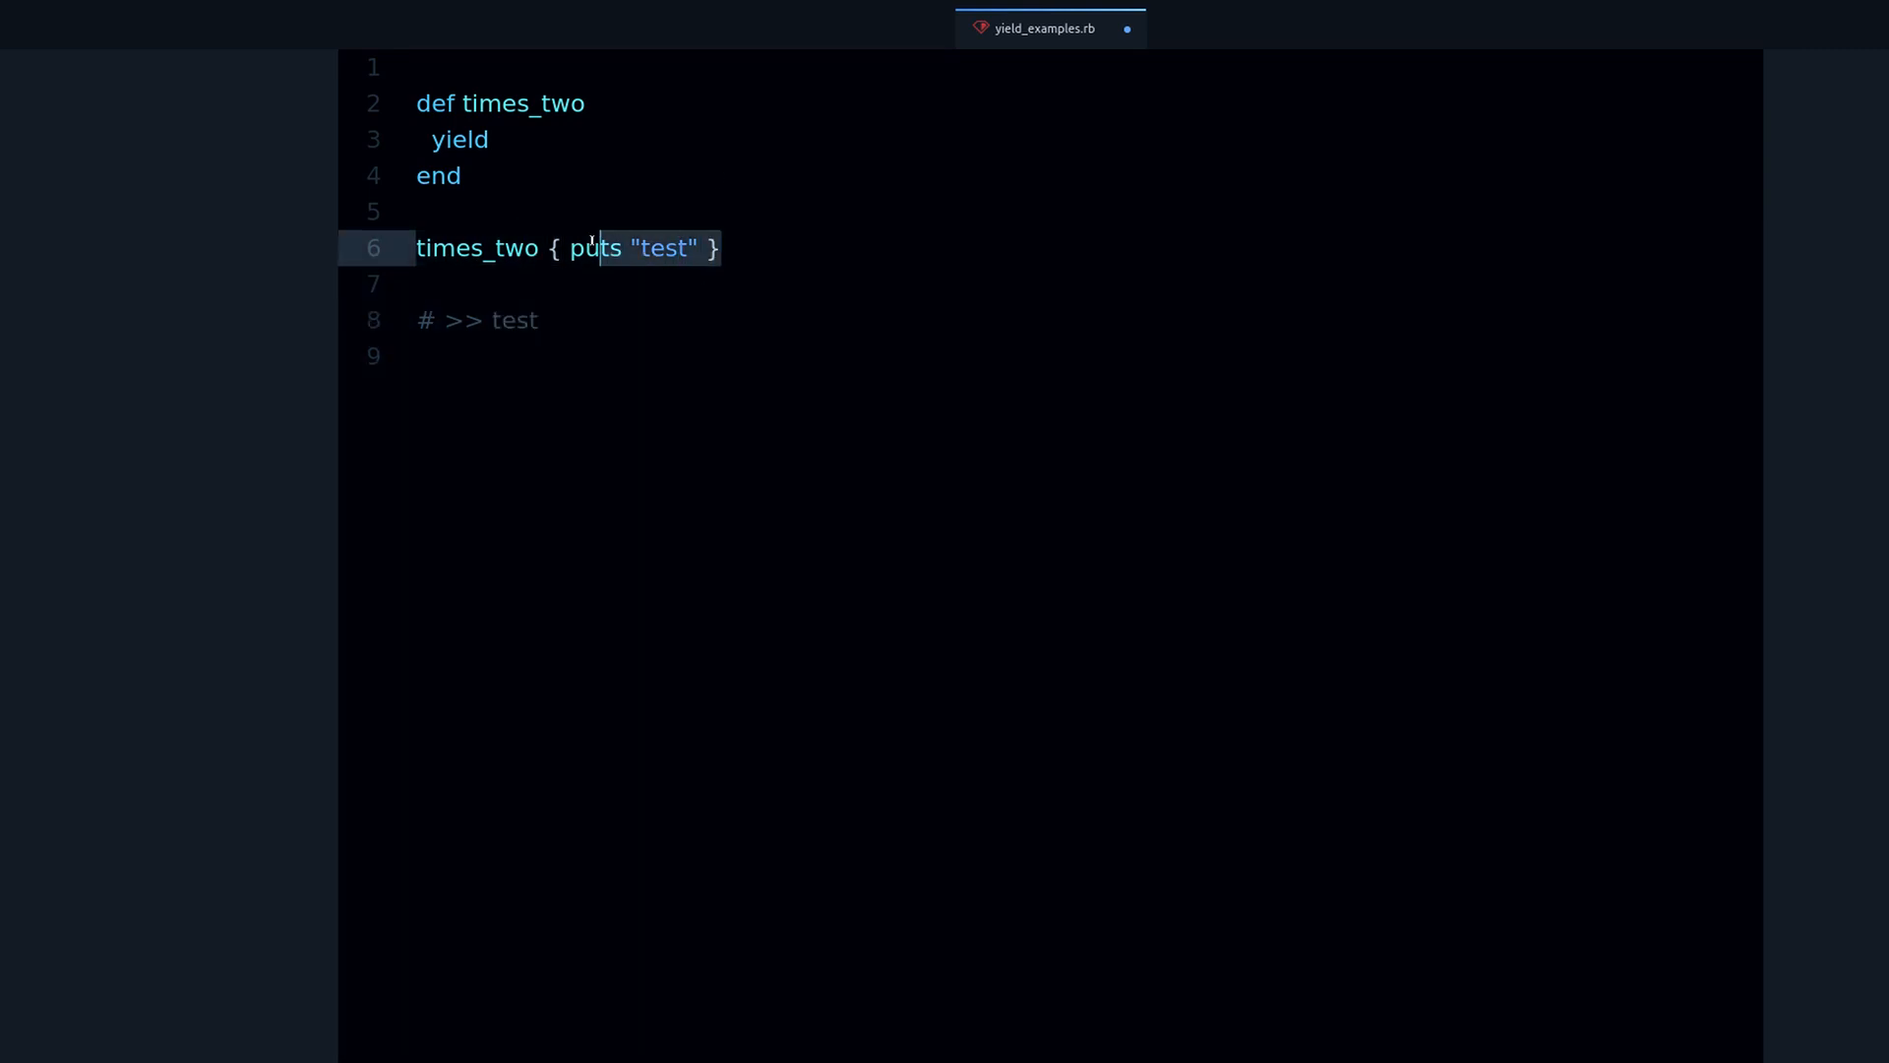
pyautogui.click(596, 248)
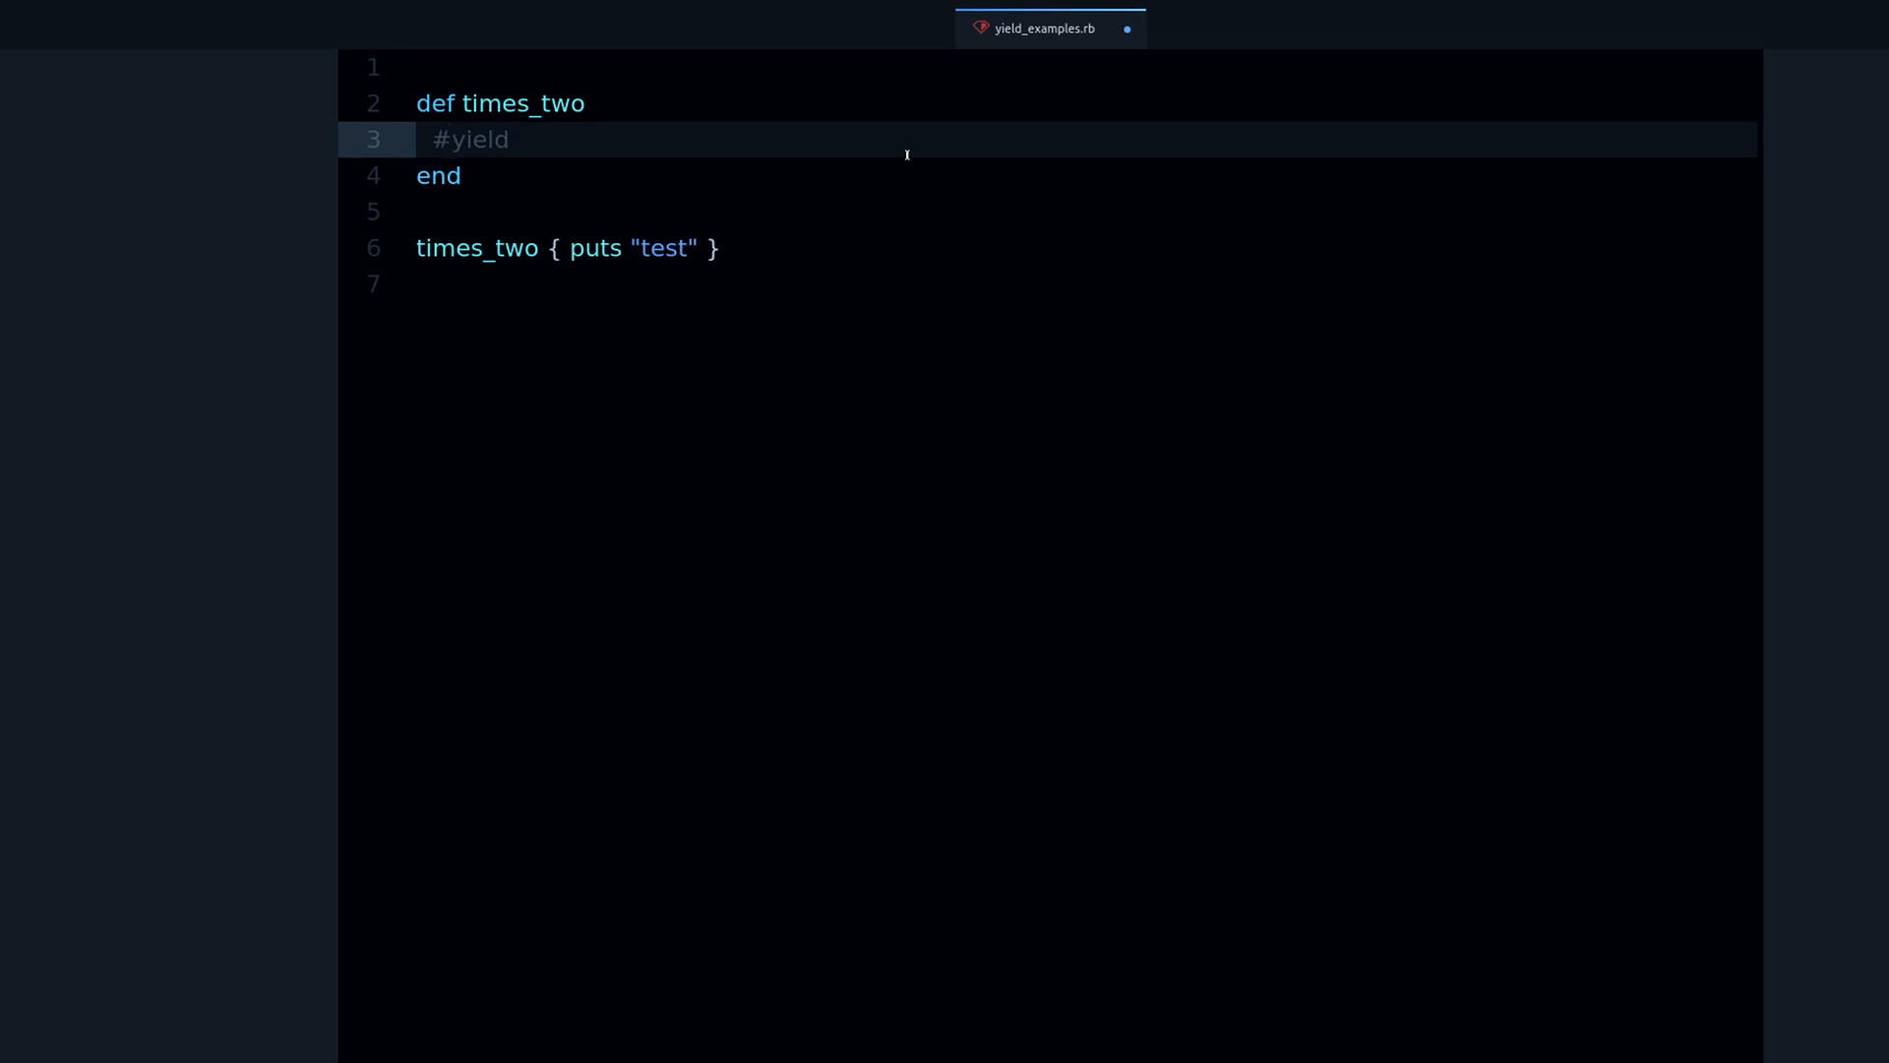
pyautogui.click(448, 139)
pyautogui.write('puts "test')
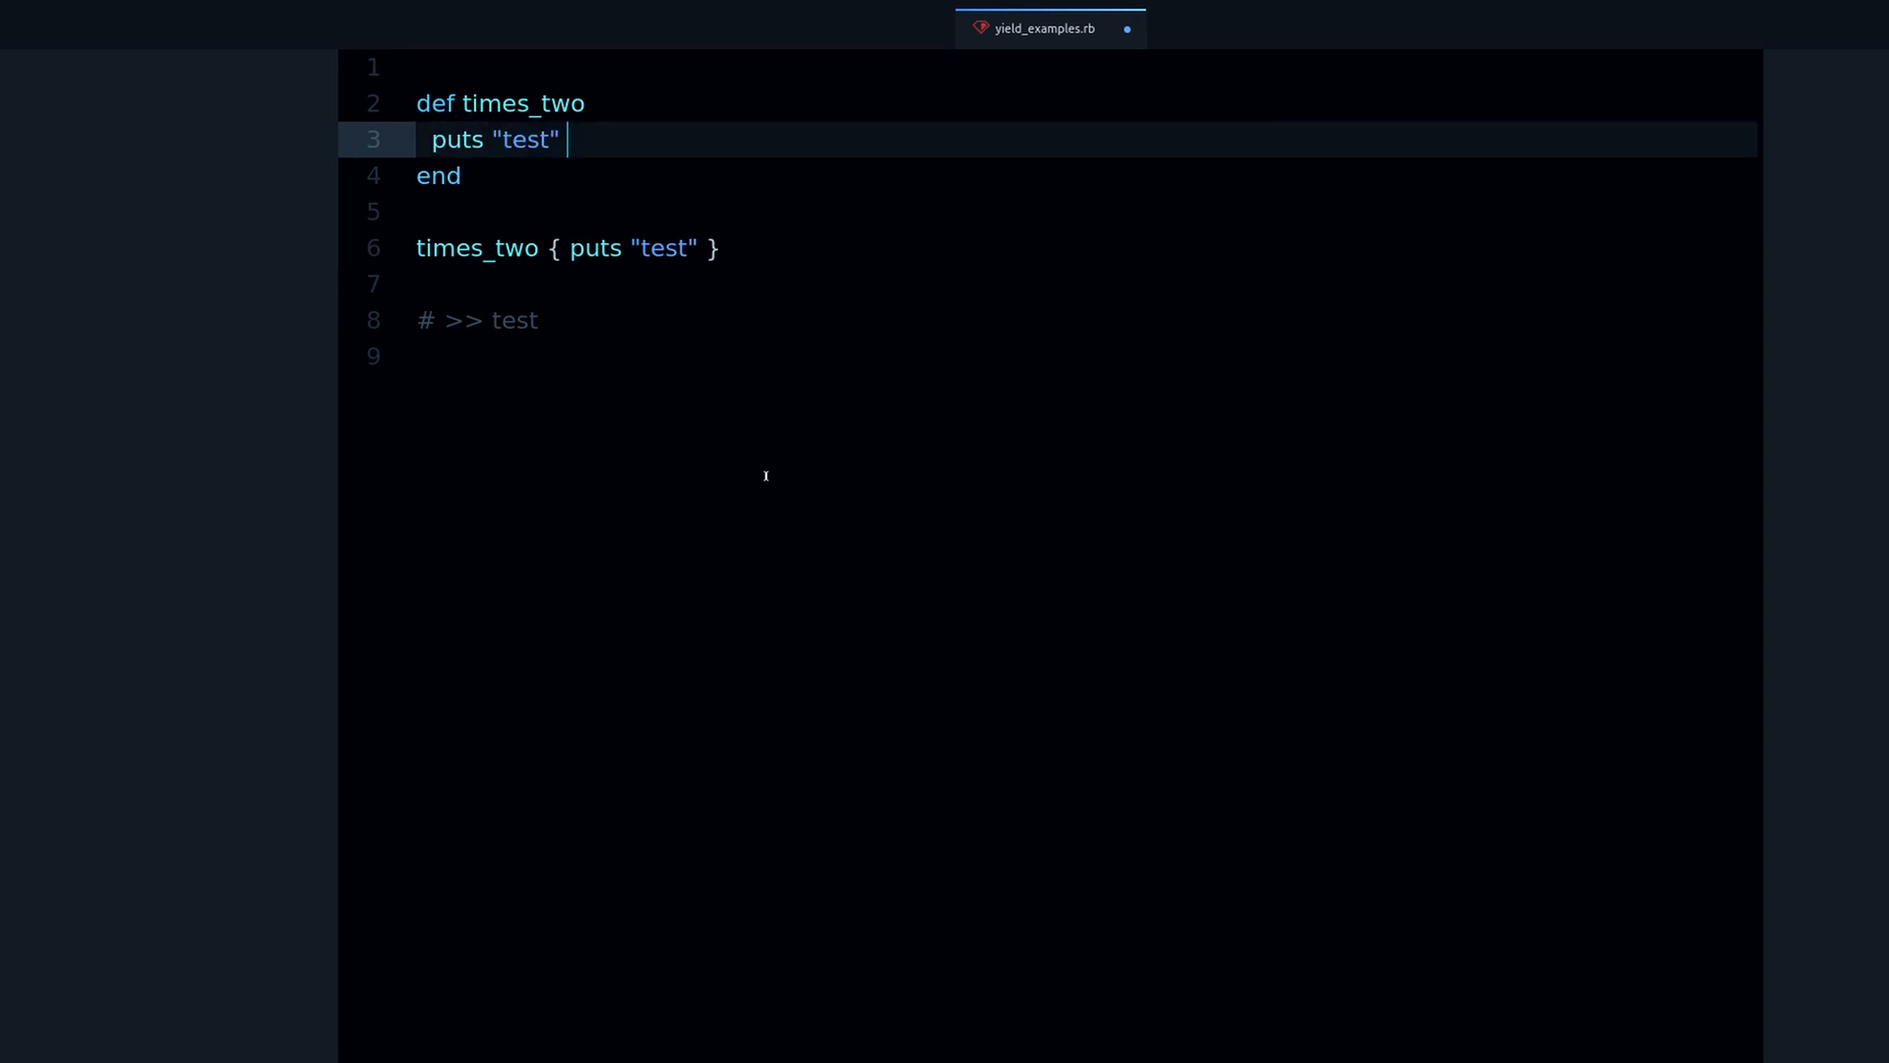
pyautogui.write('yield')
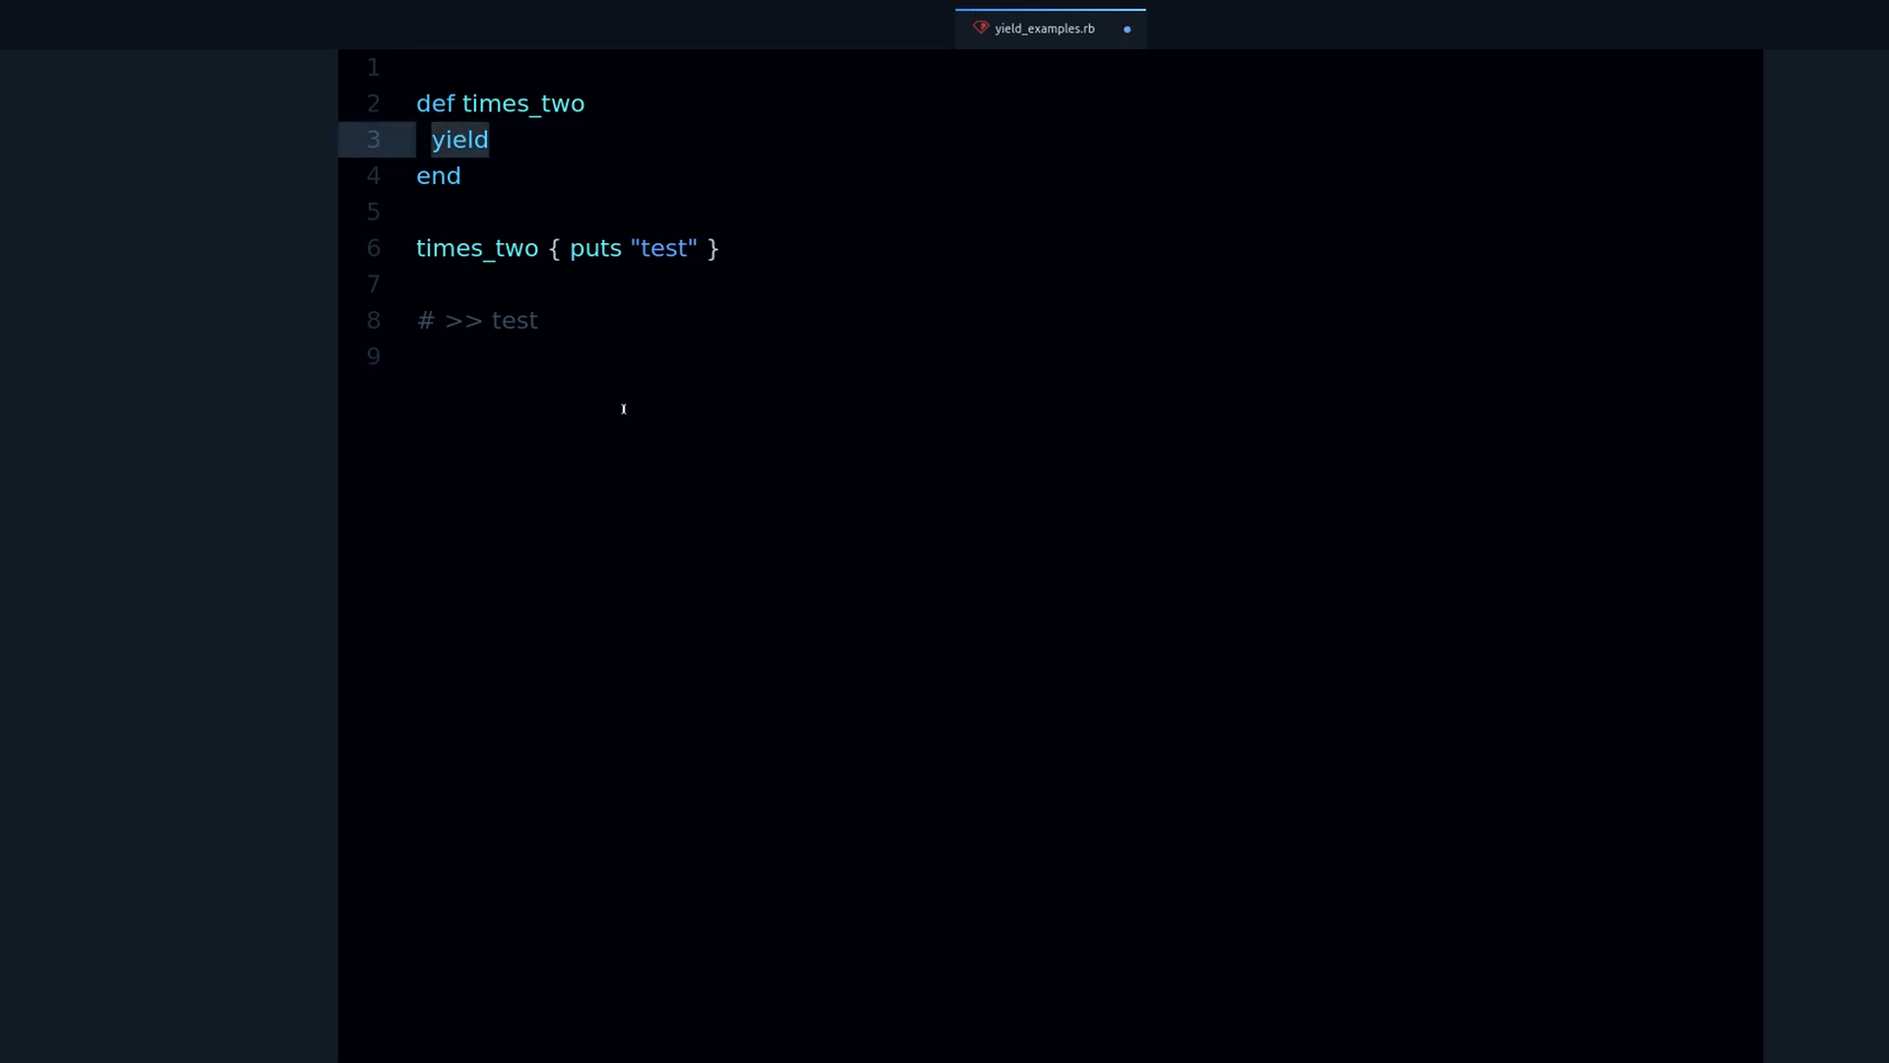
pyautogui.click(489, 139)
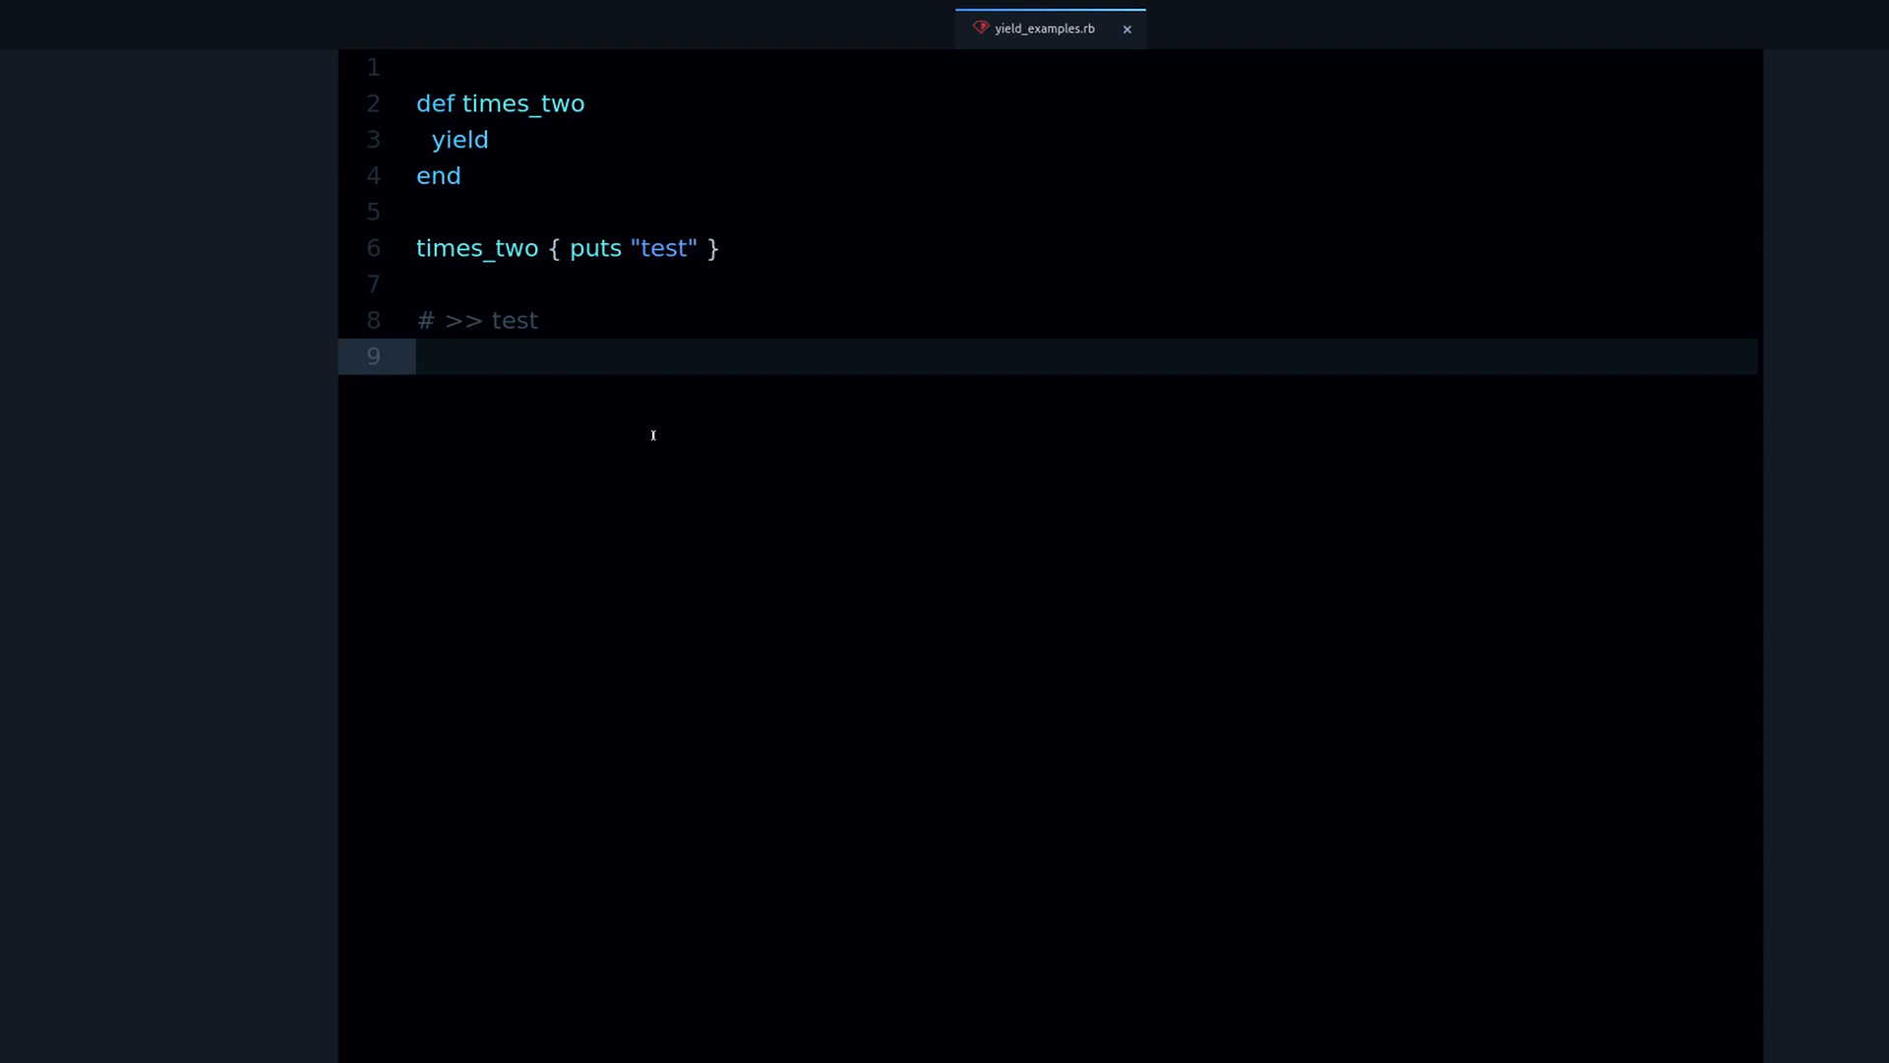
pyautogui.doubleClick(461, 139)
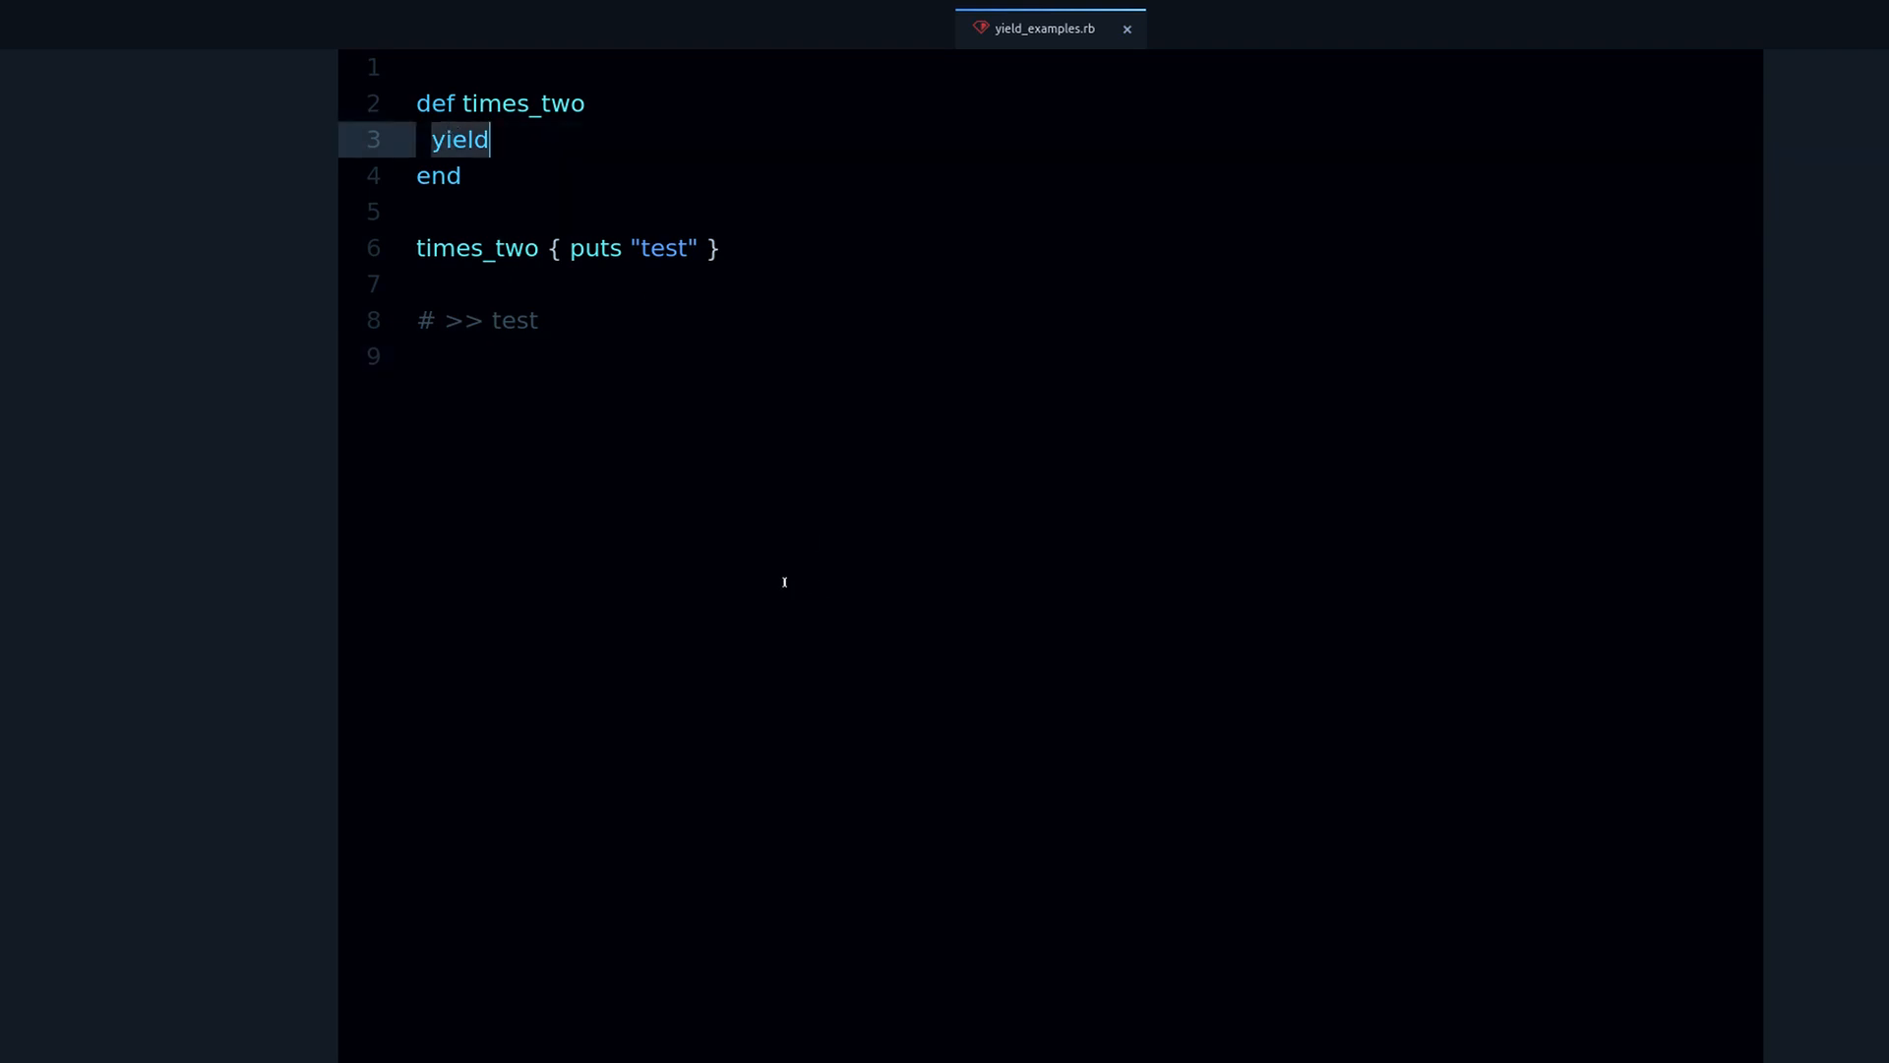
pyautogui.moveTo(519, 138)
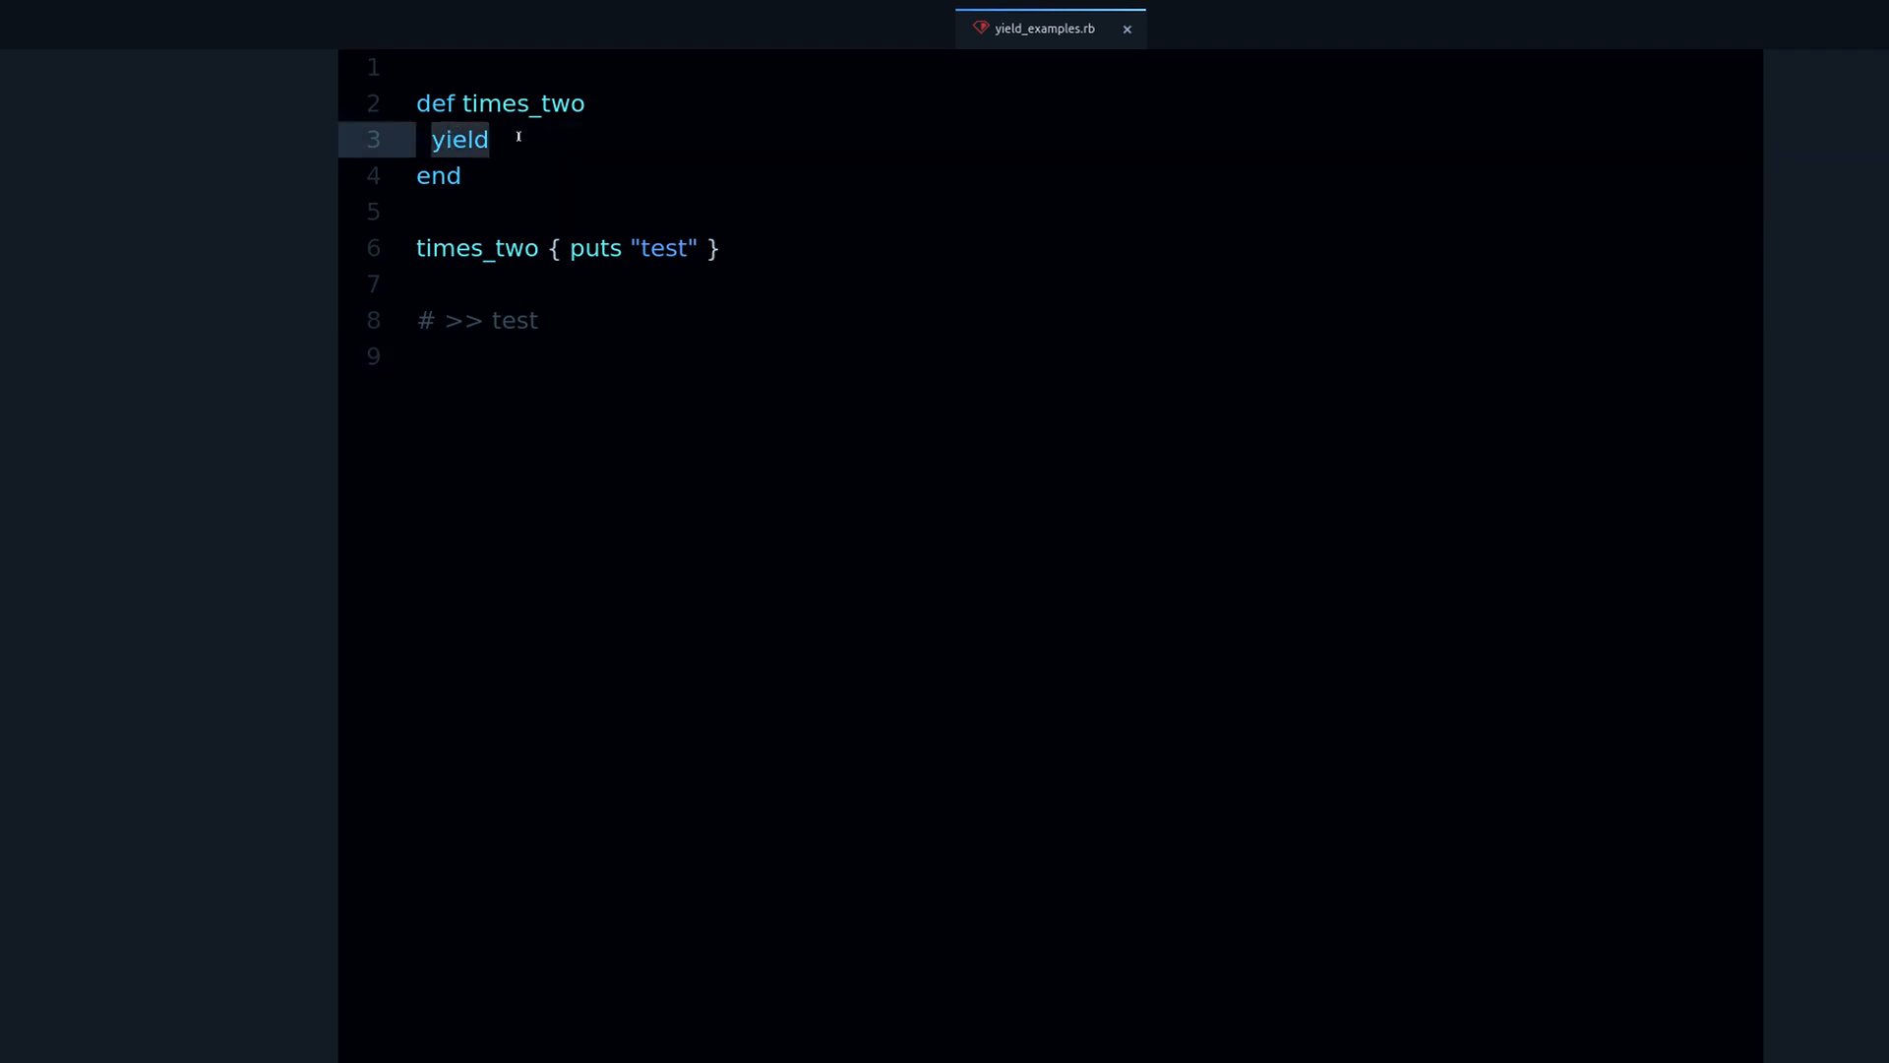
pyautogui.click(488, 139)
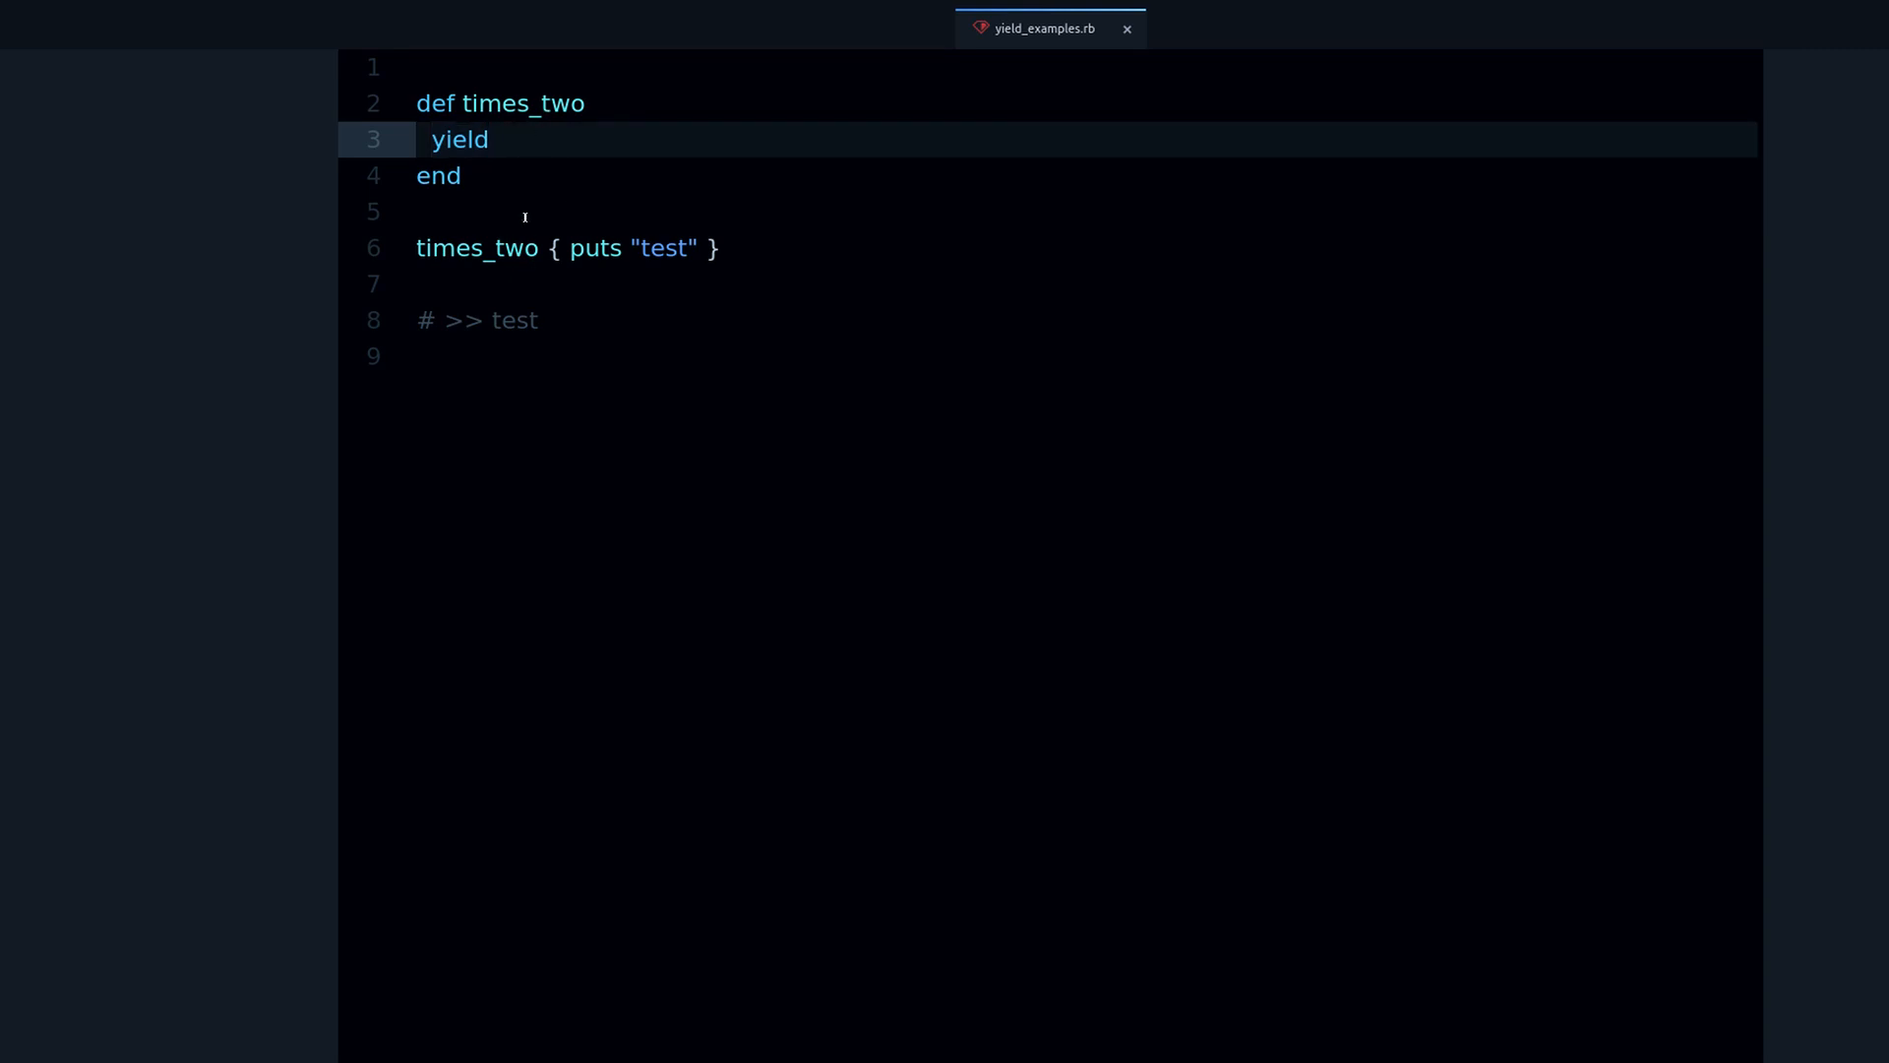
pyautogui.write('(1)')
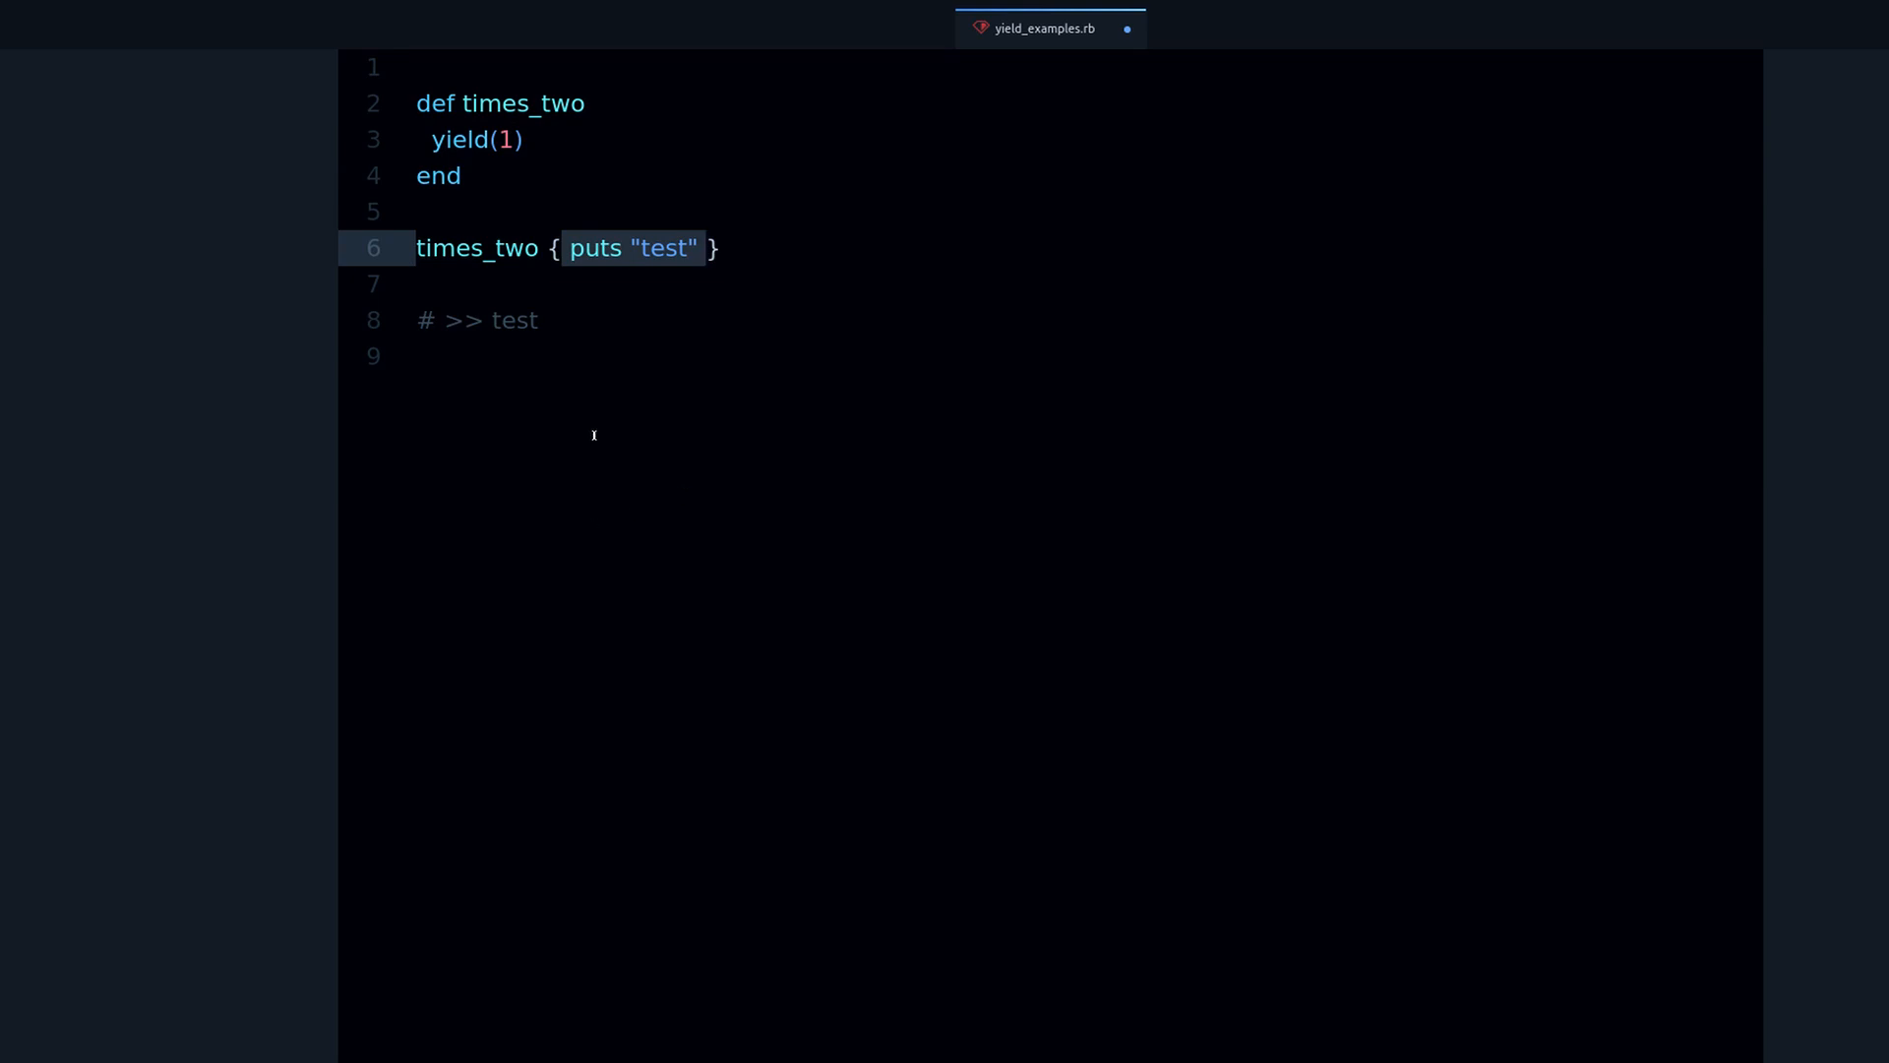
pyautogui.write('|n|')
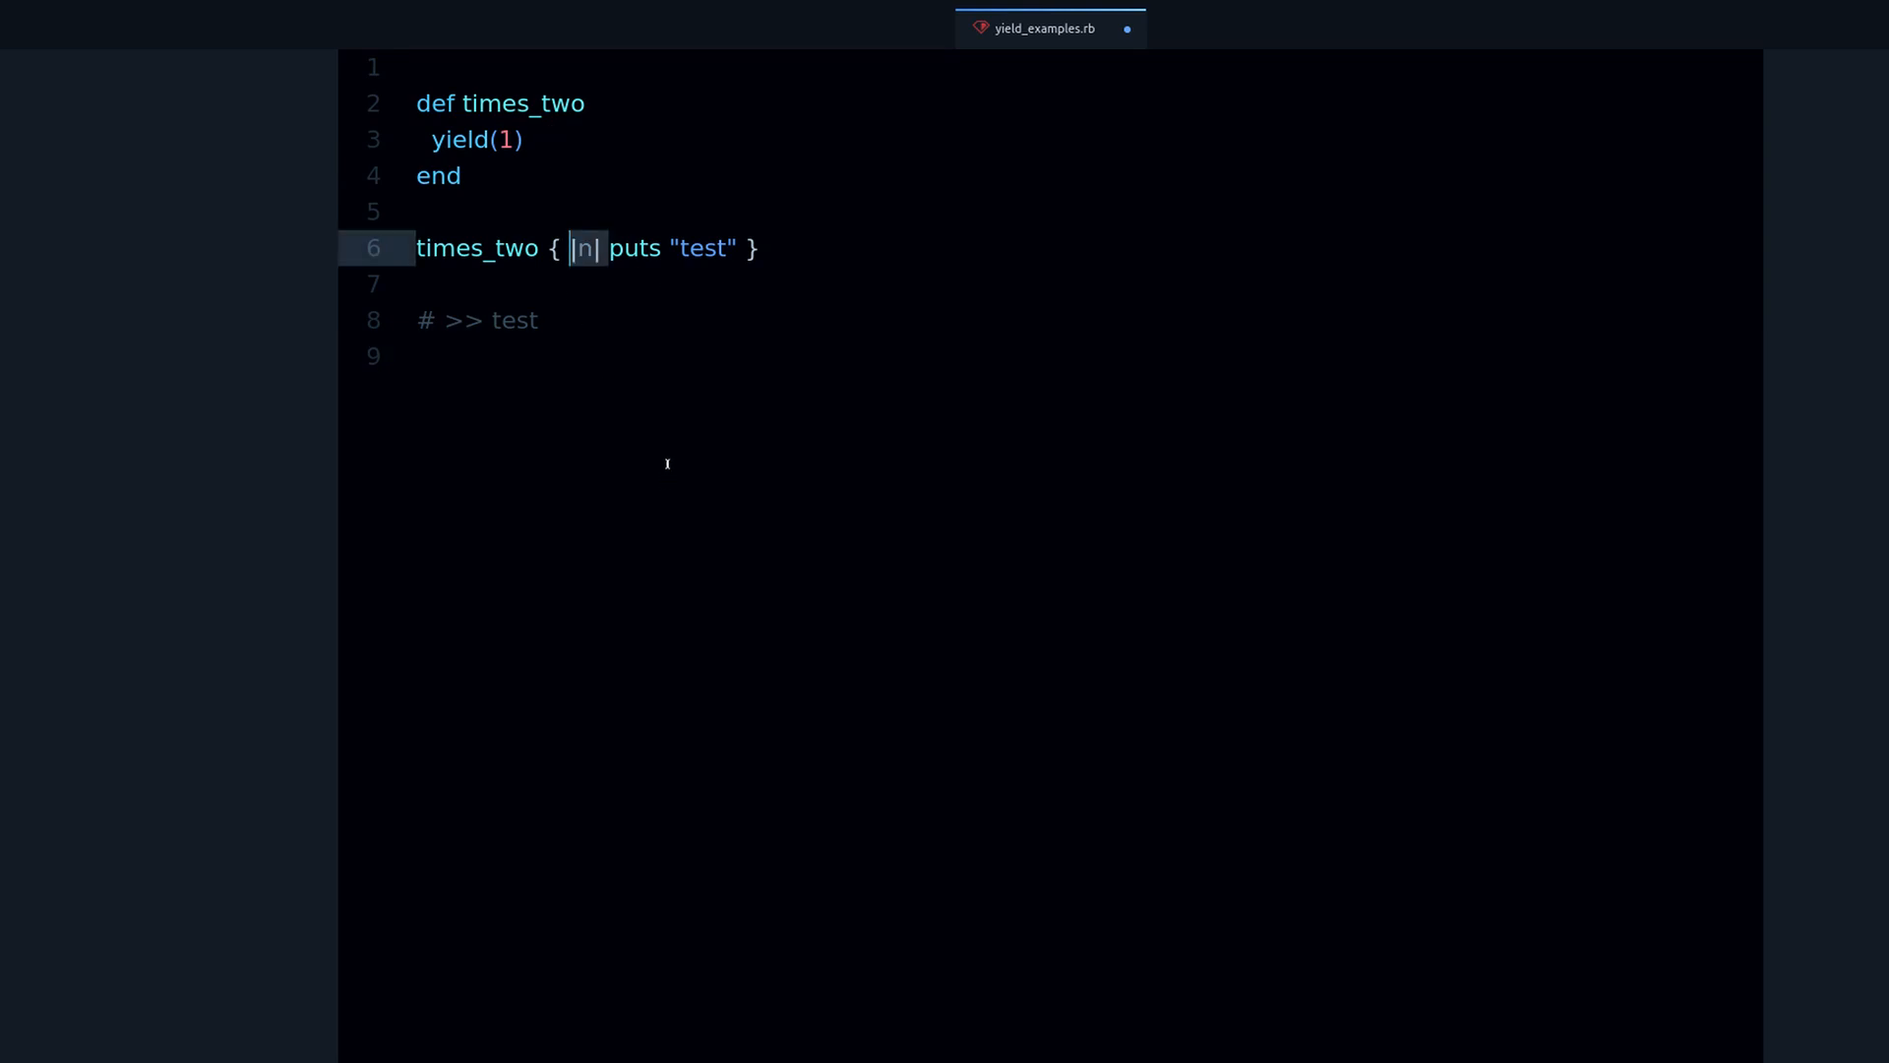
pyautogui.moveTo(673, 444)
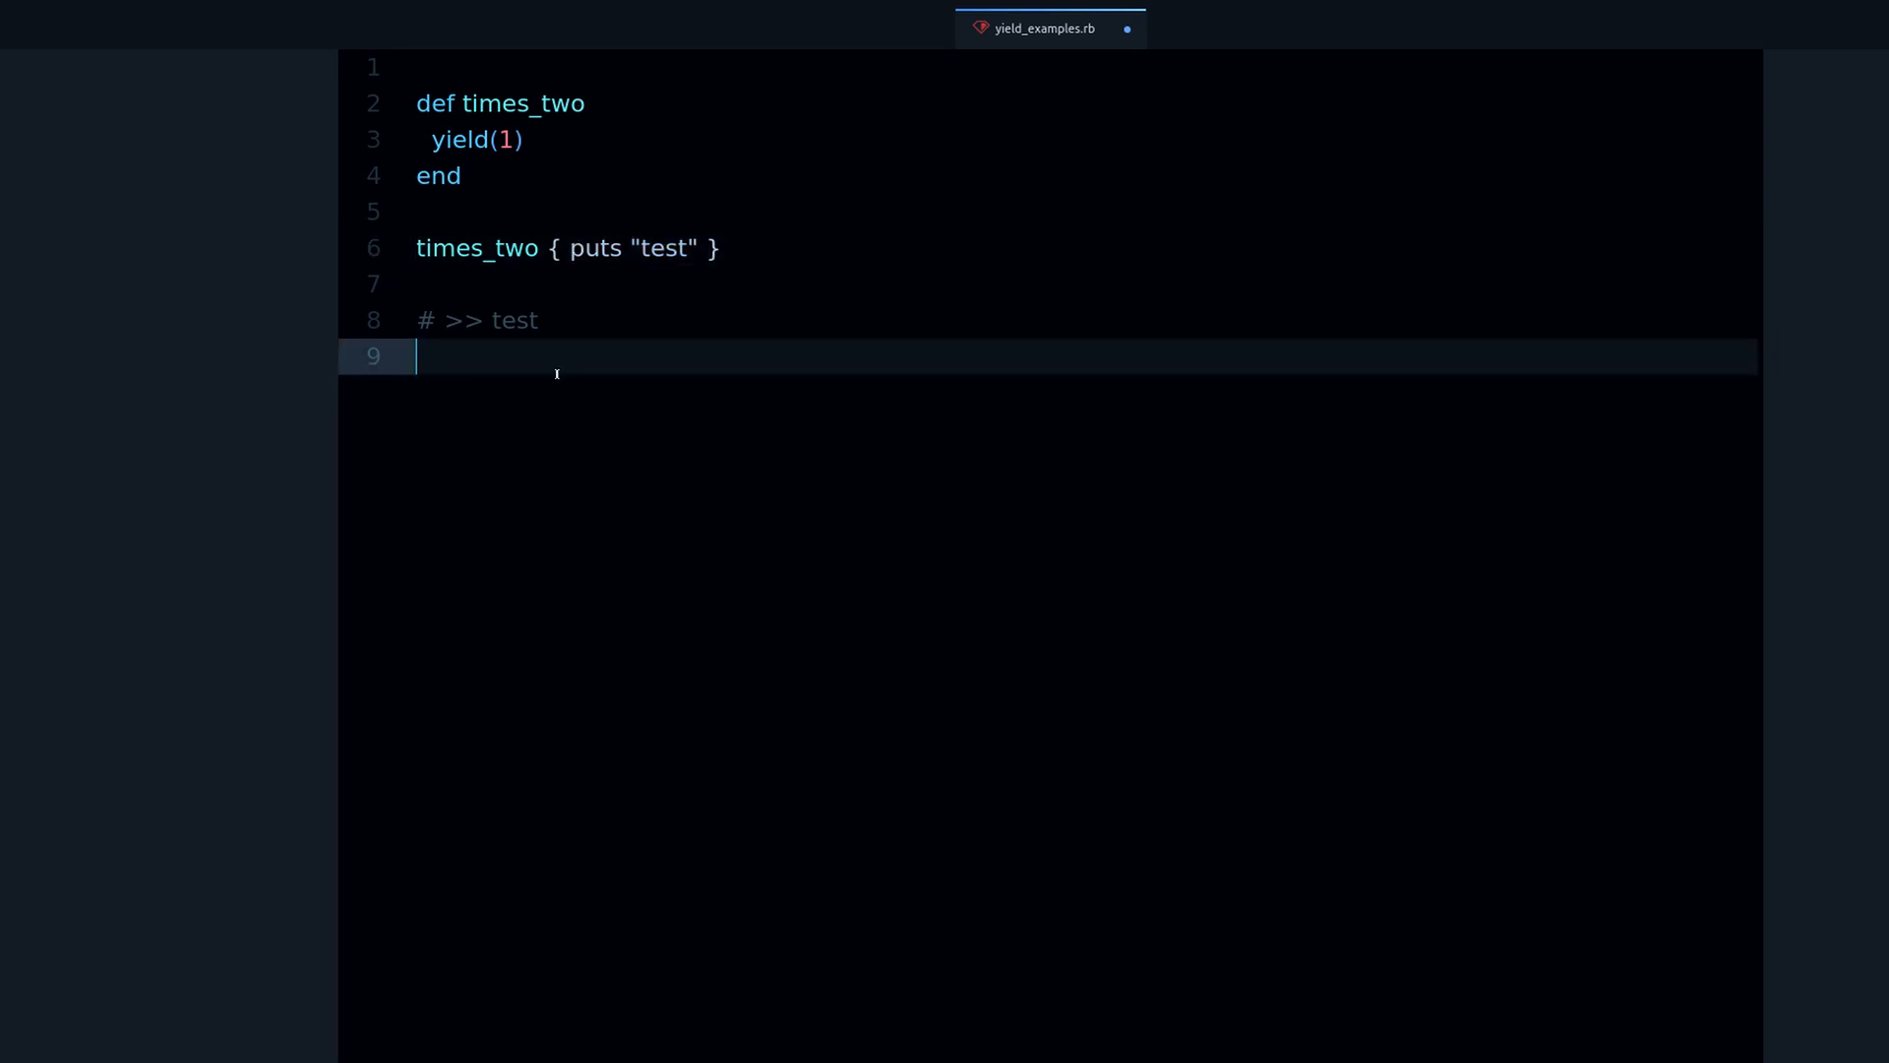
pyautogui.moveTo(560, 391)
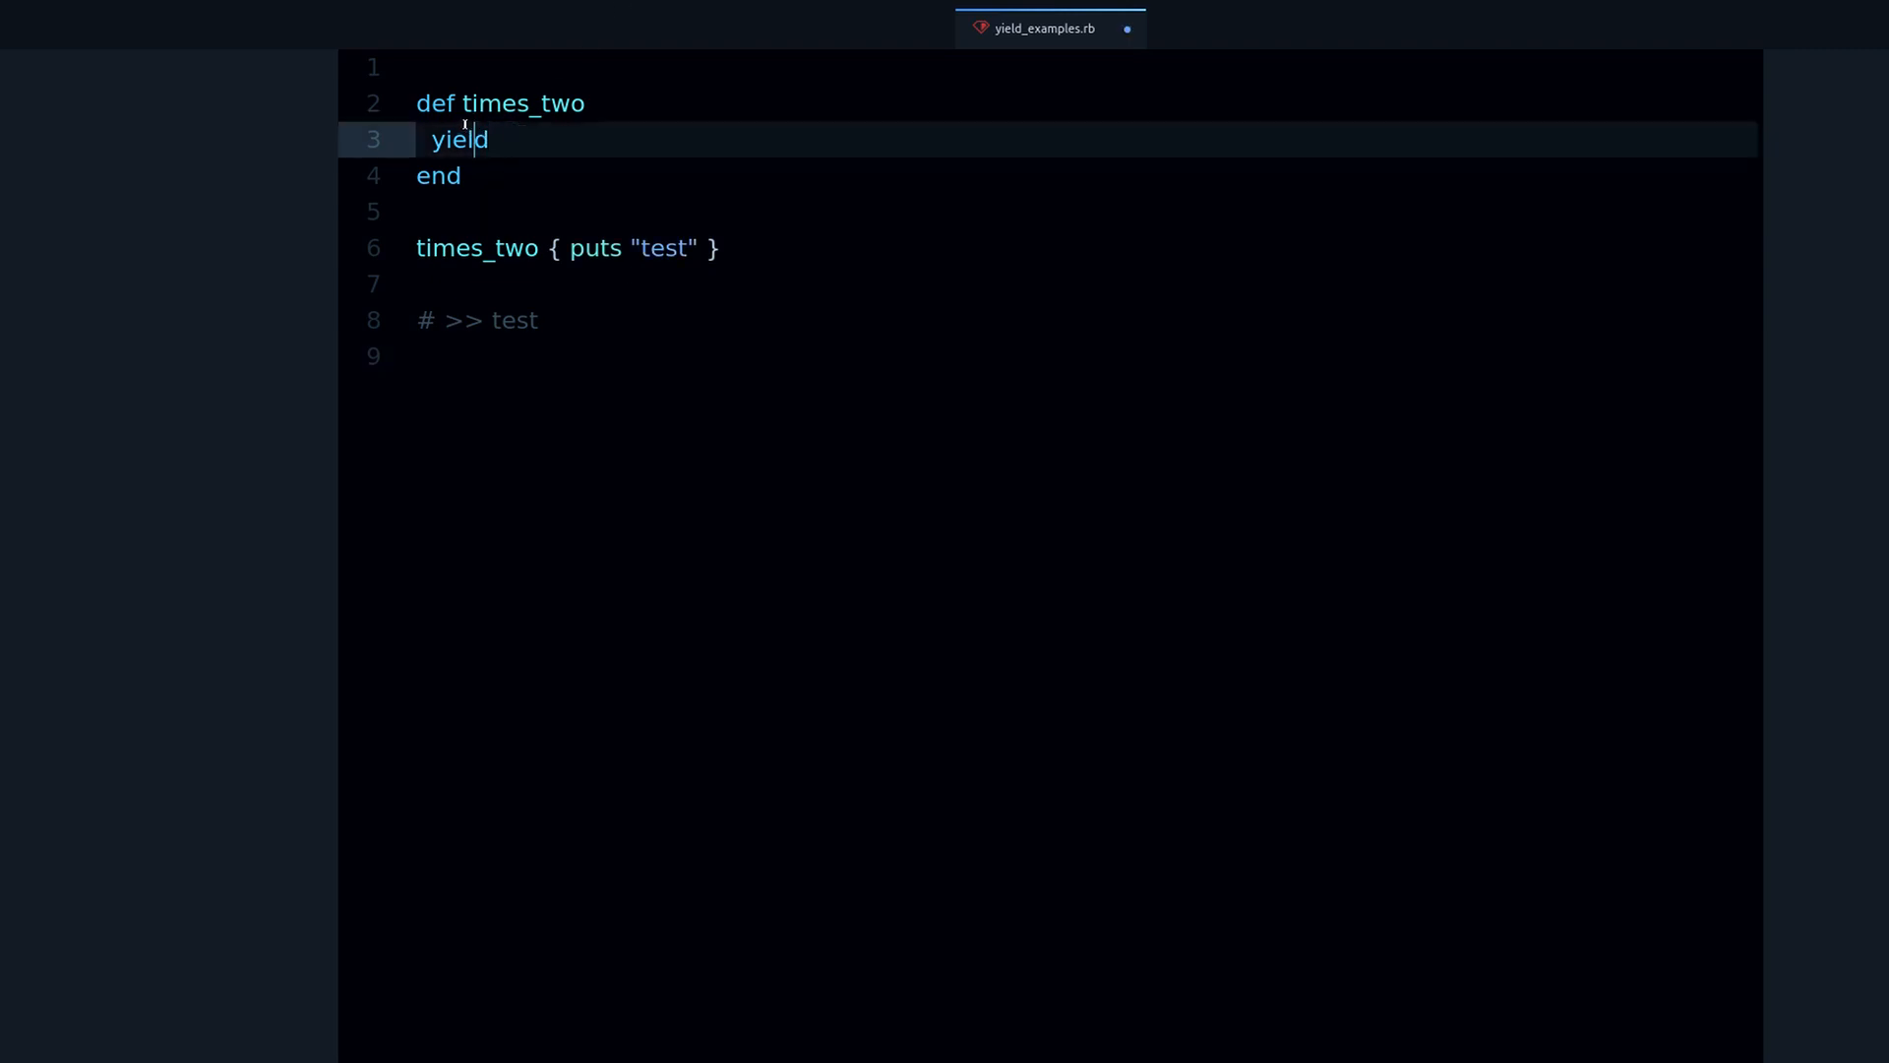
# Select and inspect the word yield on line 3
pyautogui.doubleClick(460, 139)
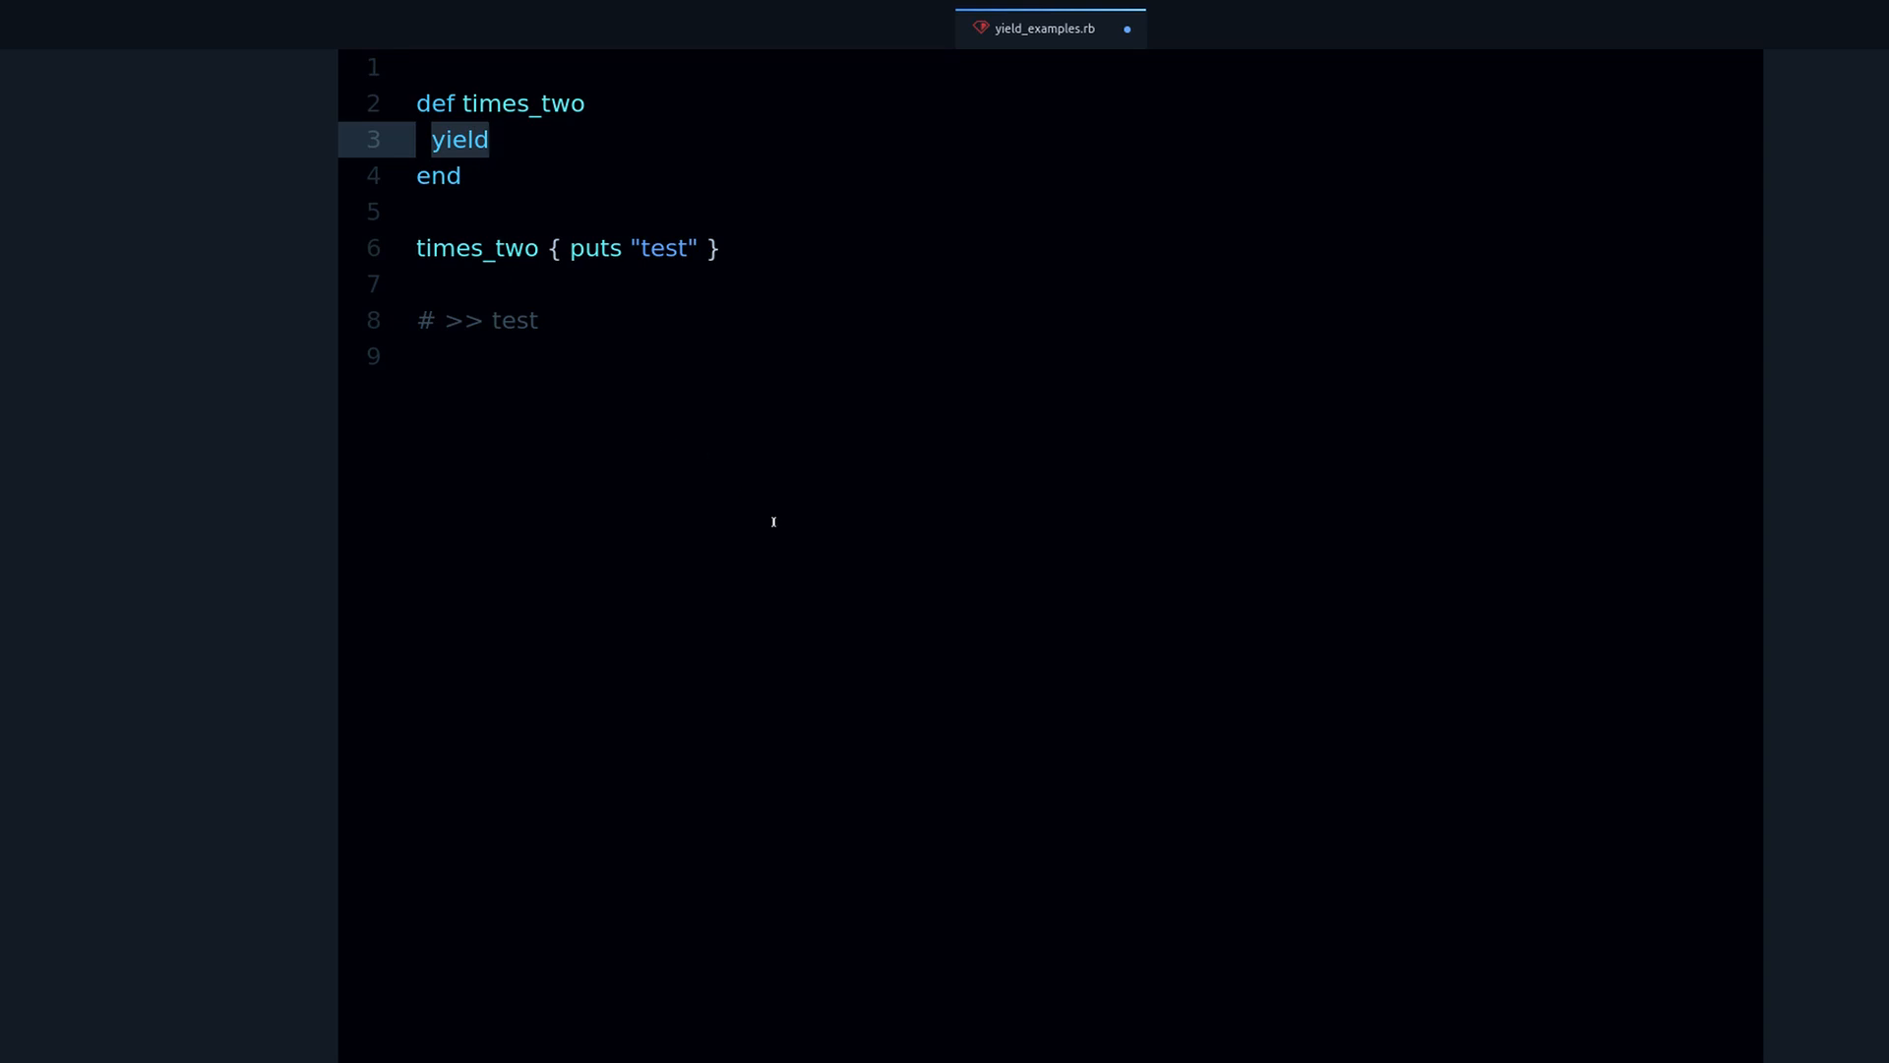
pyautogui.click(488, 139)
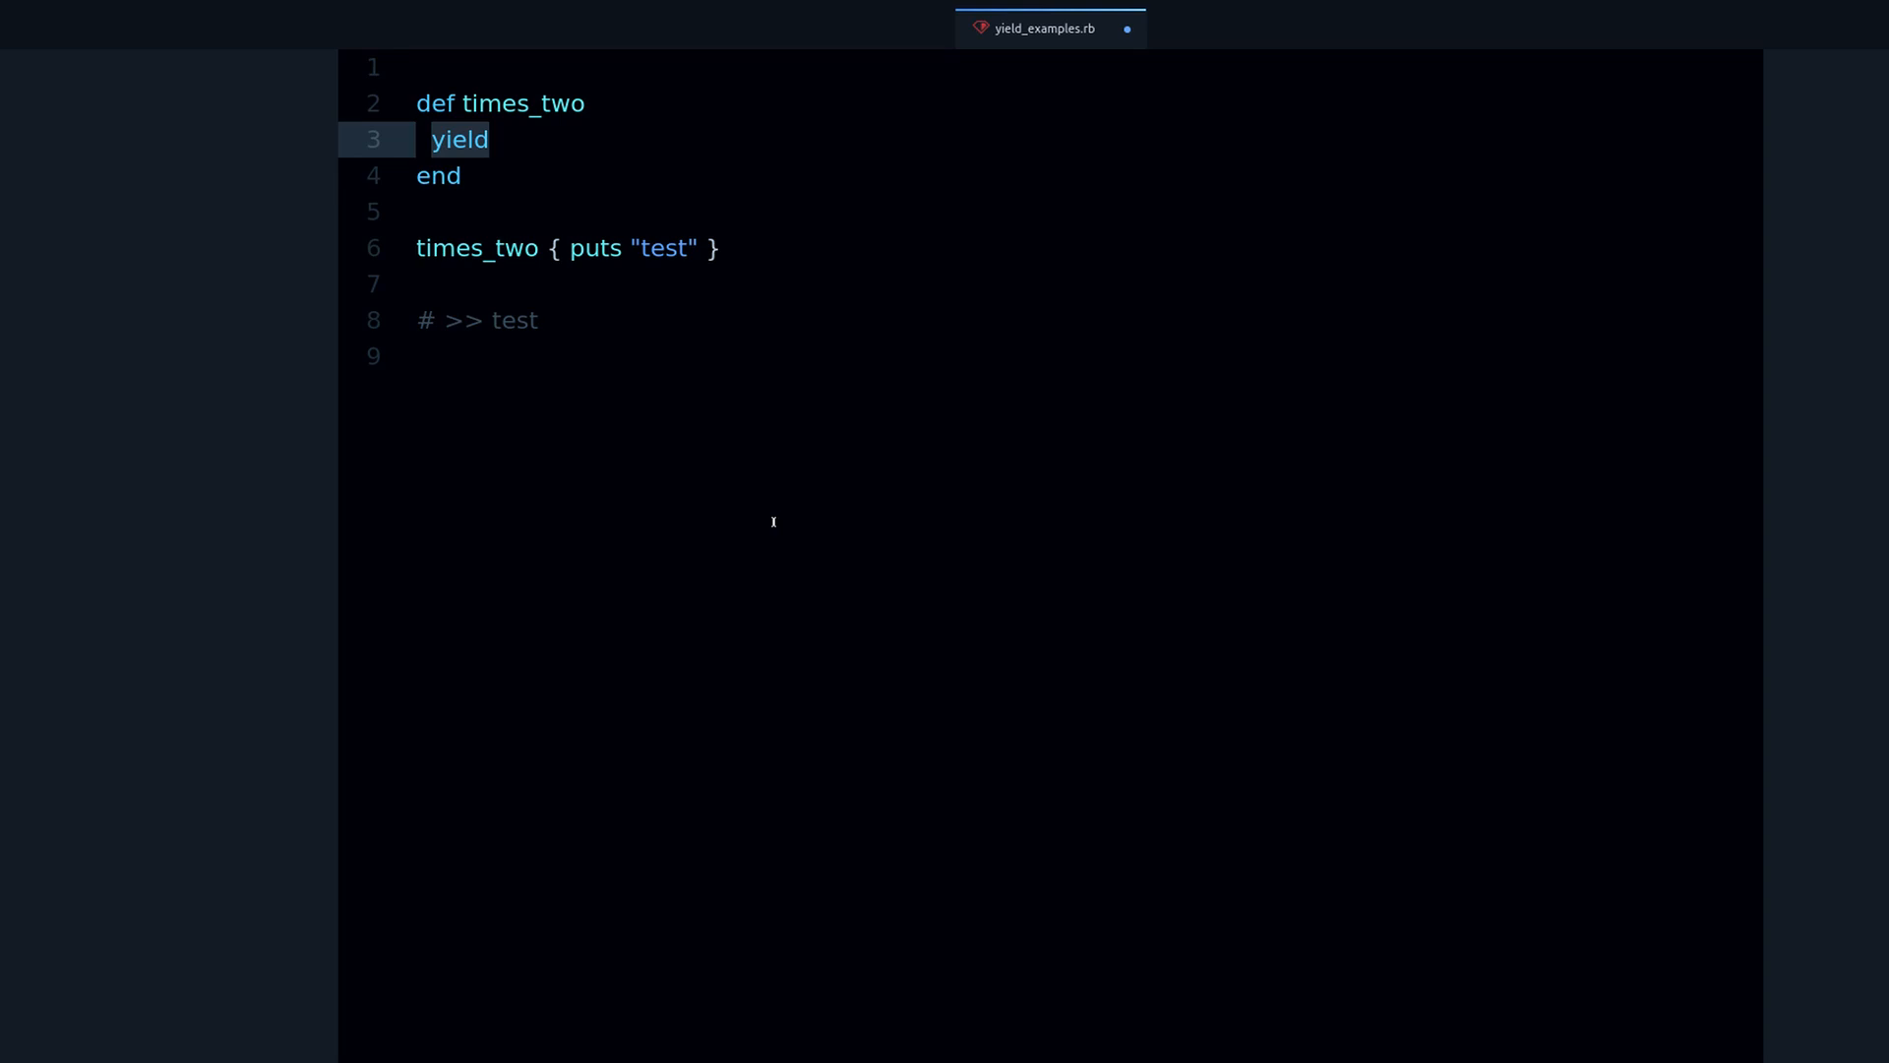
pyautogui.click(488, 140)
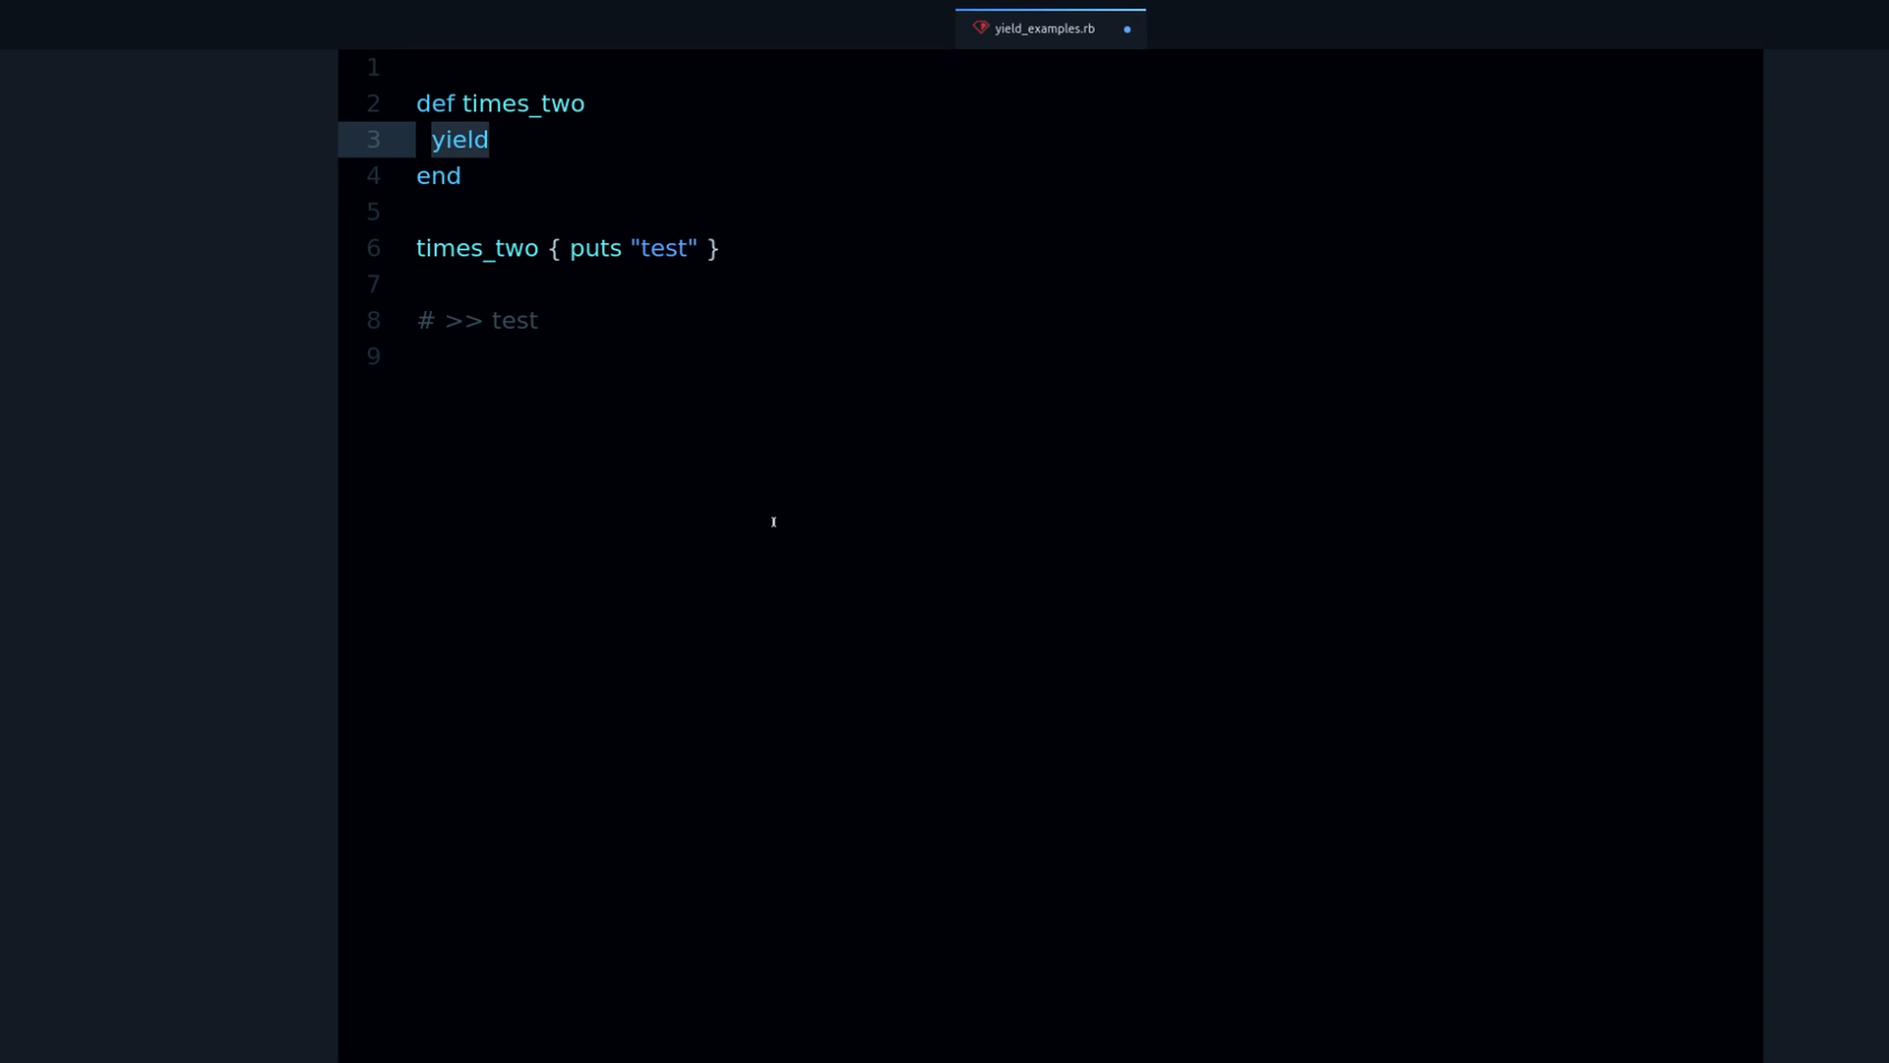
pyautogui.click(476, 140)
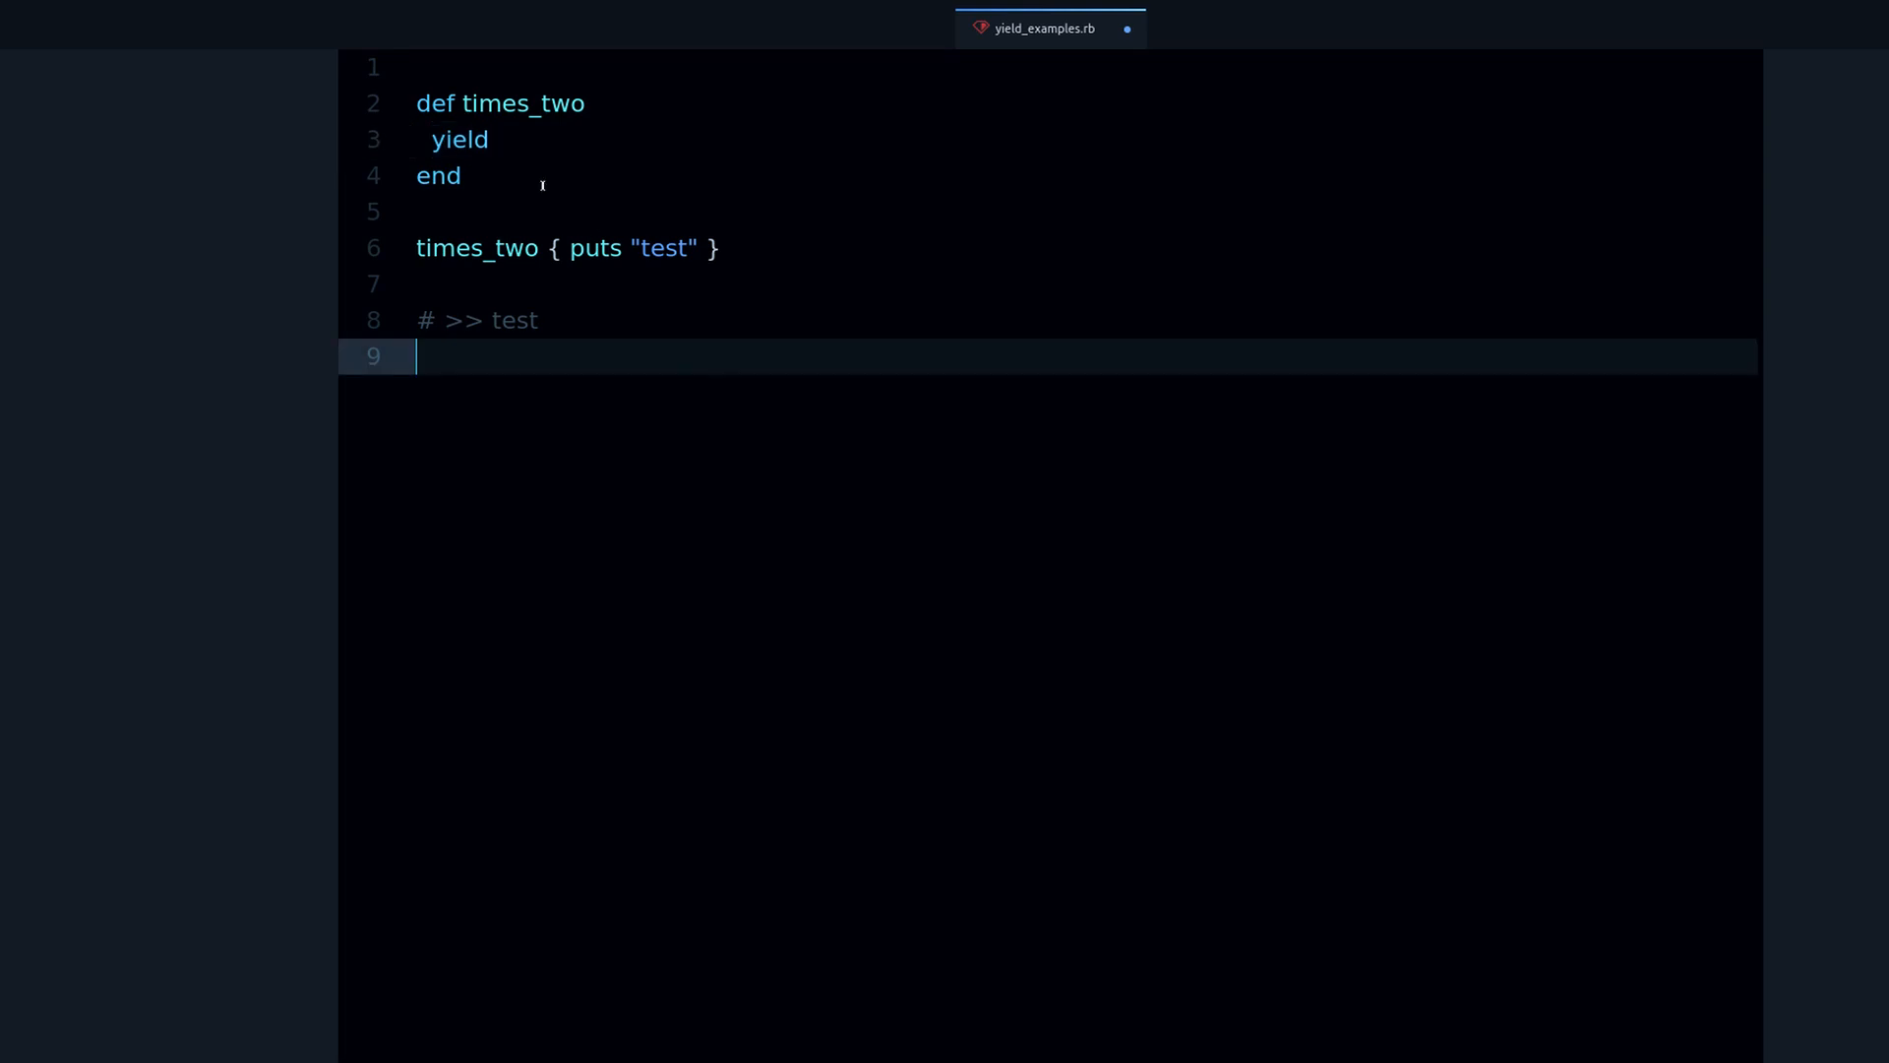
# Try typing <%=%> on the yield line, then revert it to plain yield
pyautogui.doubleClick(459, 138)
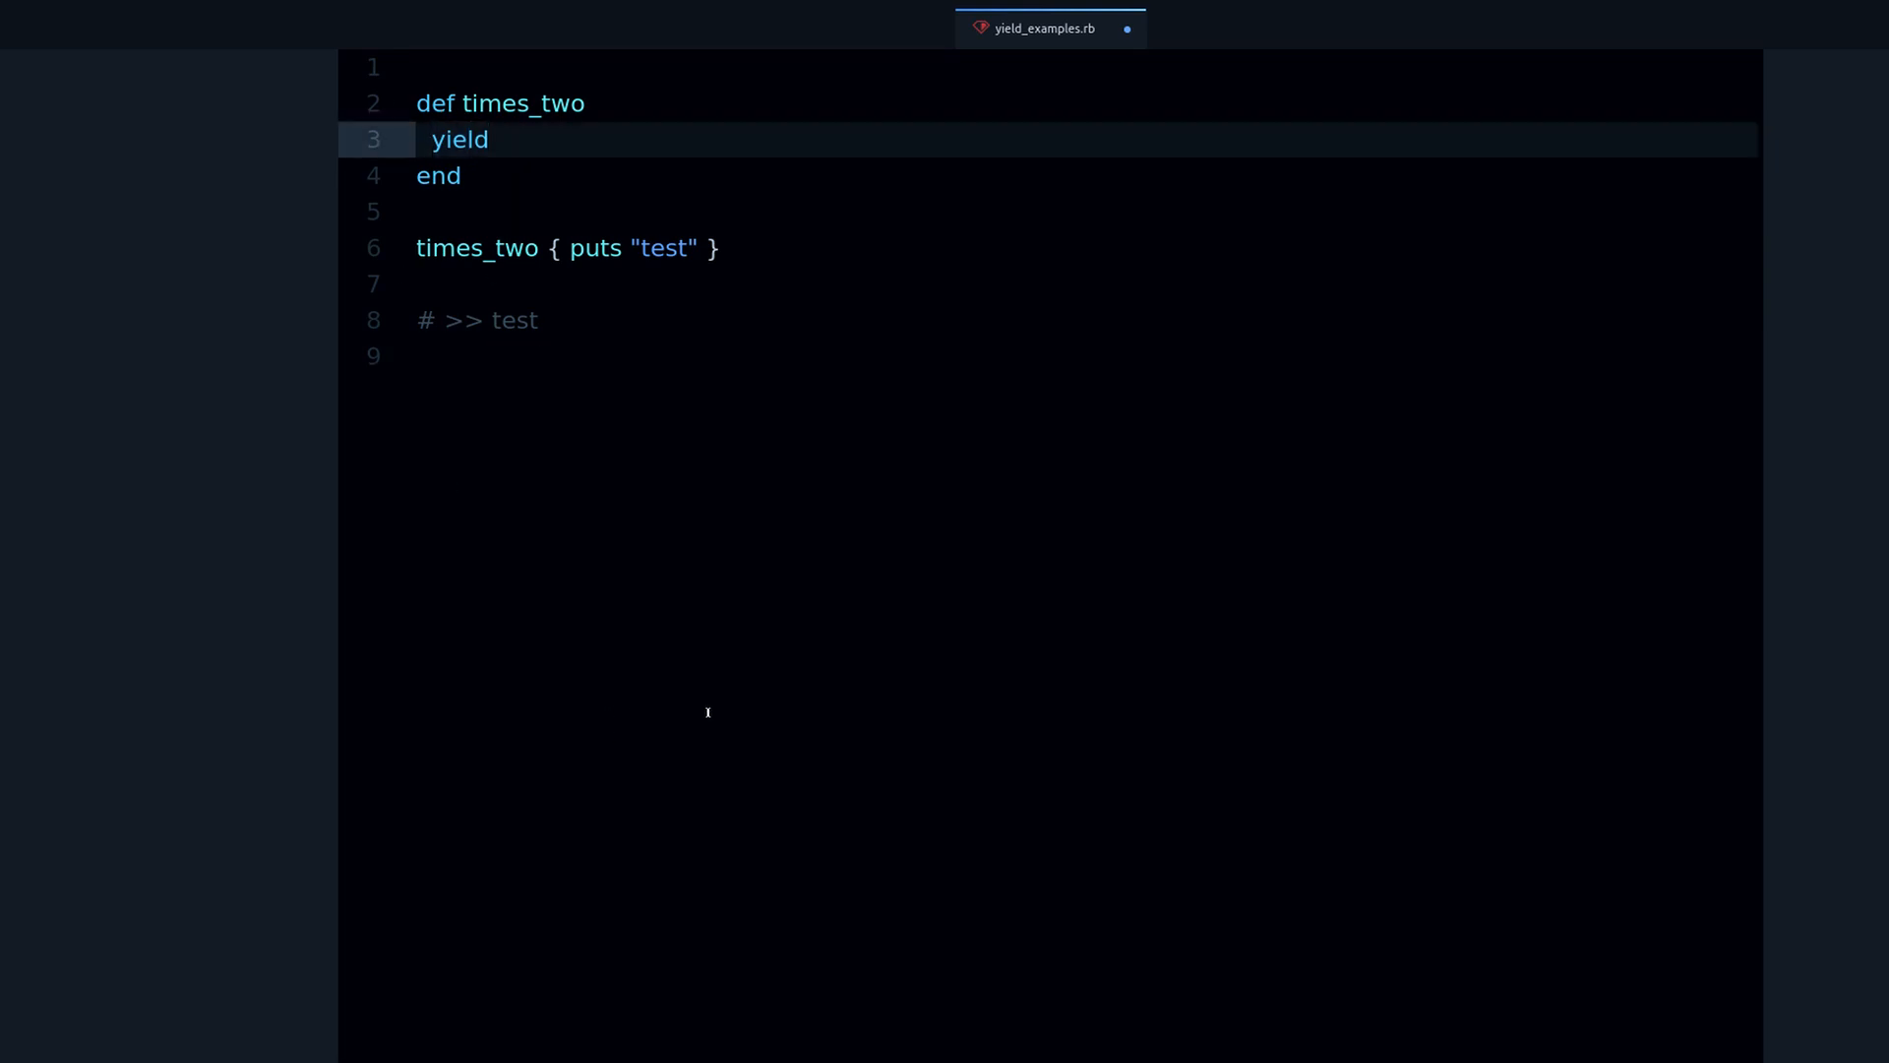
pyautogui.write('<%=')
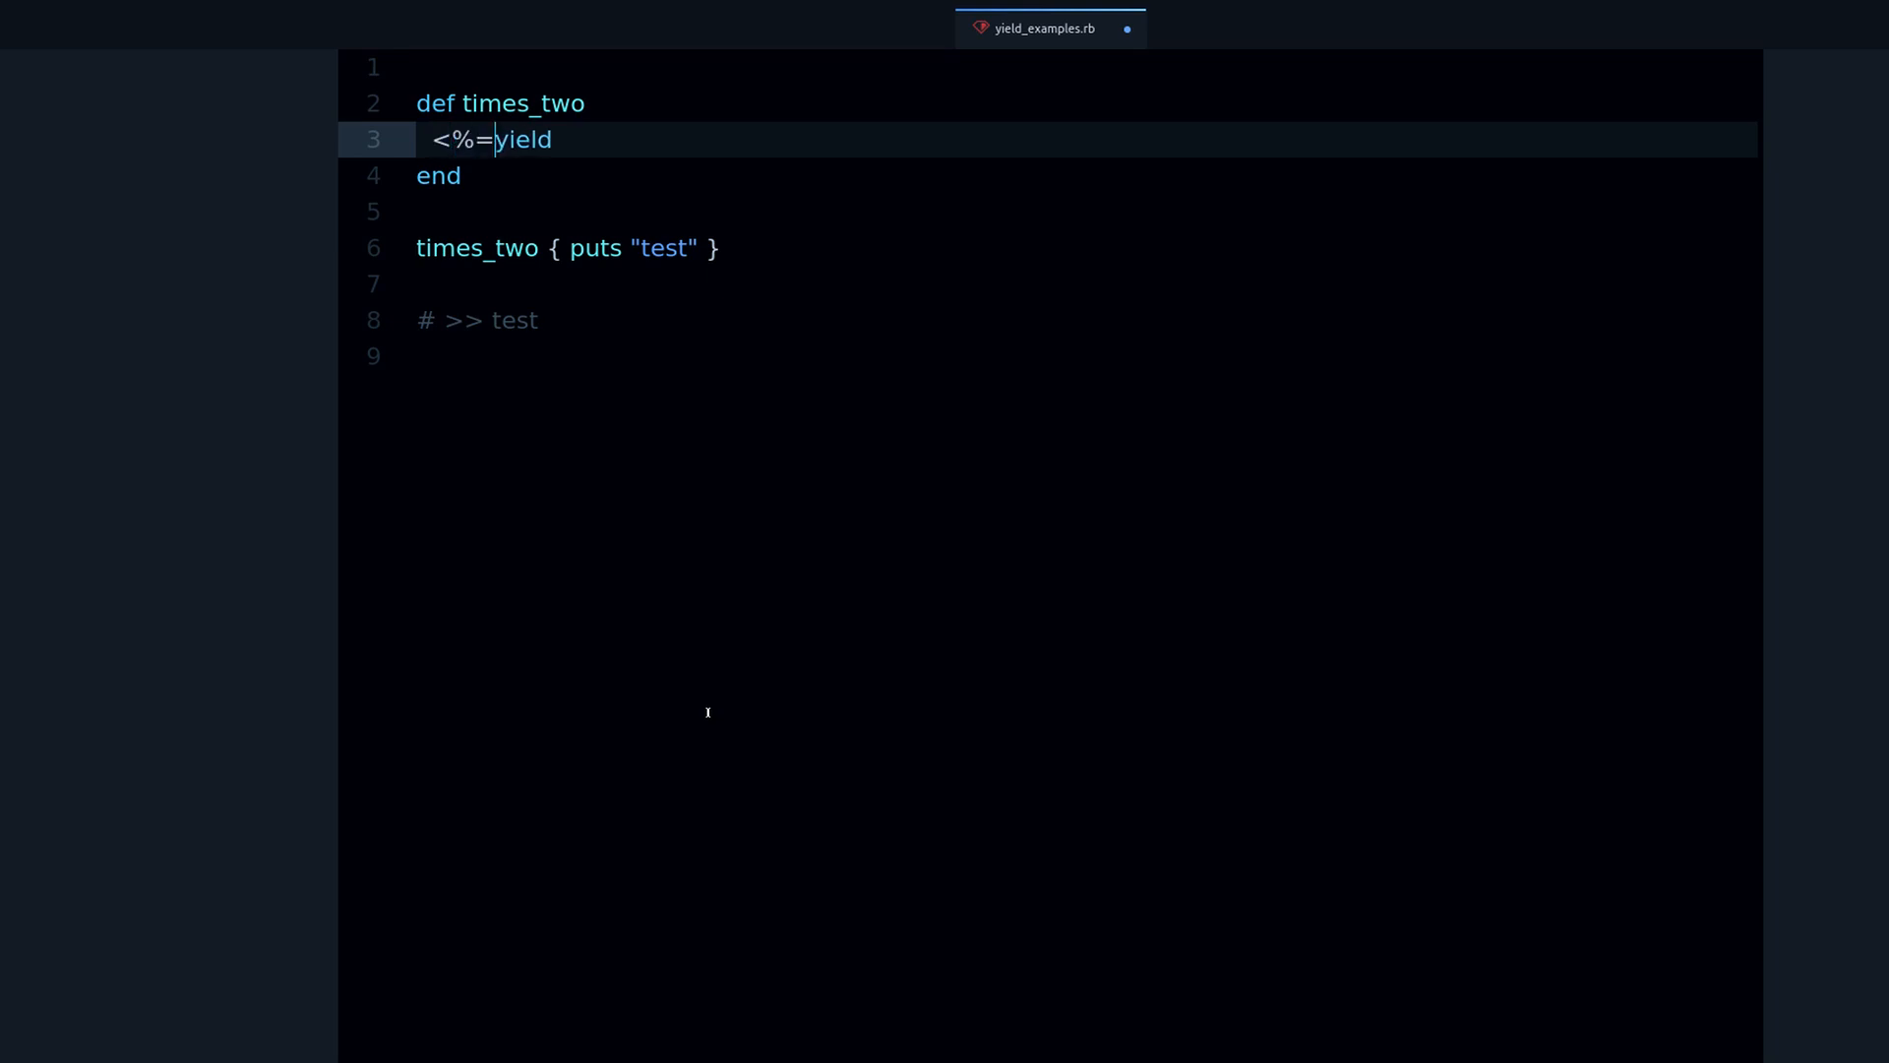
pyautogui.write('%')
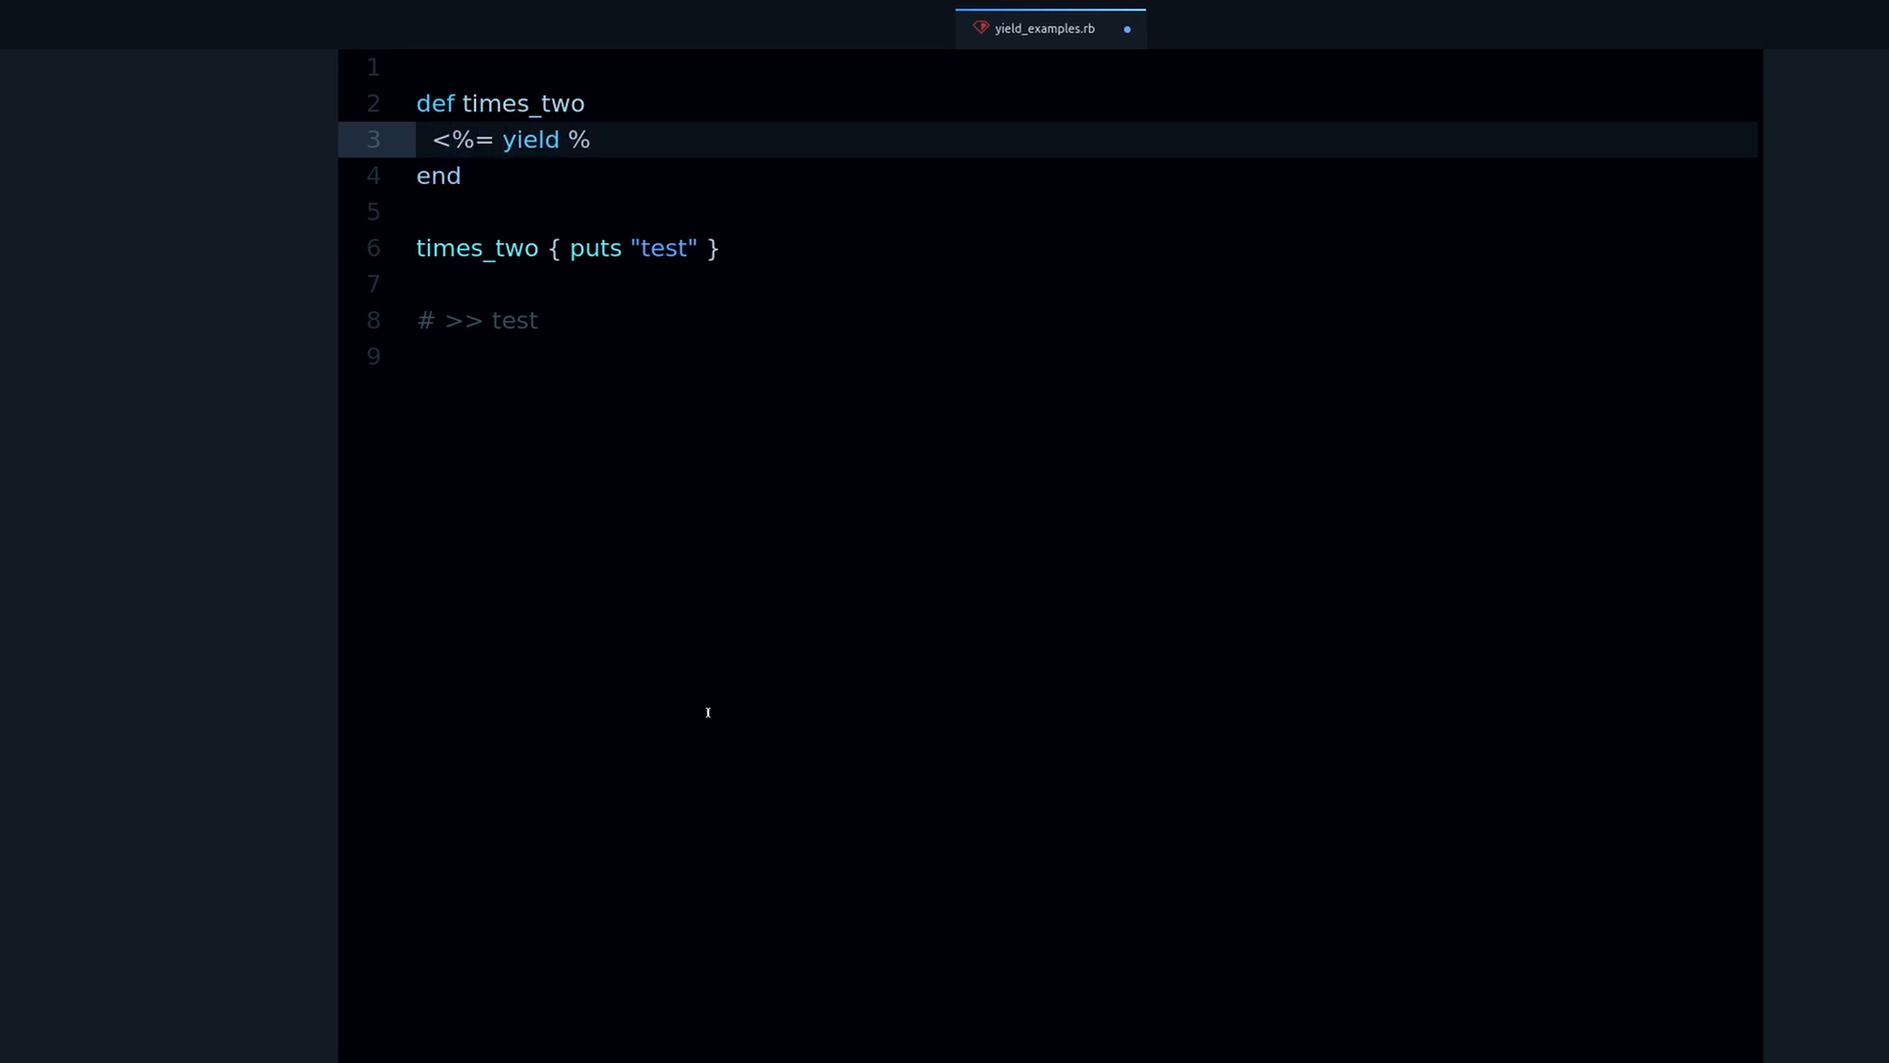
pyautogui.write('>')
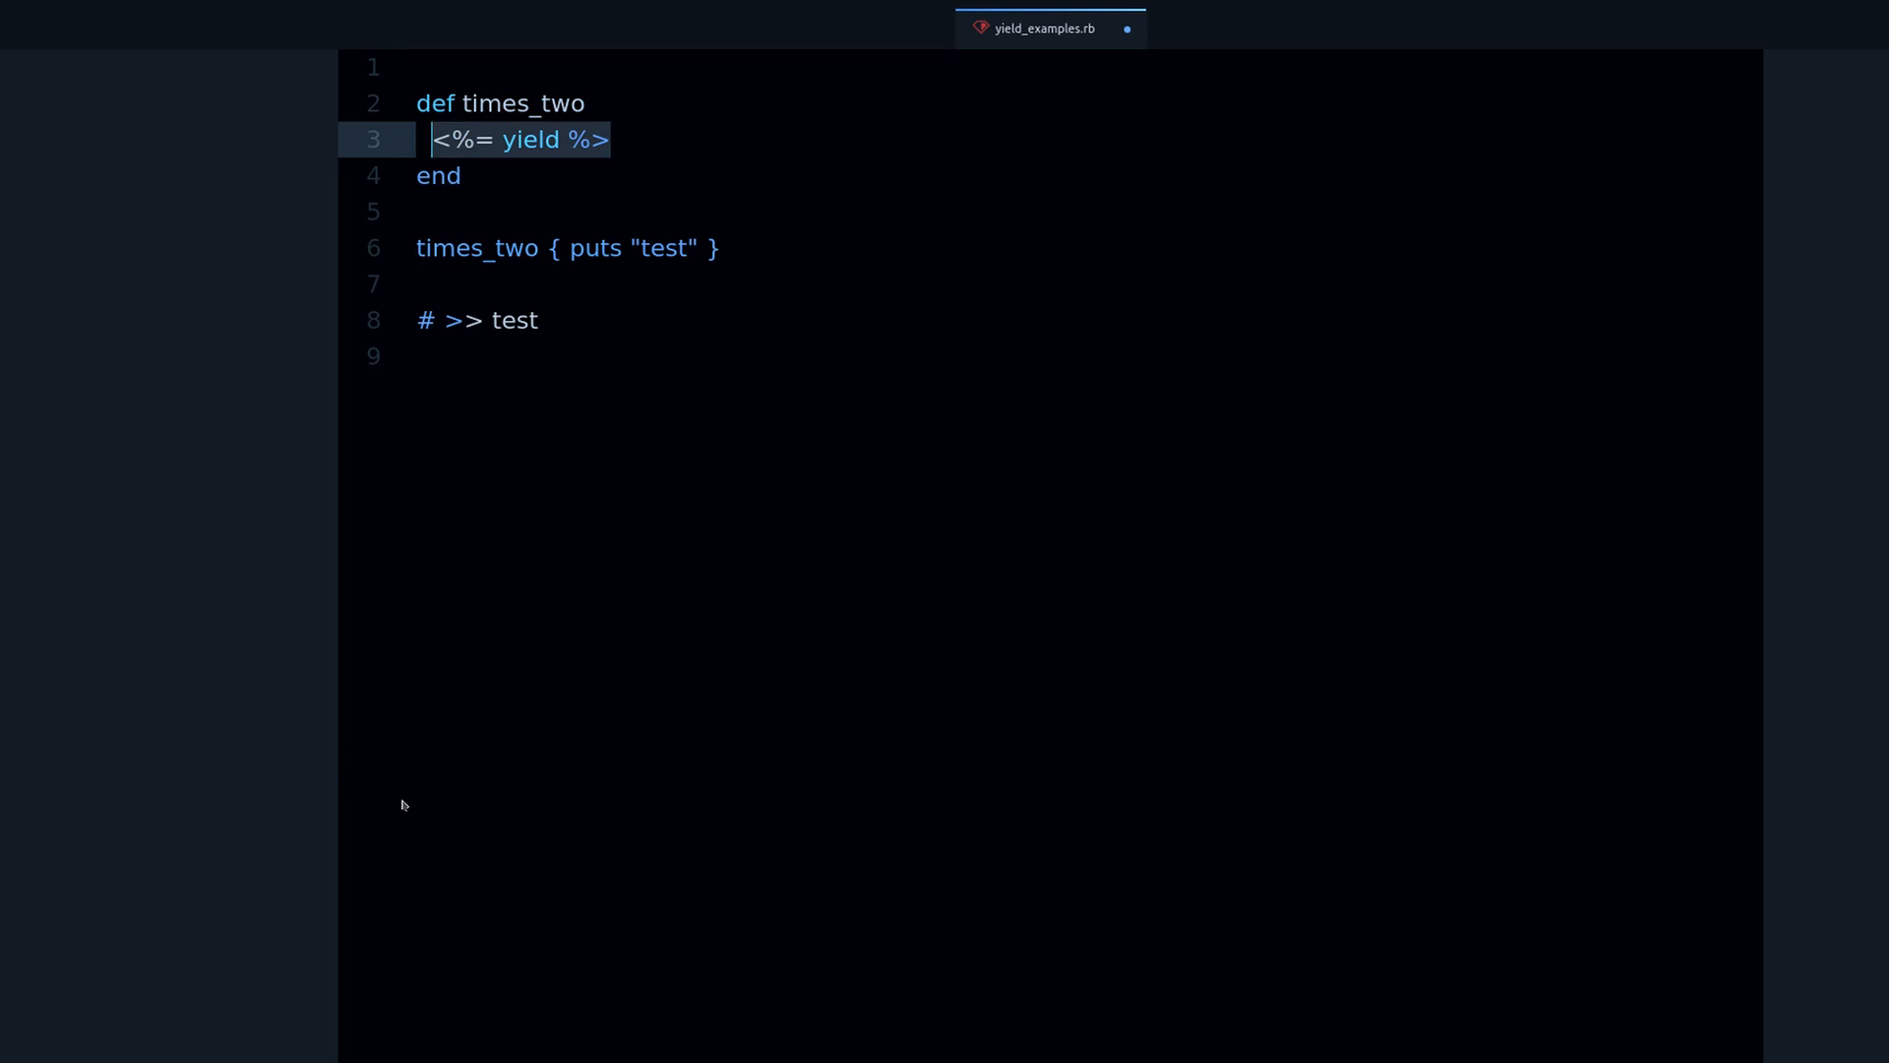
pyautogui.press('Backspace')
pyautogui.write('yield')
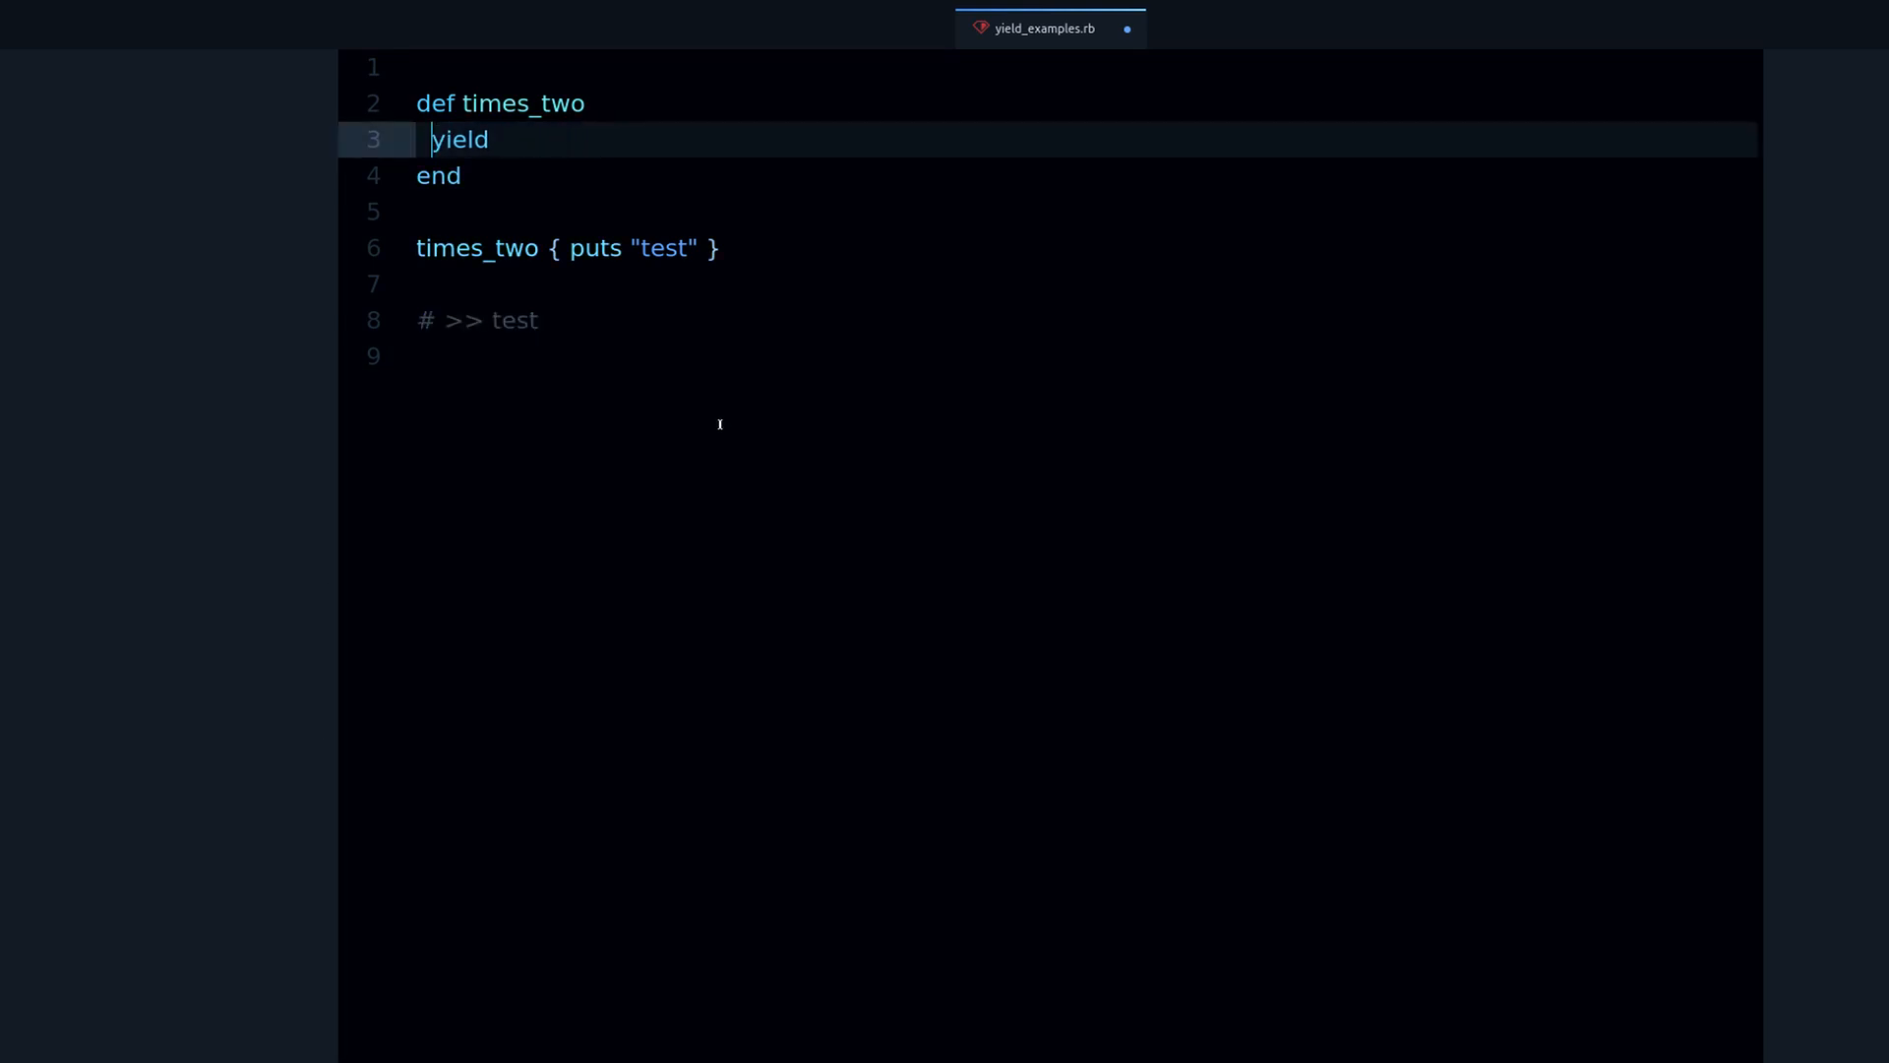
pyautogui.doubleClick(460, 138)
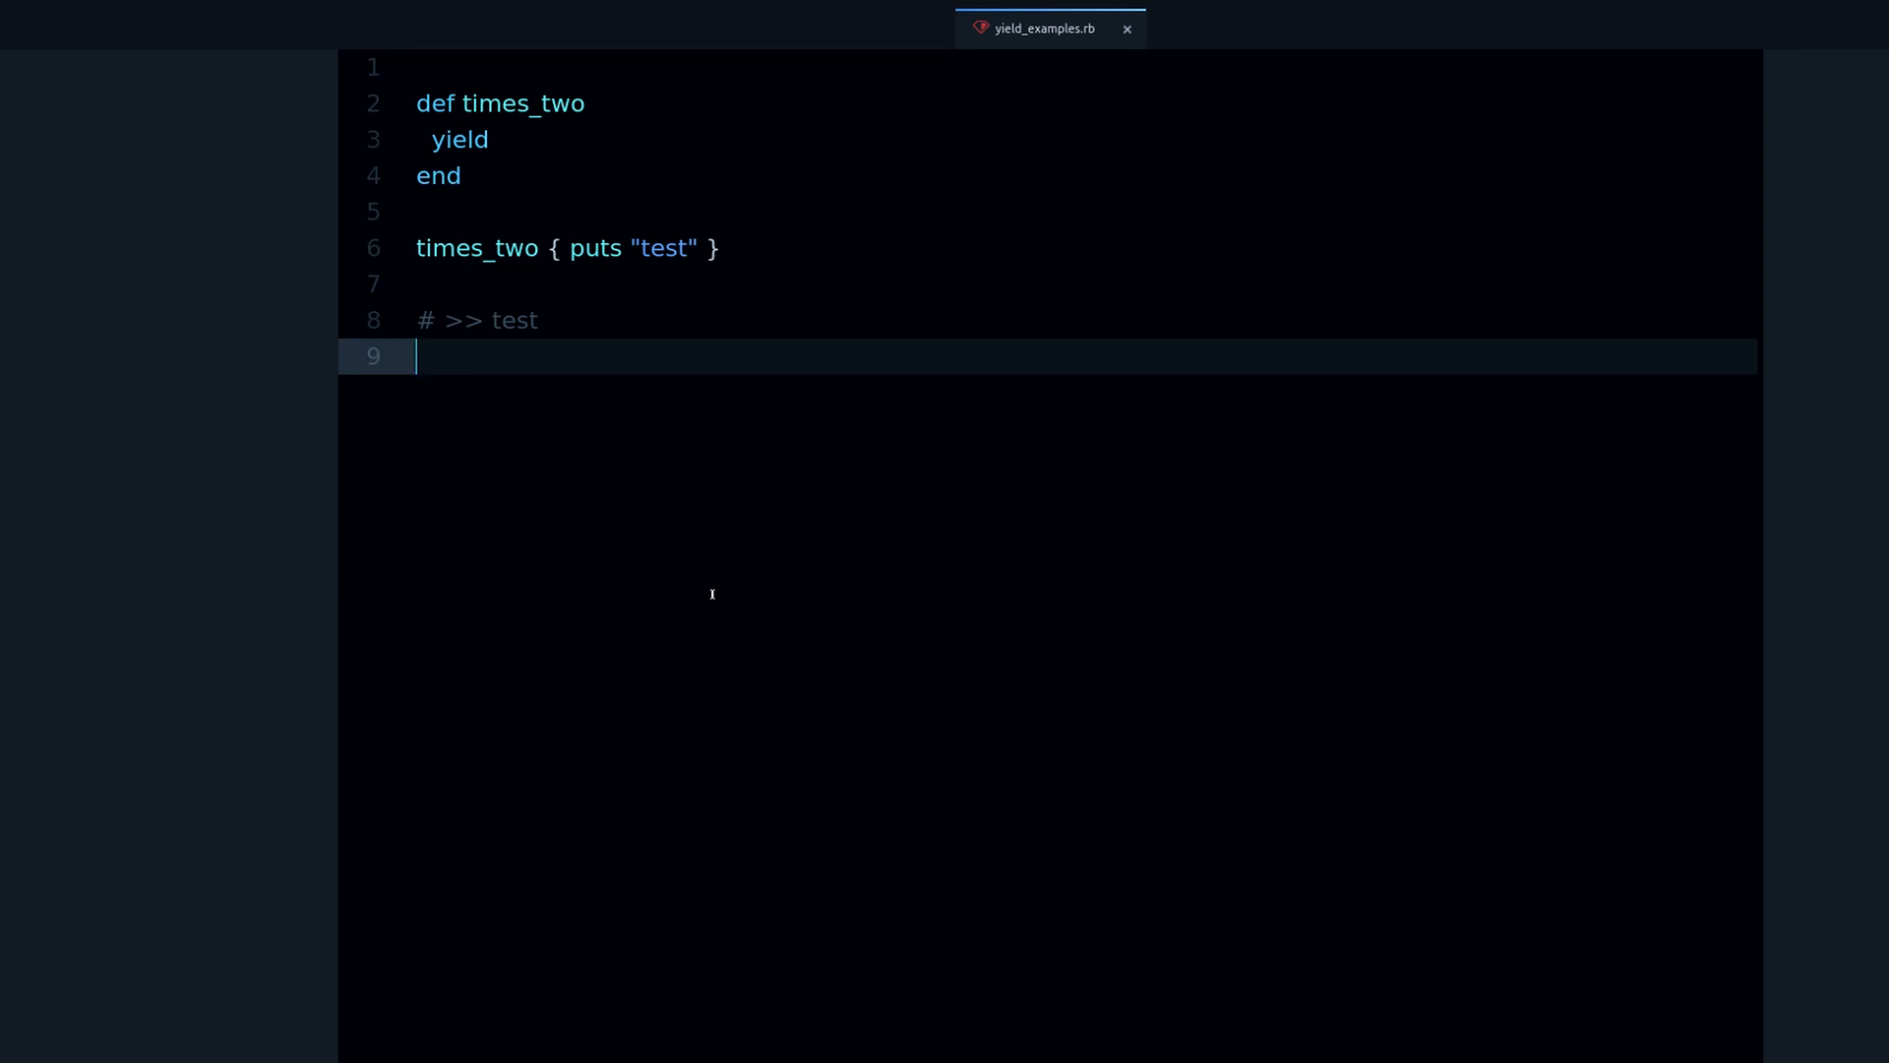
pyautogui.doubleClick(460, 139)
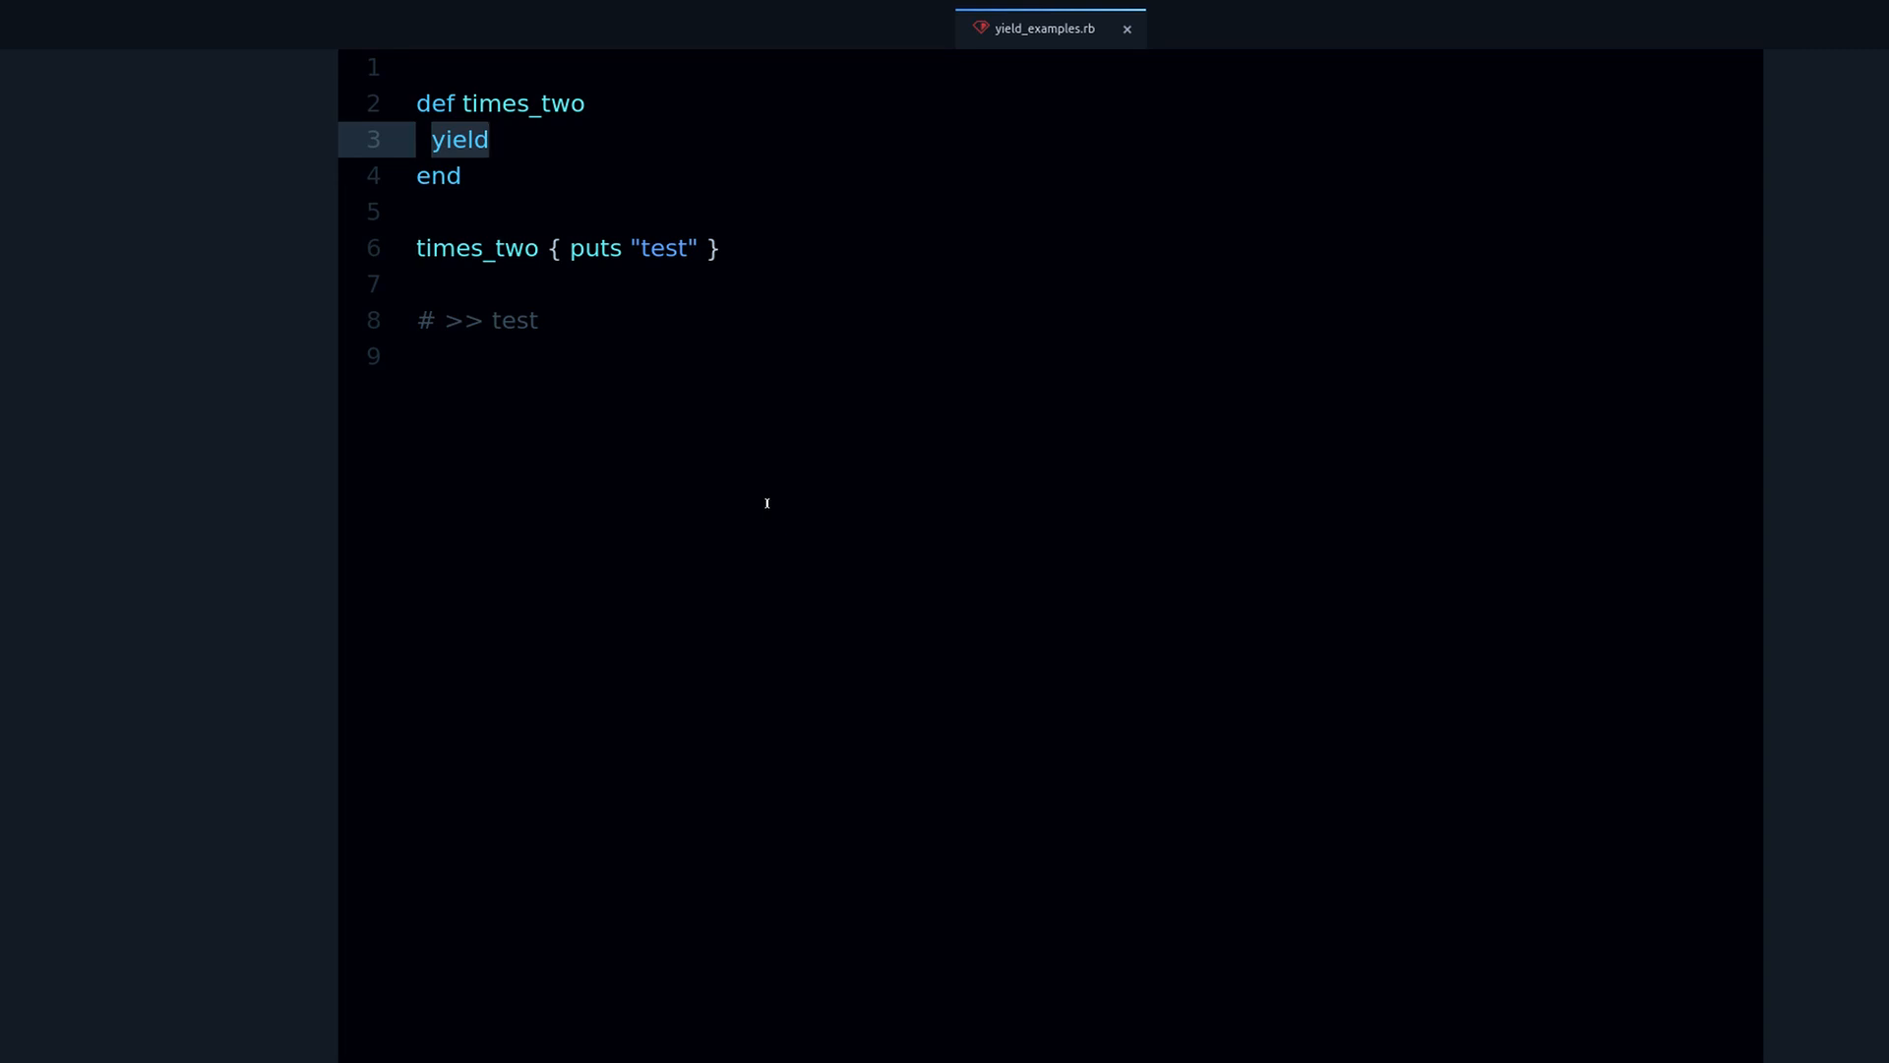
pyautogui.click(488, 138)
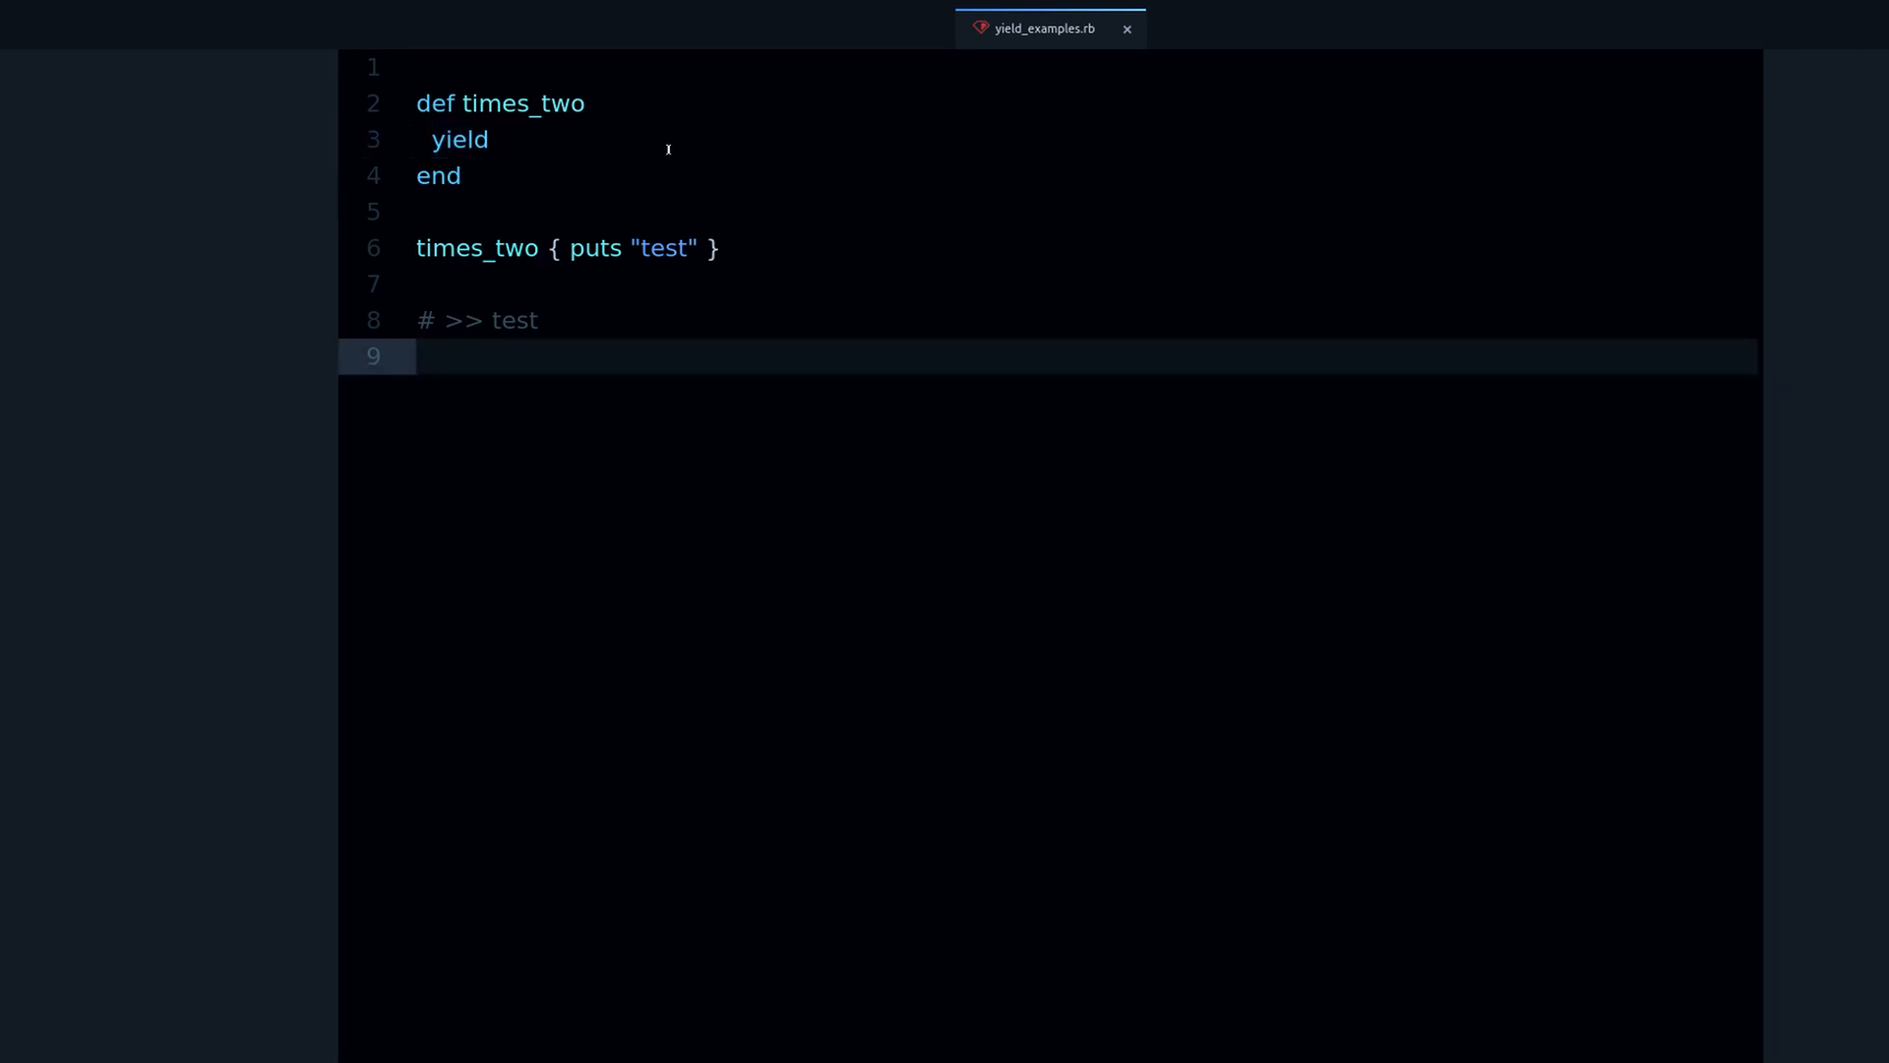
pyautogui.moveTo(741, 447)
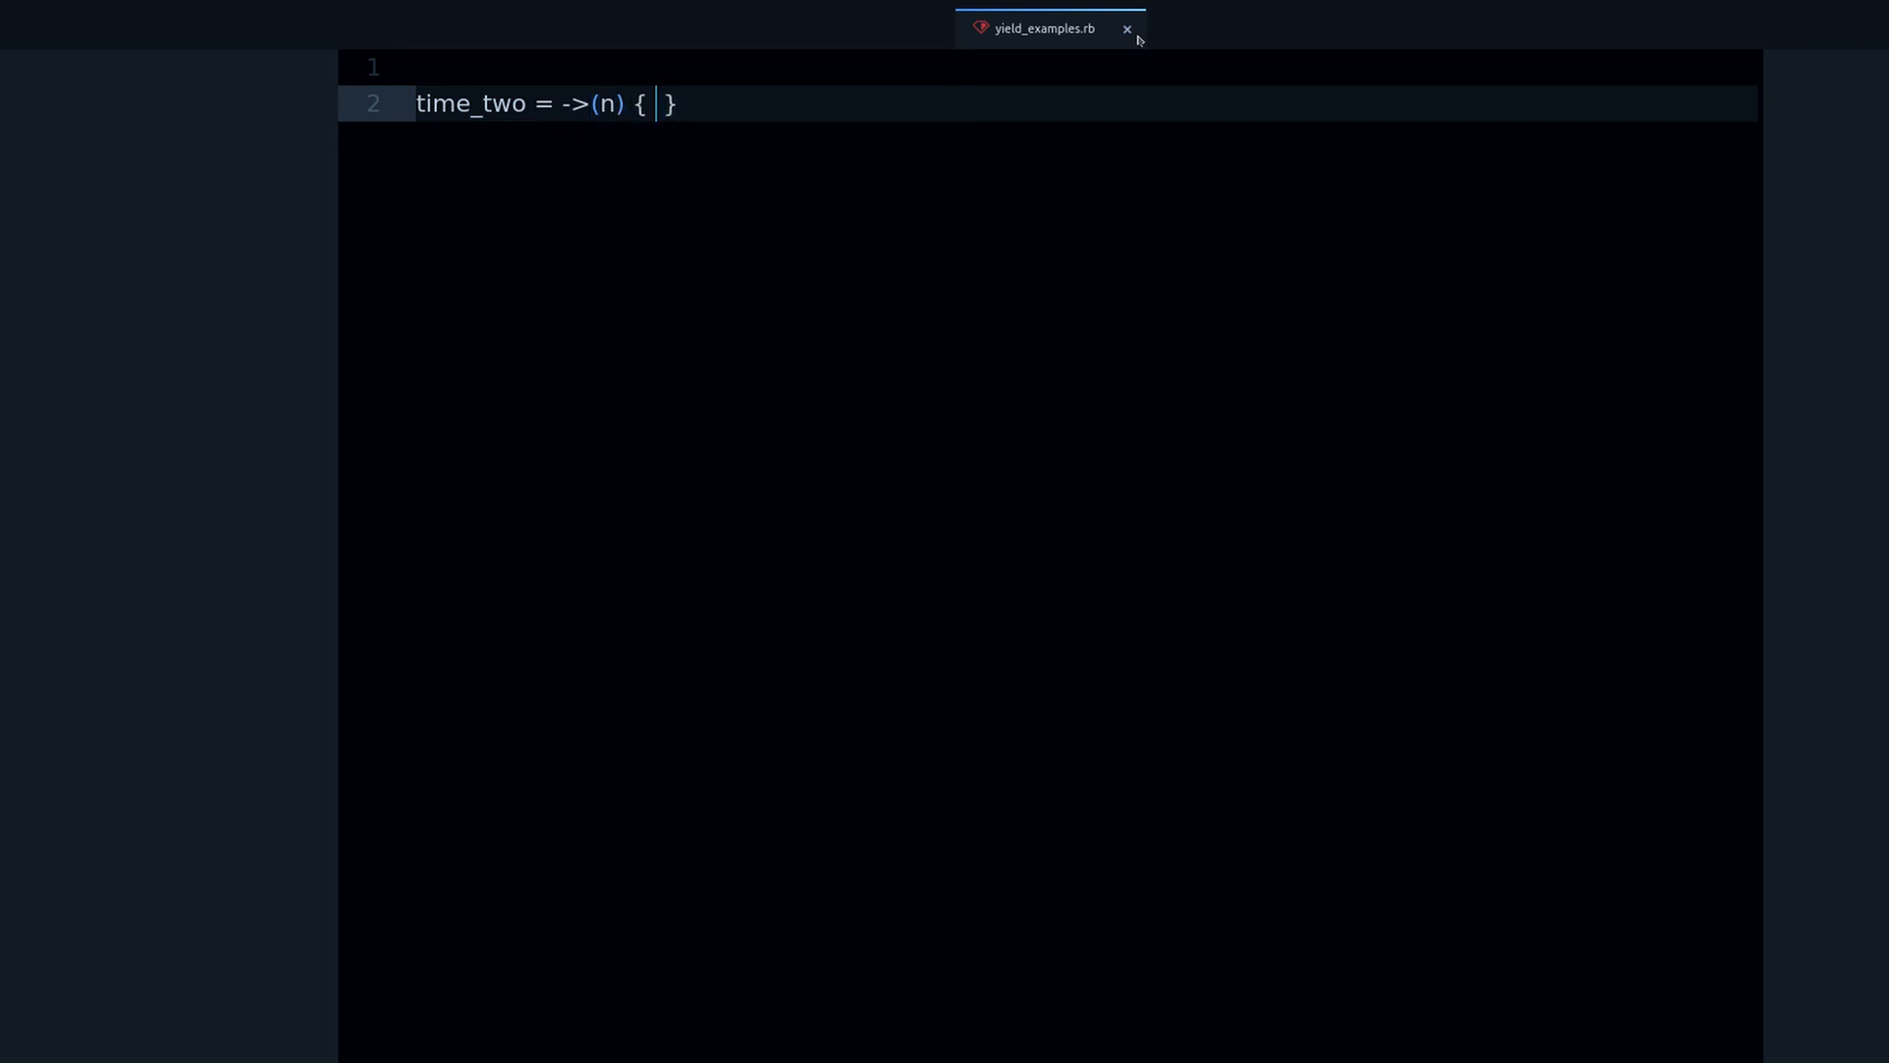
# Finish the lambda body n * 2 and write 1.yield_self(&times_two) on the next line
pyautogui.write('n * 2')
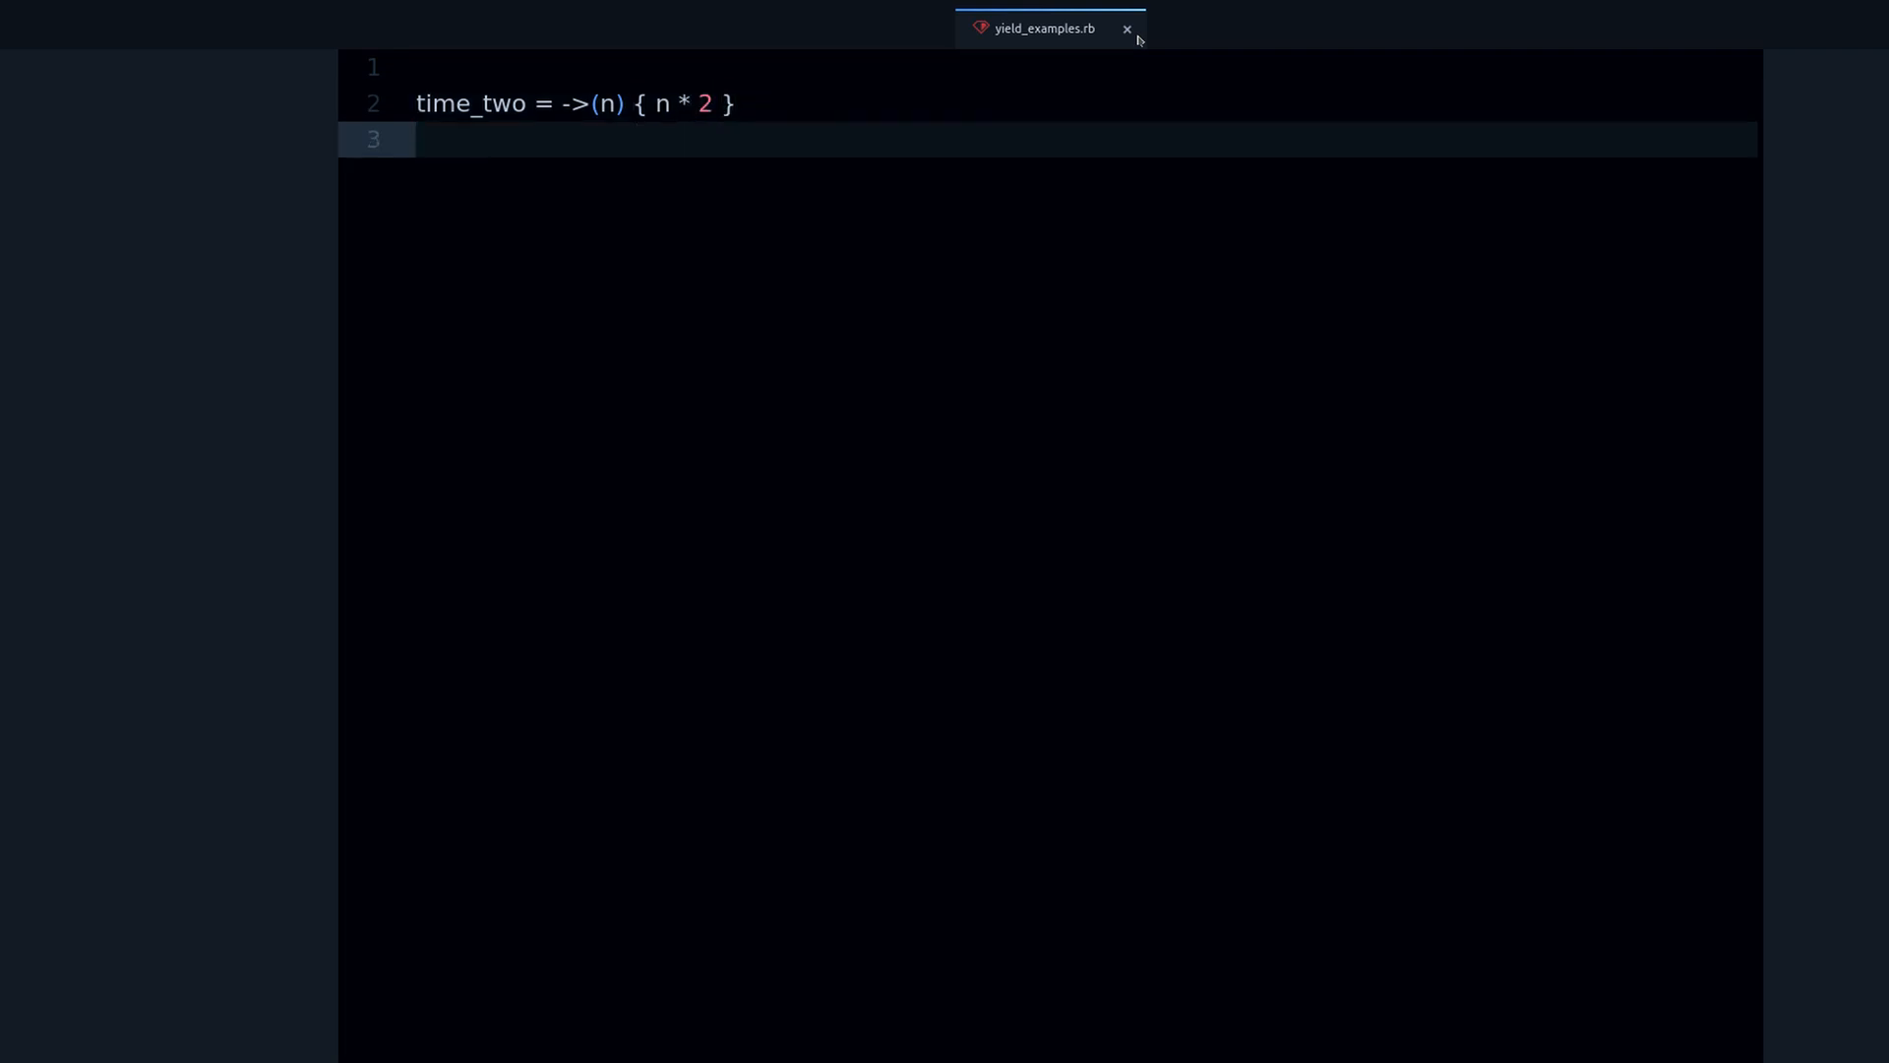
pyautogui.press('enter')
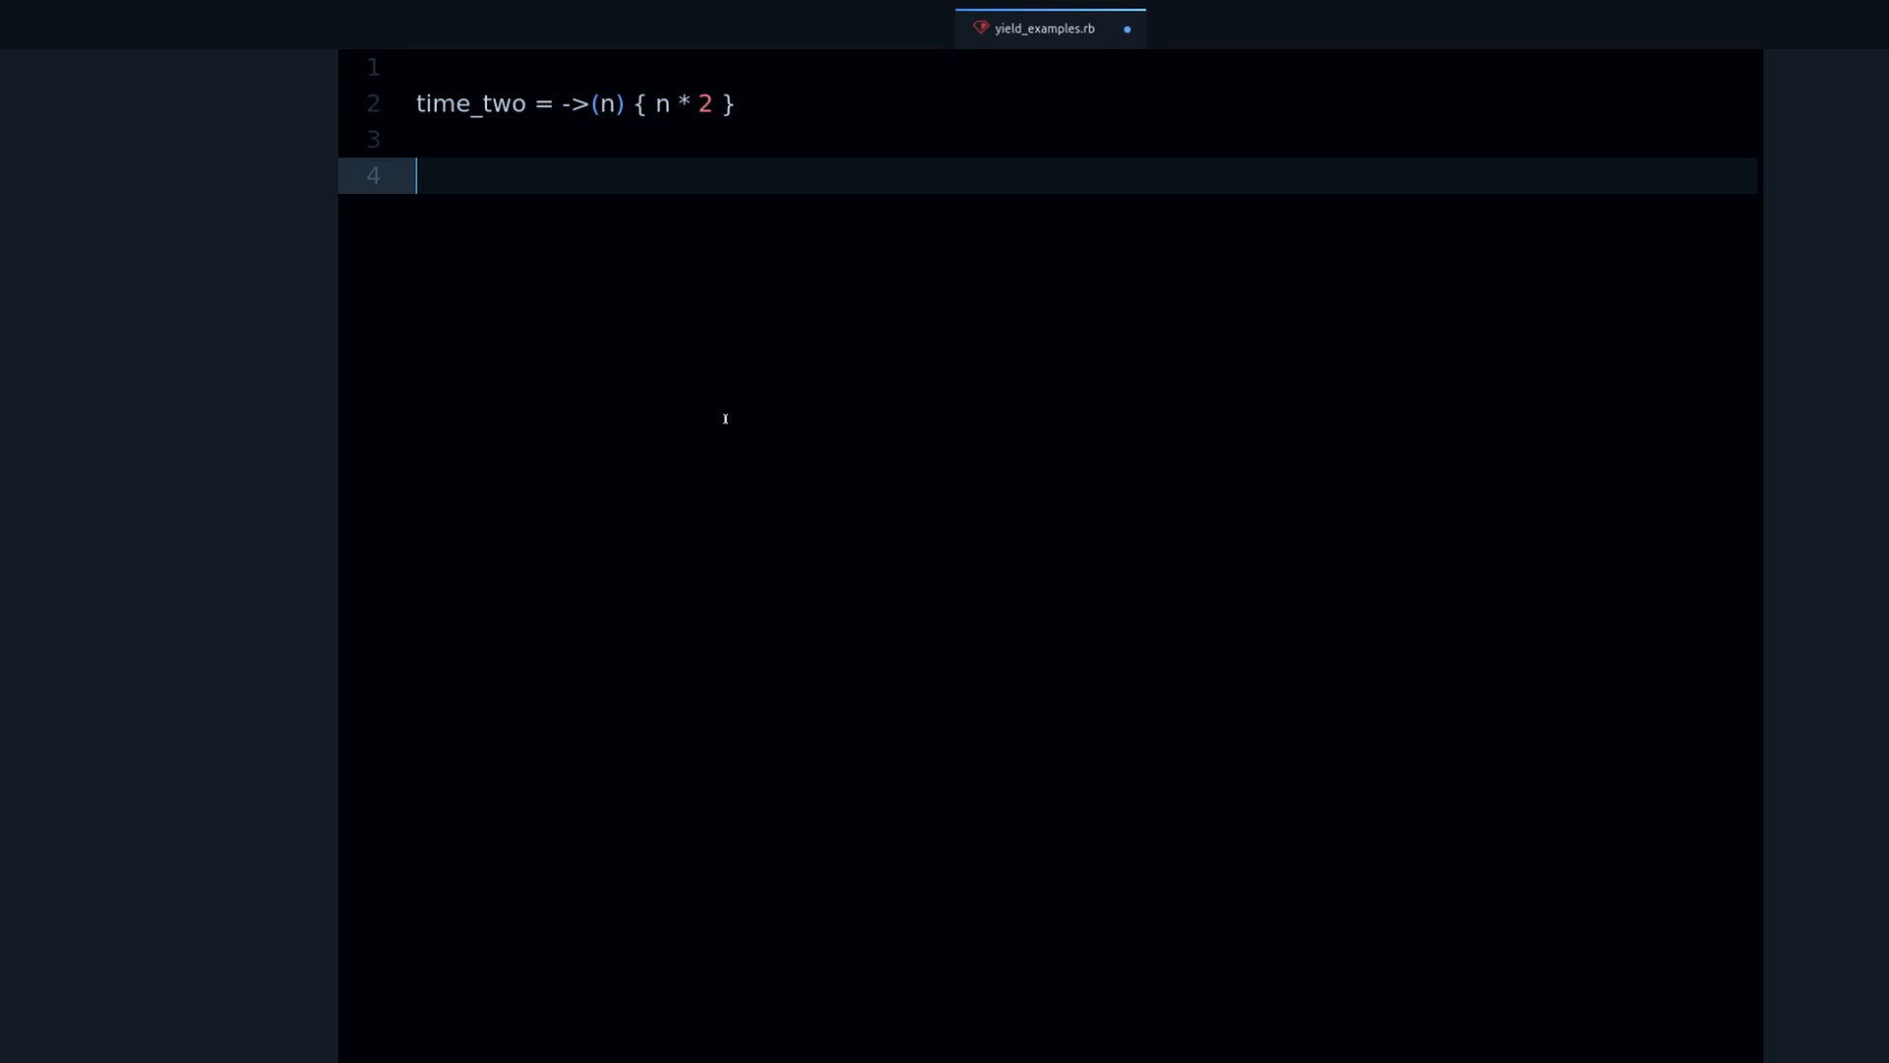
pyautogui.write('1.')
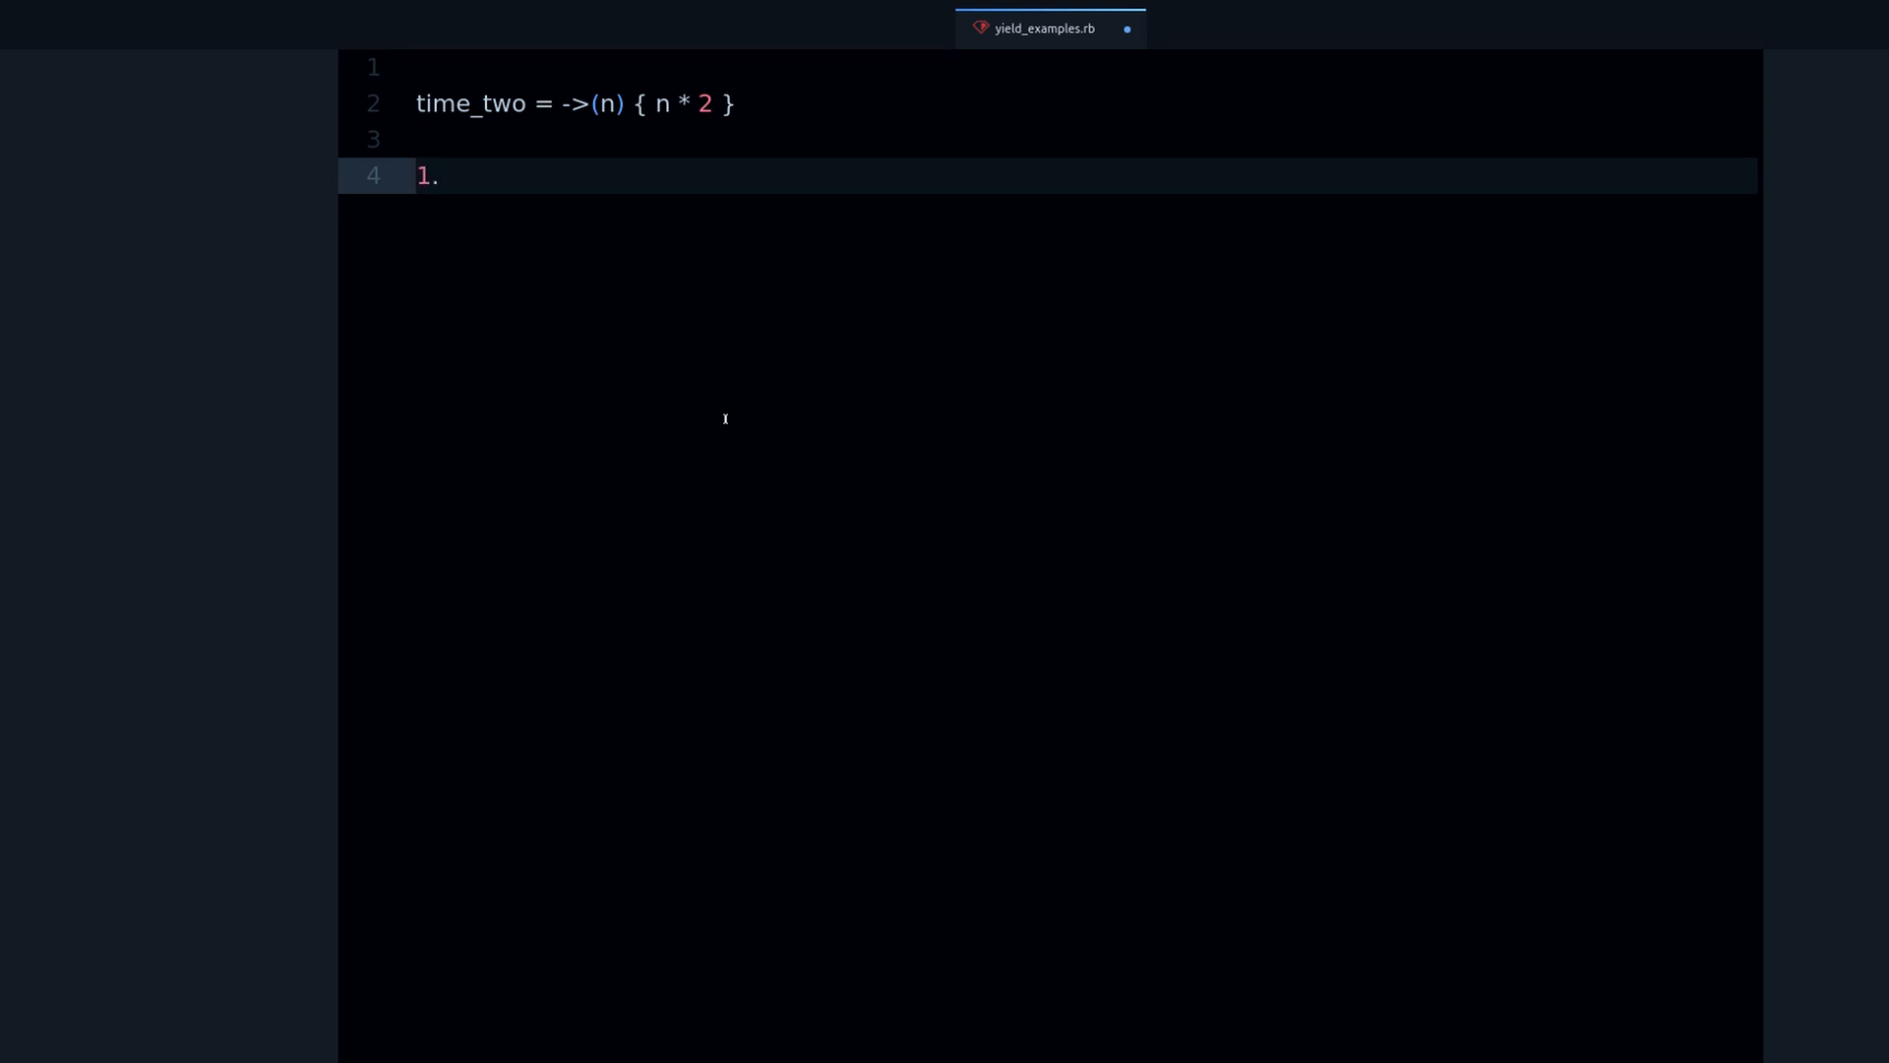
pyautogui.write('yi')
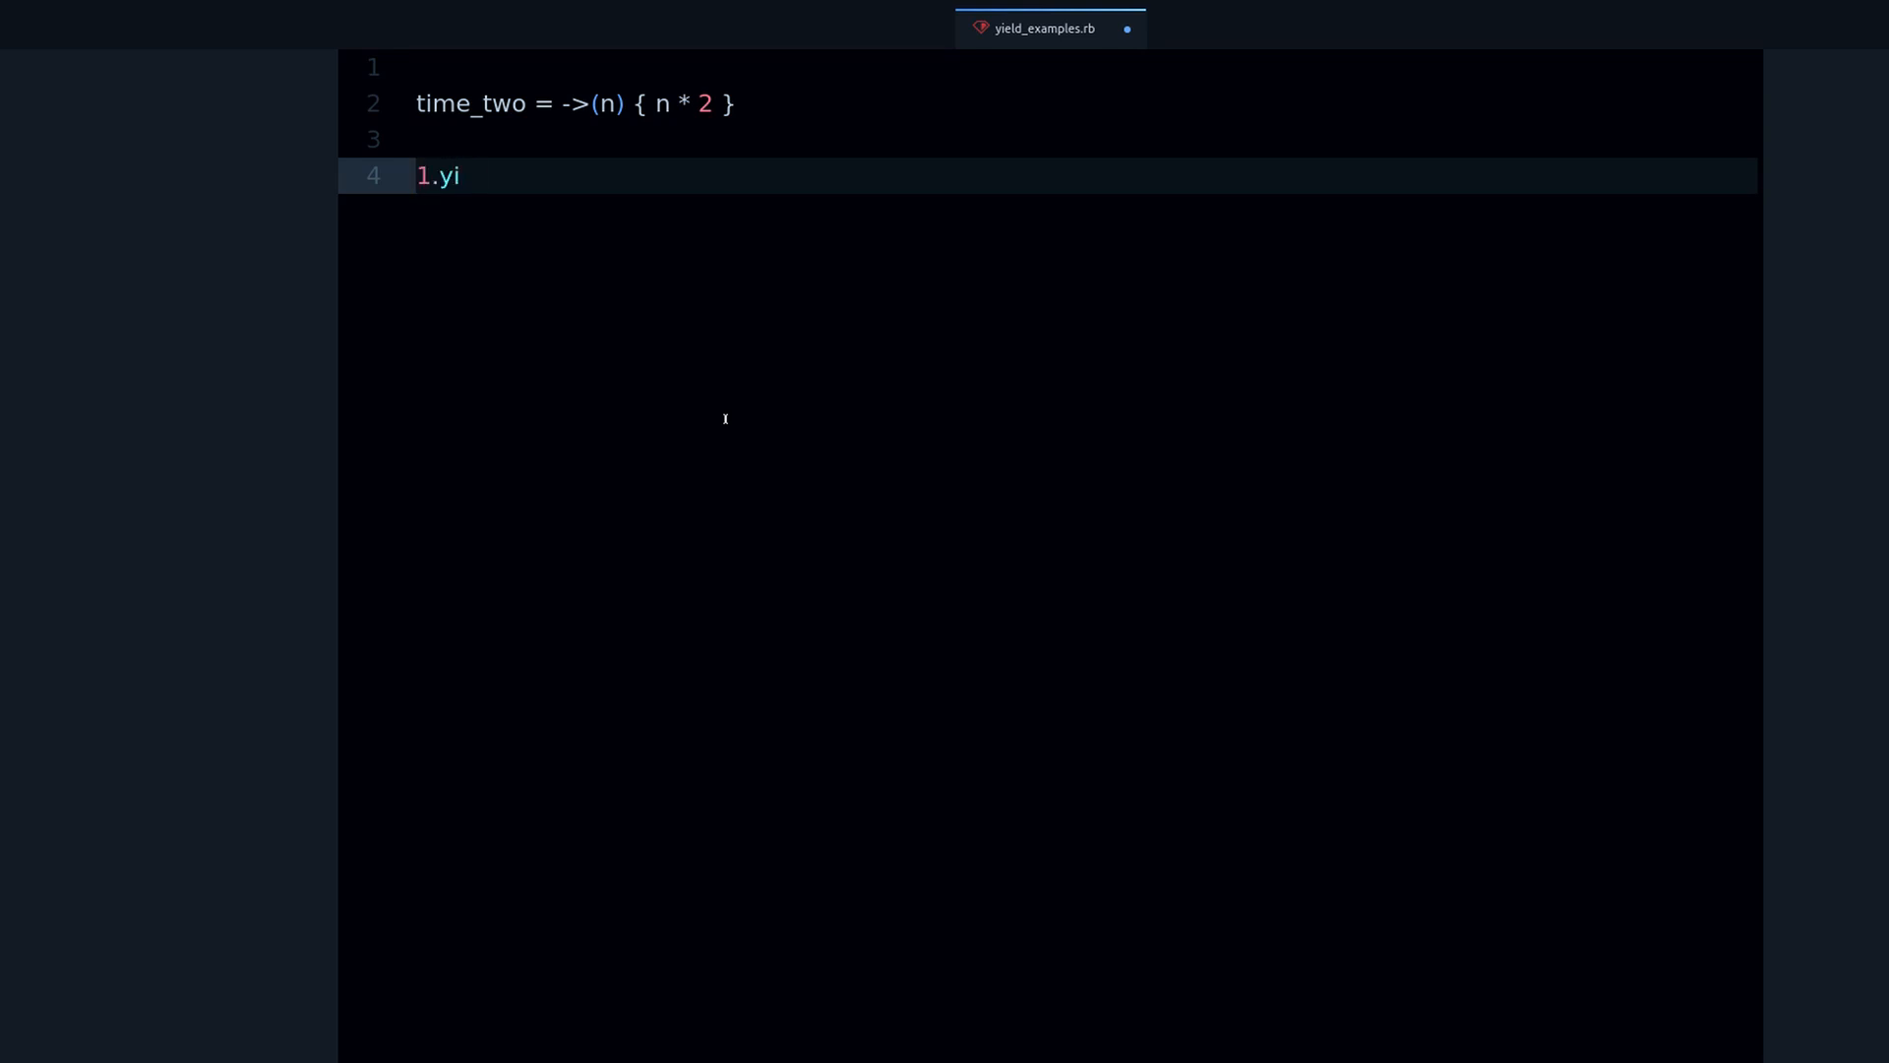
pyautogui.write('eld_sel')
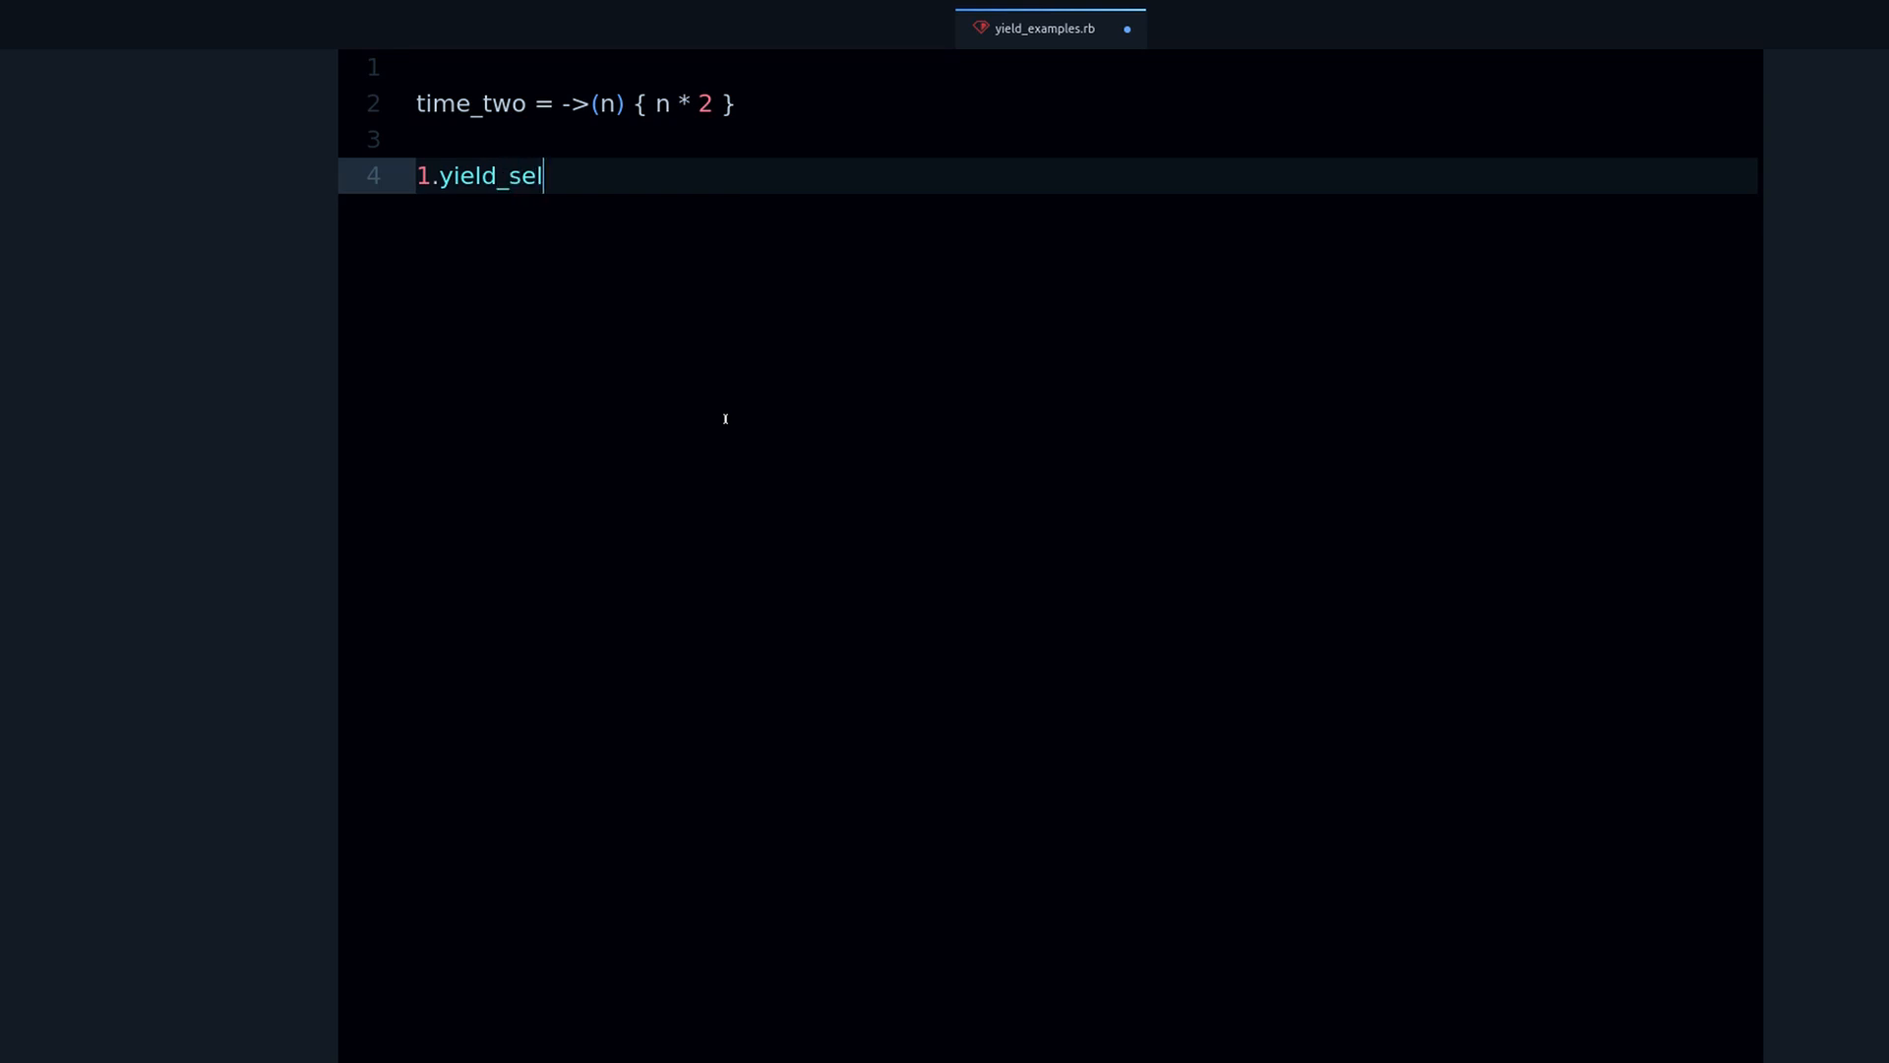
pyautogui.write('f(&')
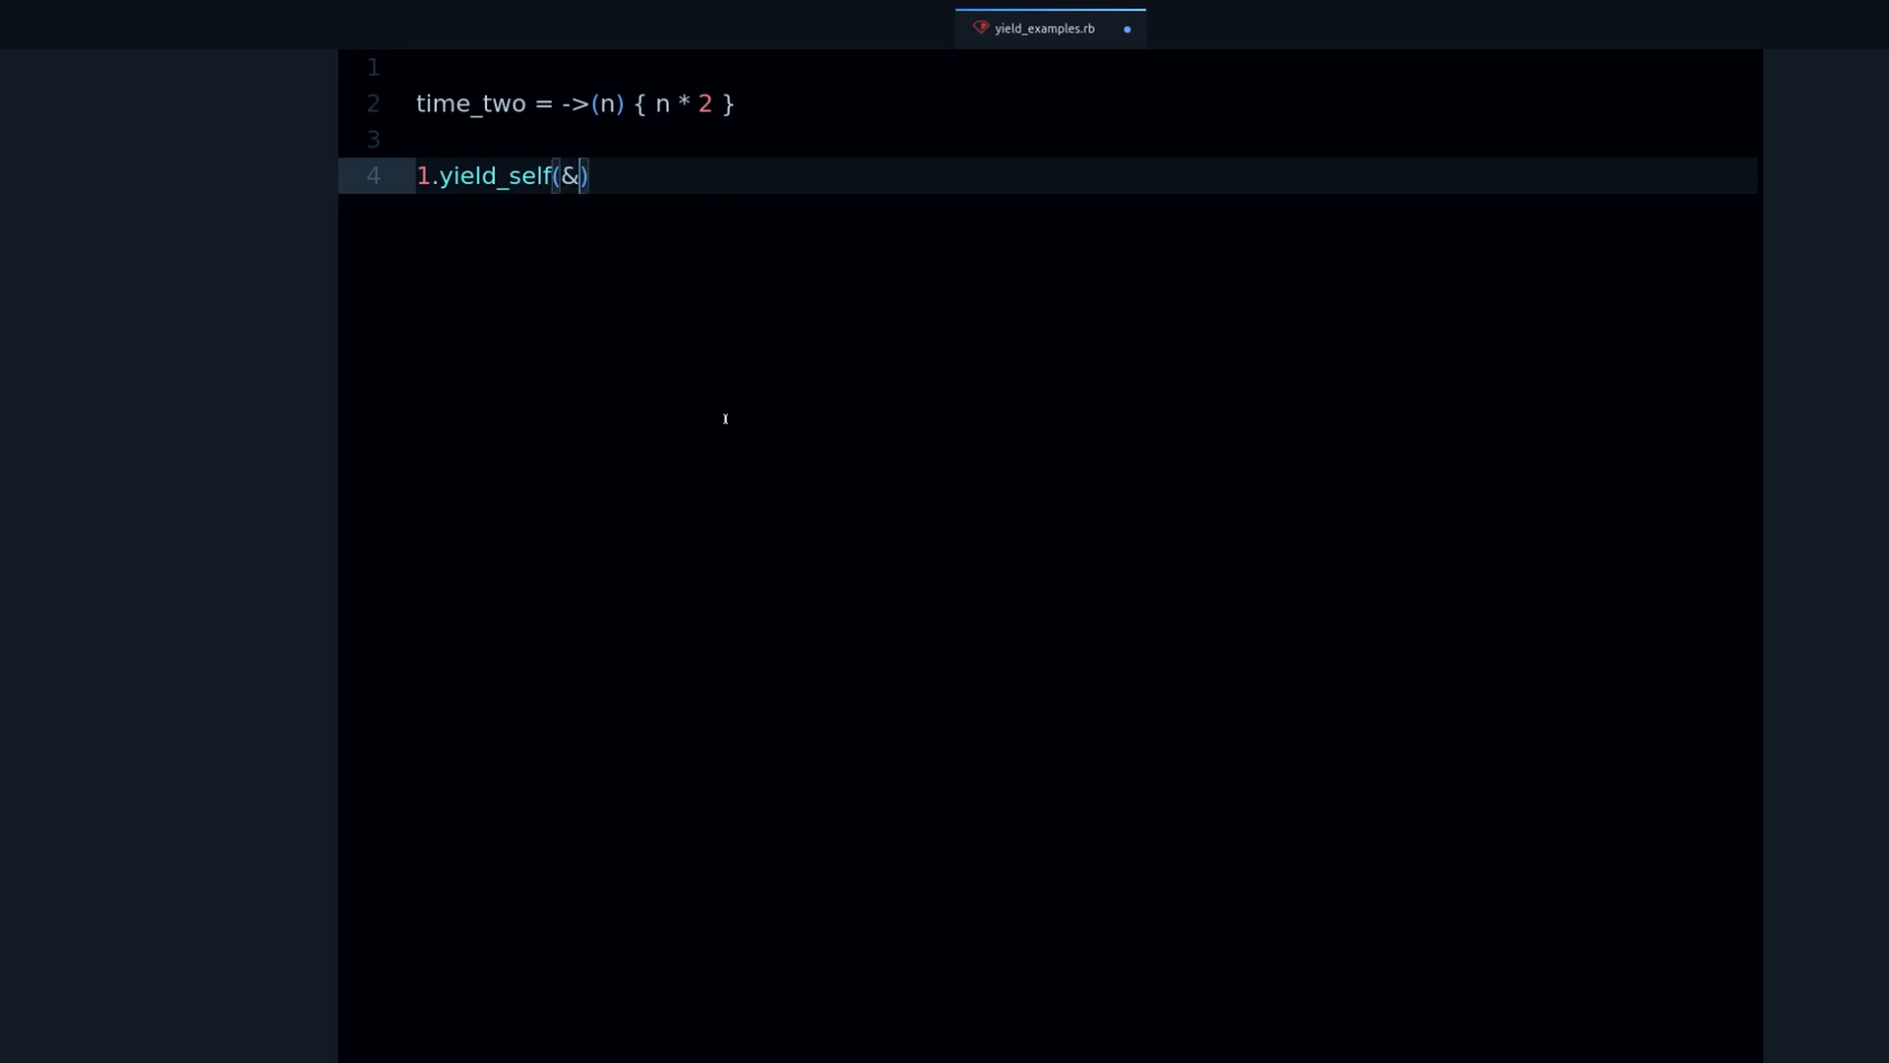
pyautogui.write('times_two')
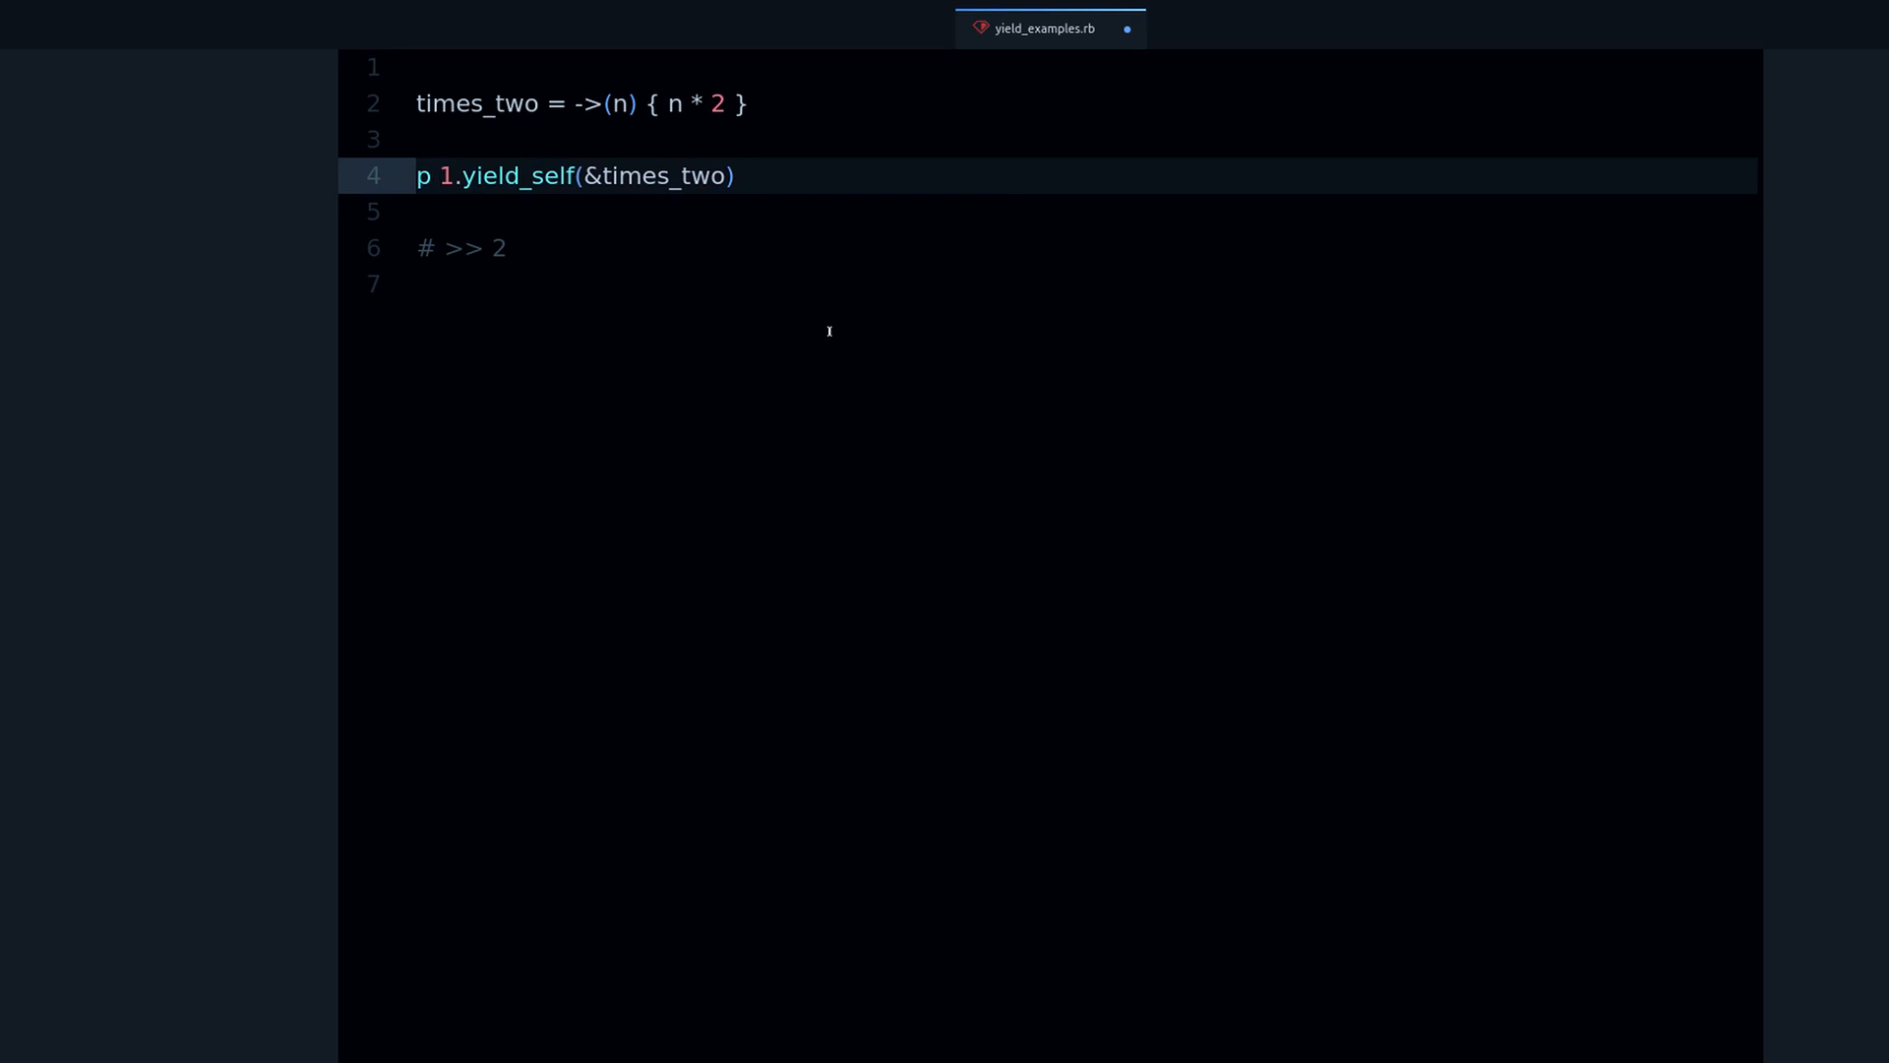
# Start line 6 with a direct times_two call, first trying times_two.c
pyautogui.click(494, 284)
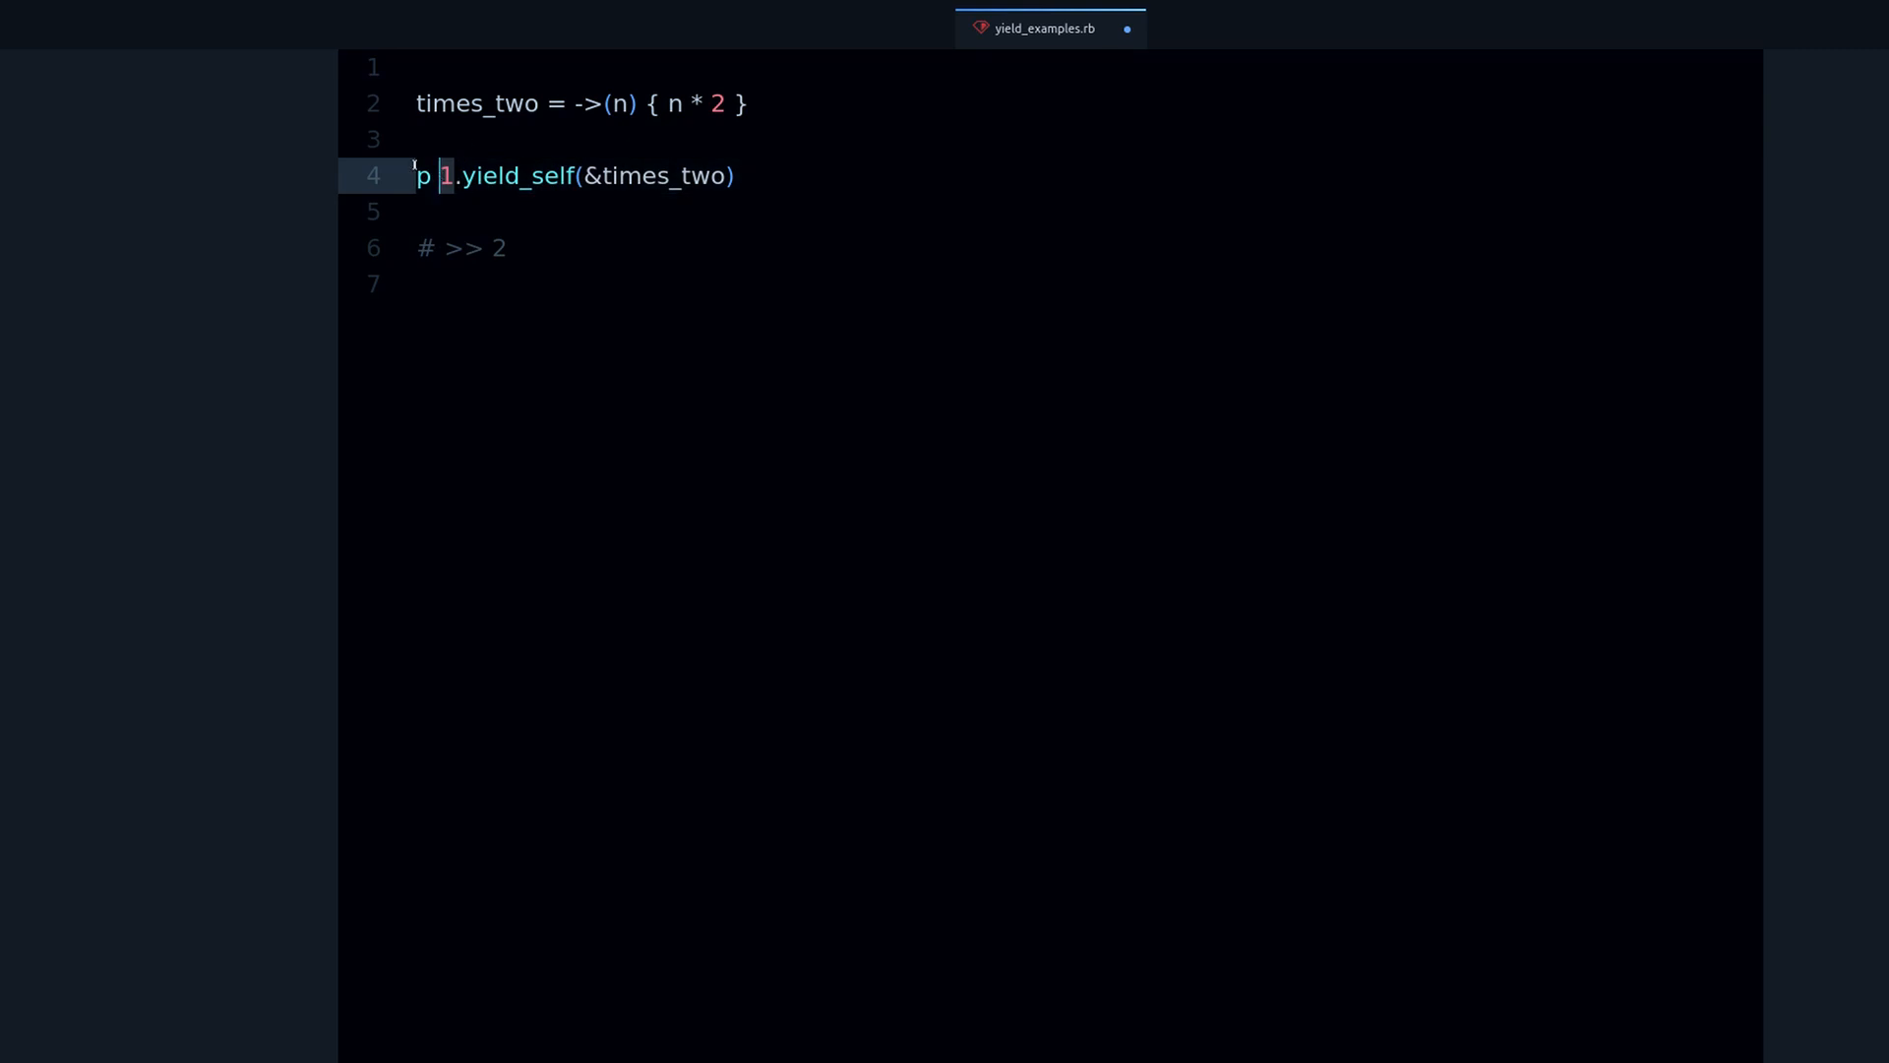
pyautogui.moveTo(459, 323)
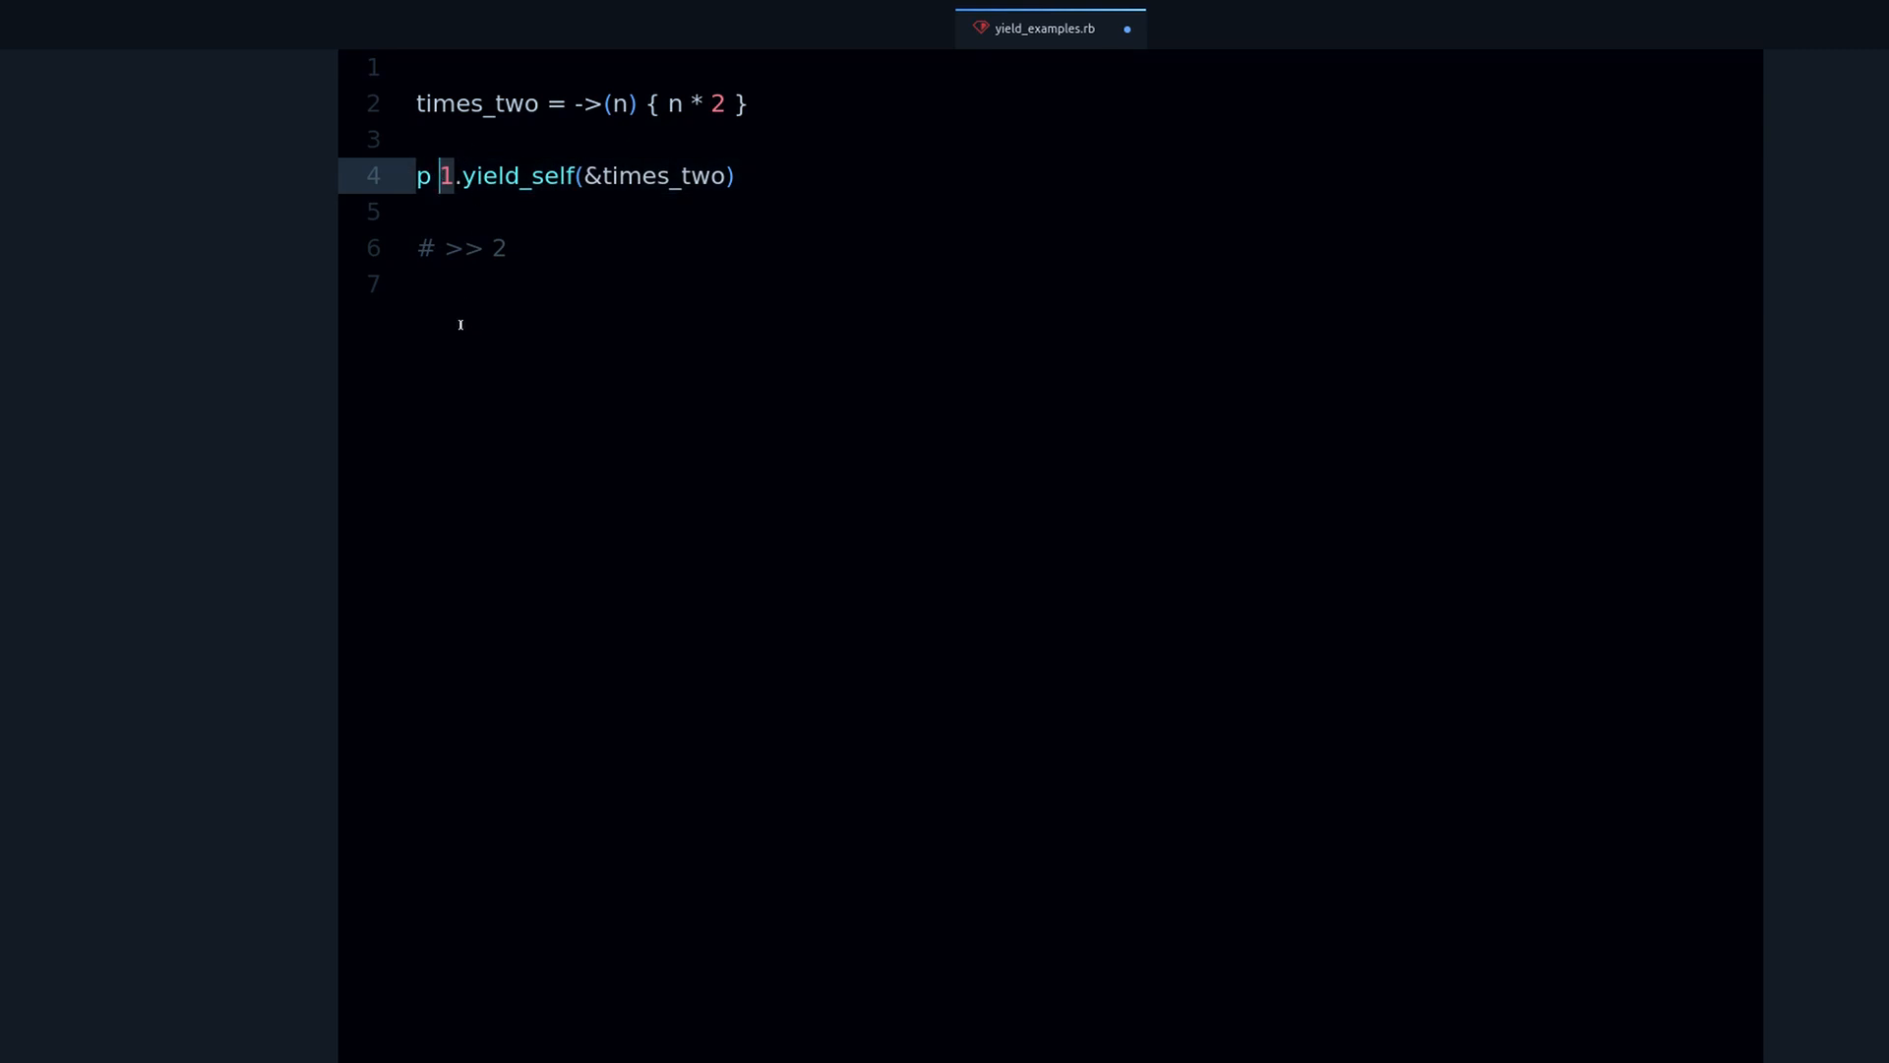
pyautogui.doubleClick(661, 175)
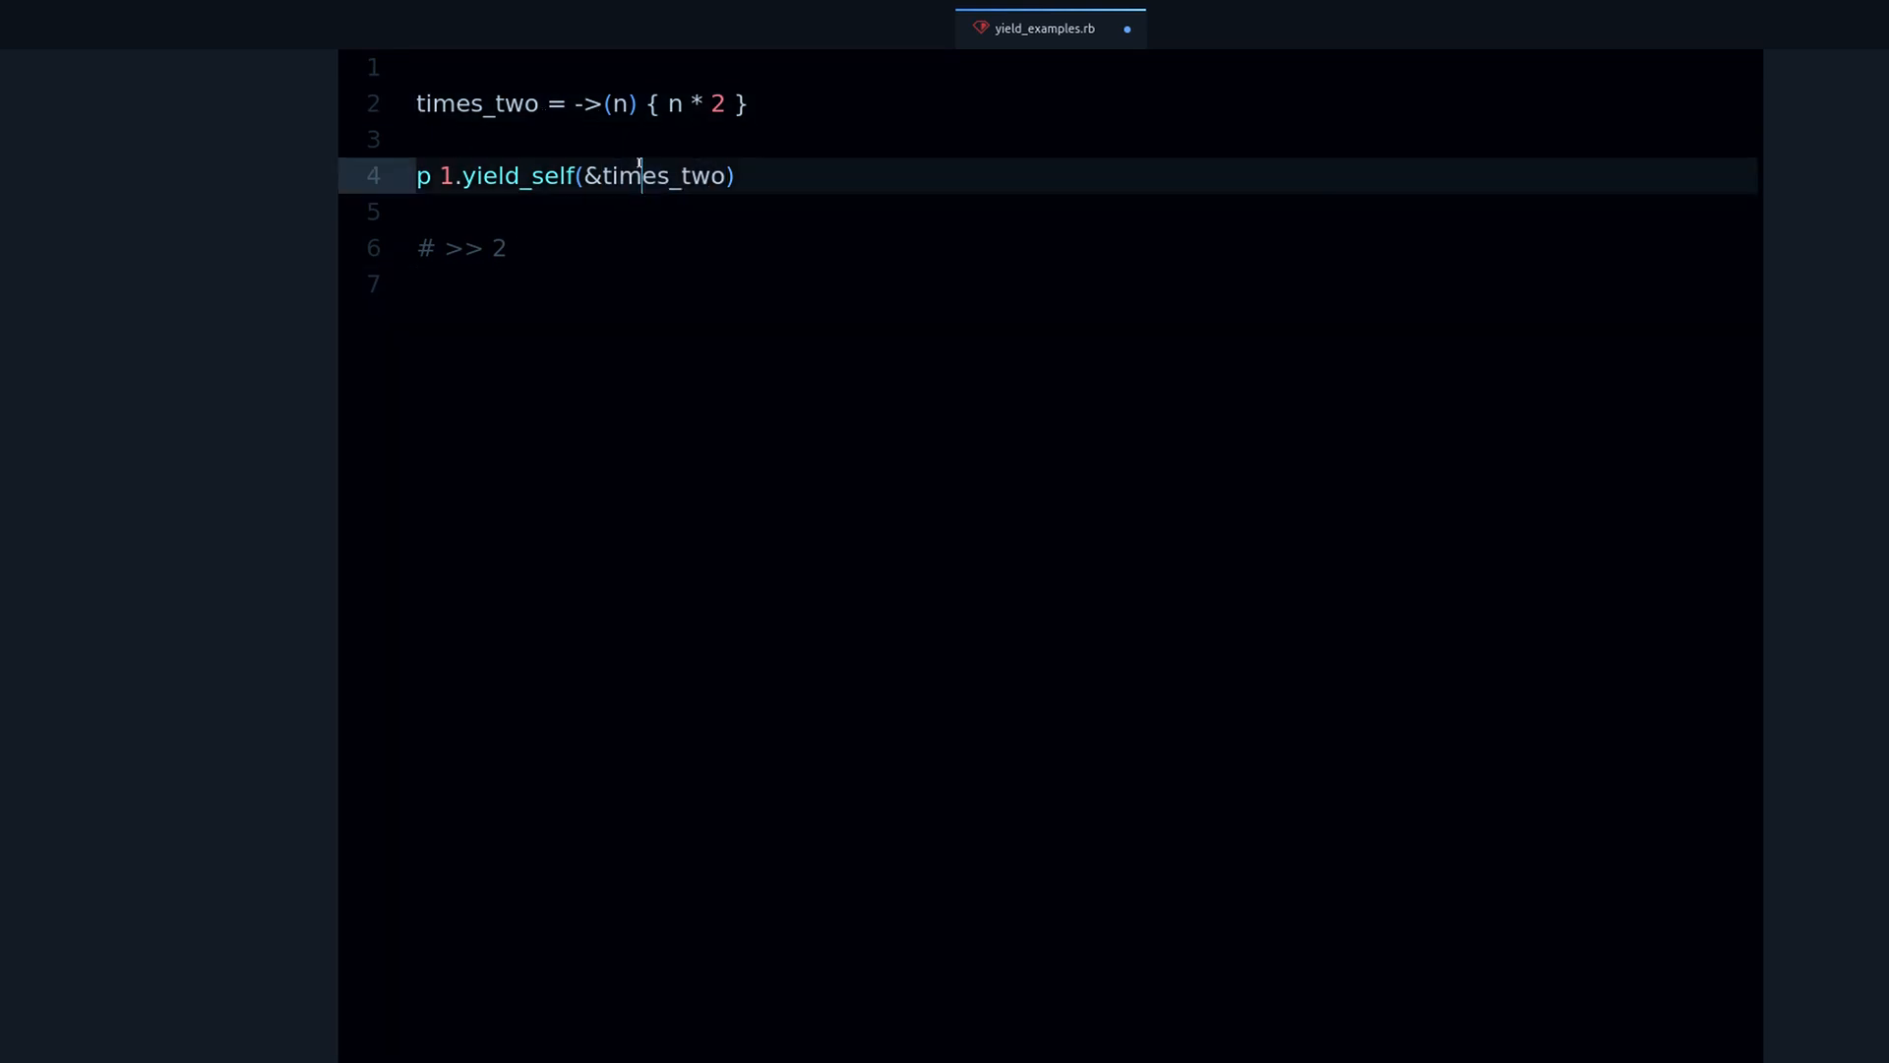
pyautogui.write('times_two')
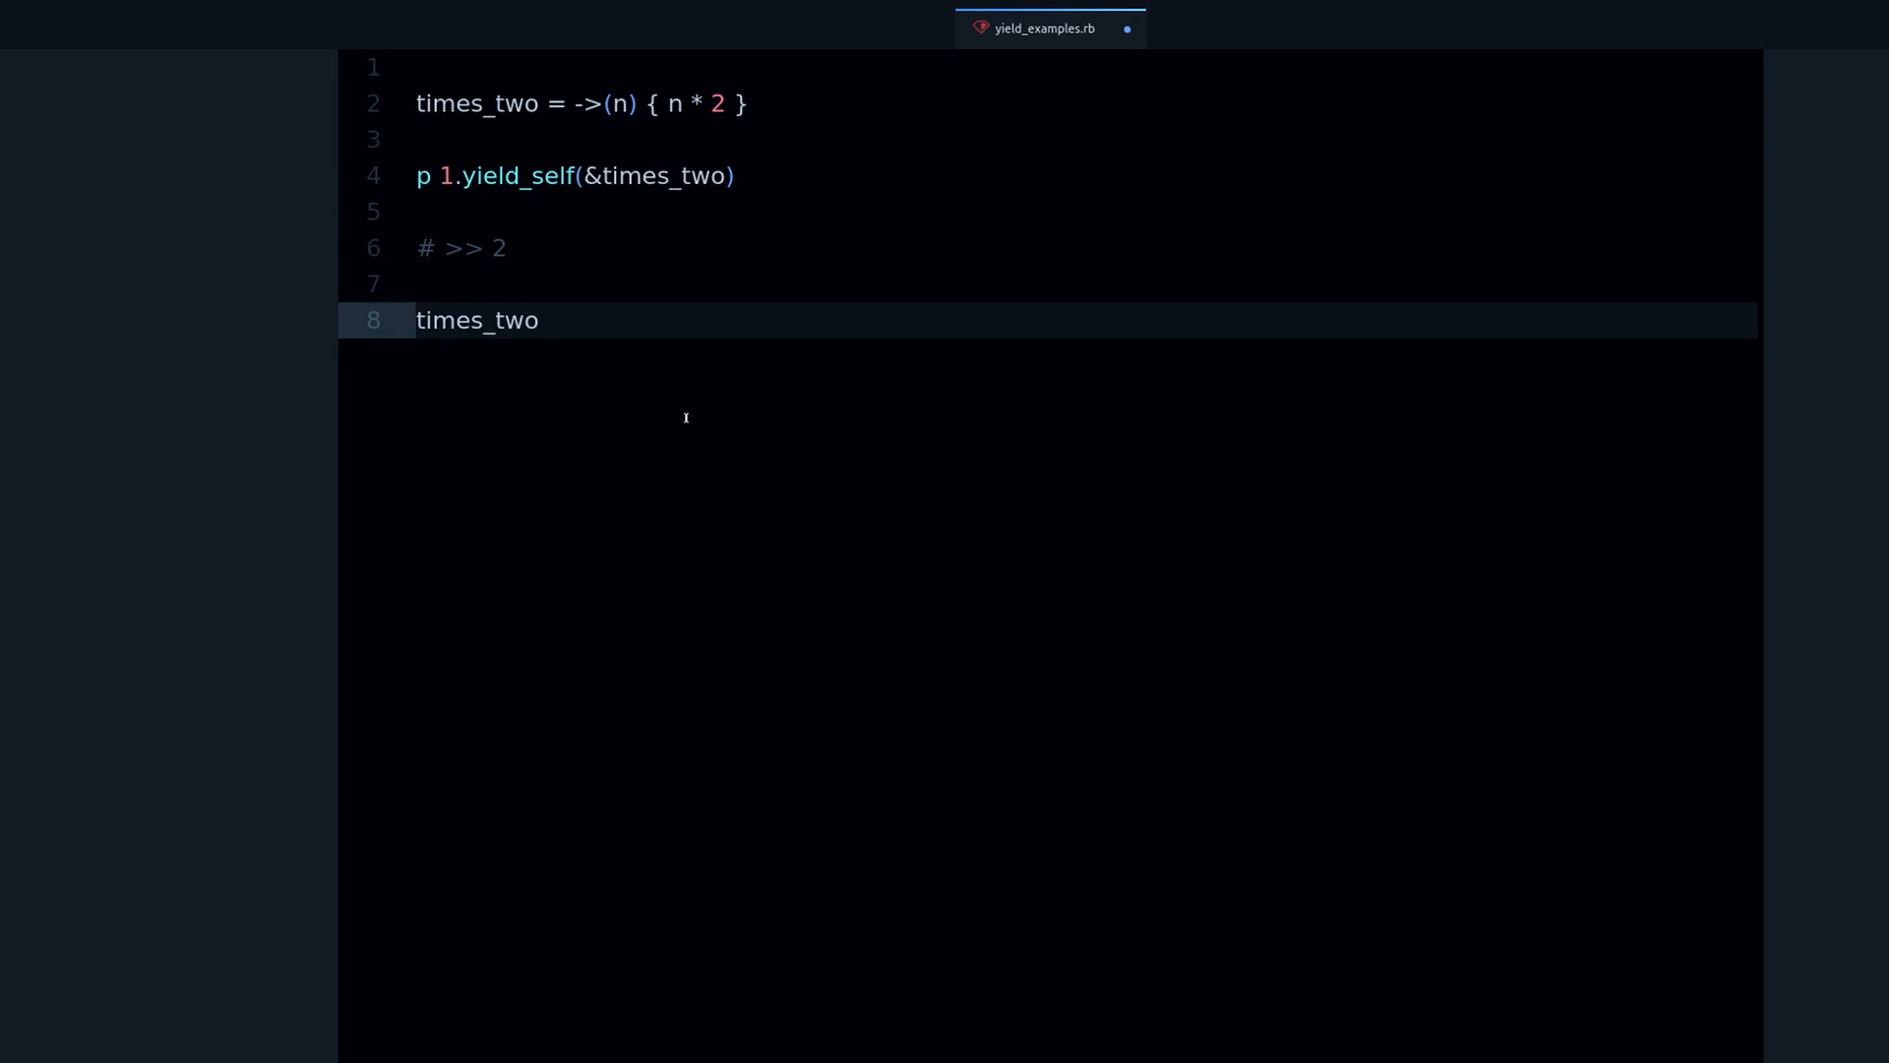
pyautogui.write('.c')
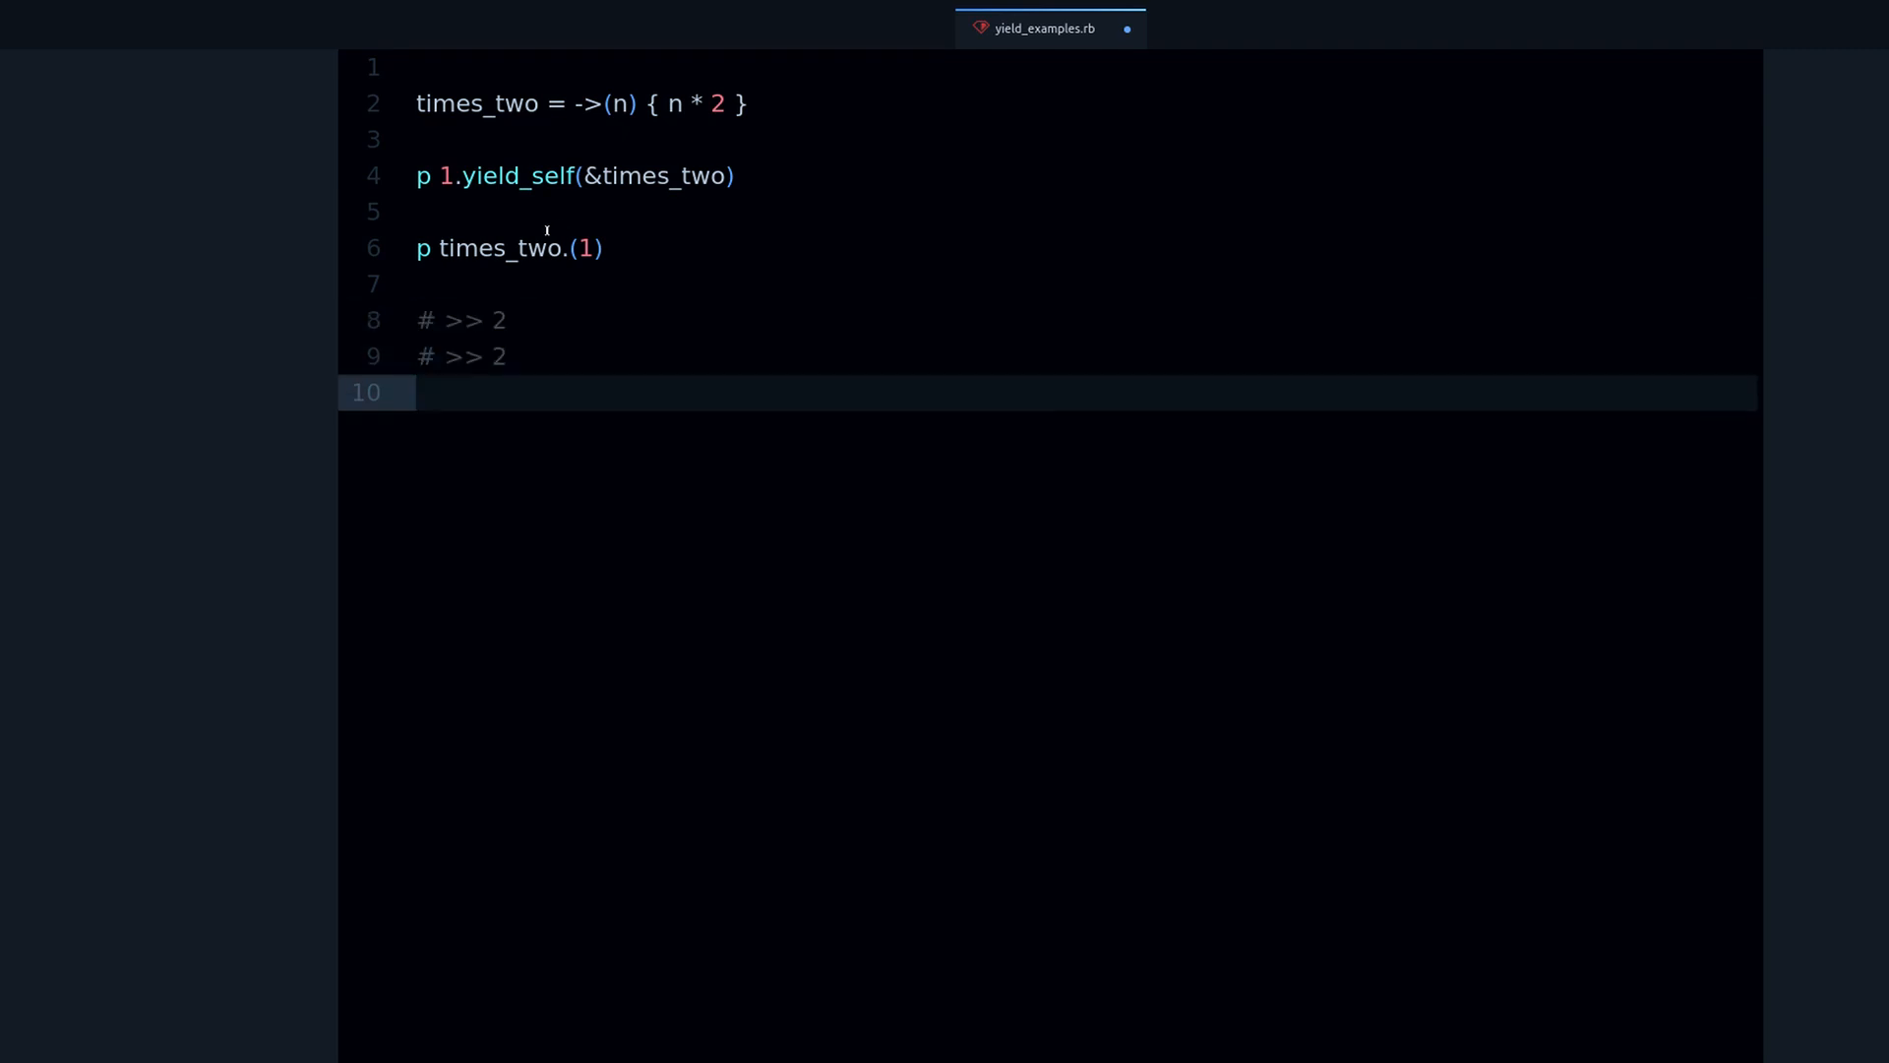
pyautogui.doubleClick(519, 176)
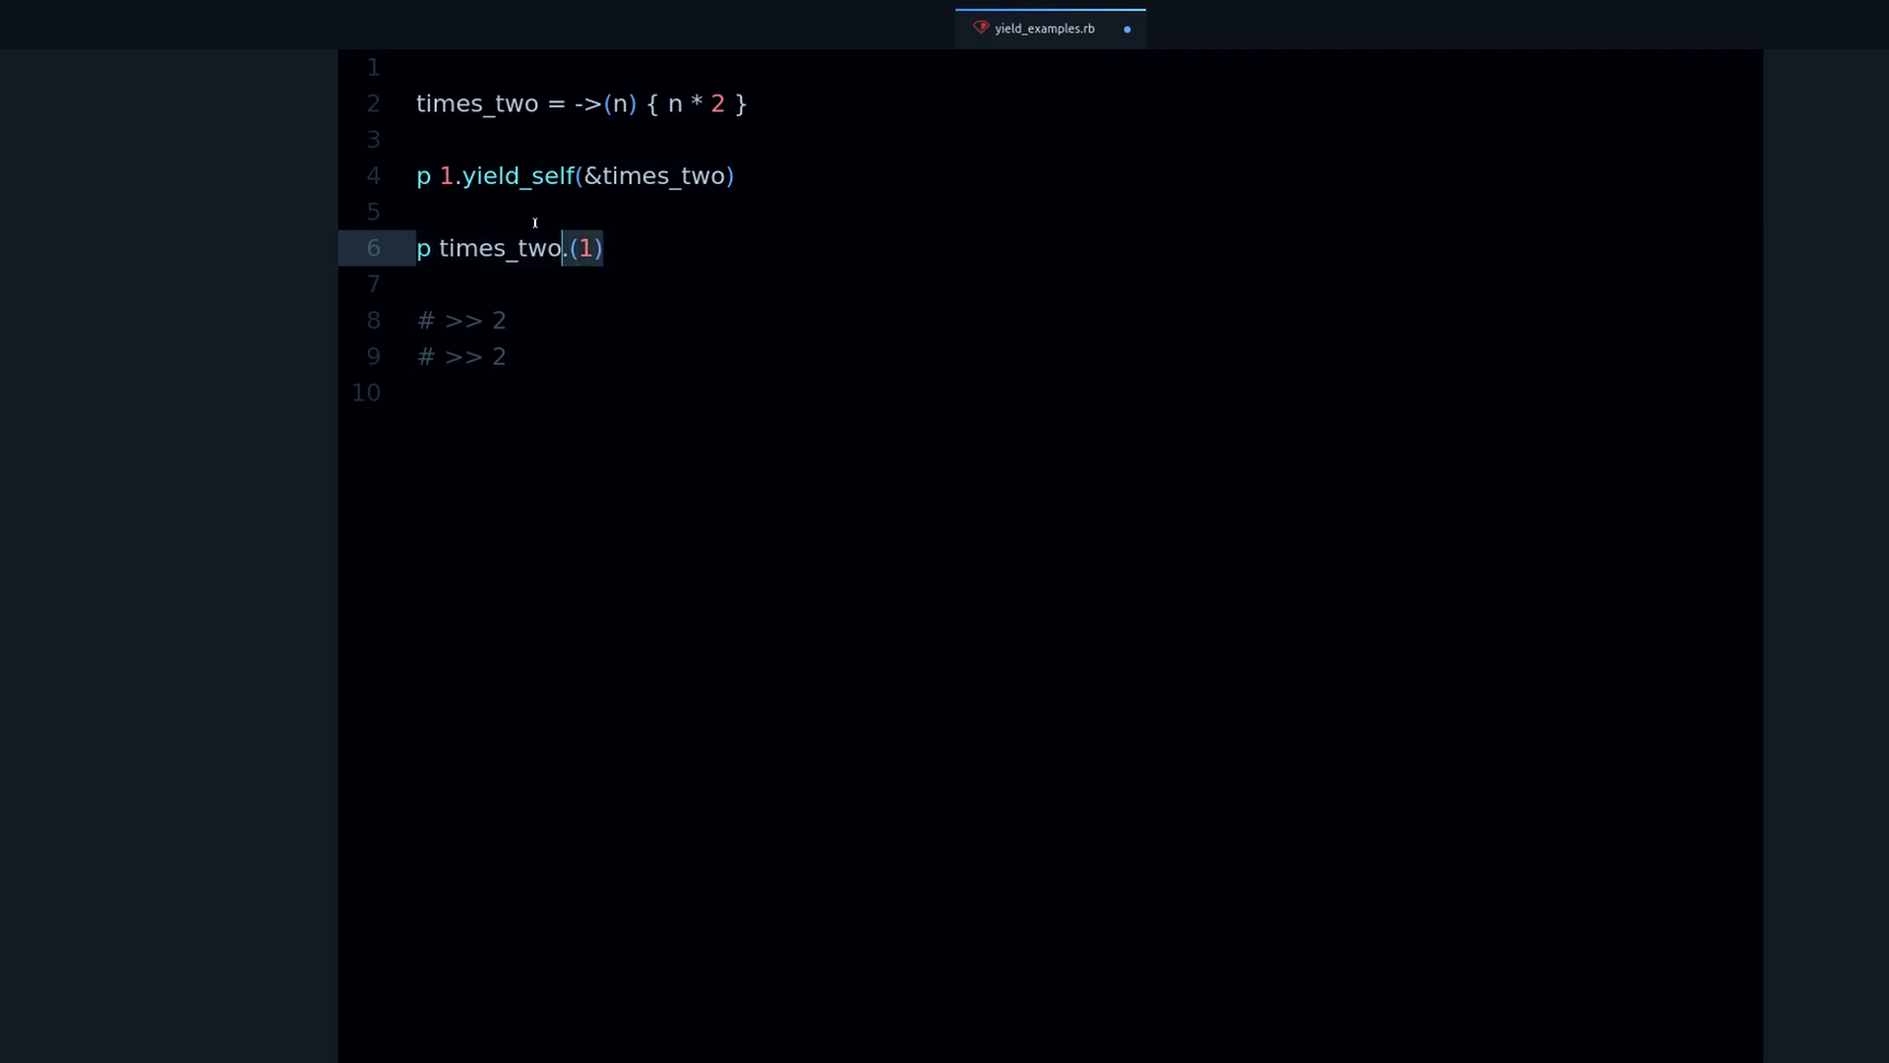
# Complete times_two.(1) on line 6 and delete the stray parentheses
pyautogui.doubleClick(499, 248)
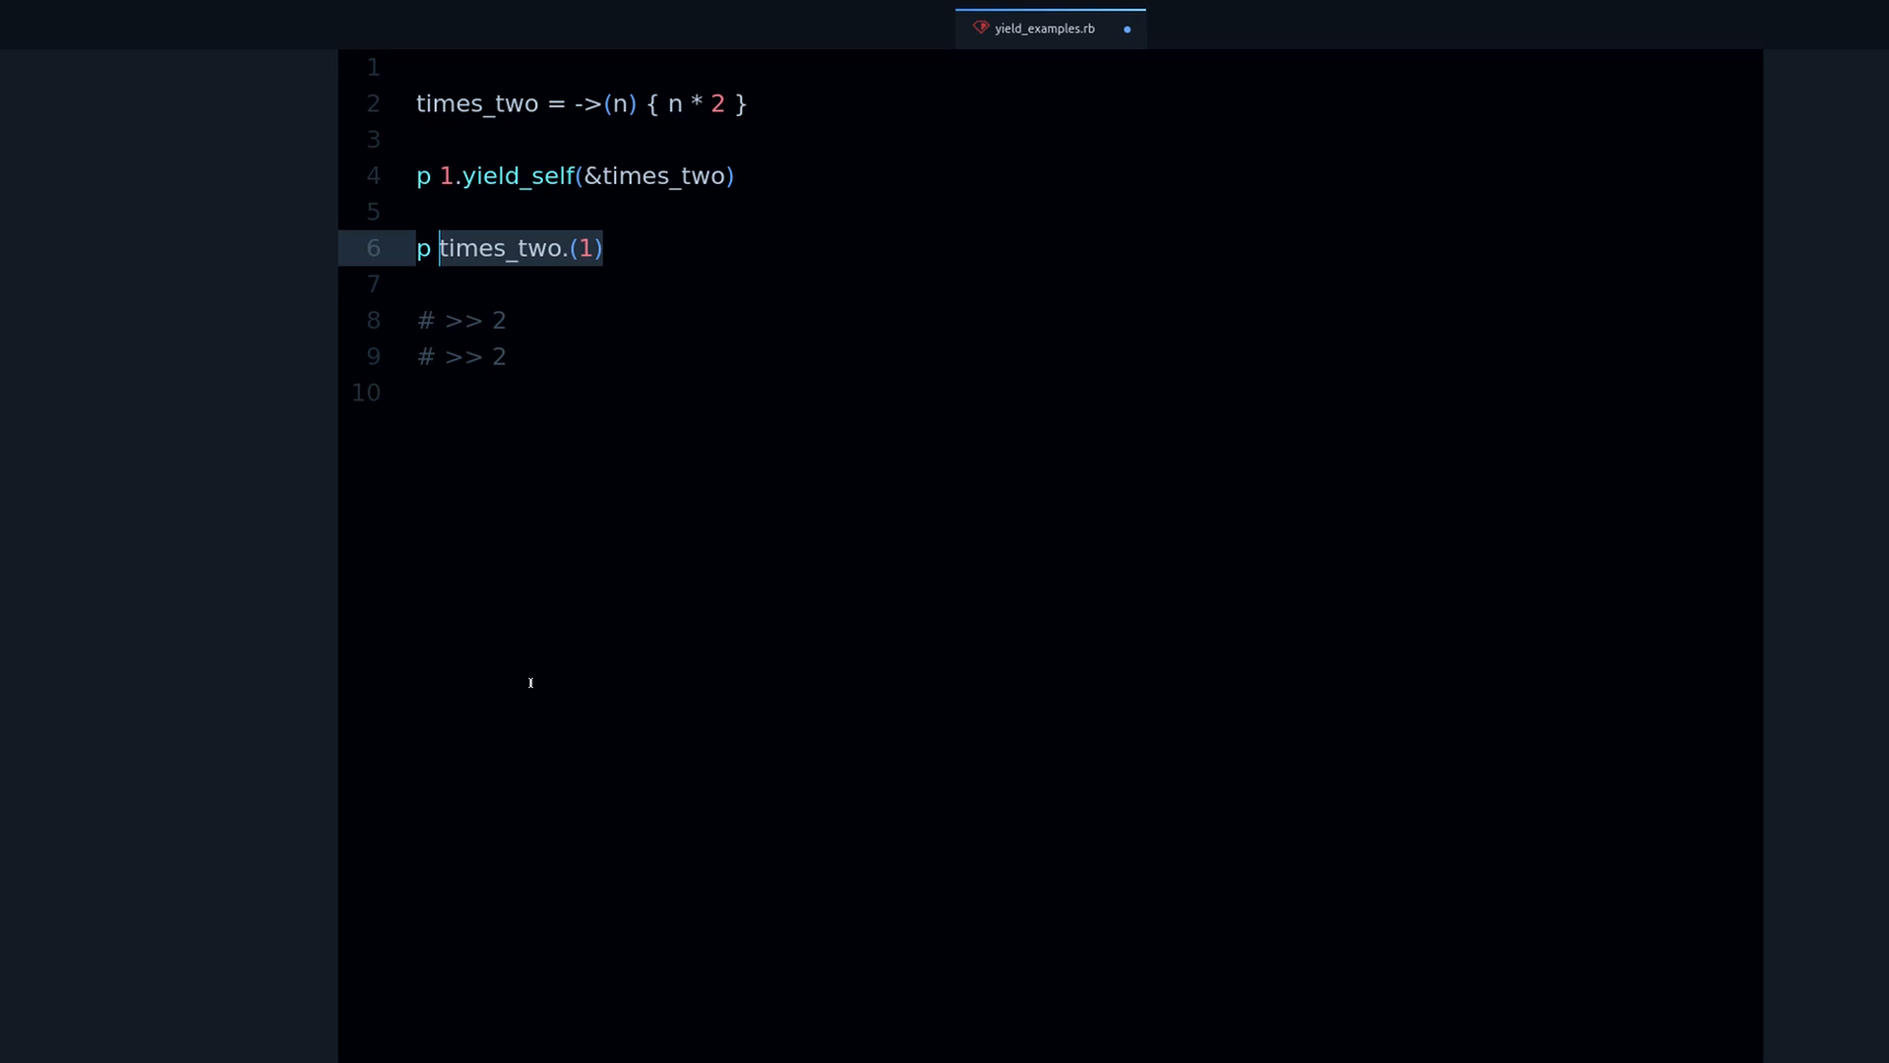
pyautogui.click(455, 248)
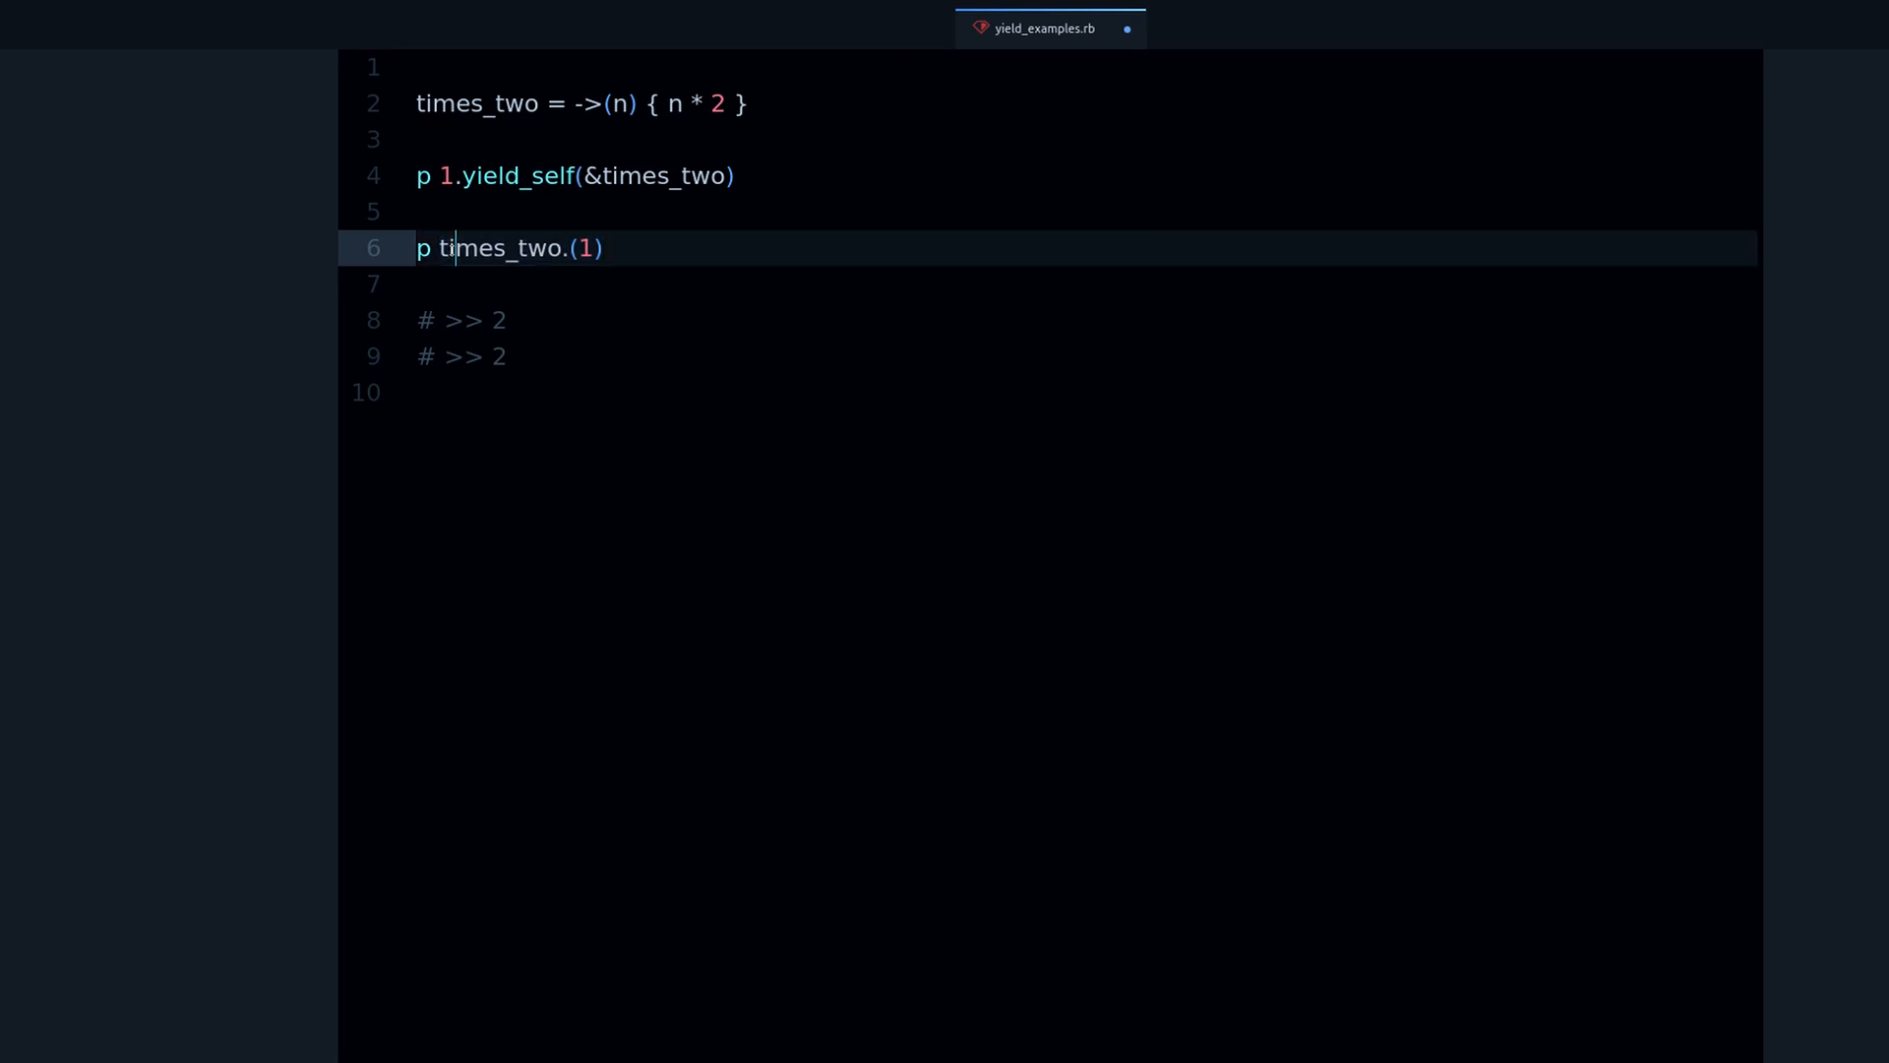
pyautogui.doubleClick(500, 248)
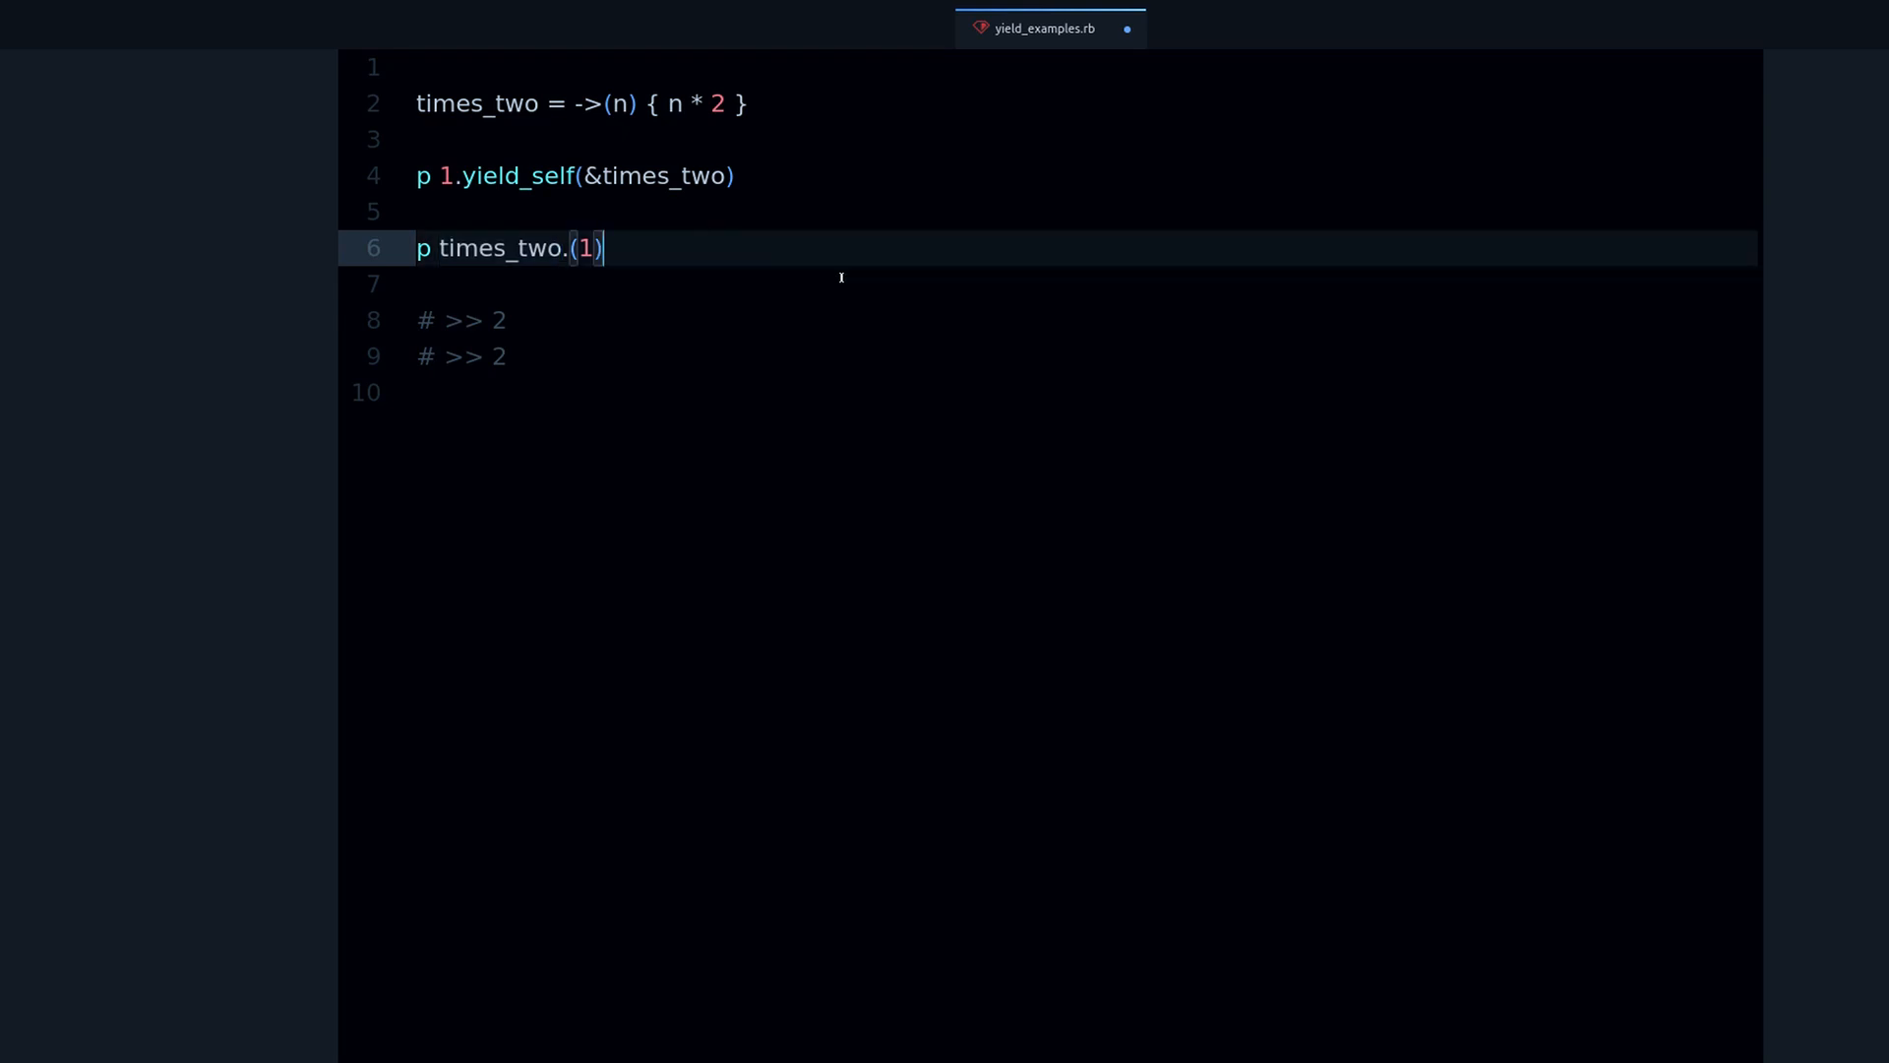
pyautogui.write('.(1)')
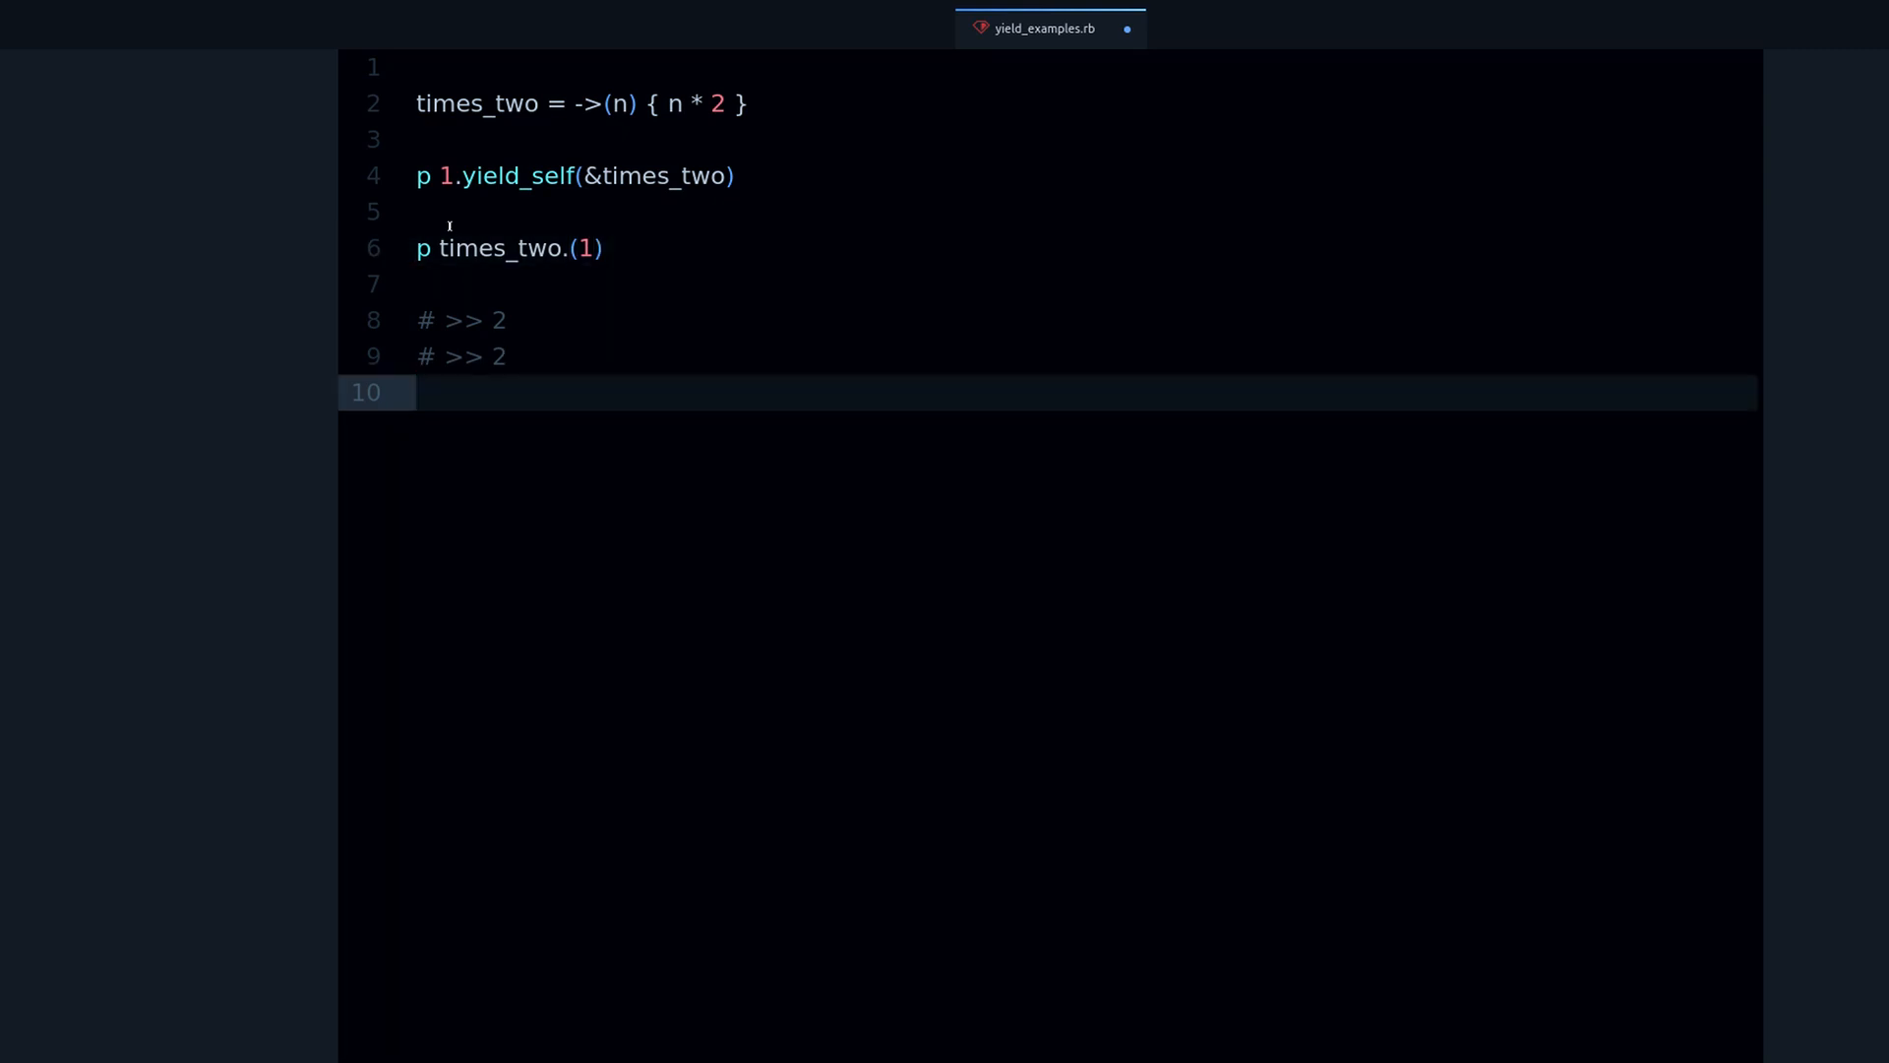
pyautogui.click(445, 248)
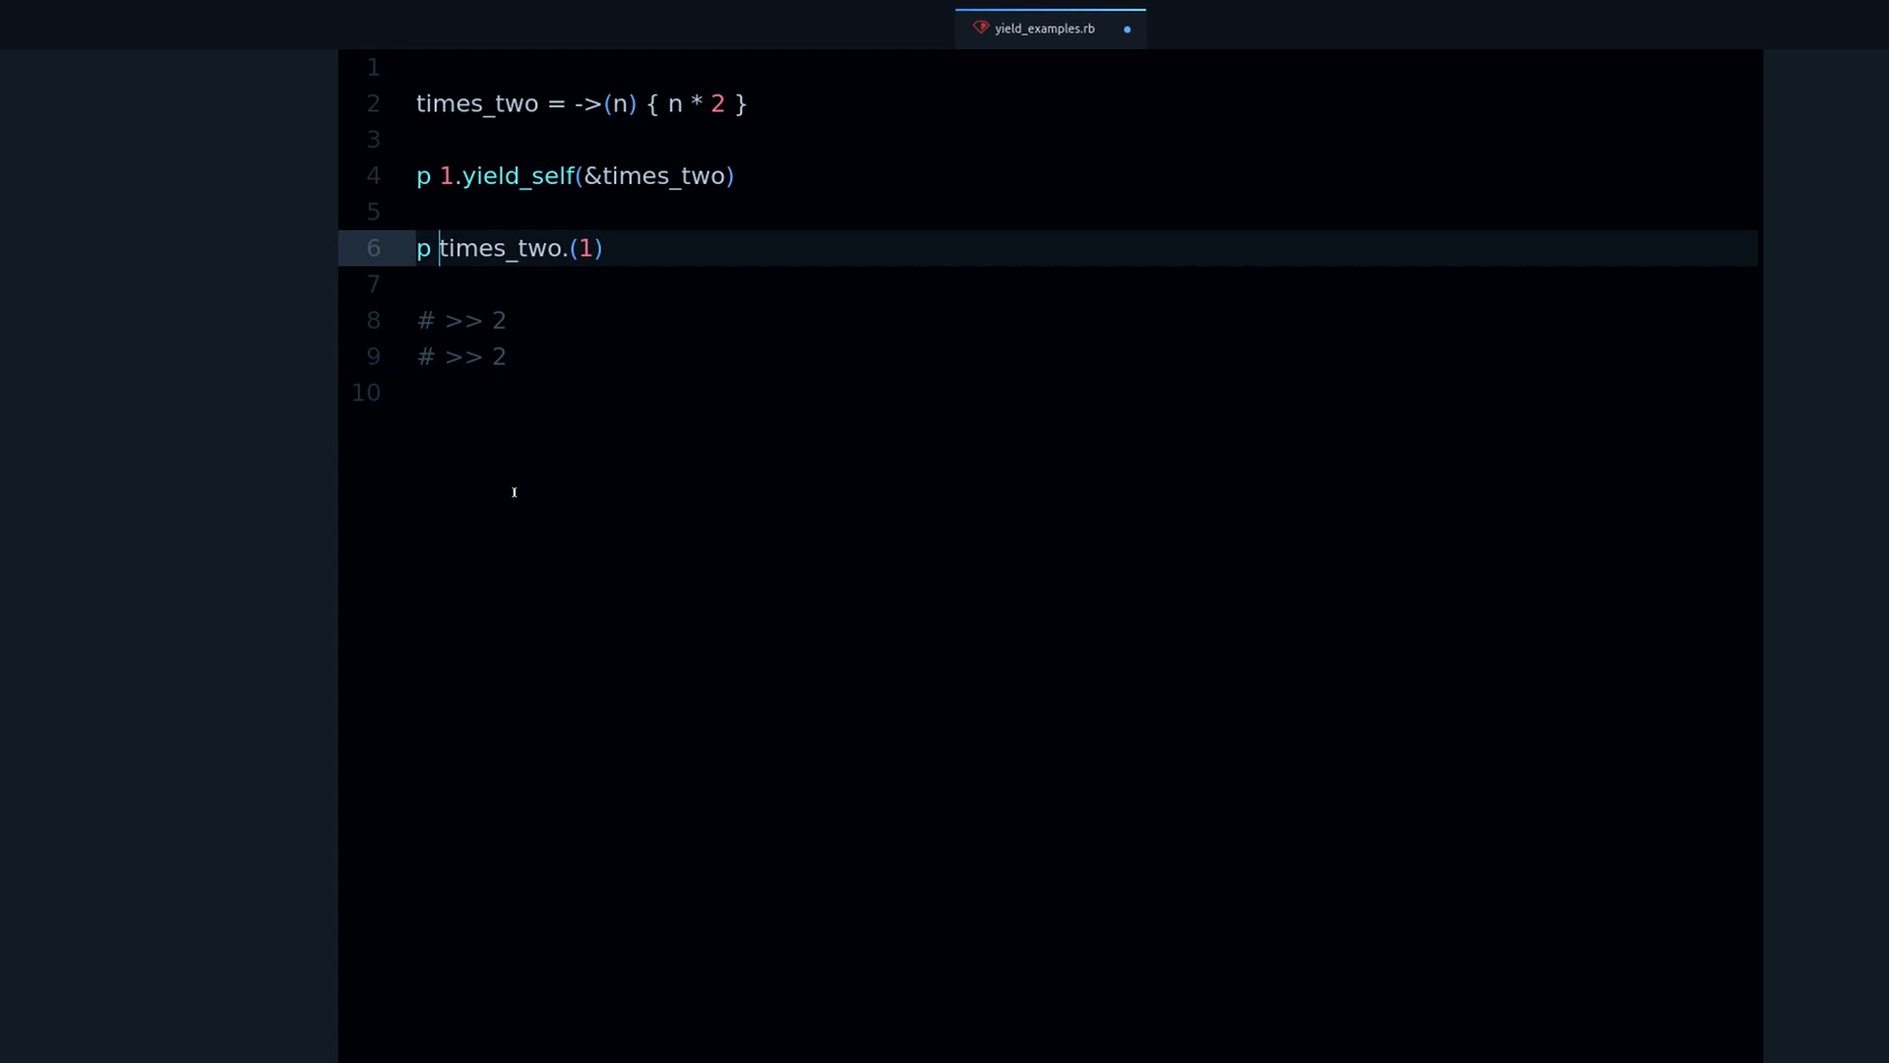
pyautogui.write('()')
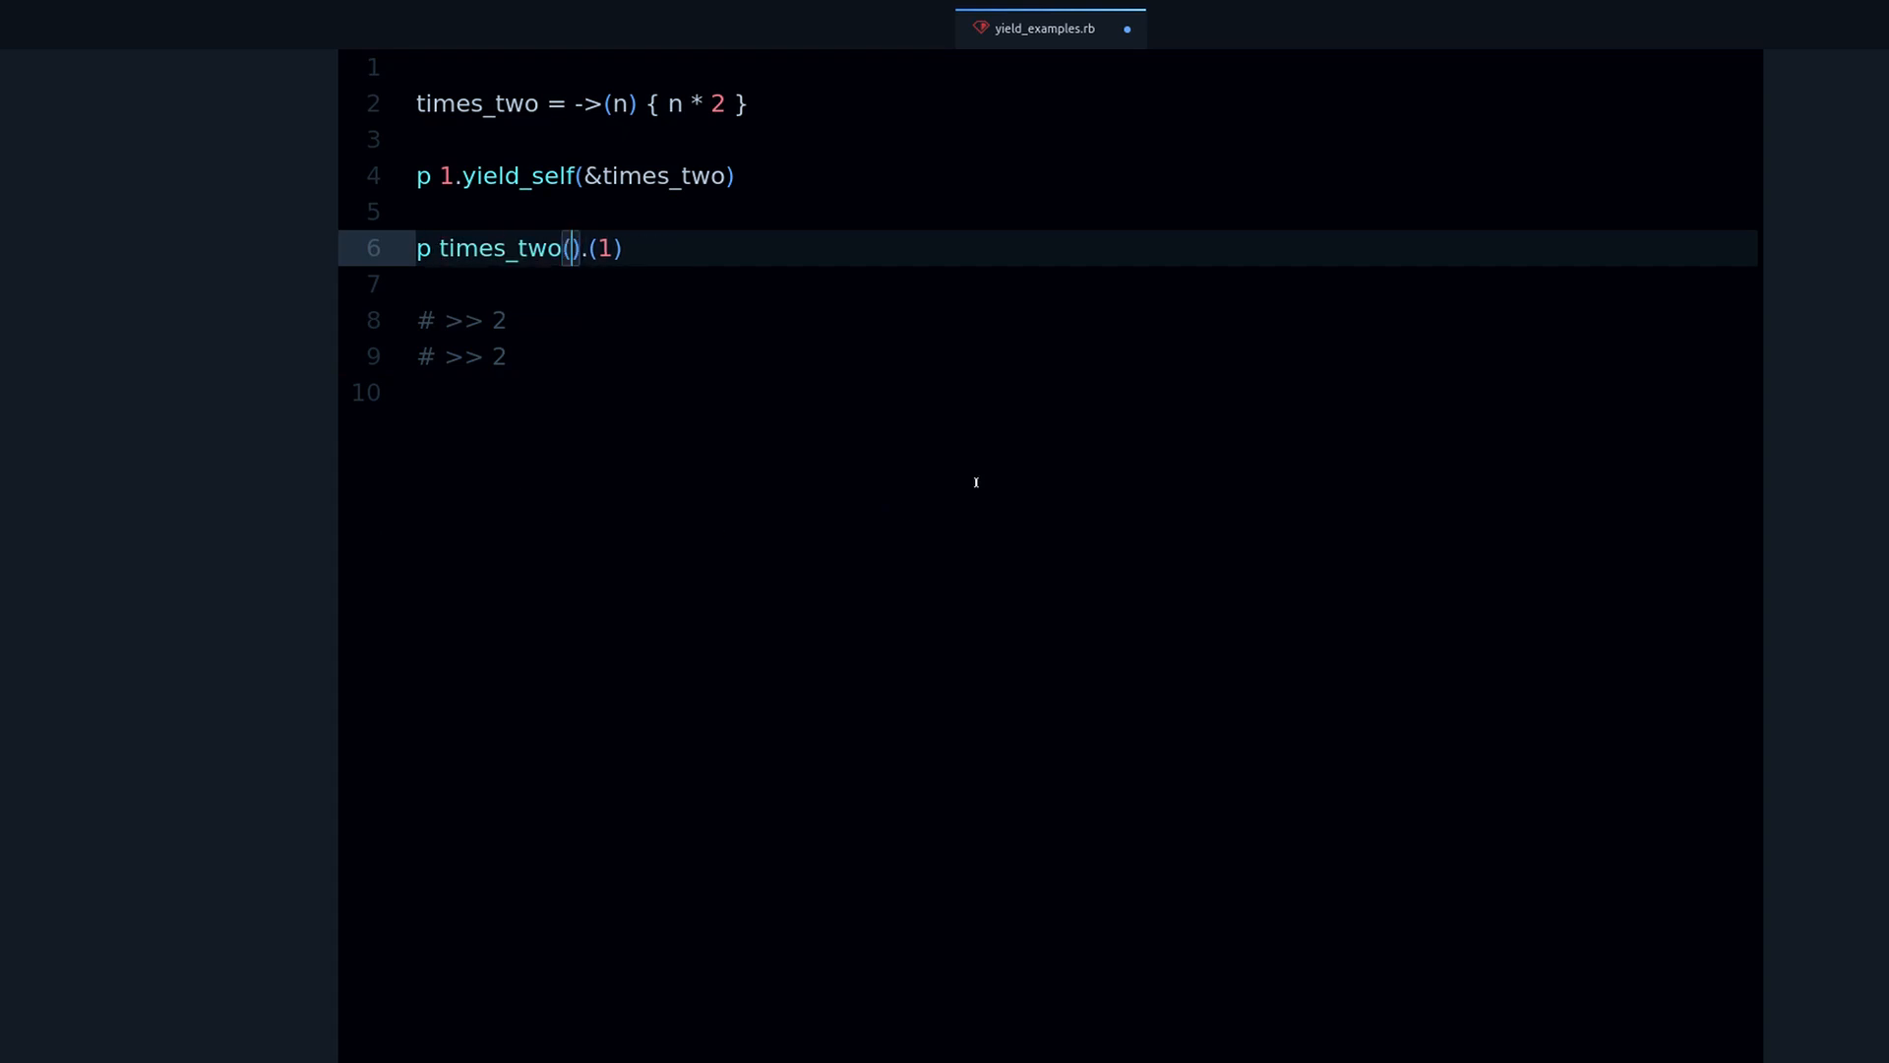
pyautogui.write('1')
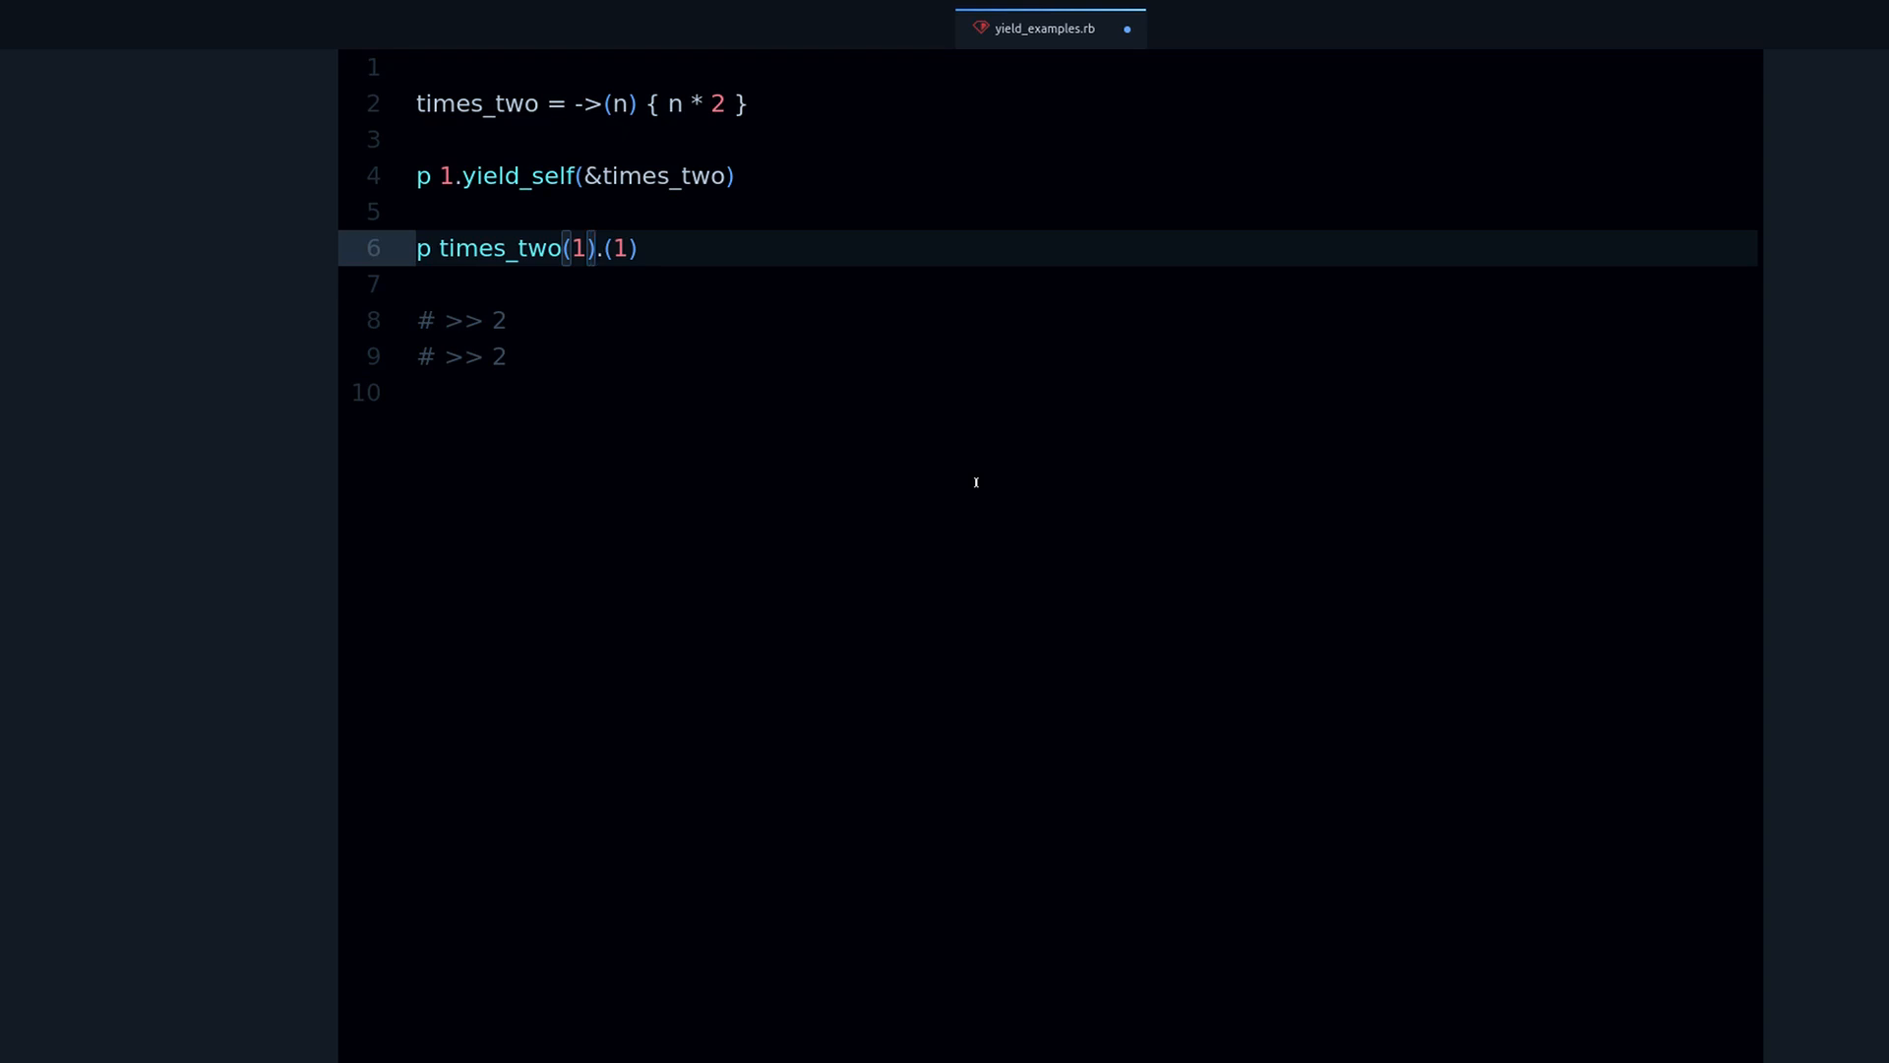
pyautogui.press('Backspace')
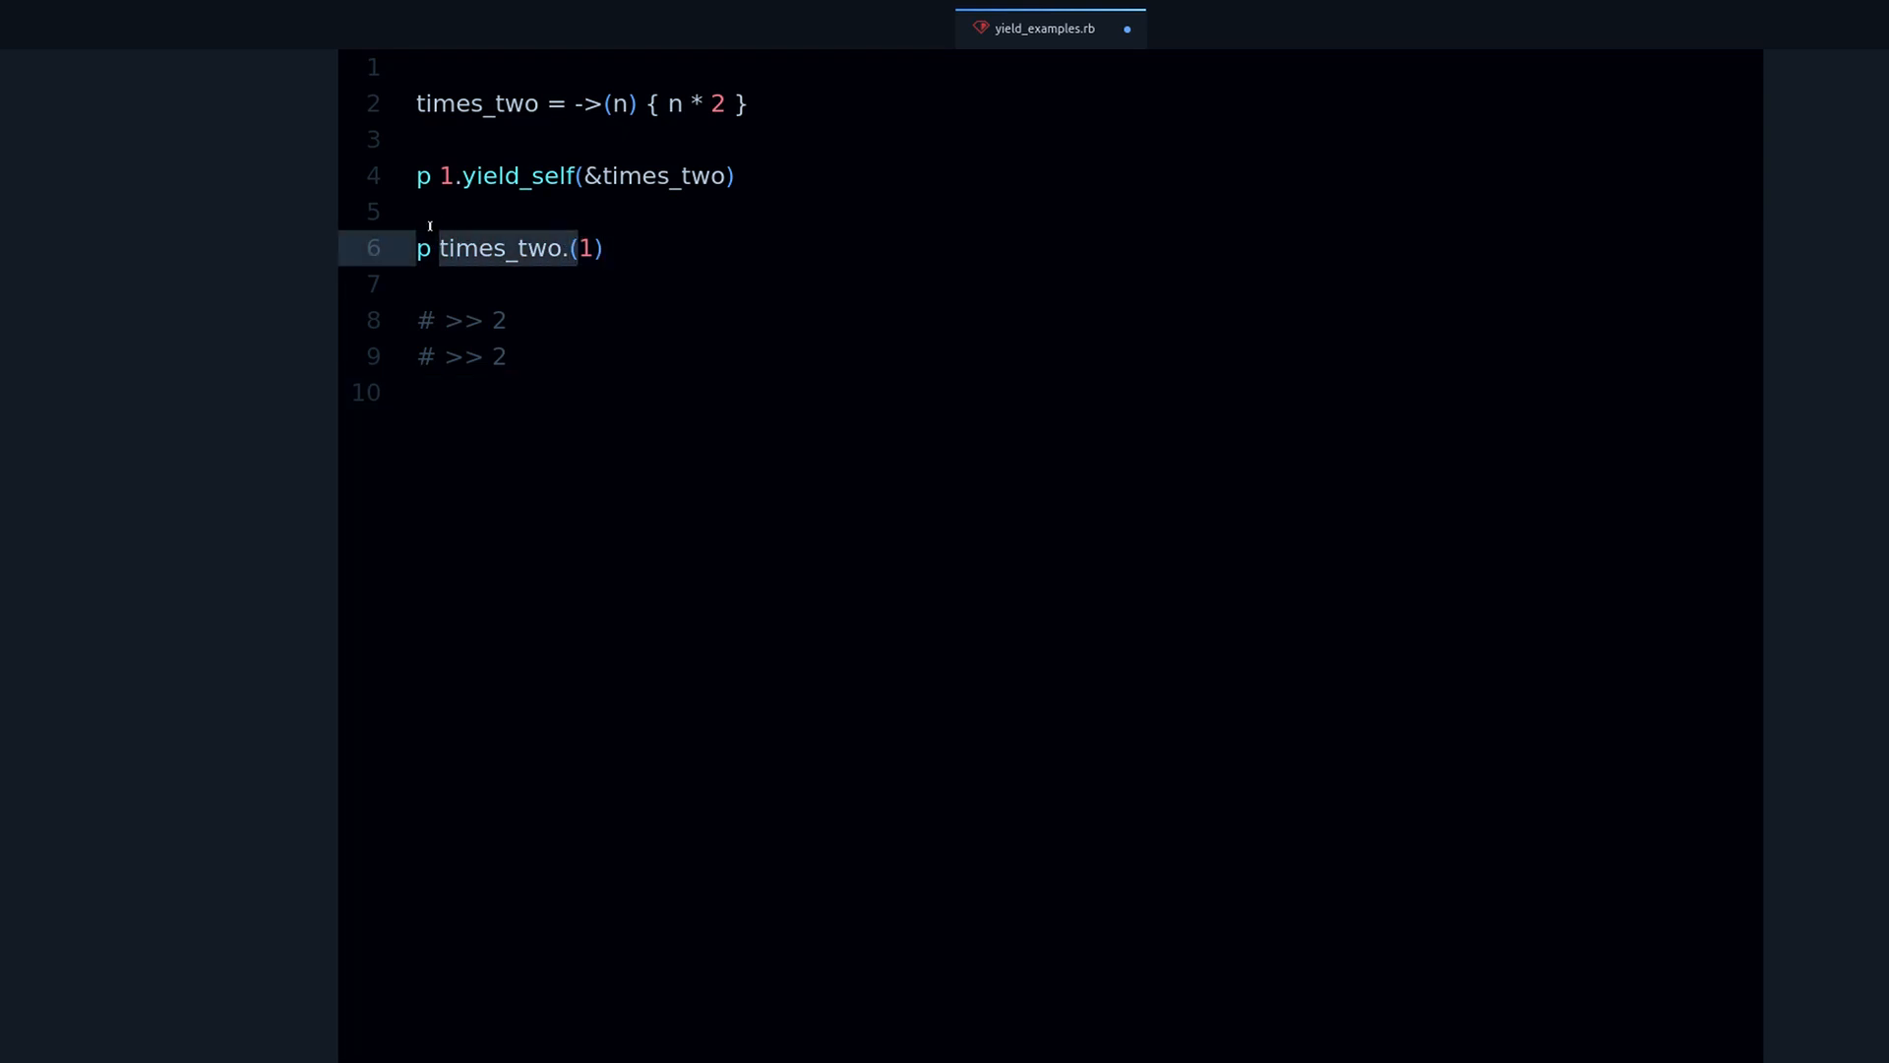
pyautogui.write('times_two.(')
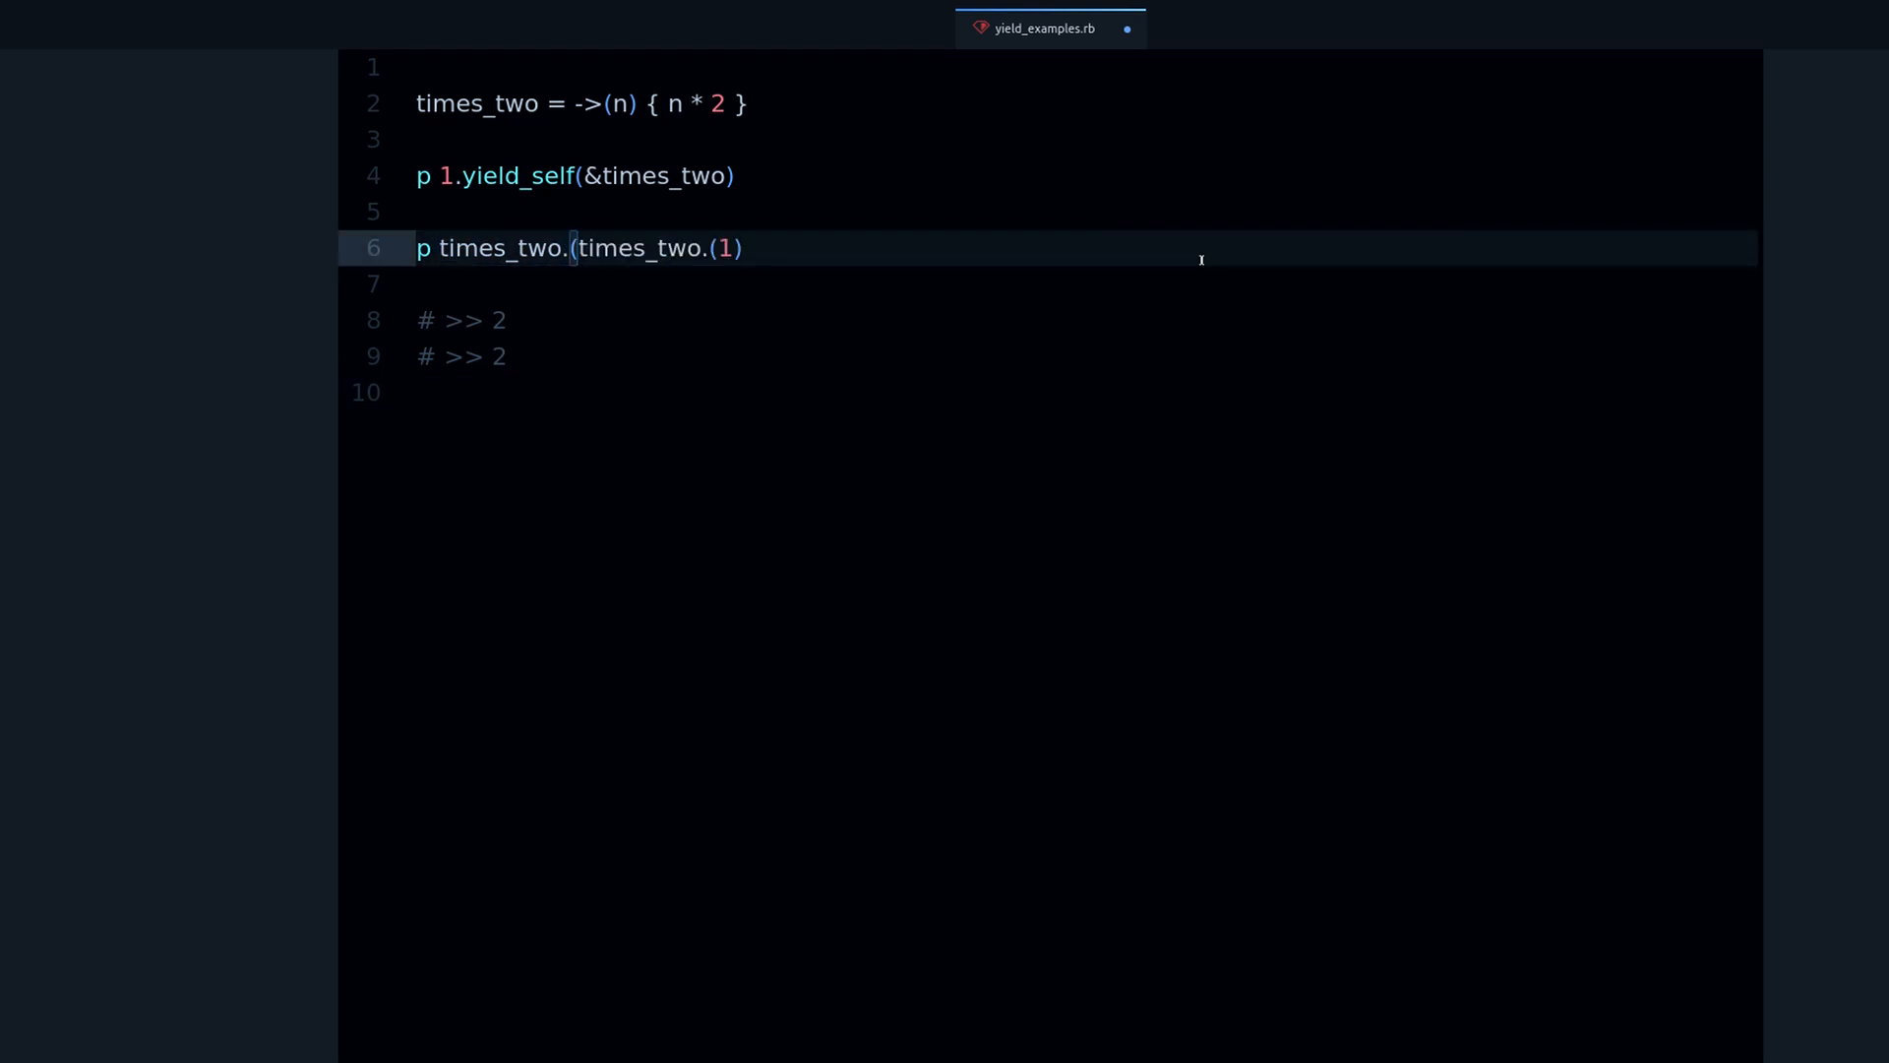
pyautogui.write(')')
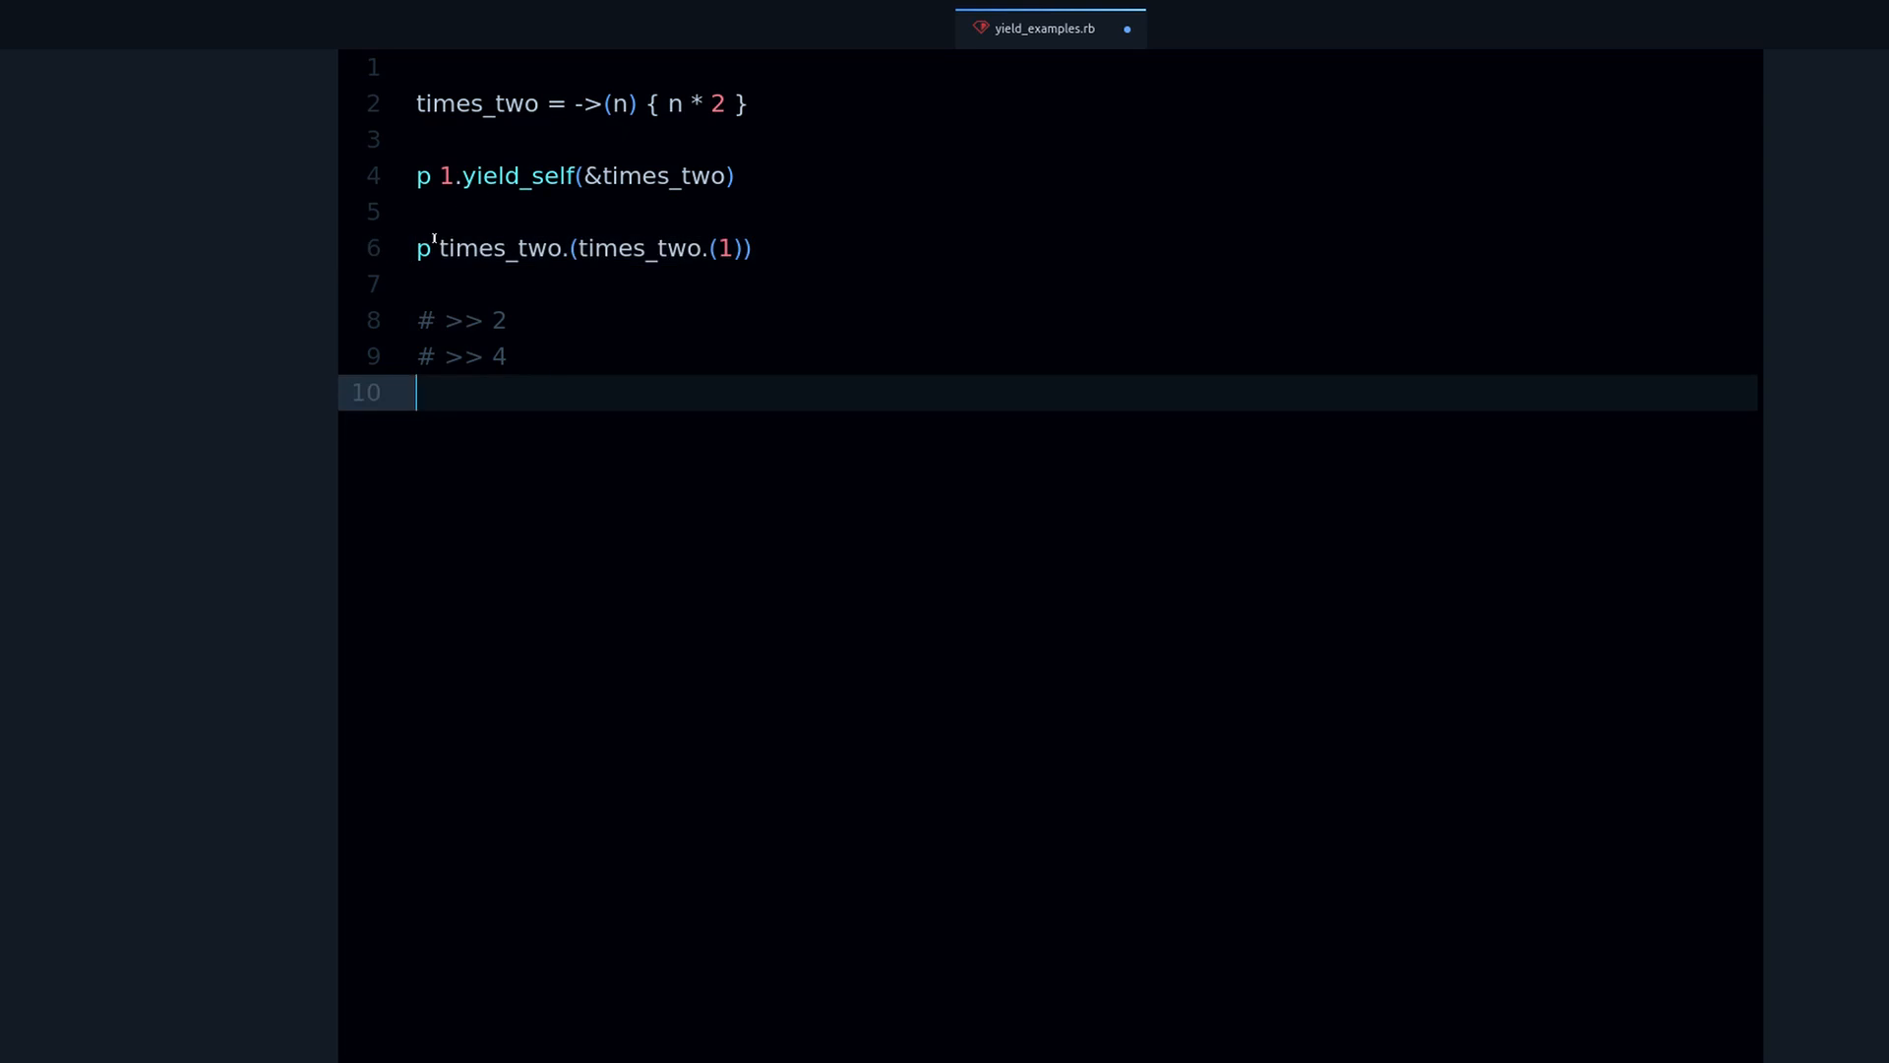
pyautogui.write('times_two.(')
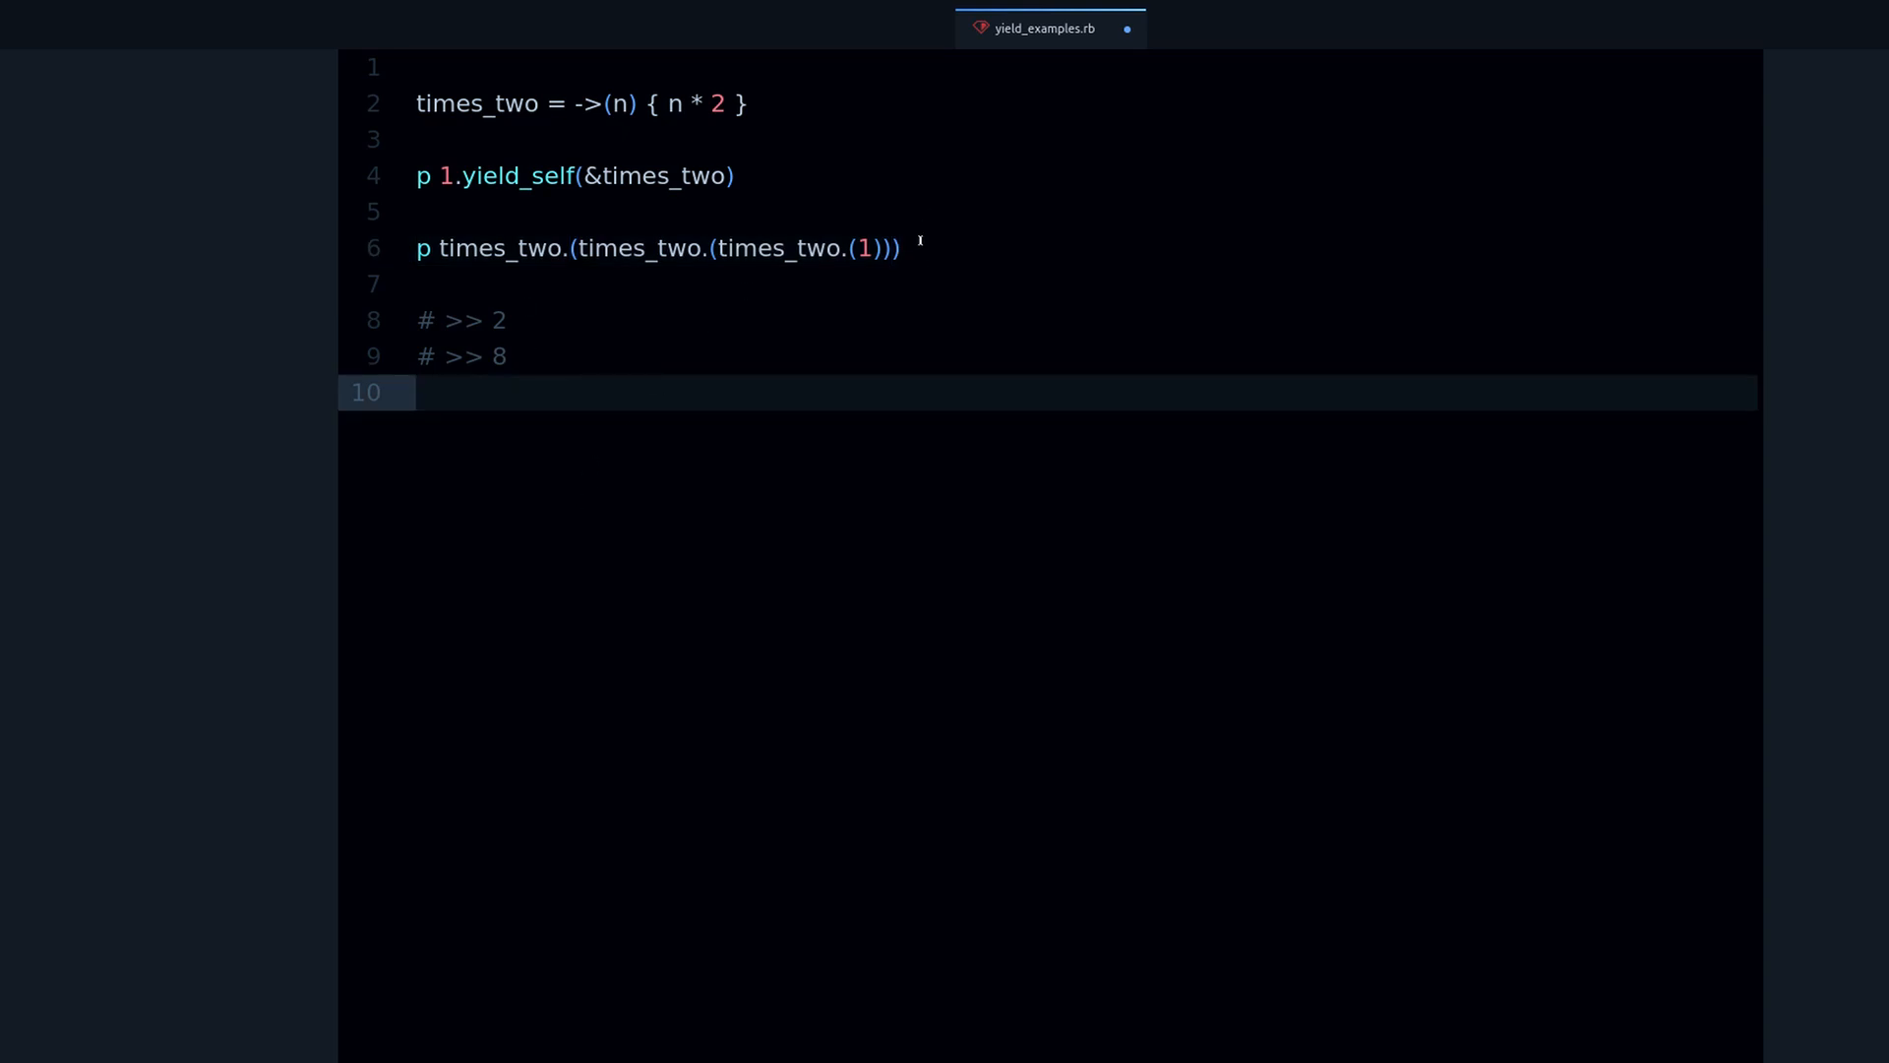
pyautogui.click(657, 248)
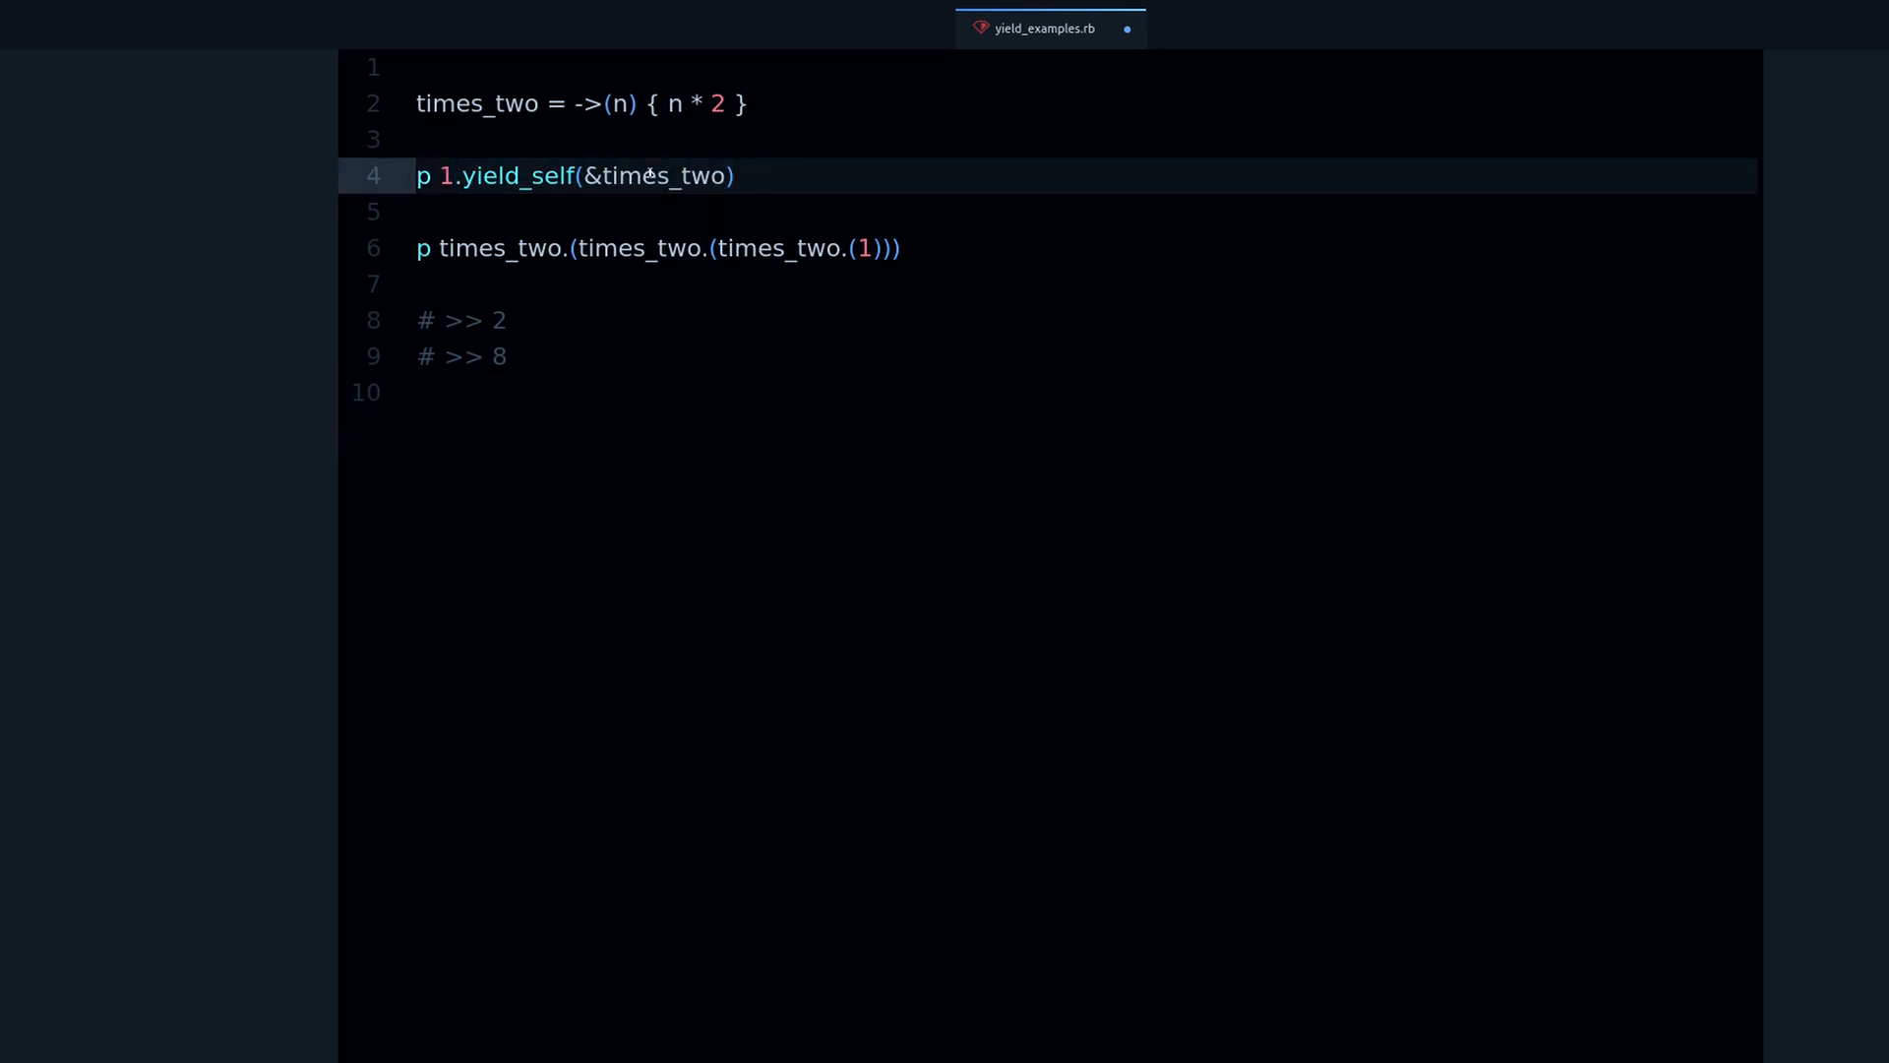
# Append .yield_self(&times_two) to line 4 and split the chain across lines
pyautogui.write('.yield_self(&times_two)')
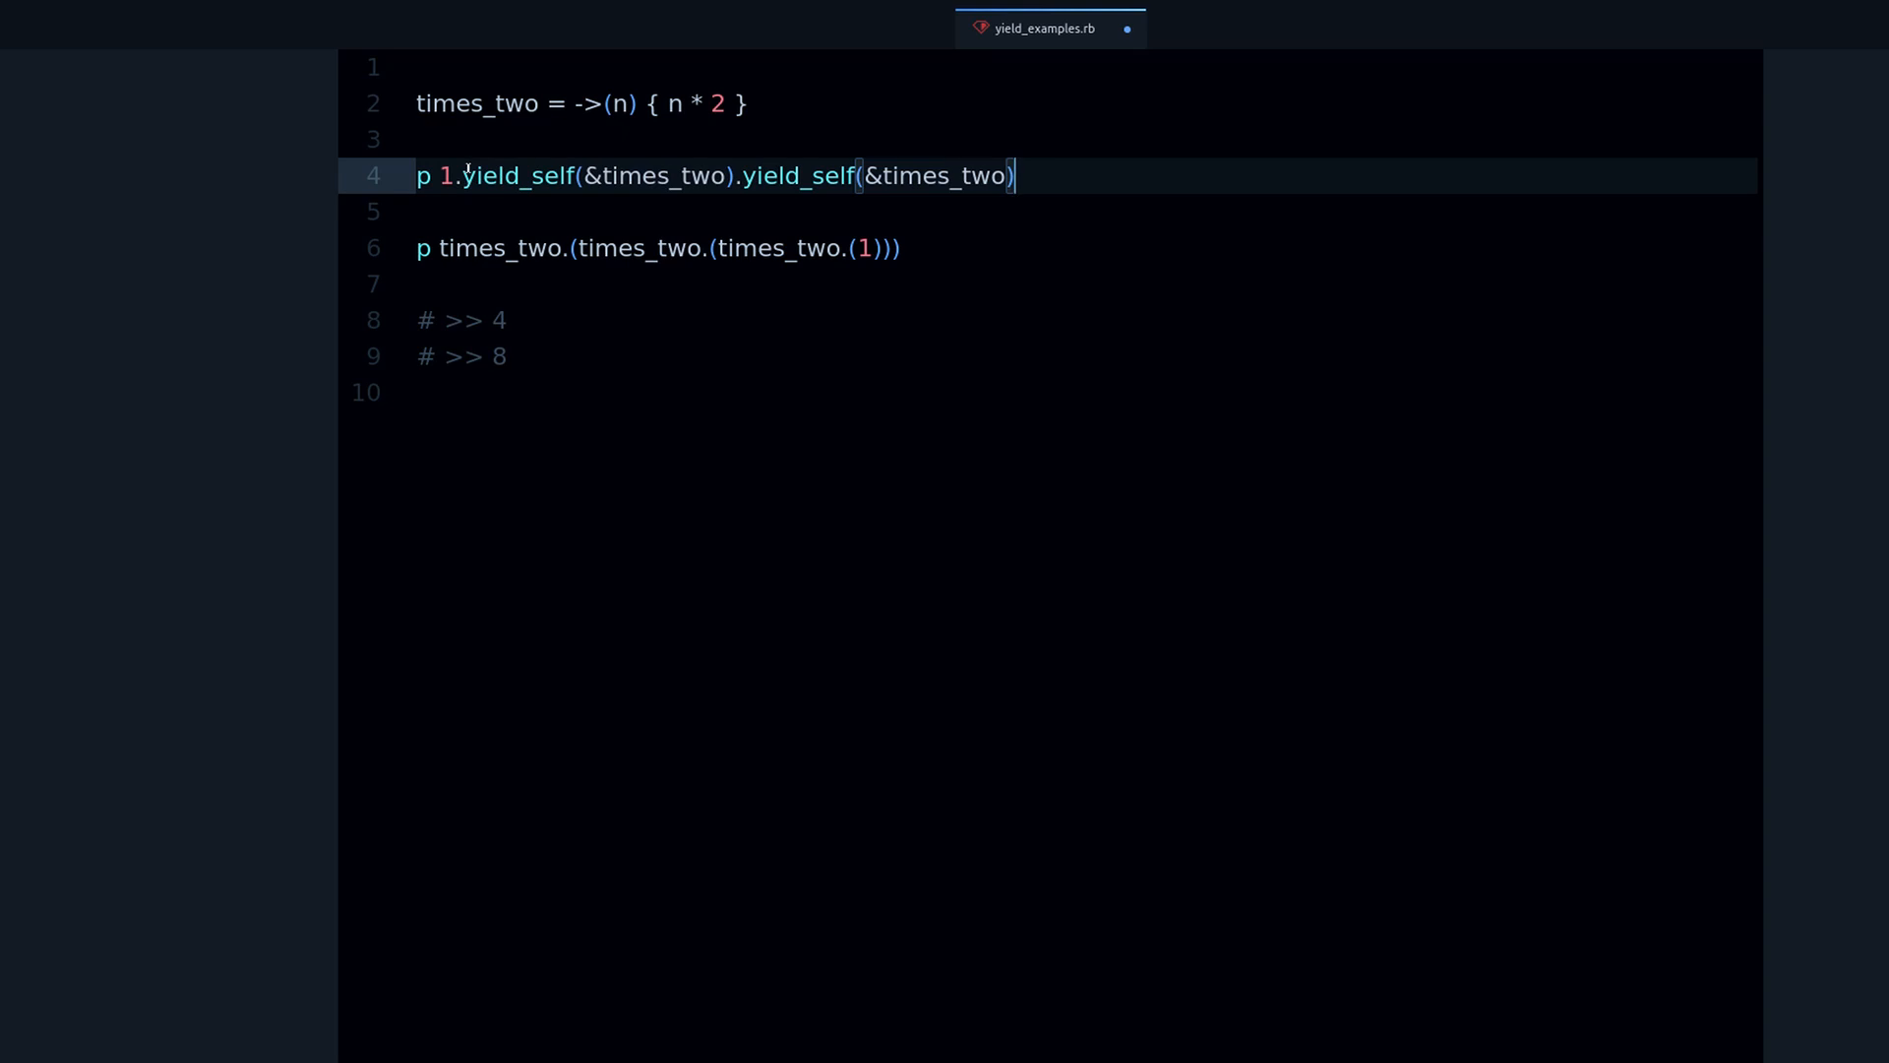
pyautogui.press('Enter')
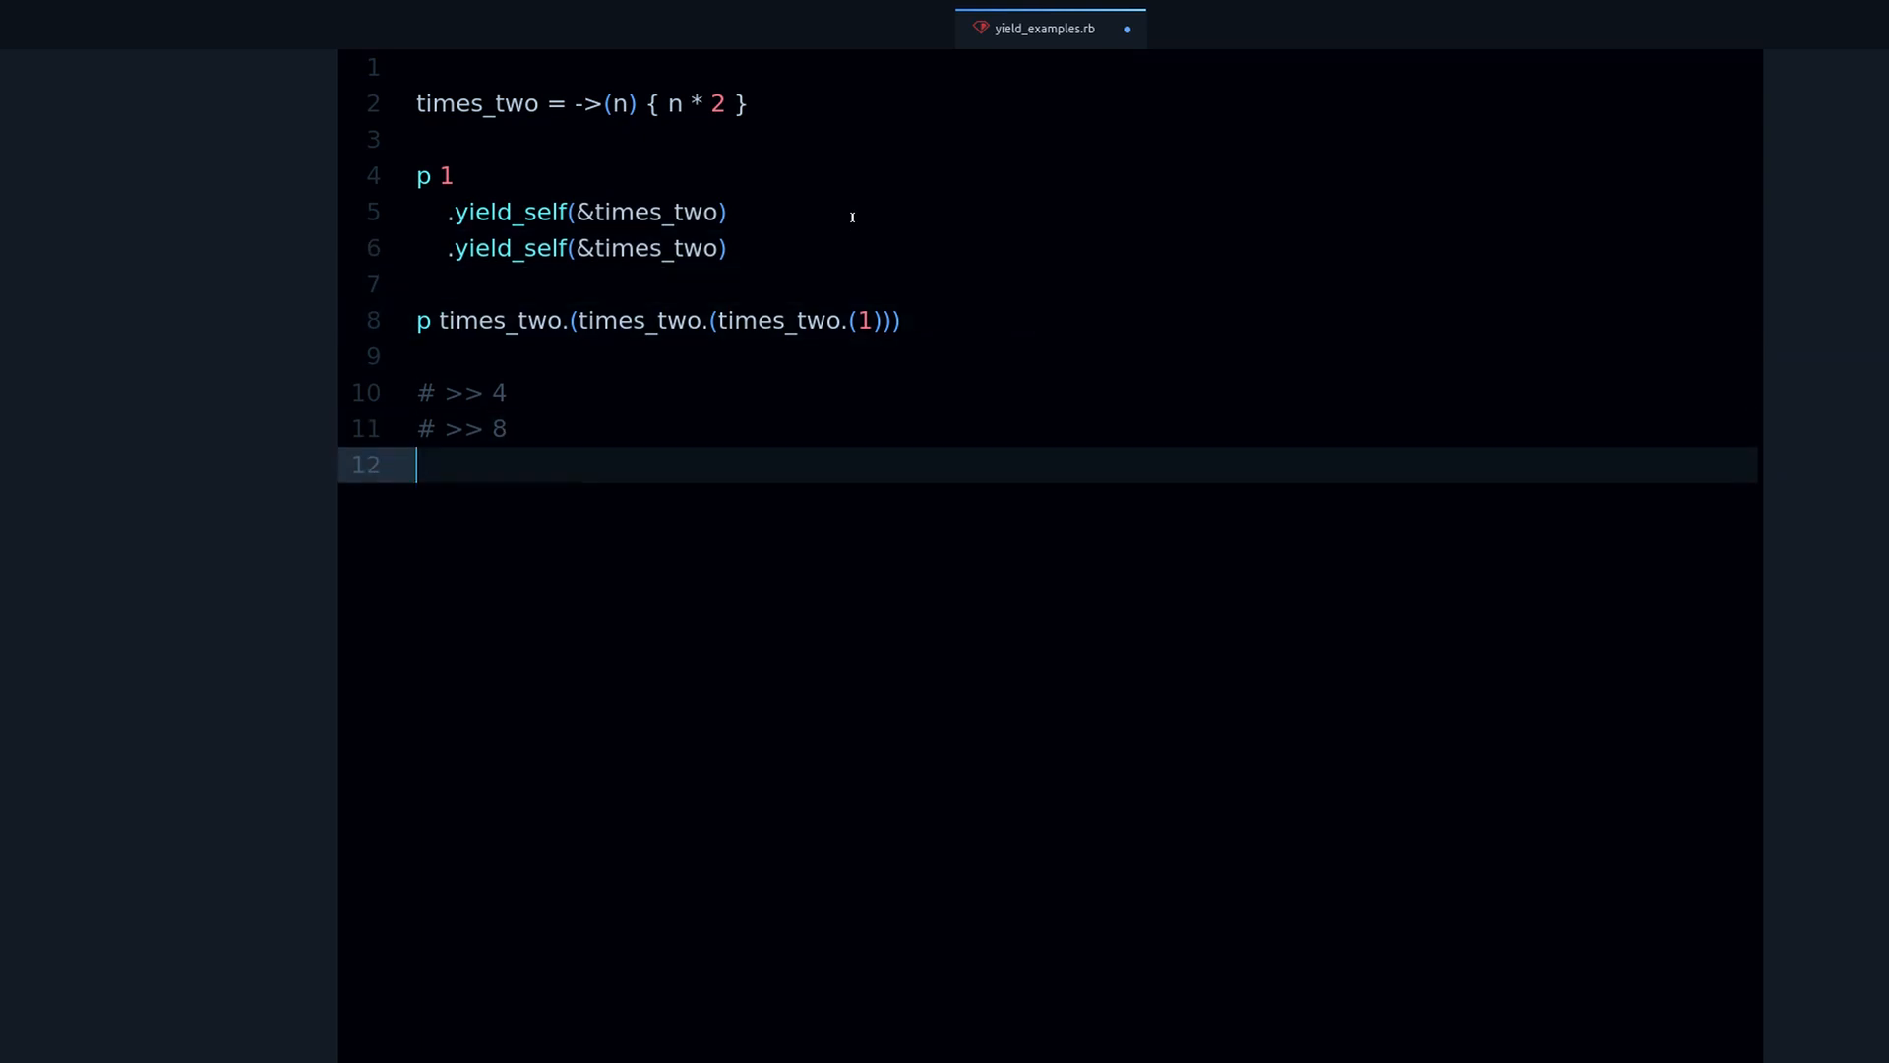
pyautogui.moveTo(740, 293)
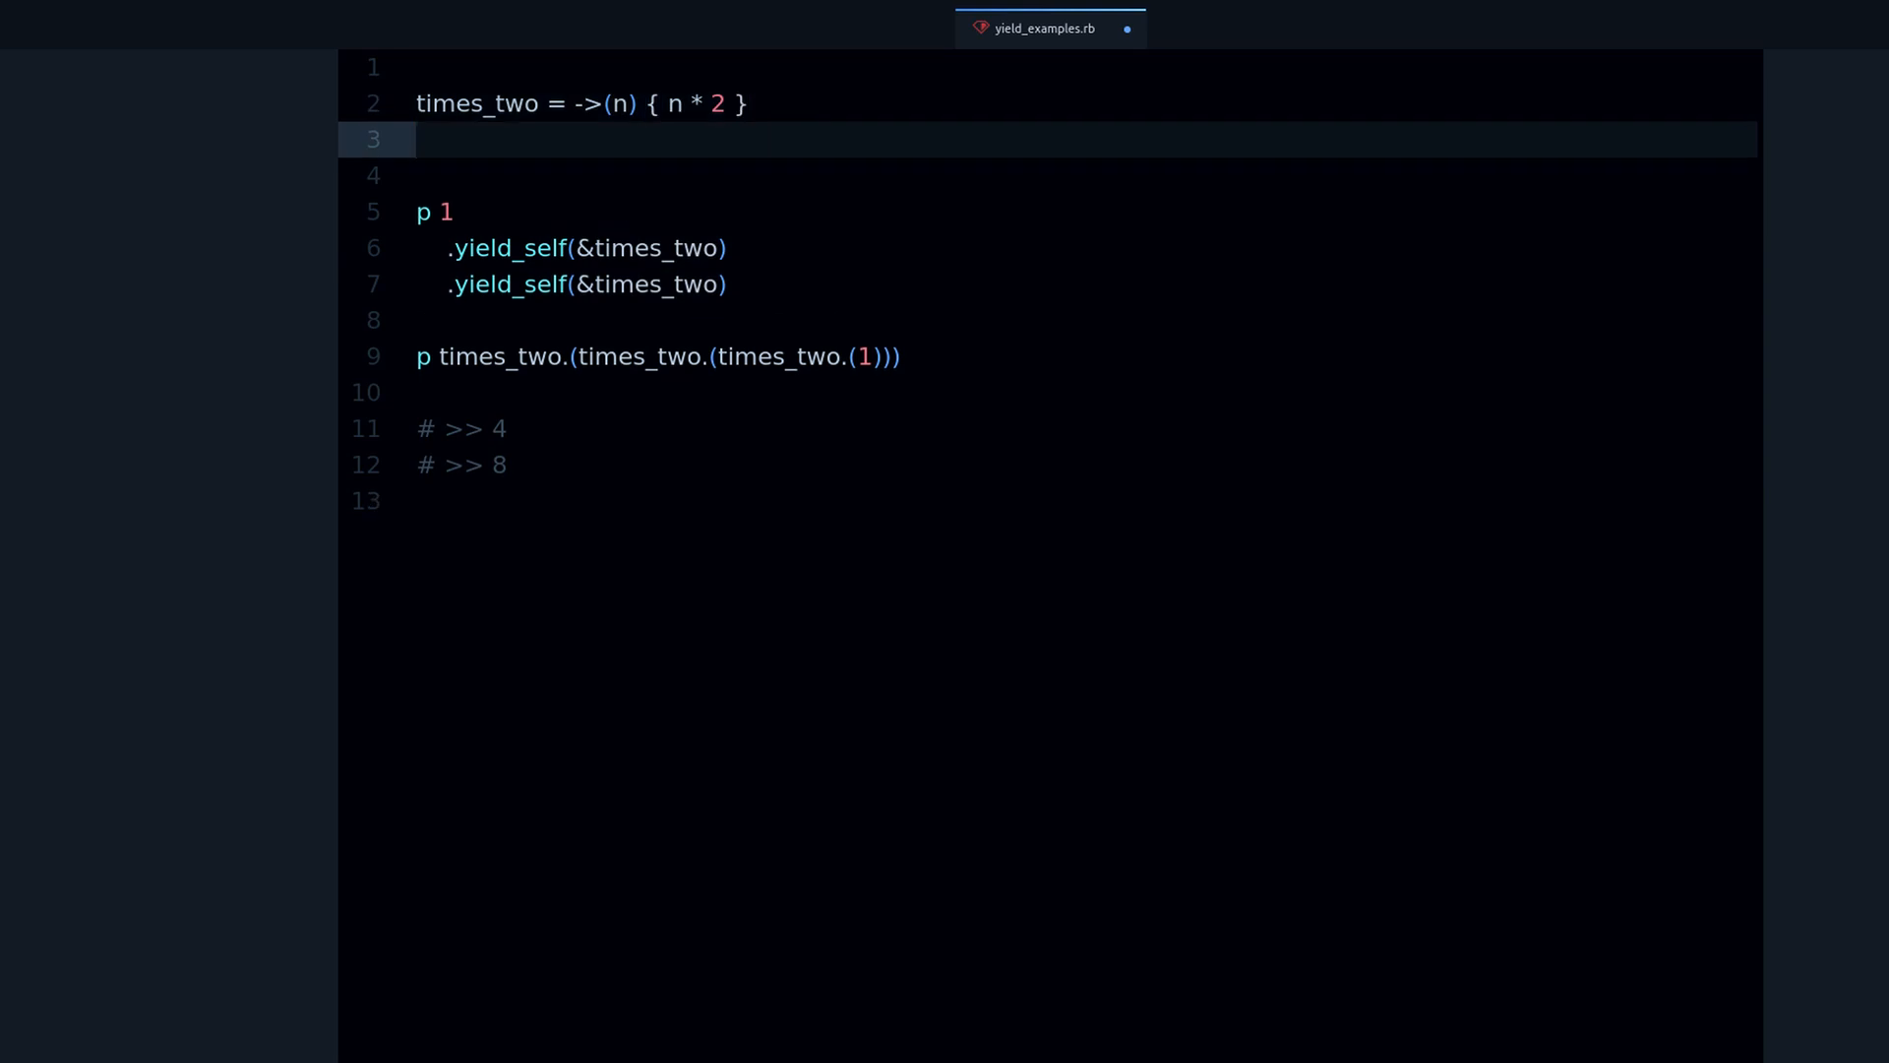
pyautogui.click(418, 138)
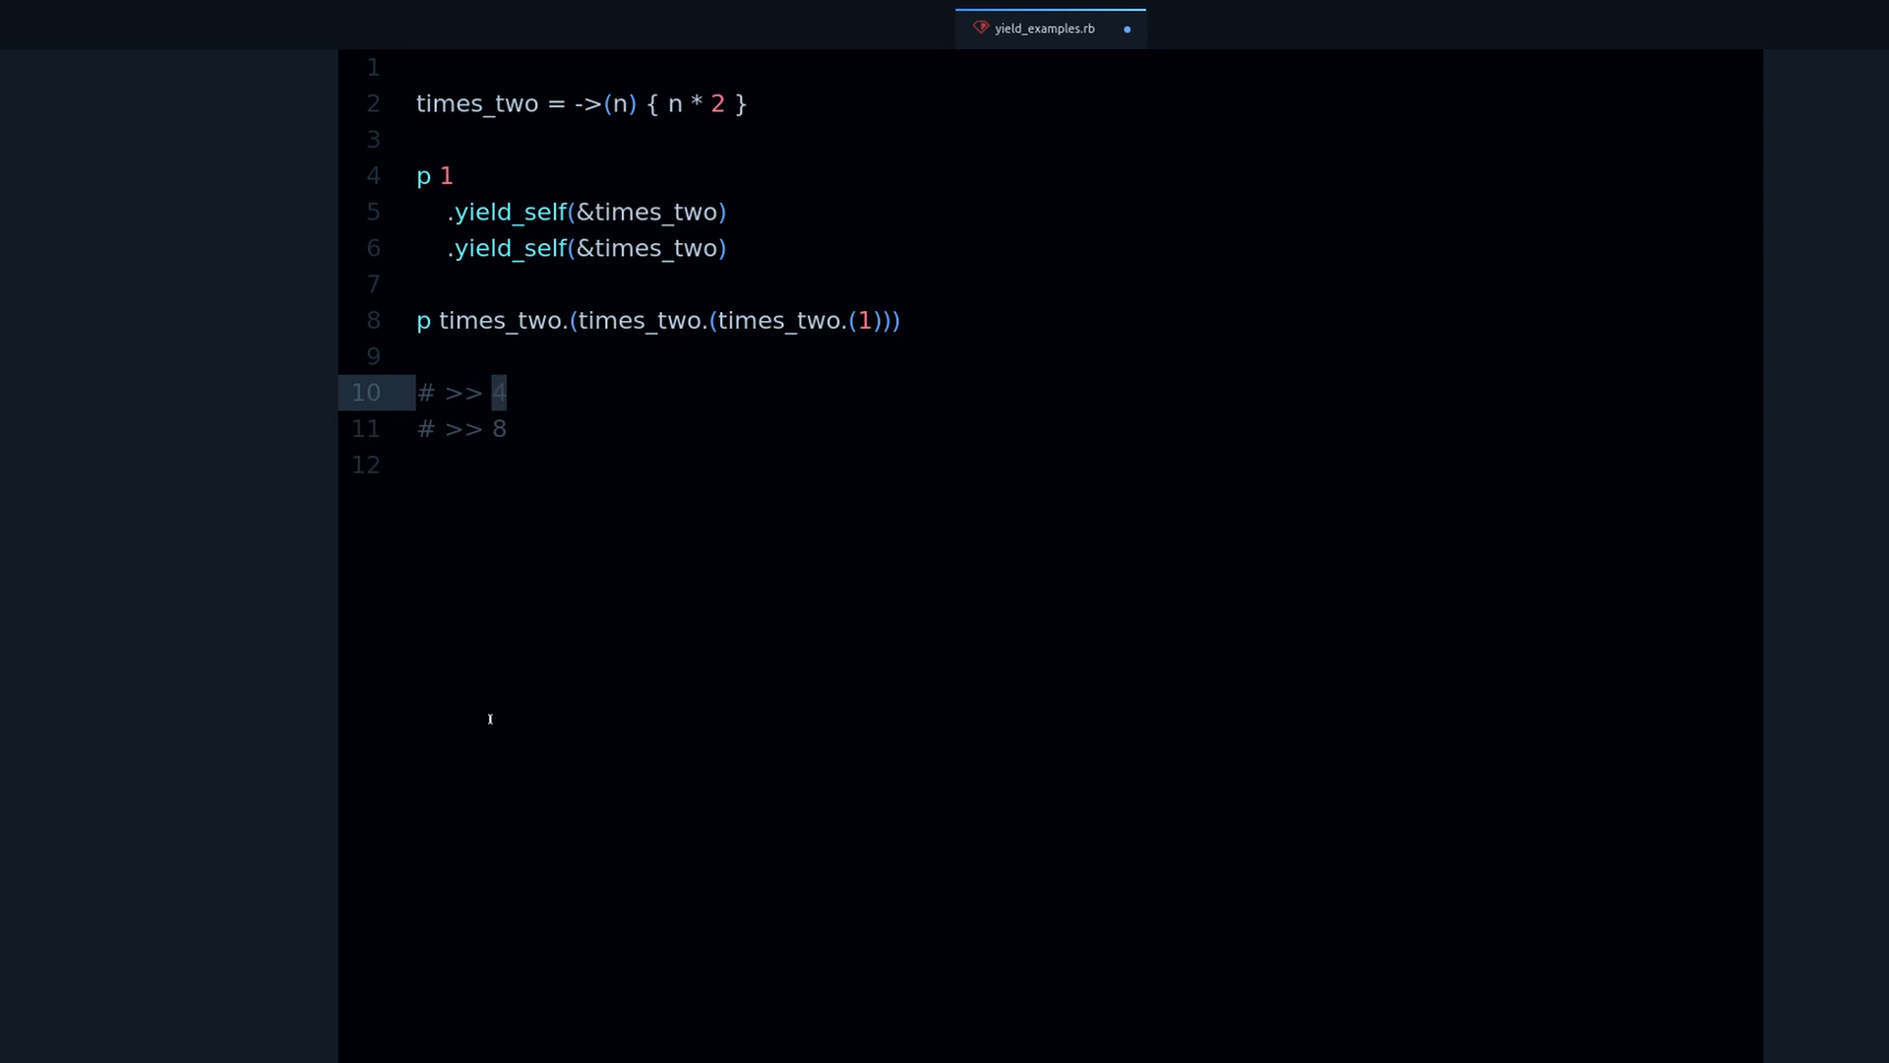
# Add inline step comments (# and # 8) after the first yield_self step
pyautogui.click(747, 248)
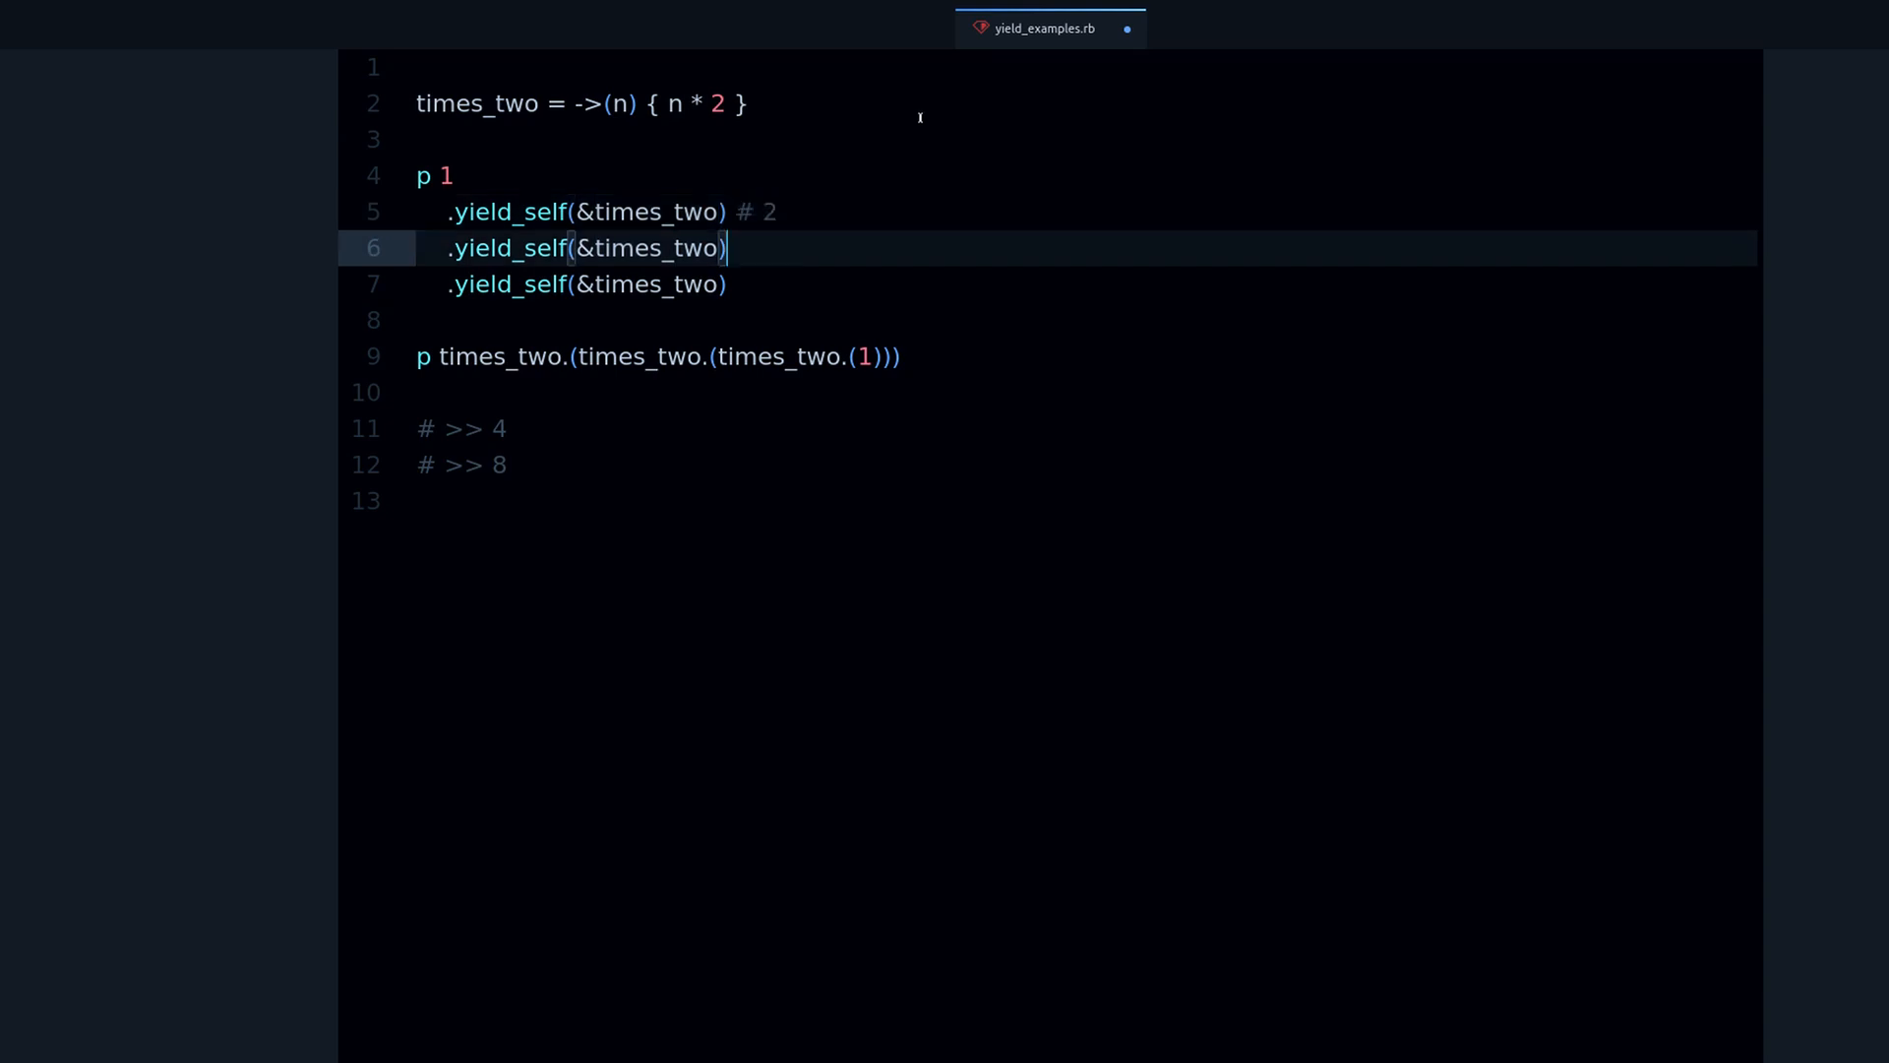
pyautogui.write('# 4')
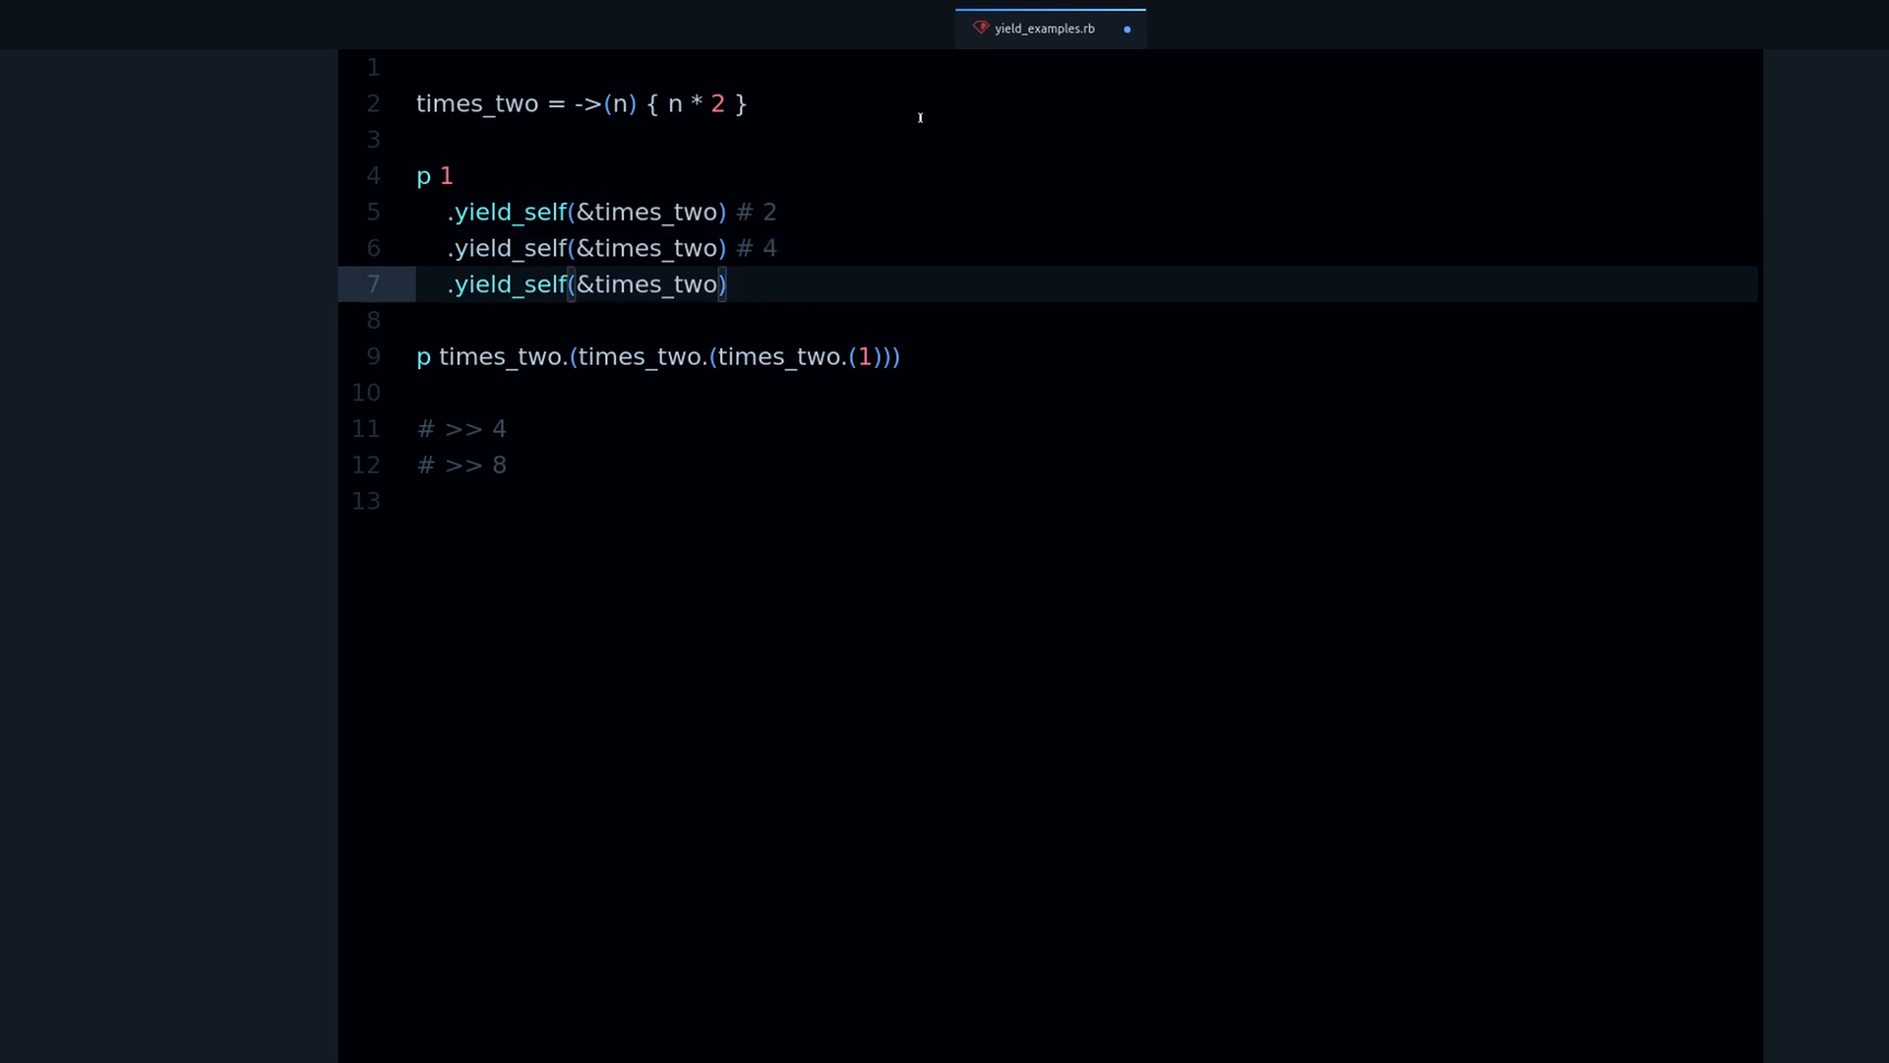
pyautogui.write('# 8')
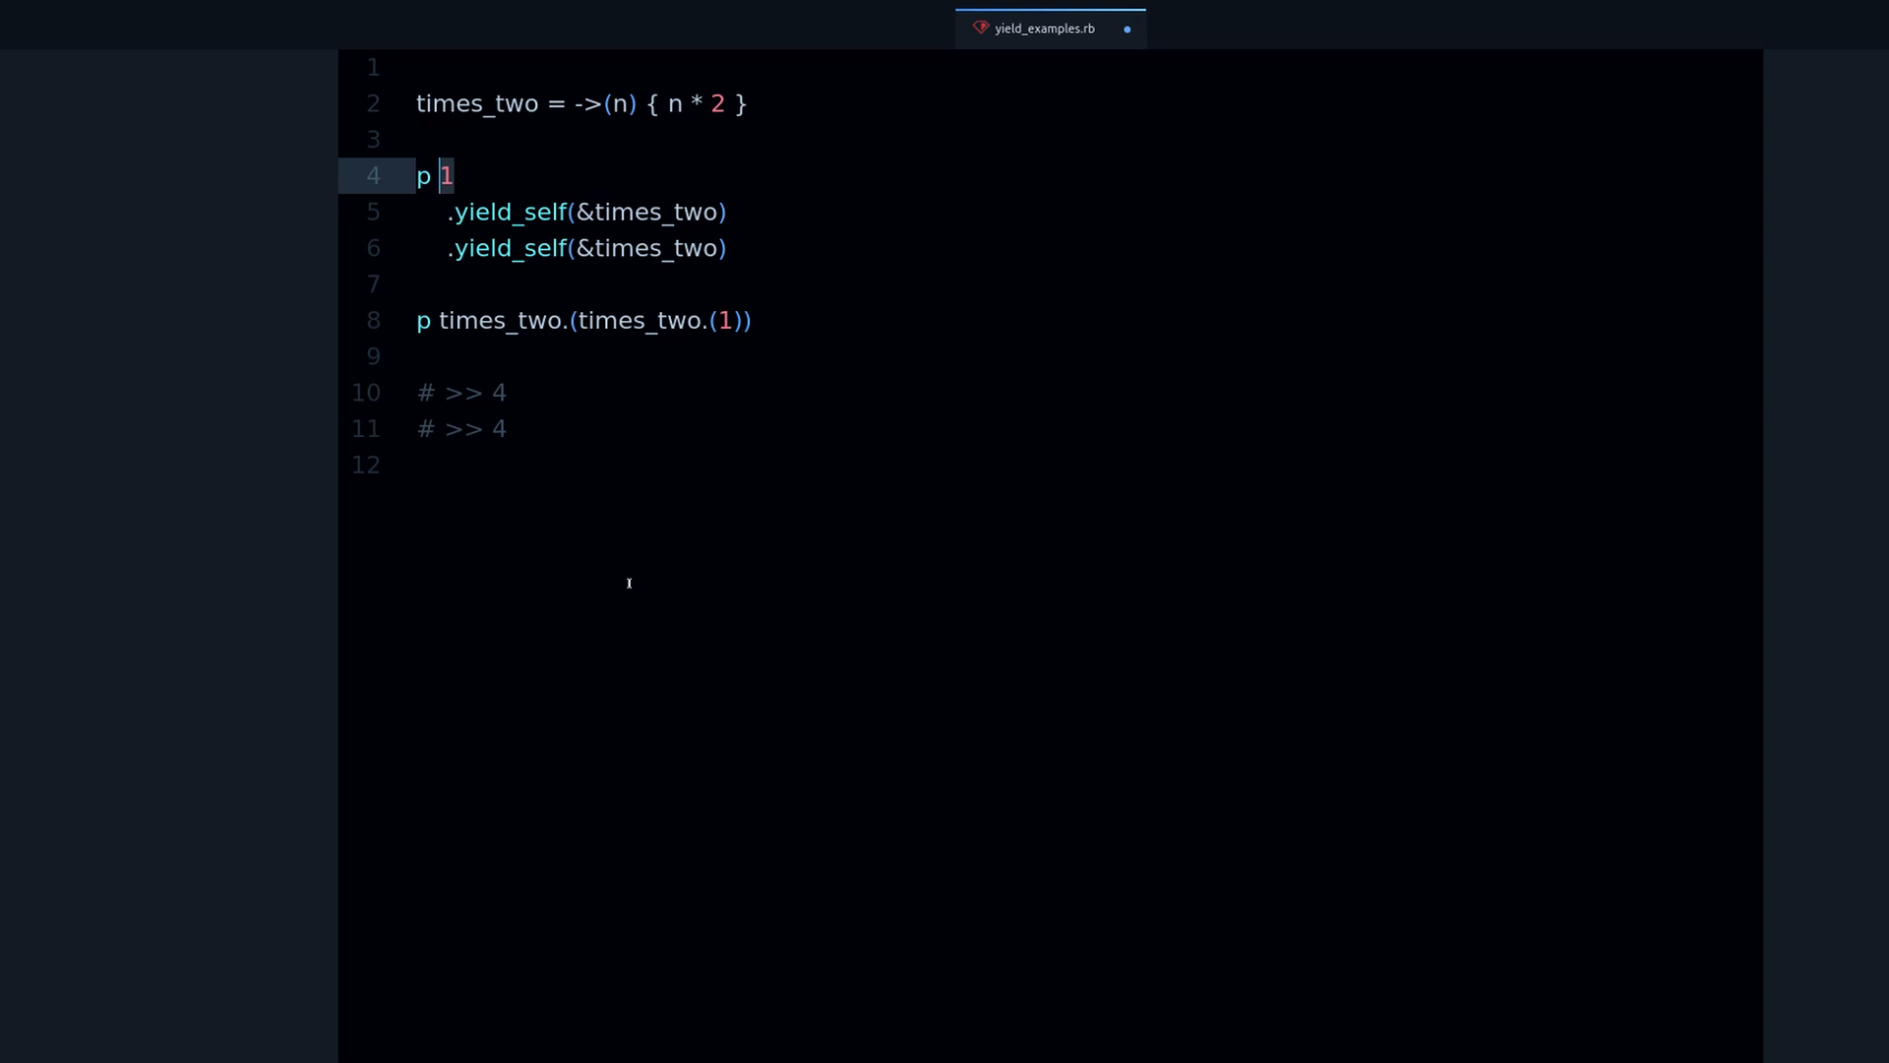
# Replace the starting value 1 with "a" and add the comment # "aa"
pyautogui.press('Backspace')
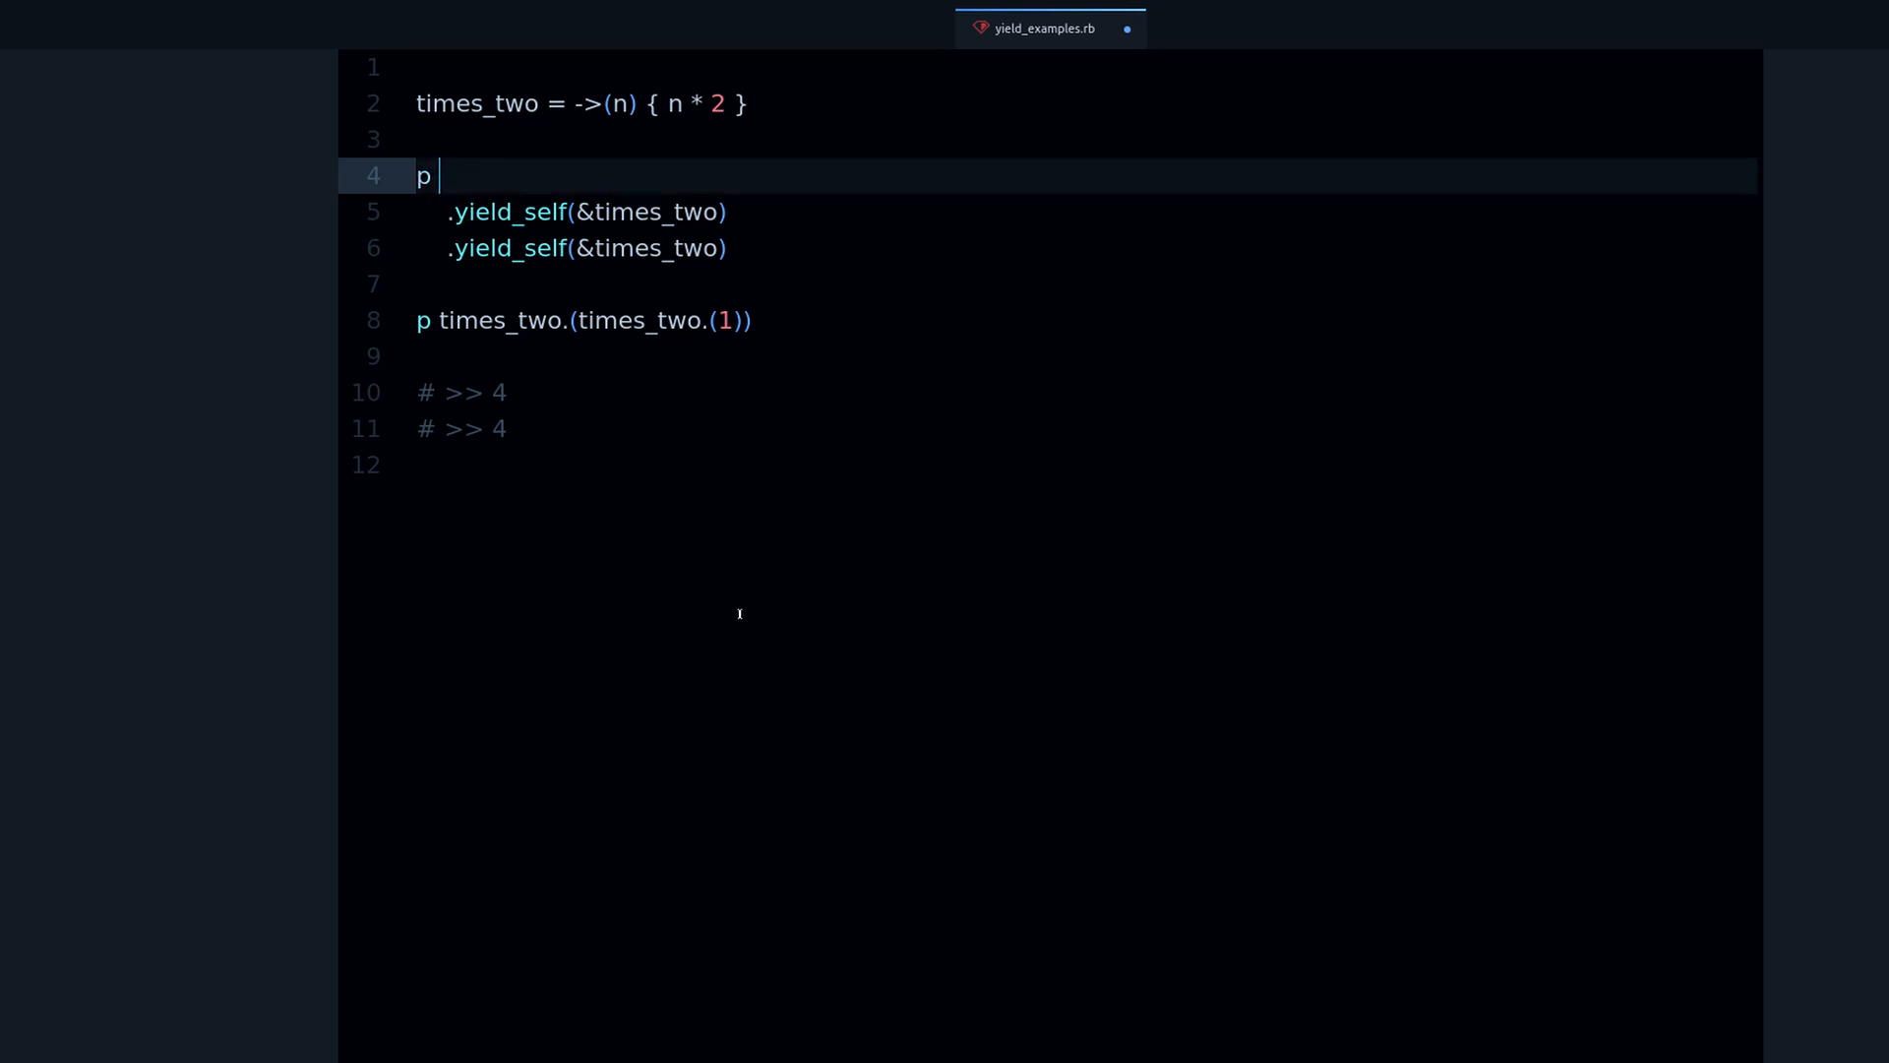
pyautogui.write('"a"')
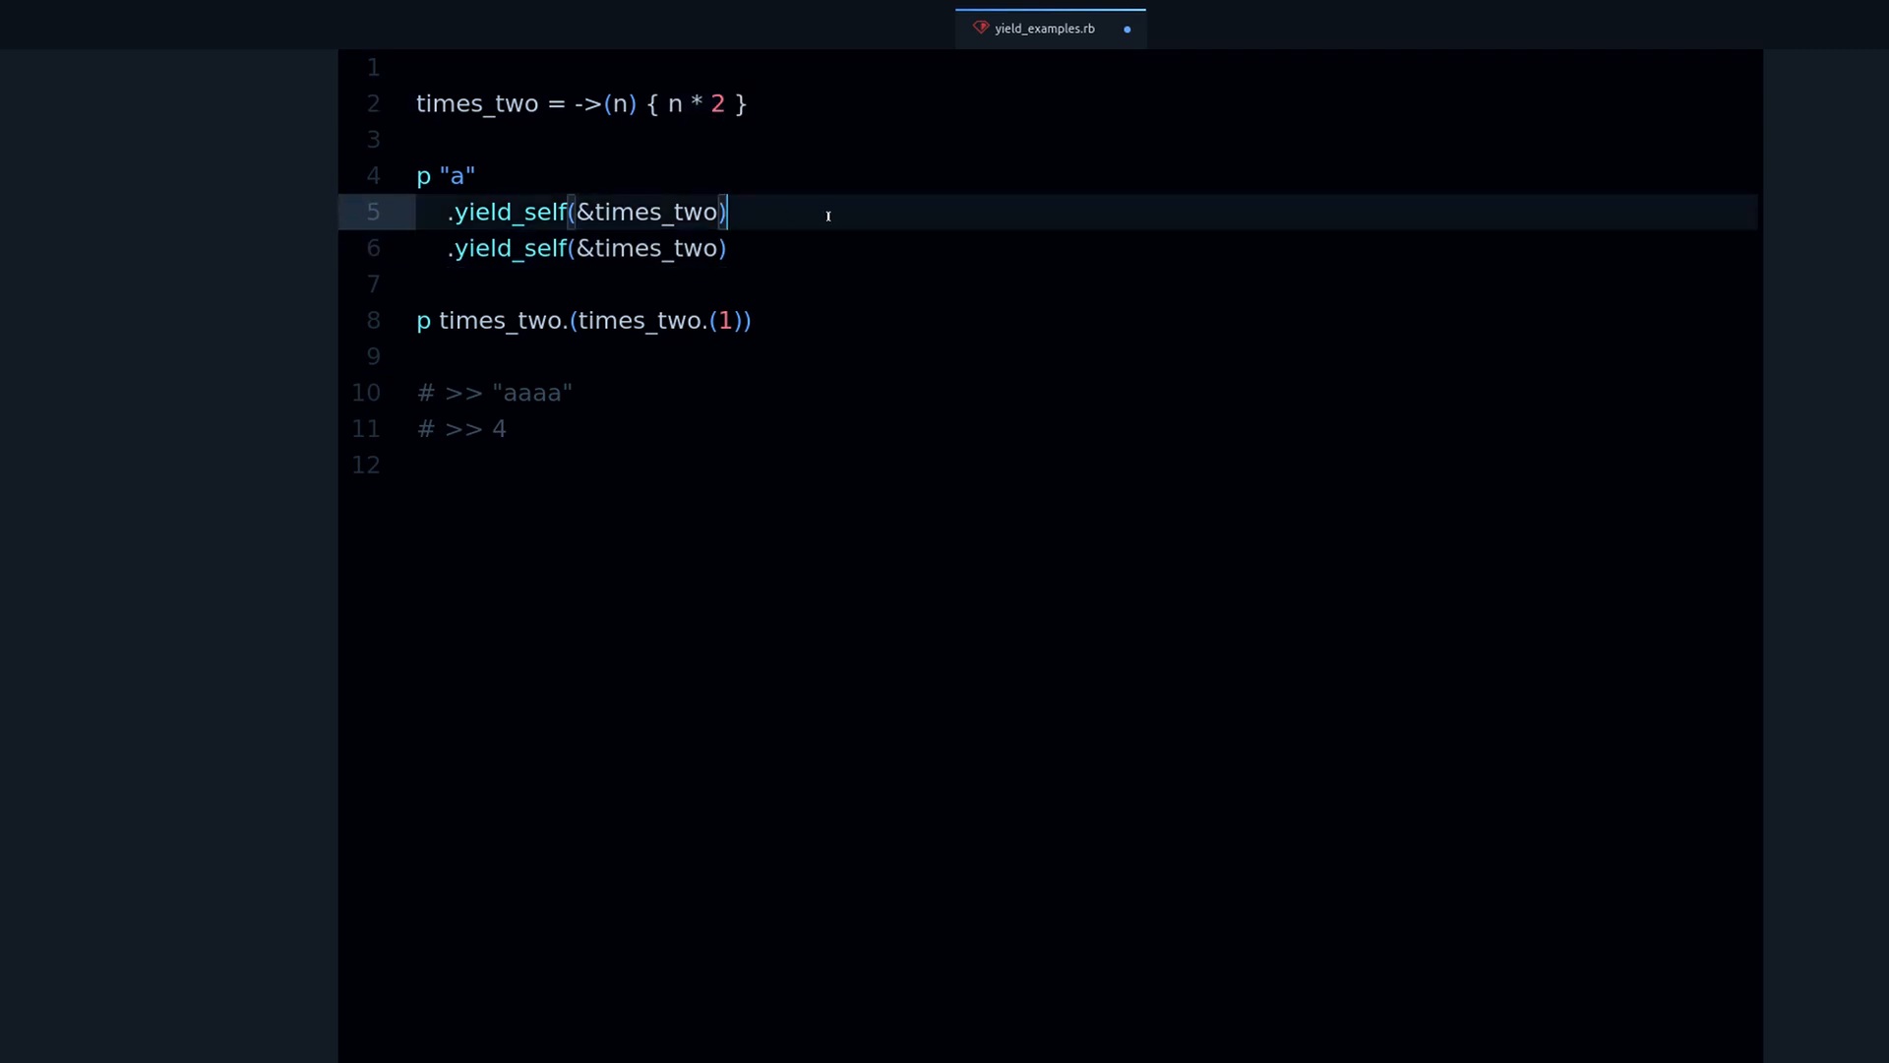
pyautogui.write('# "aa"')
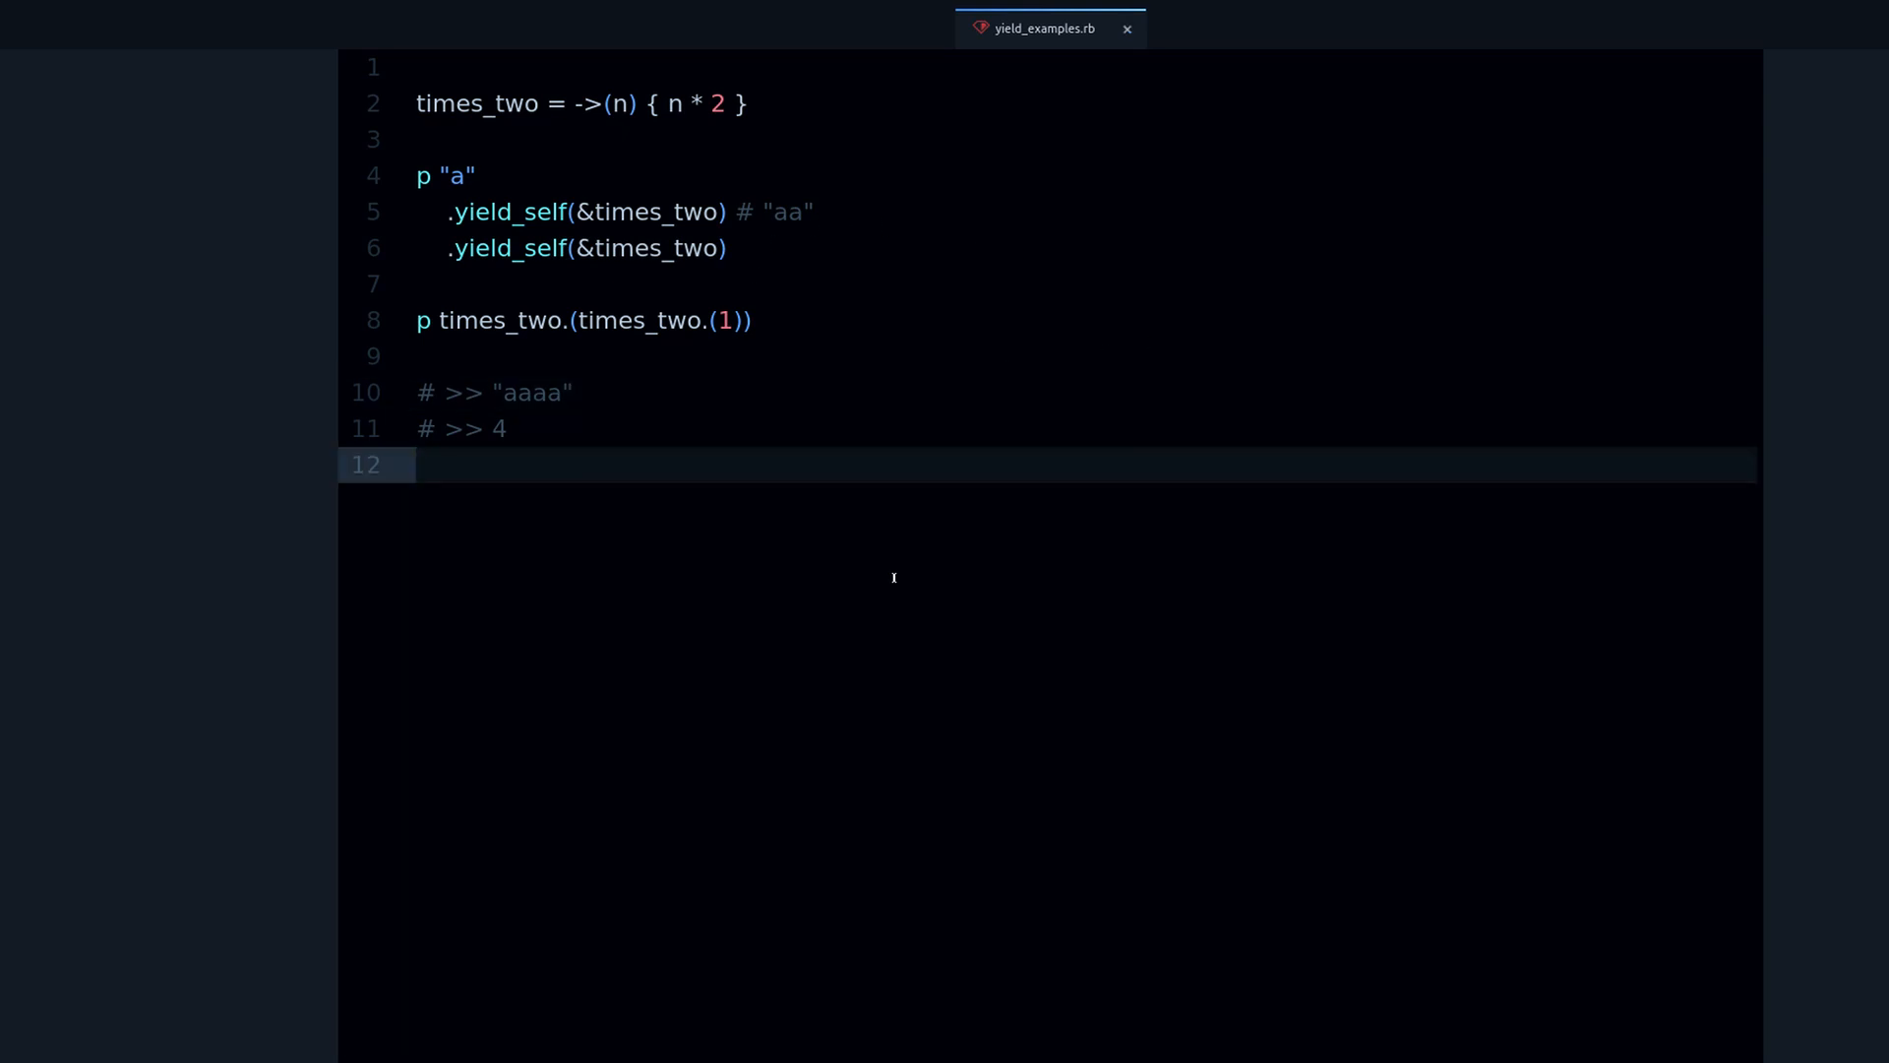
pyautogui.click(418, 466)
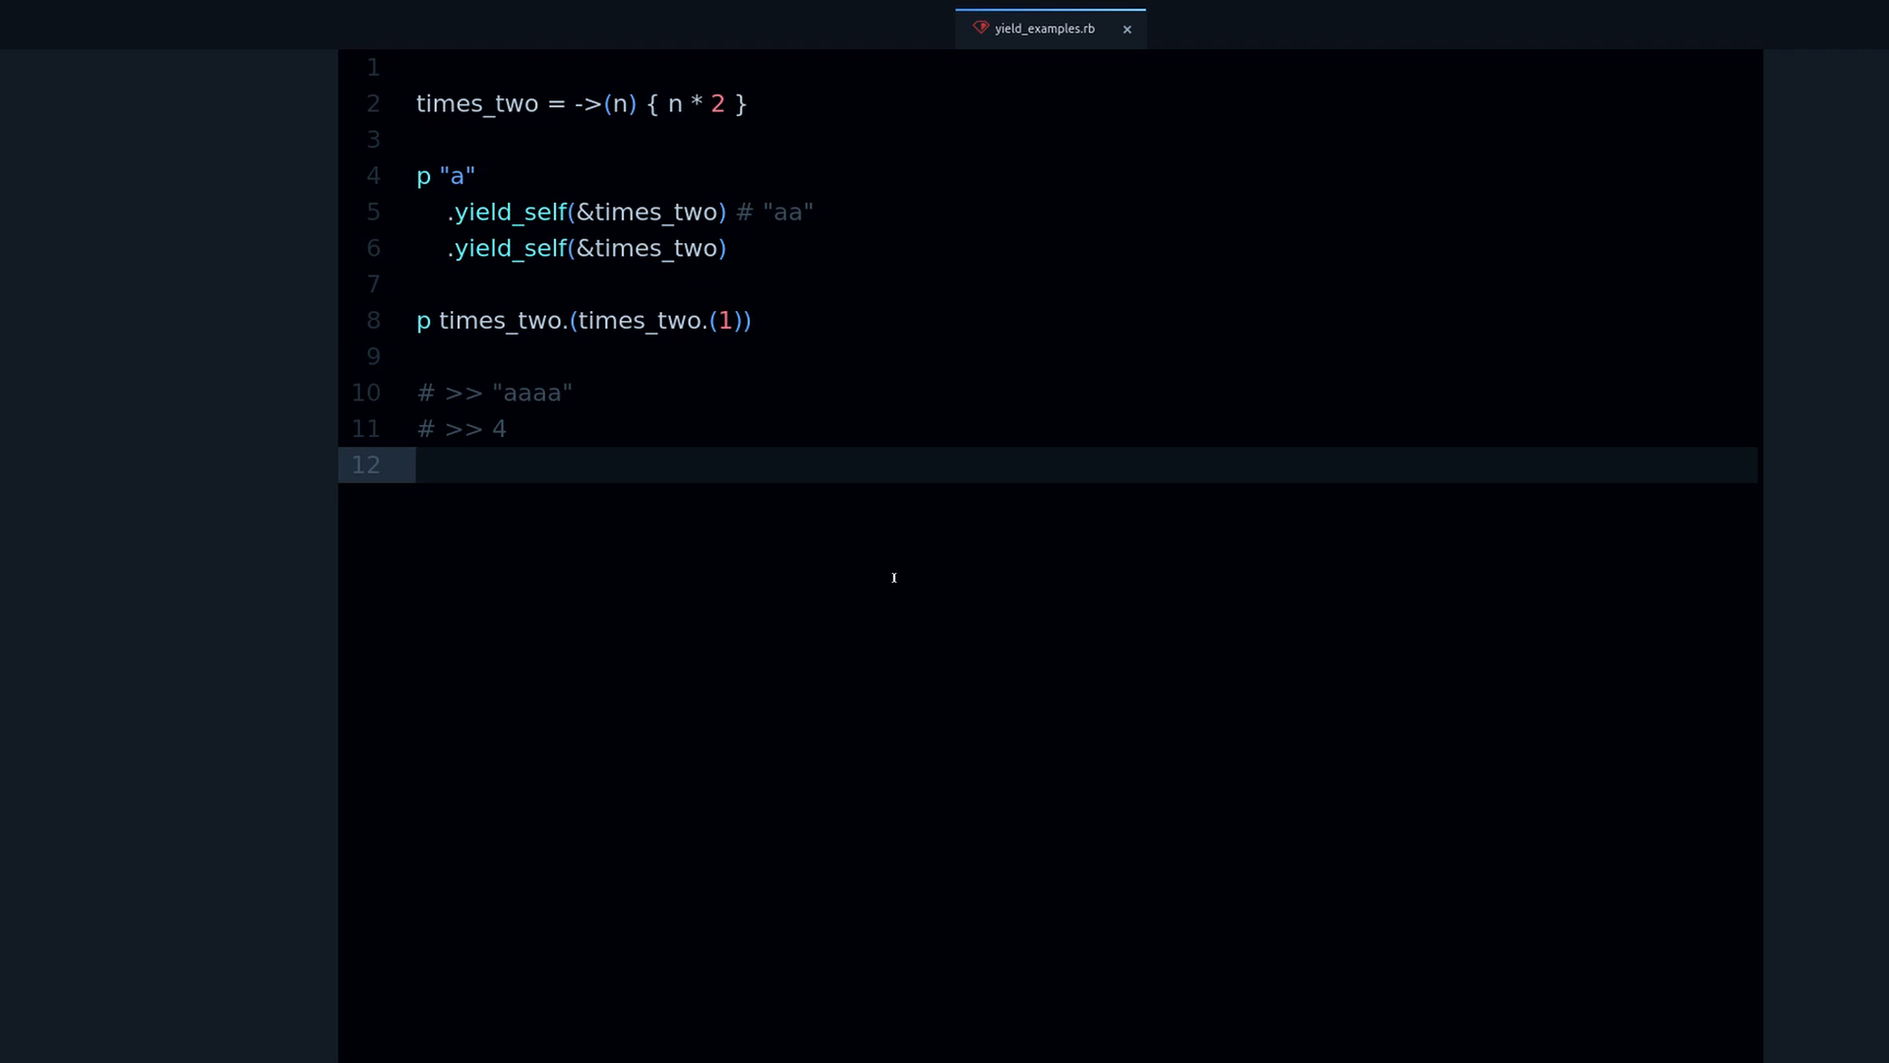
pyautogui.click(416, 465)
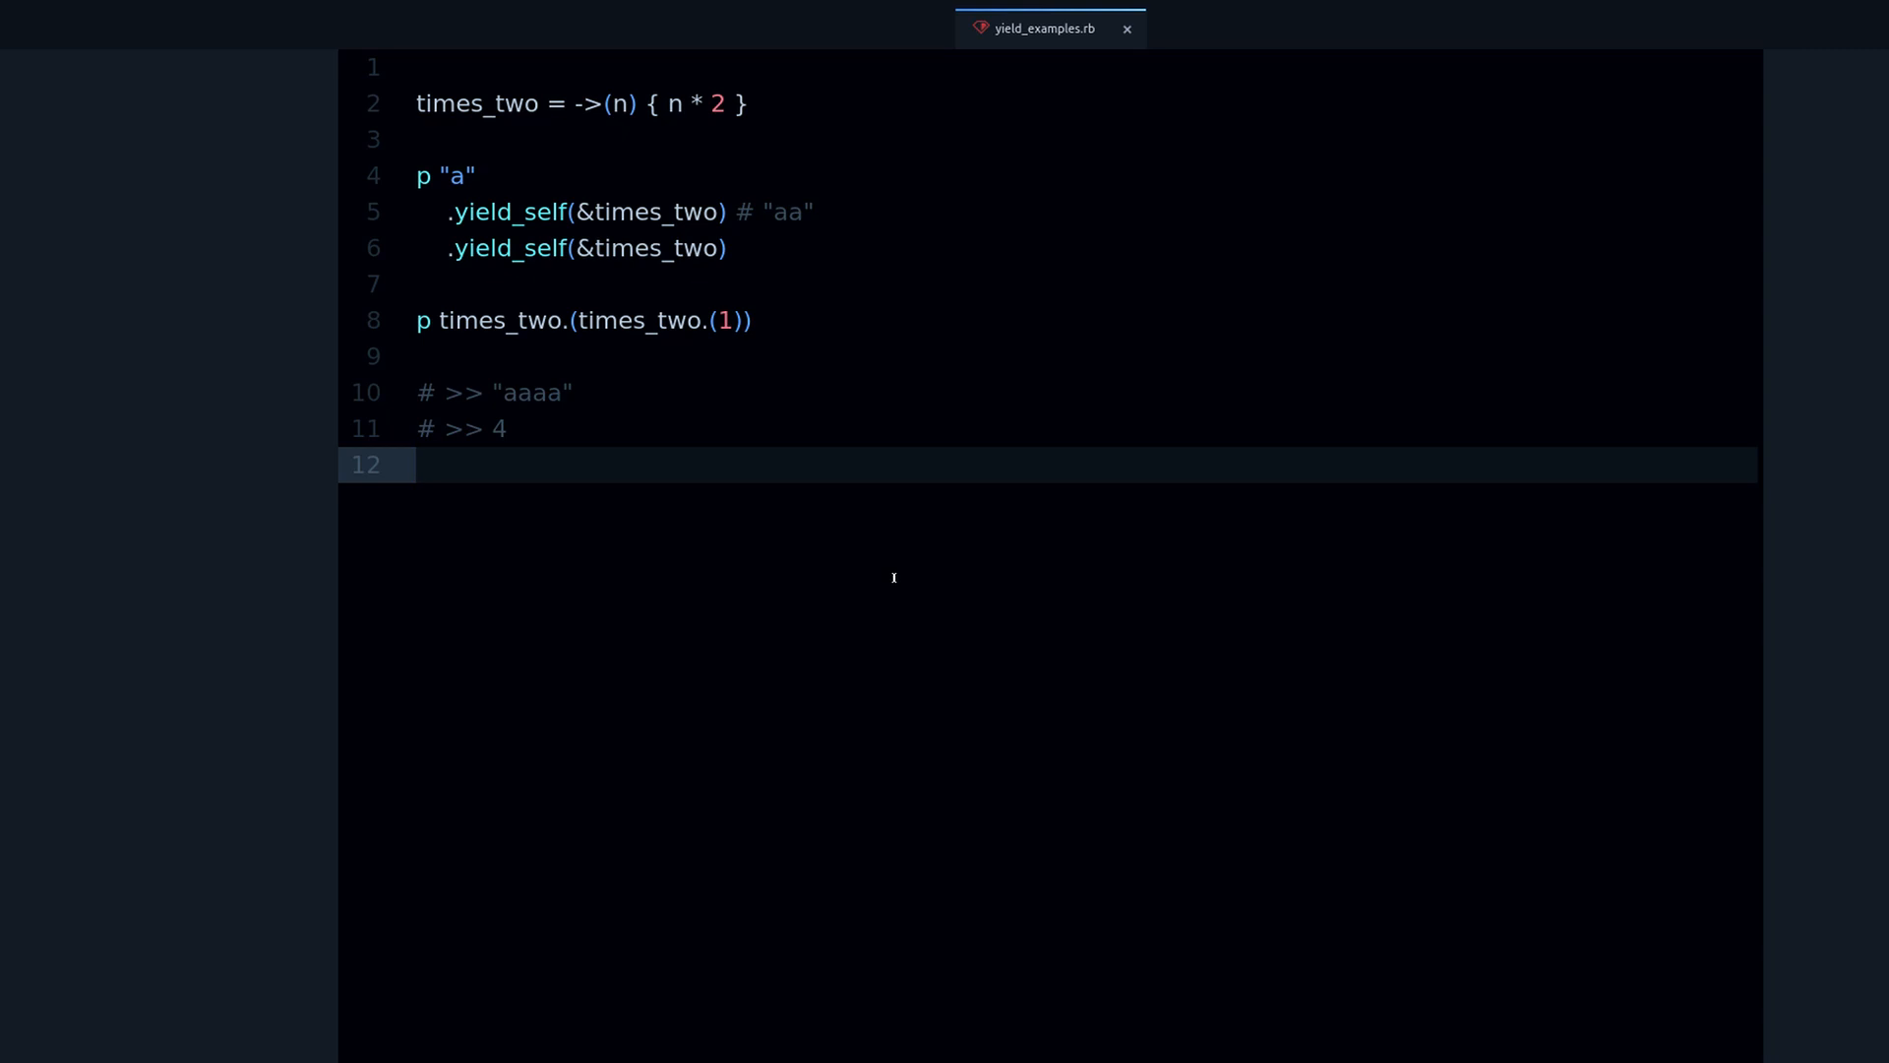
pyautogui.click(415, 466)
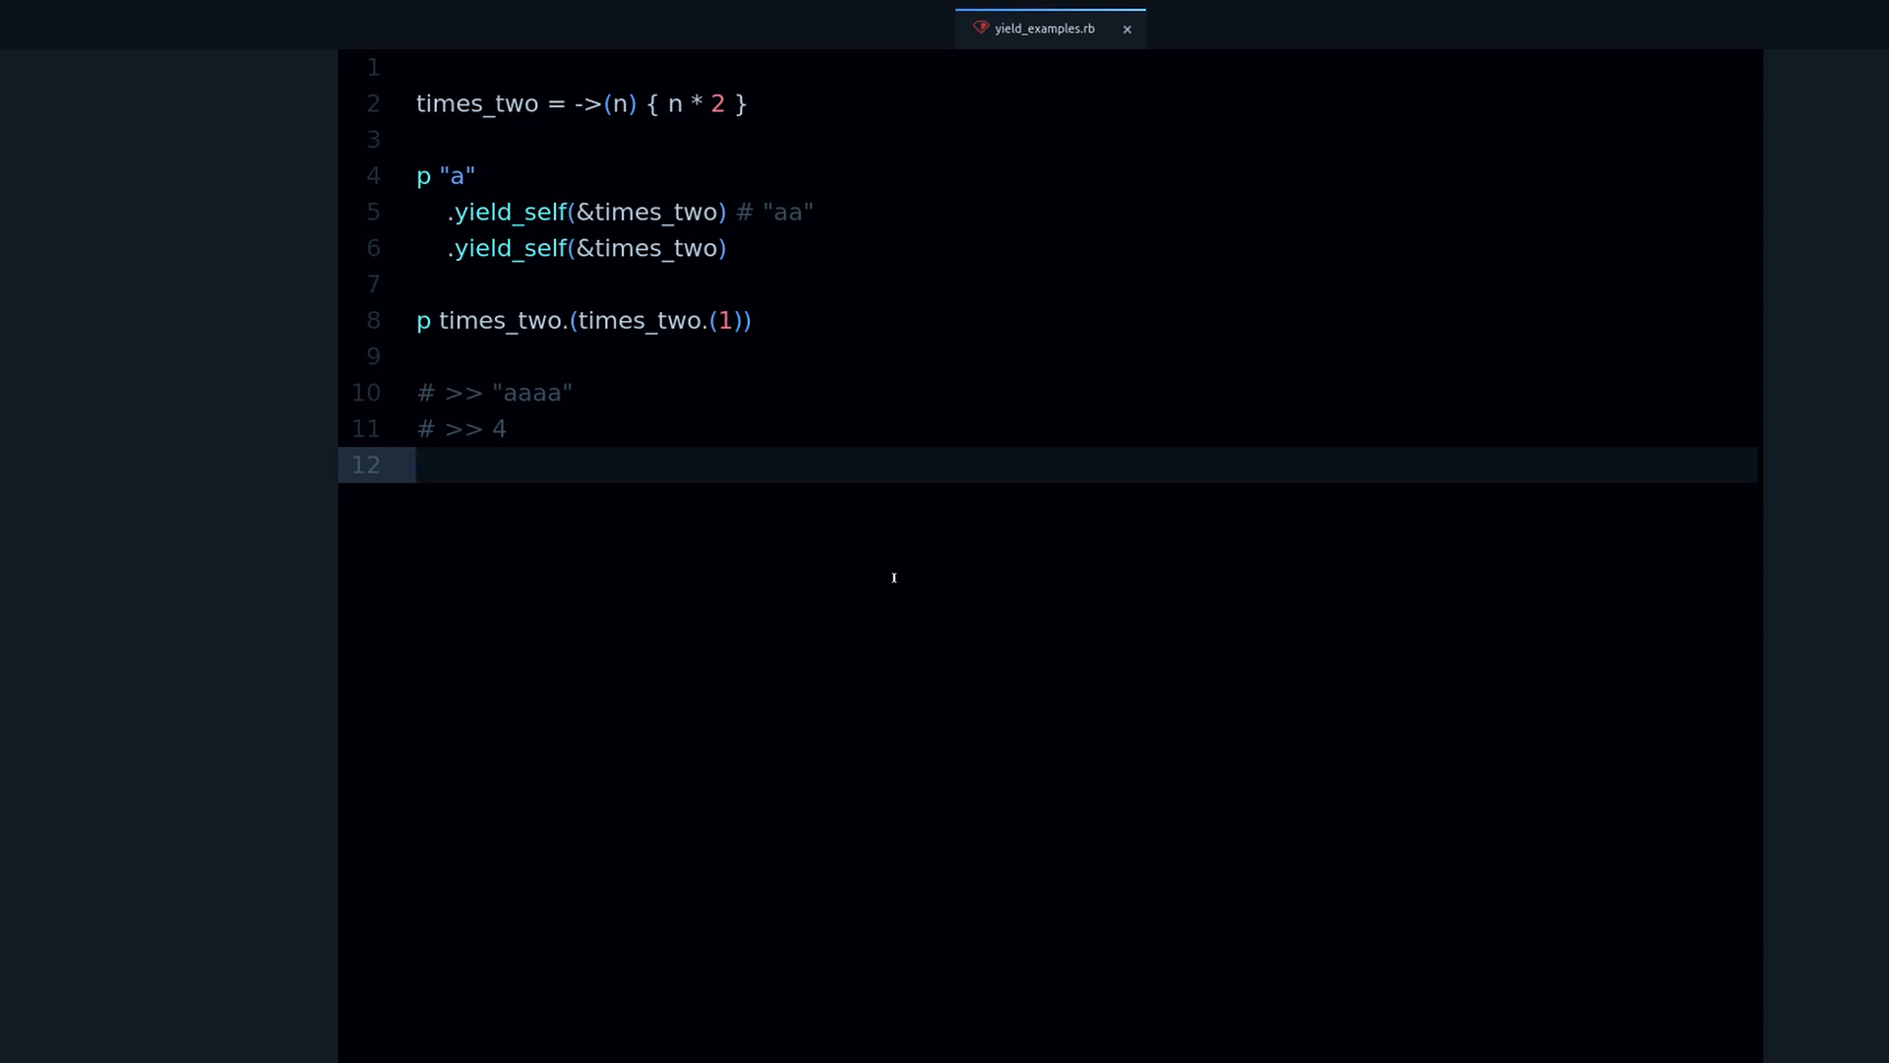
pyautogui.click(416, 465)
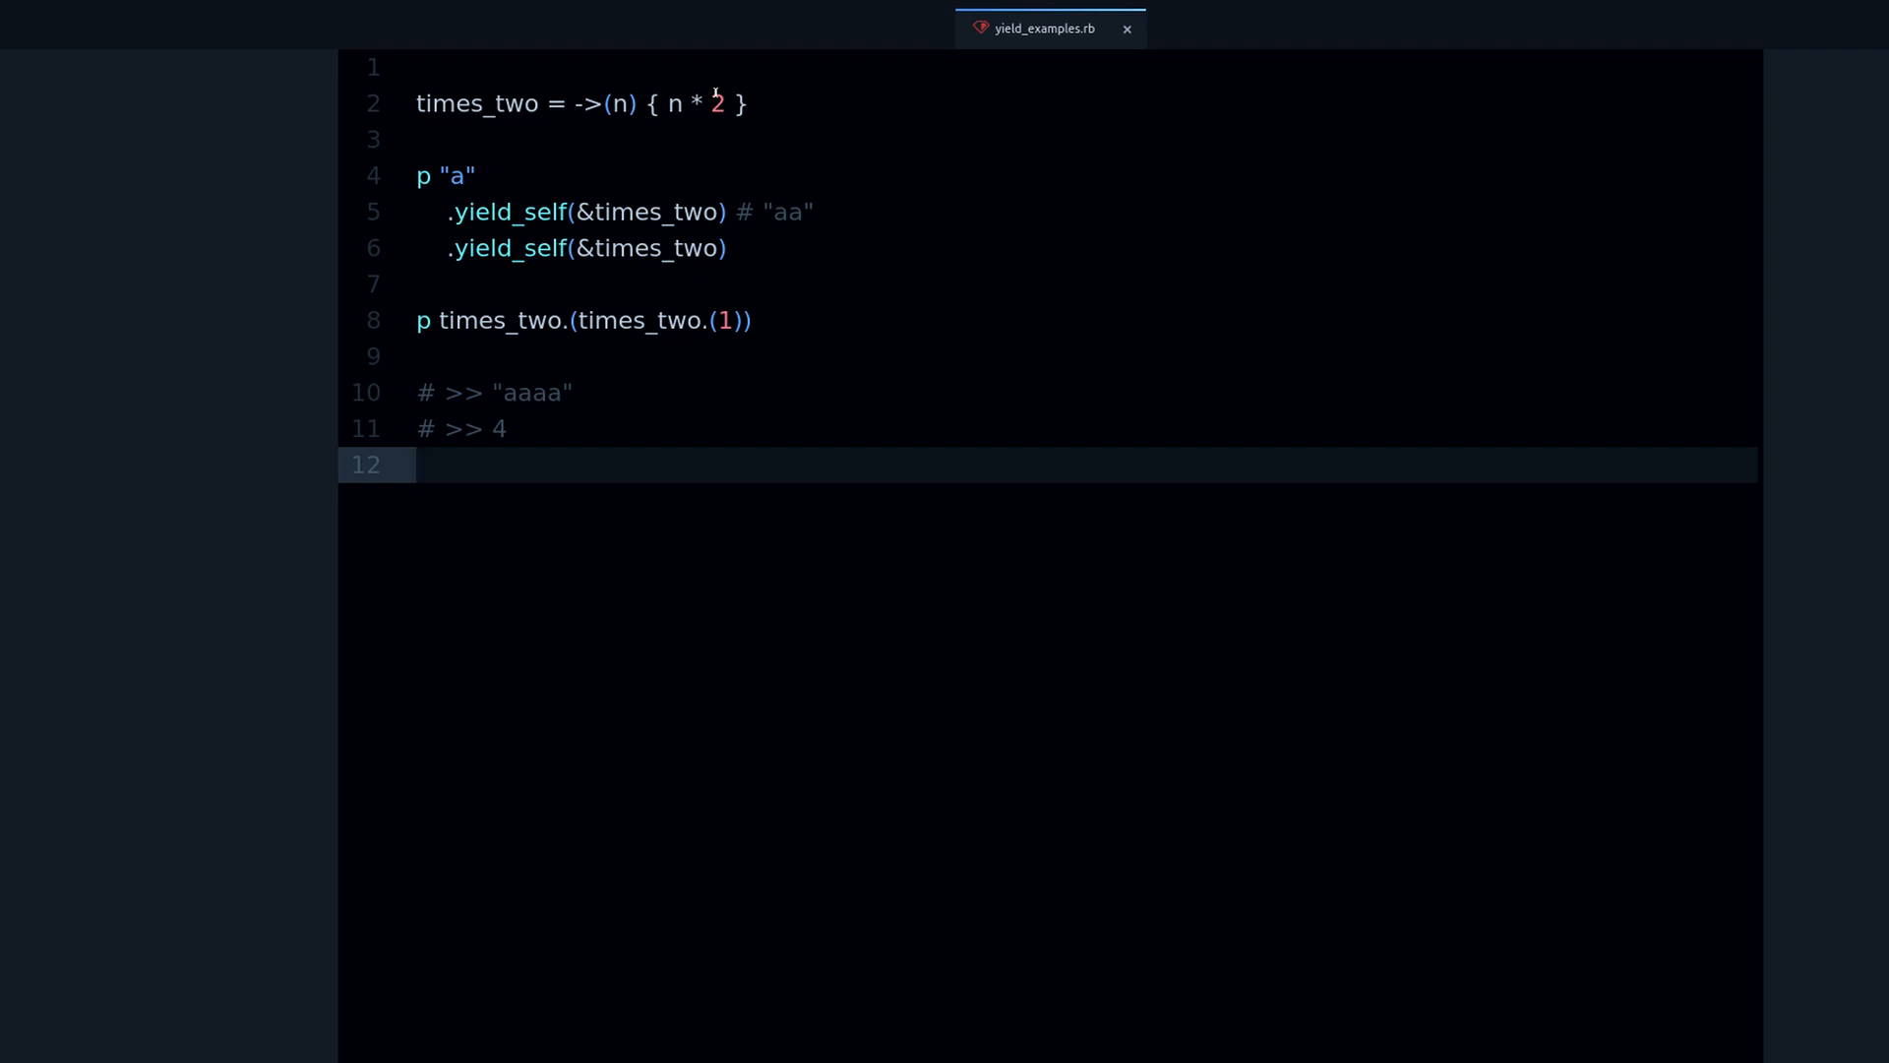
pyautogui.click(417, 466)
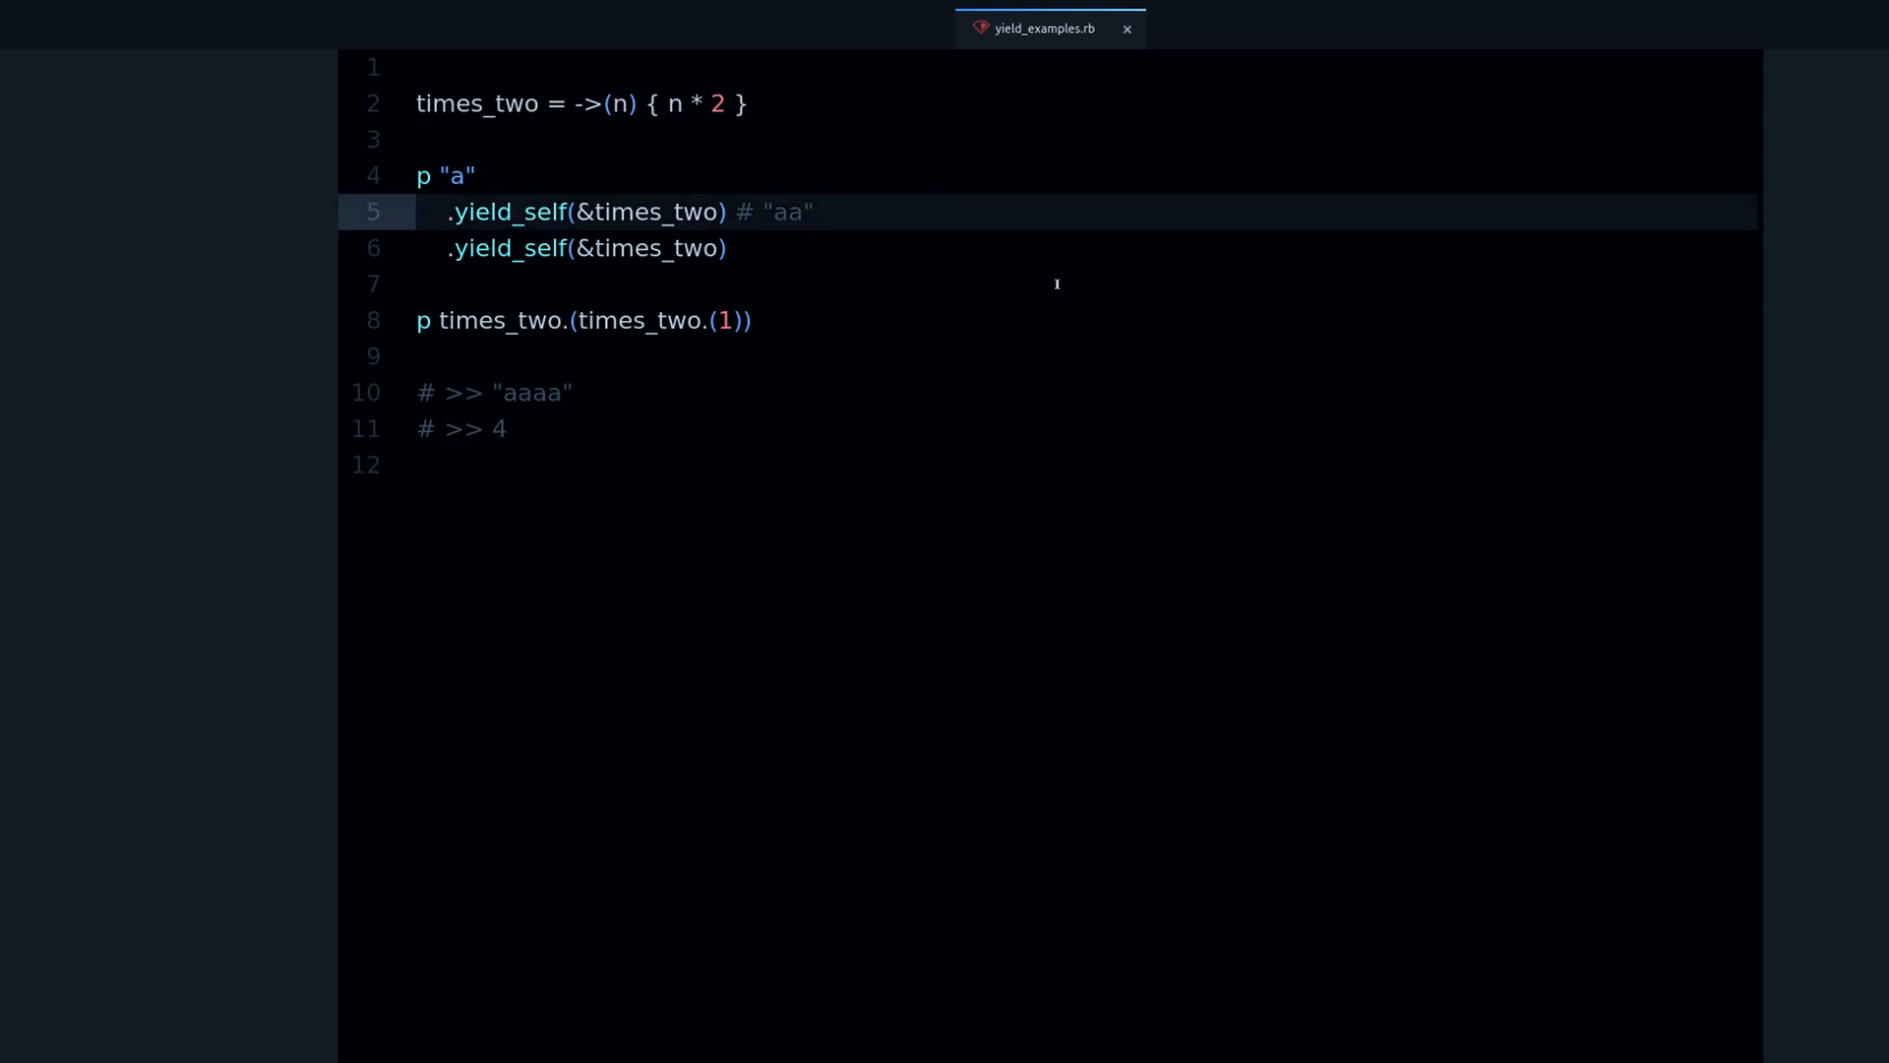
# Insert a new .upcase line between the two yield_self steps
pyautogui.press('Enter')
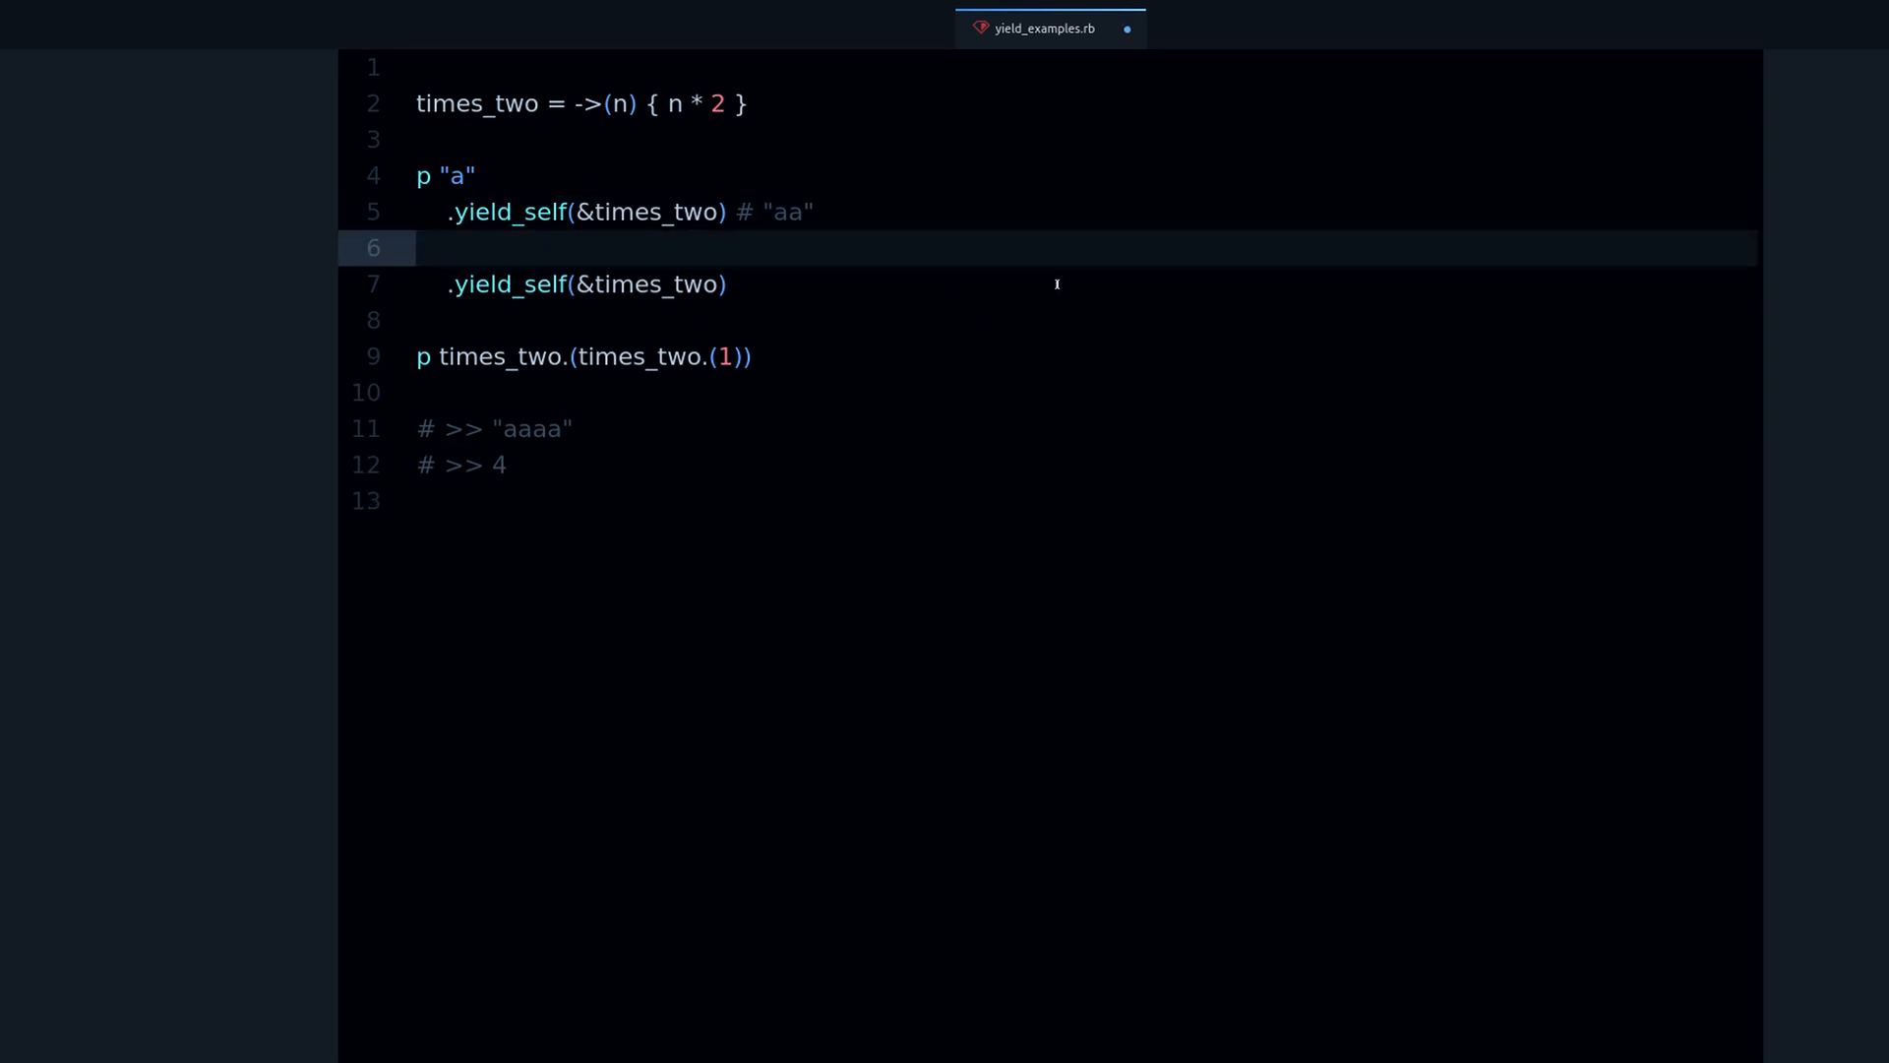
pyautogui.click(450, 247)
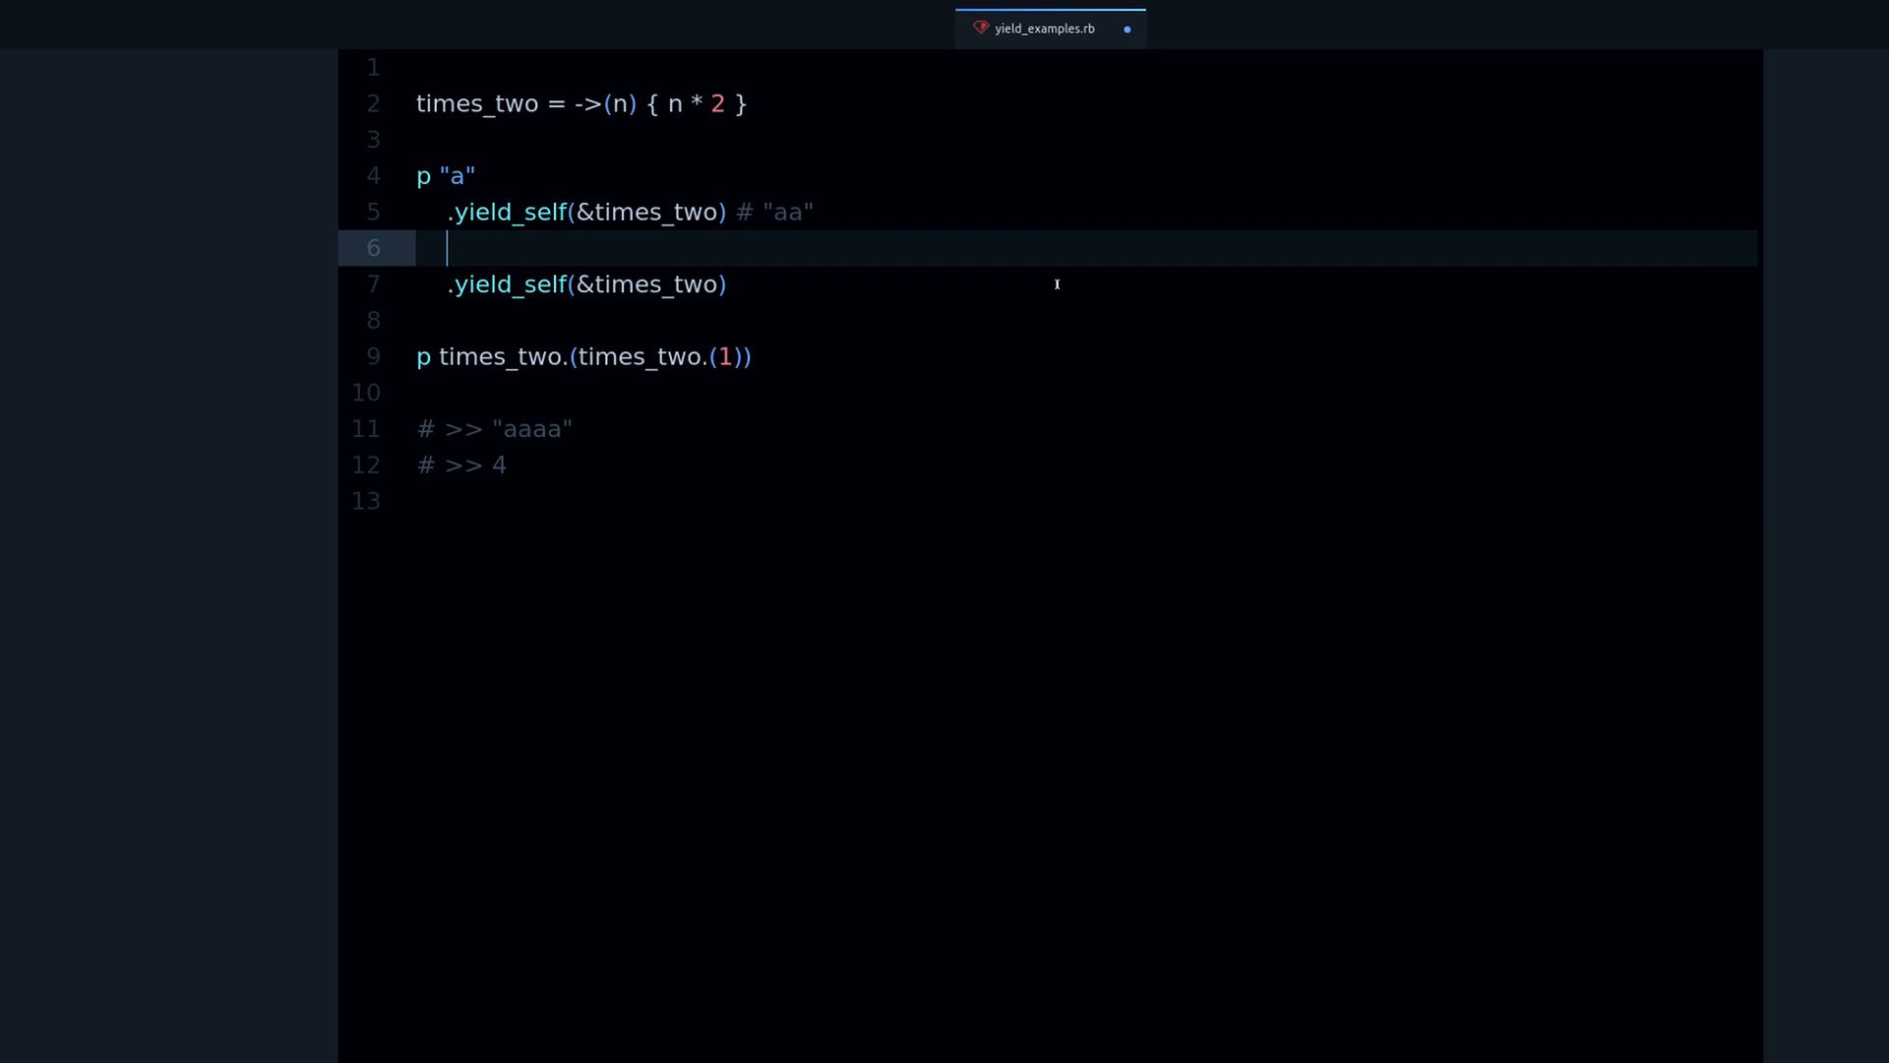
pyautogui.write('.')
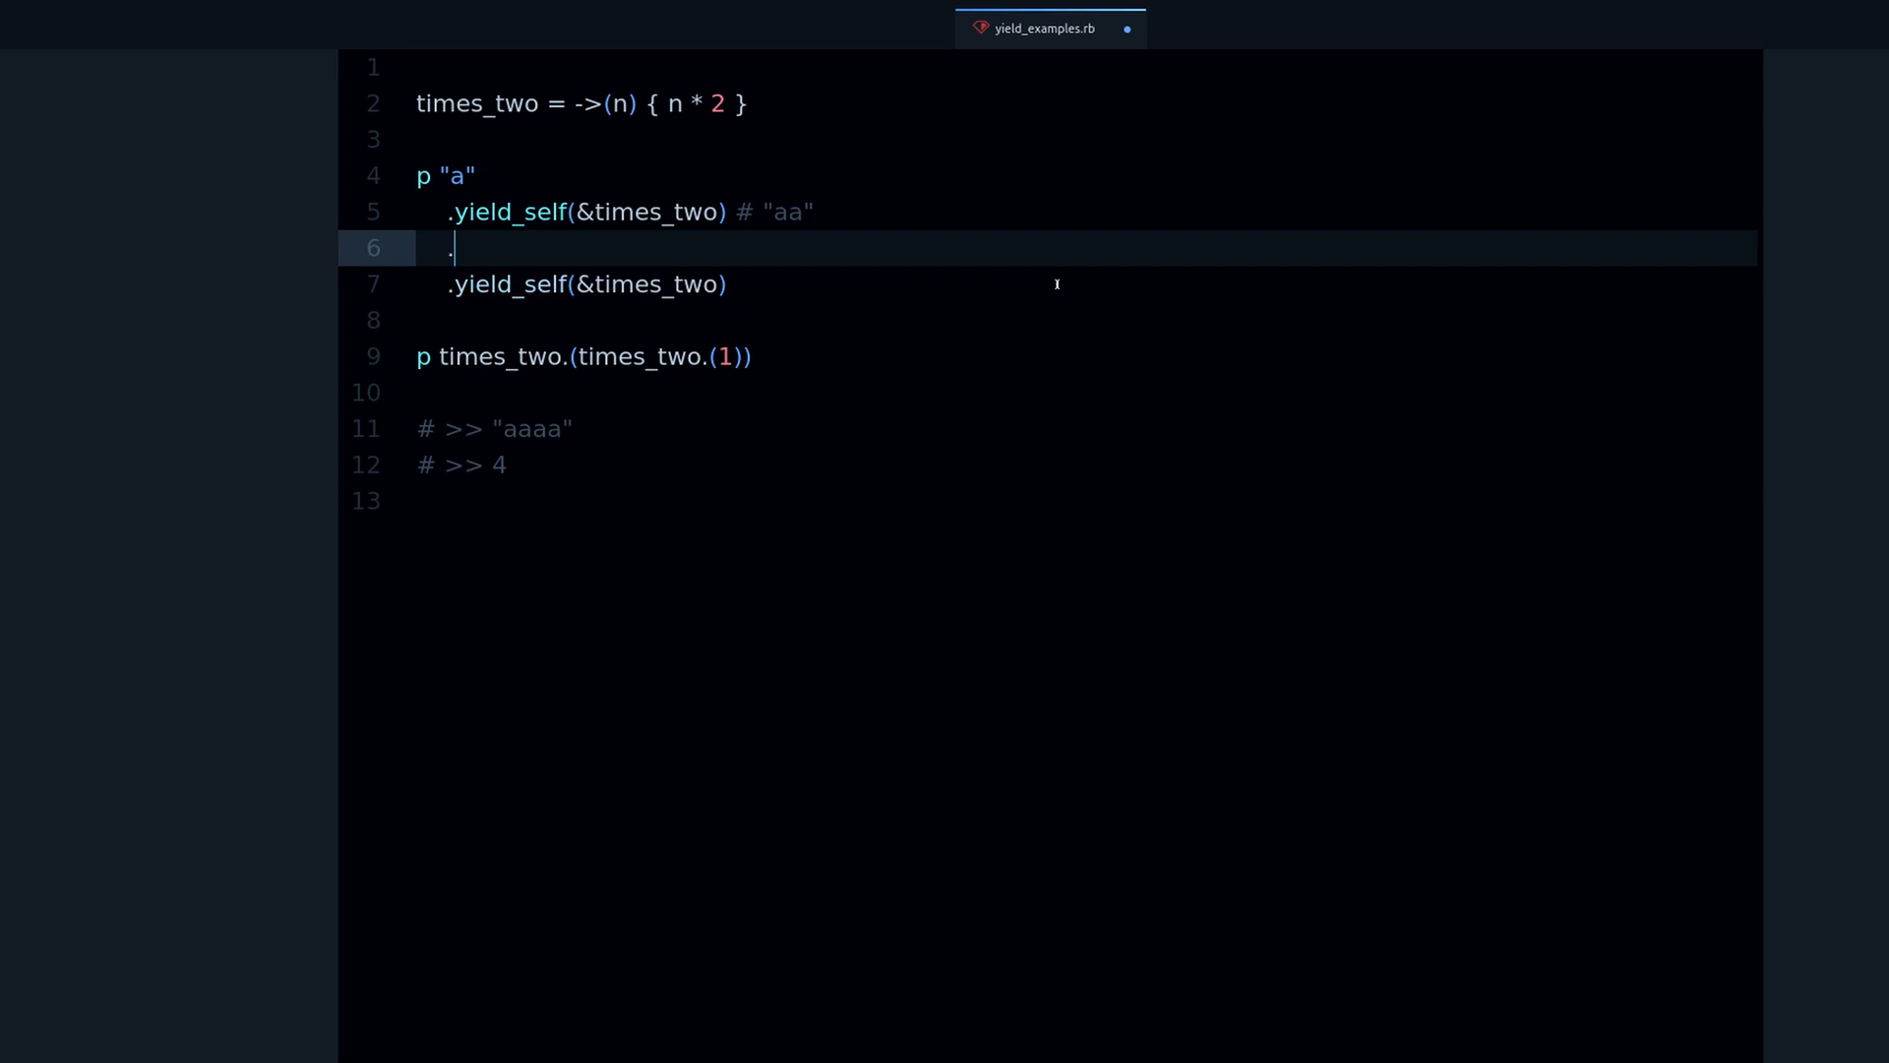
pyautogui.write('upcase')
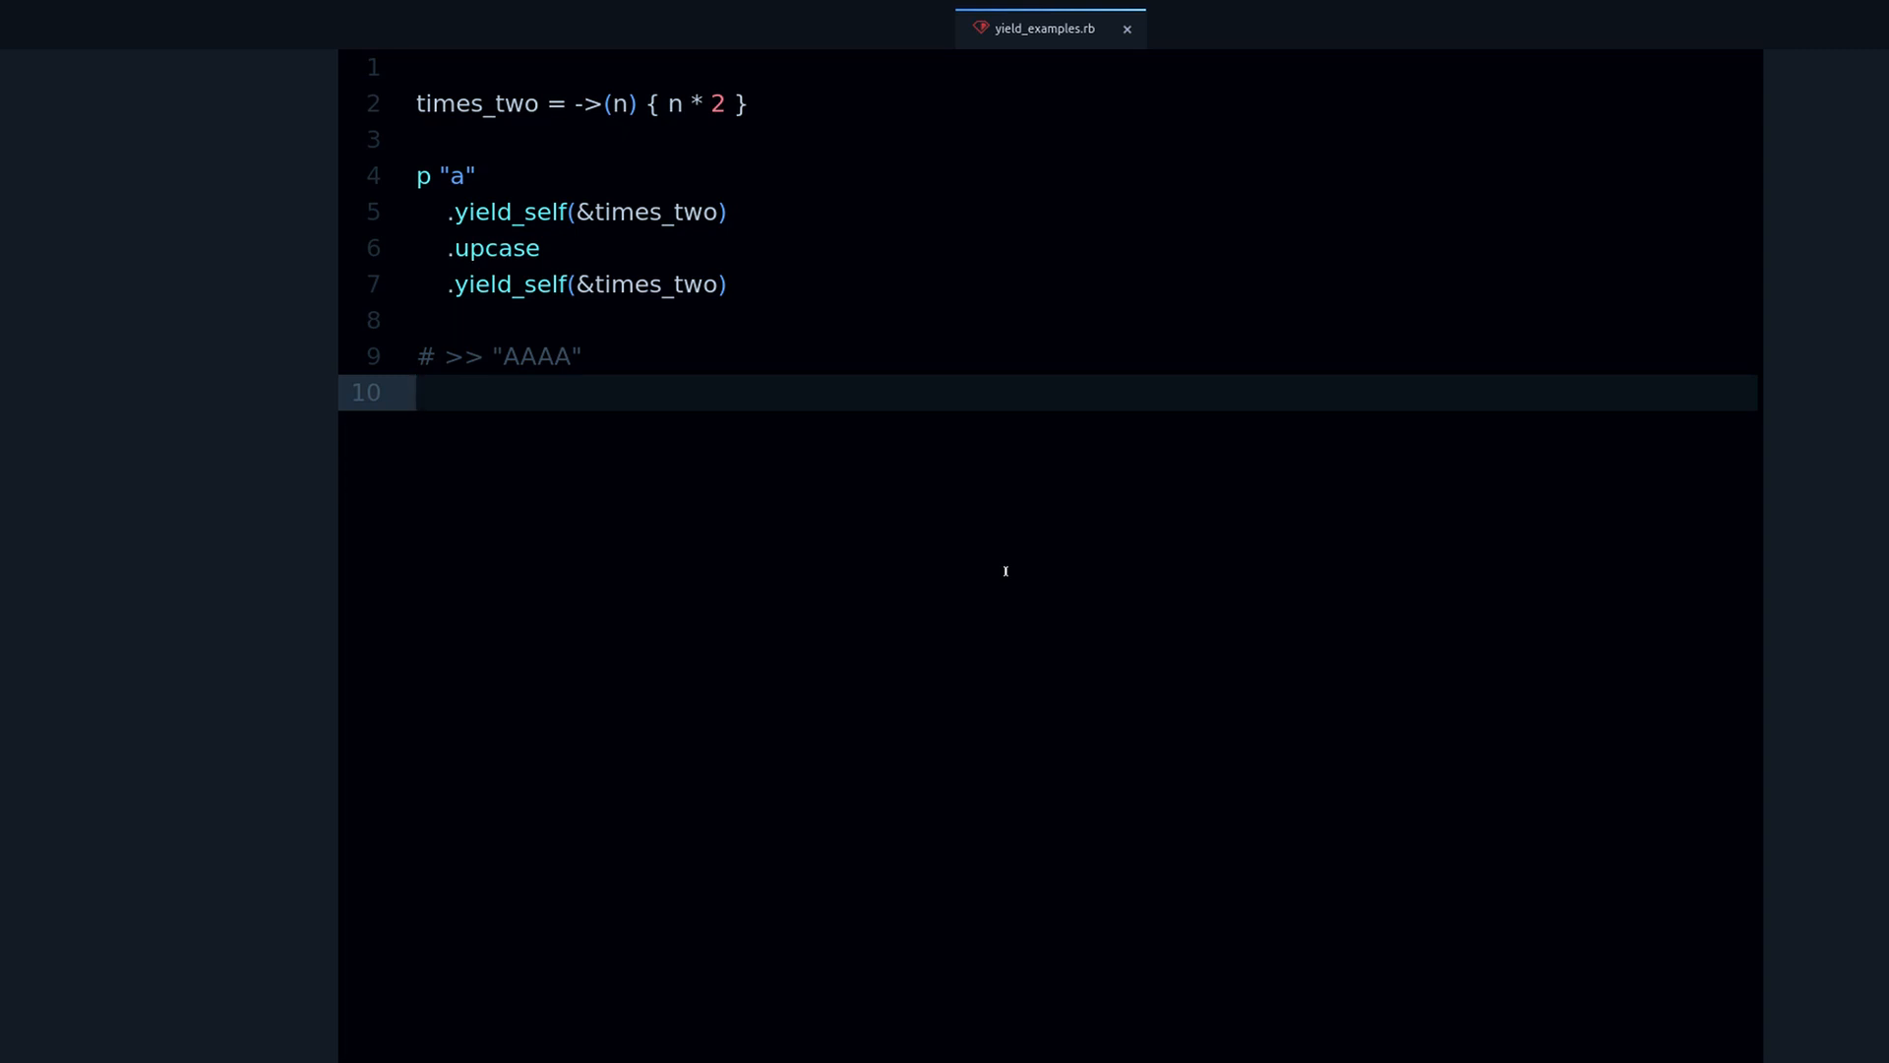
pyautogui.click(415, 391)
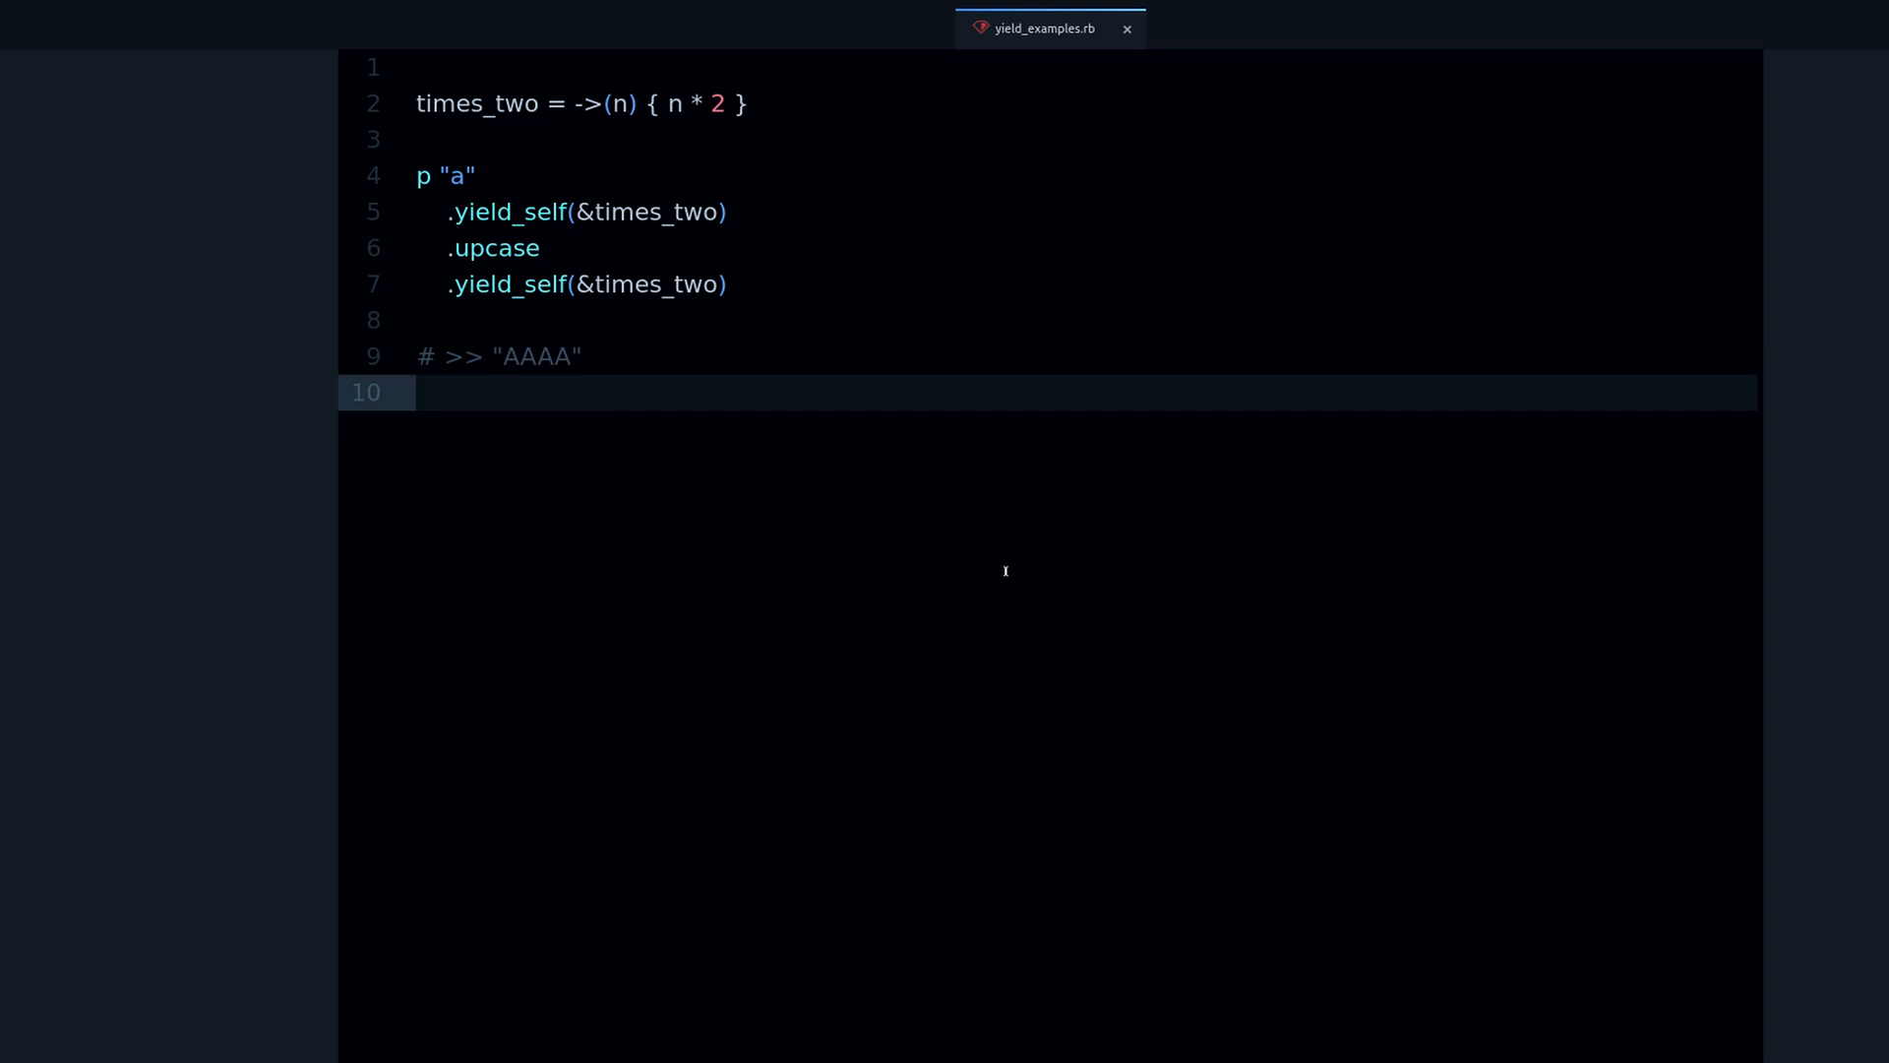
pyautogui.click(415, 391)
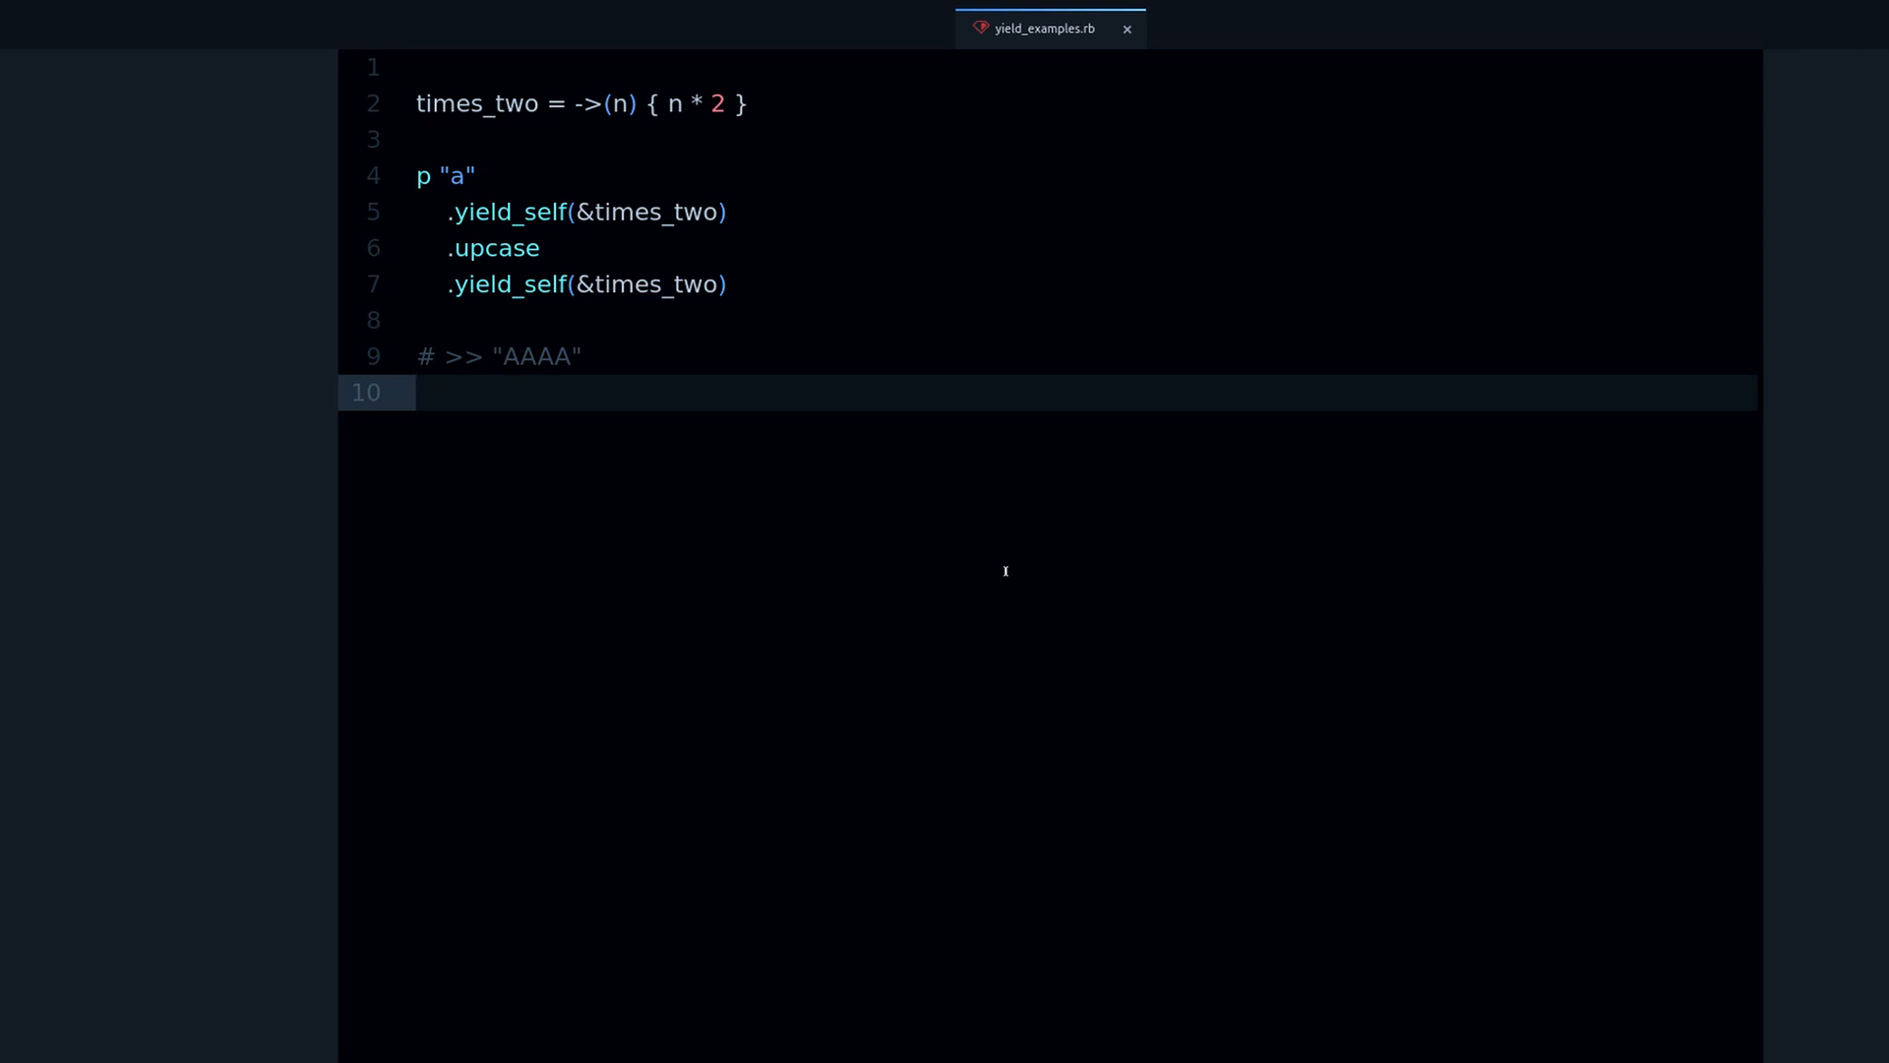
pyautogui.click(416, 392)
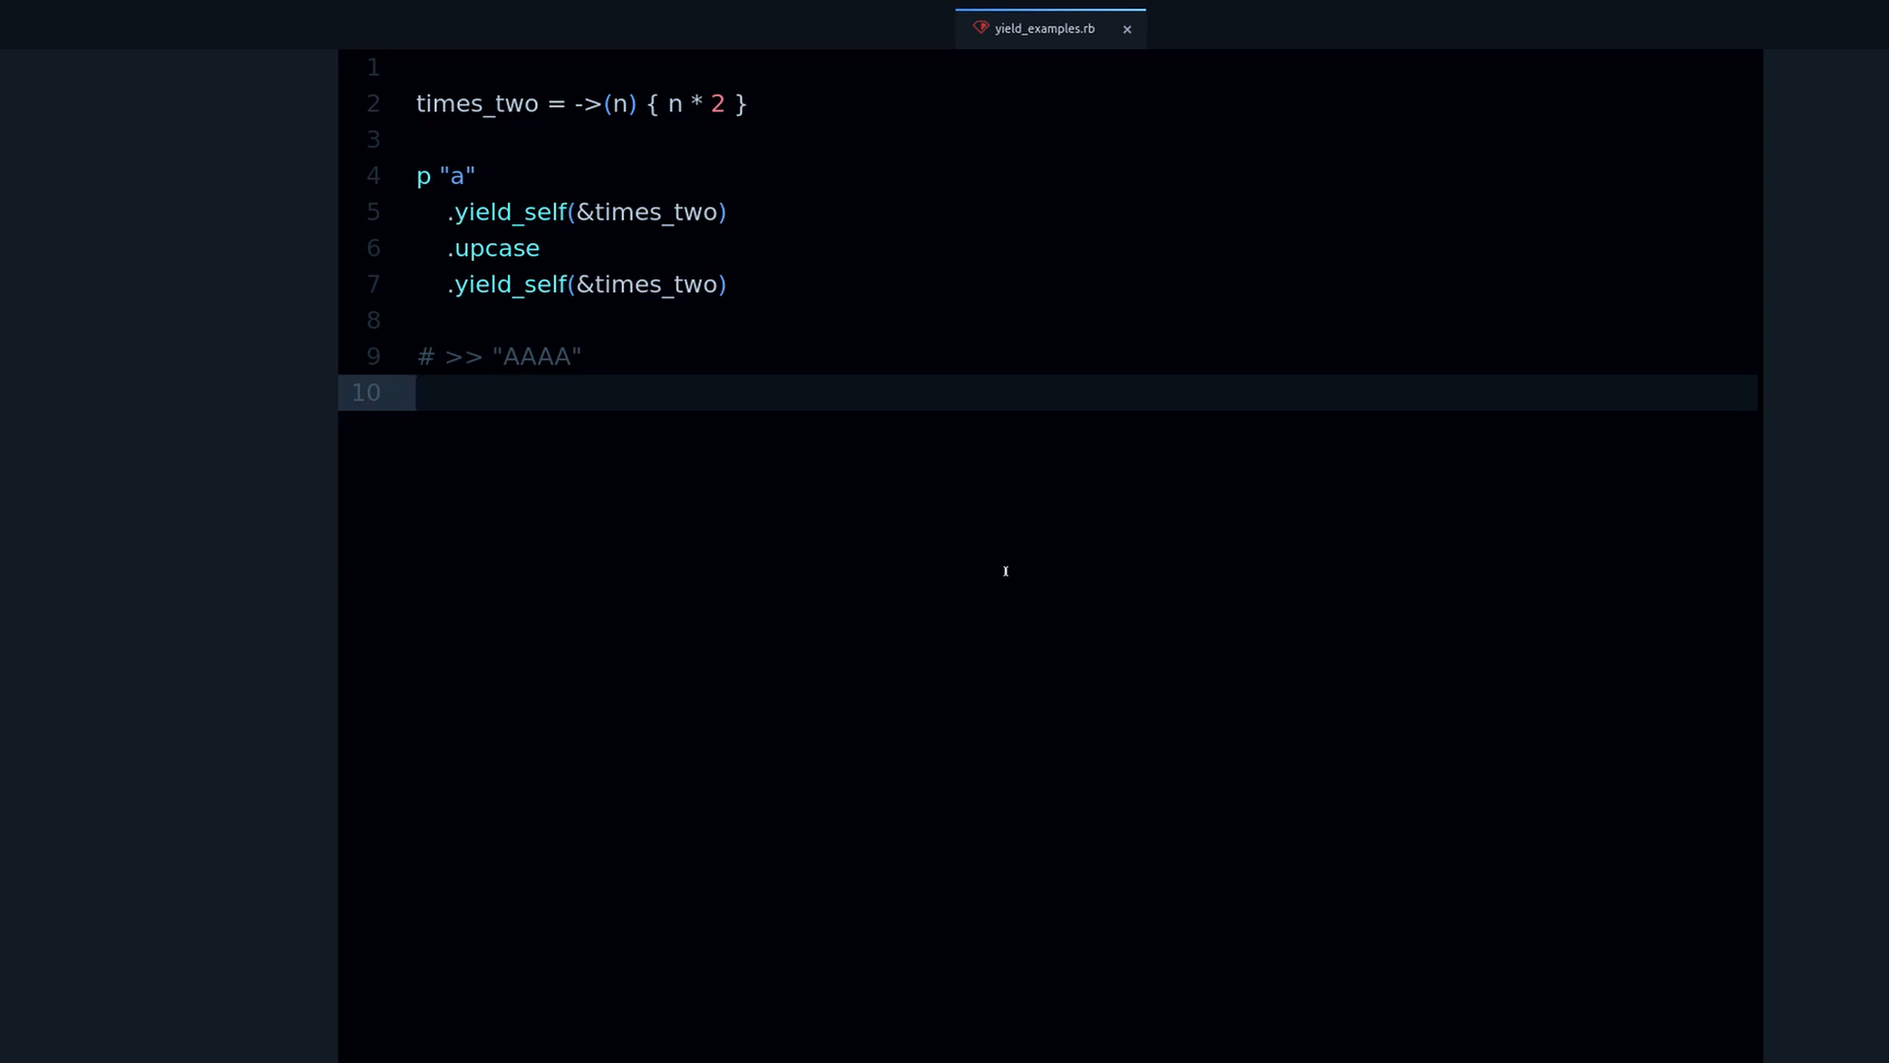
pyautogui.click(415, 391)
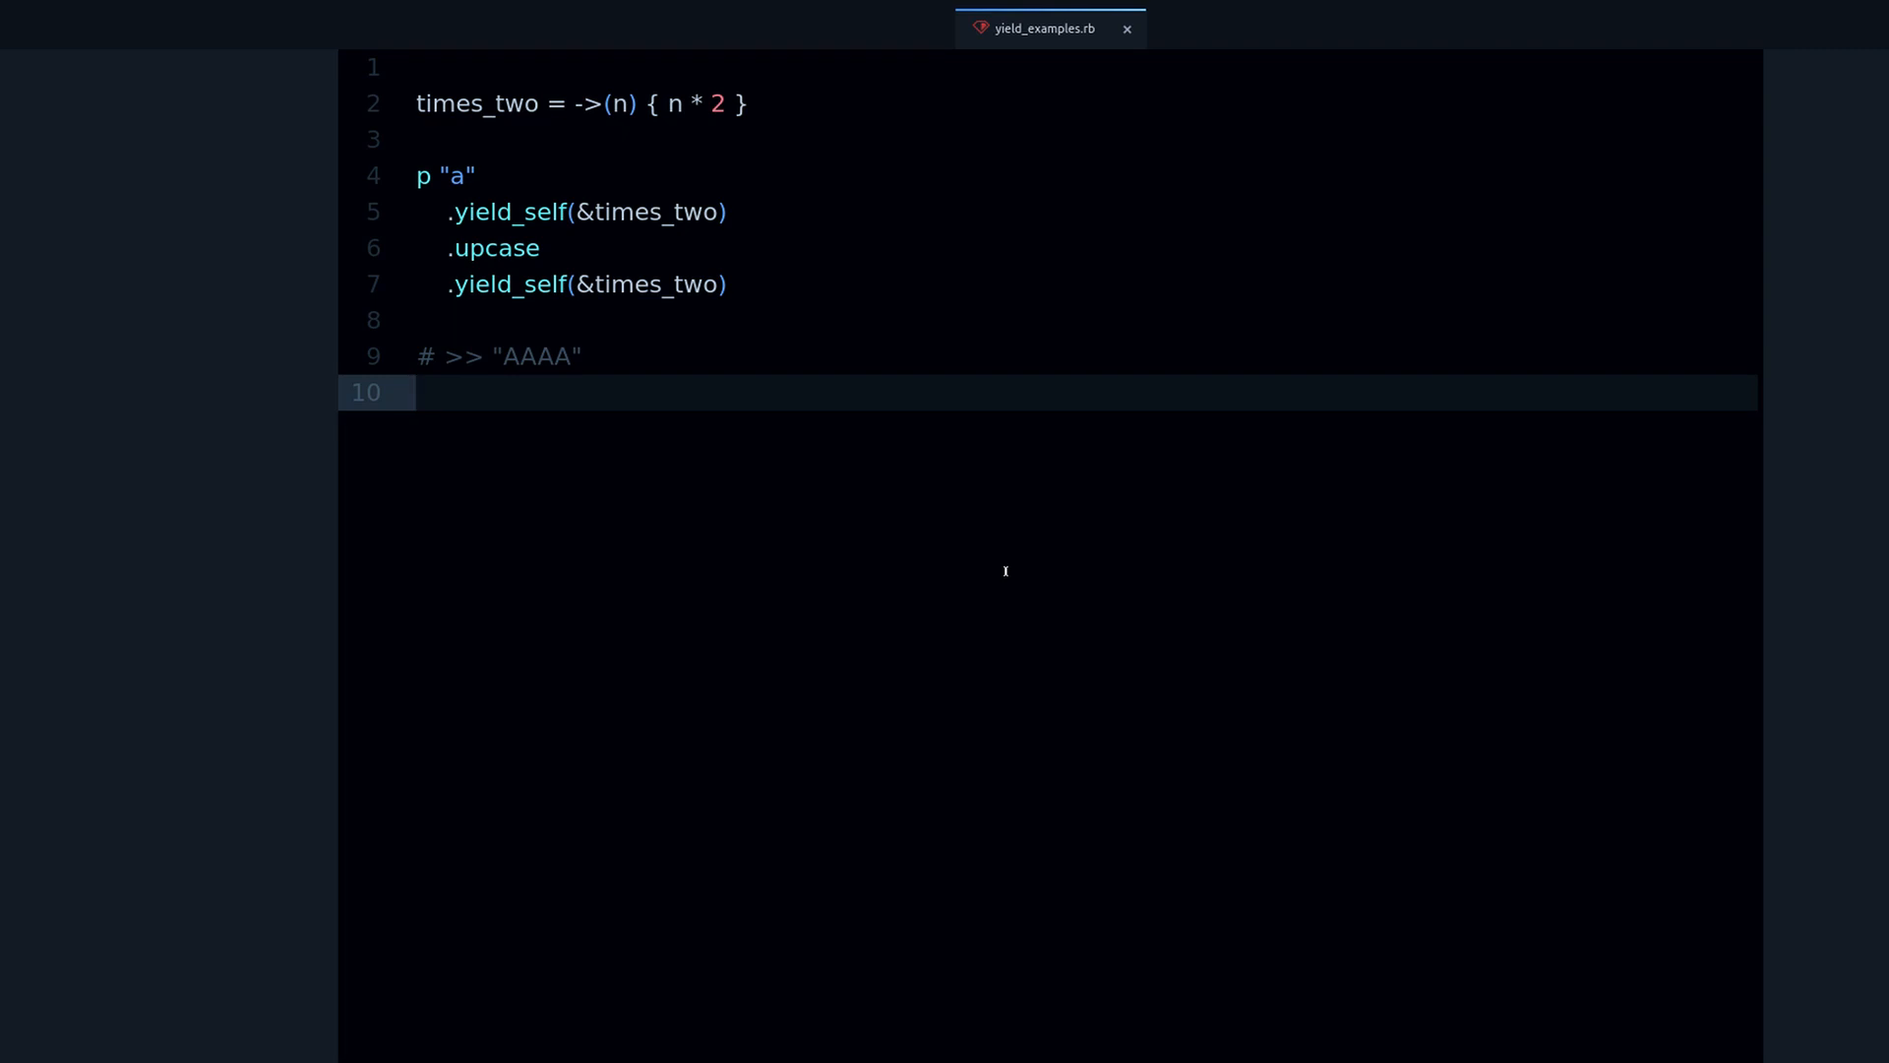
pyautogui.click(415, 391)
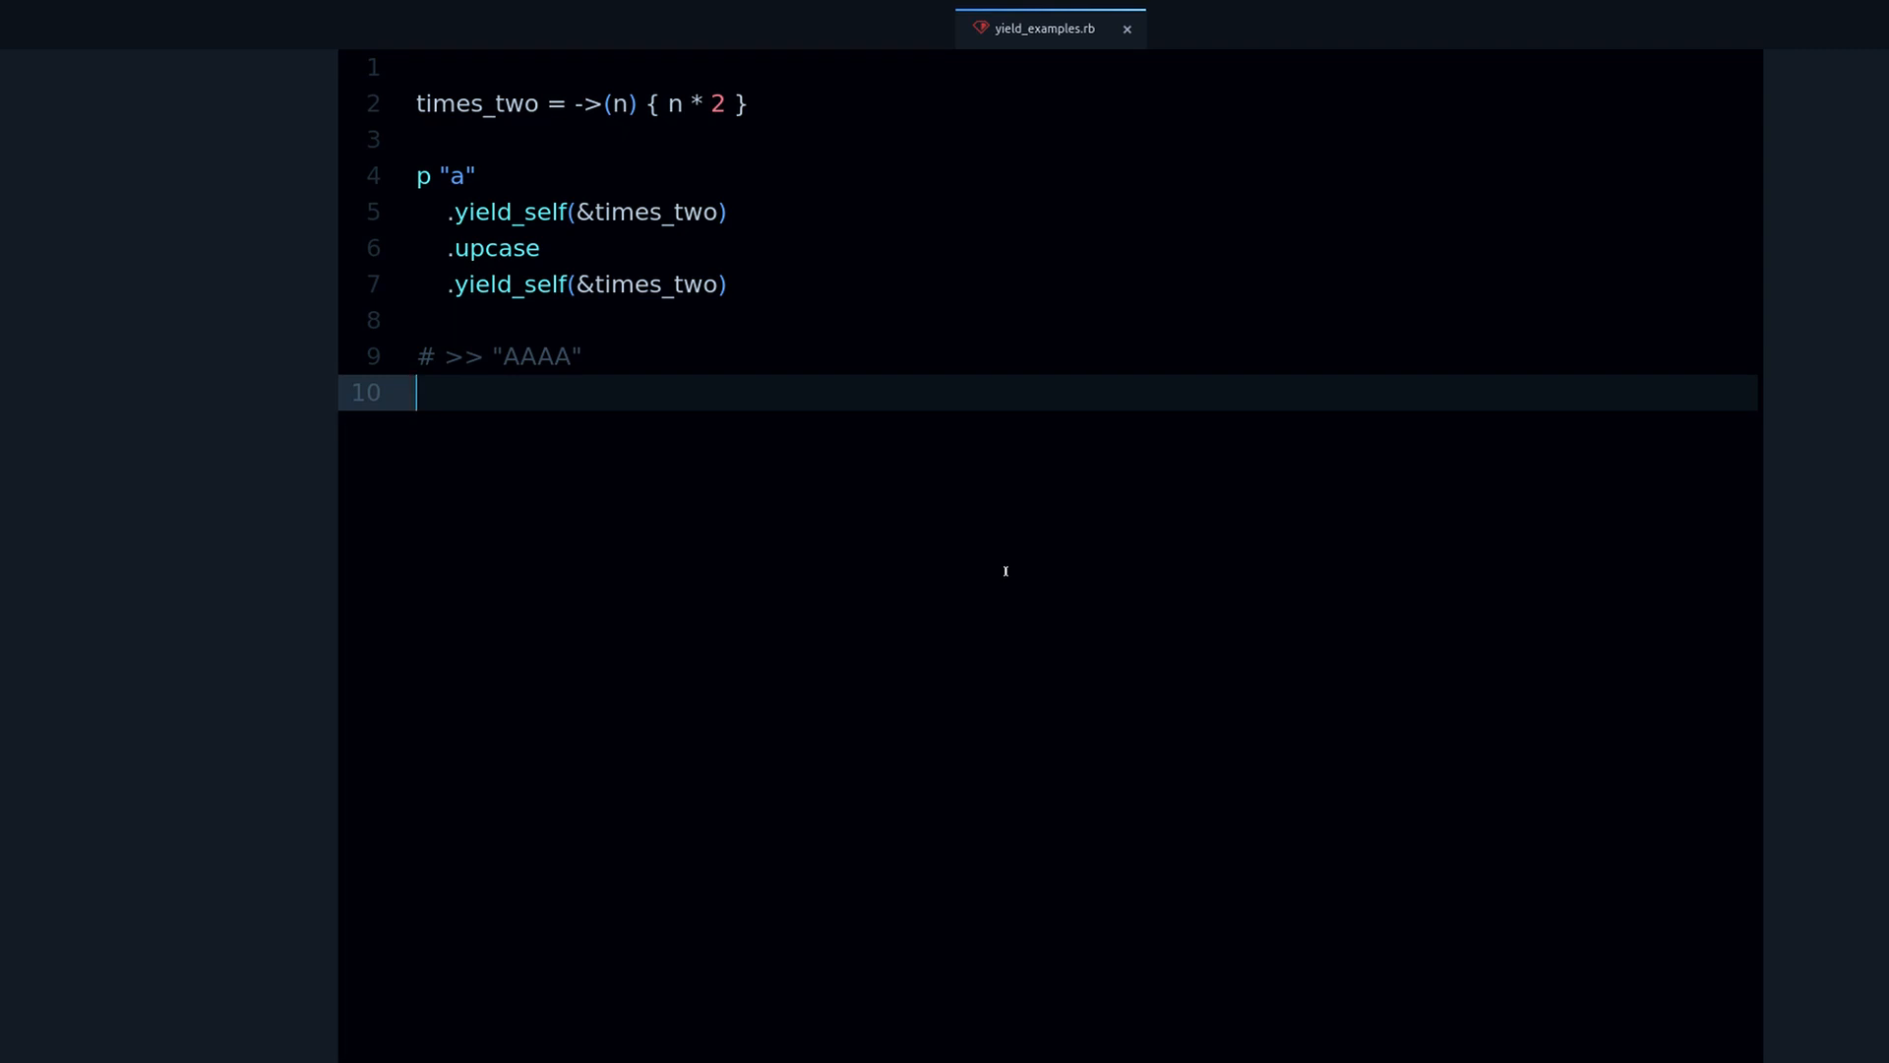